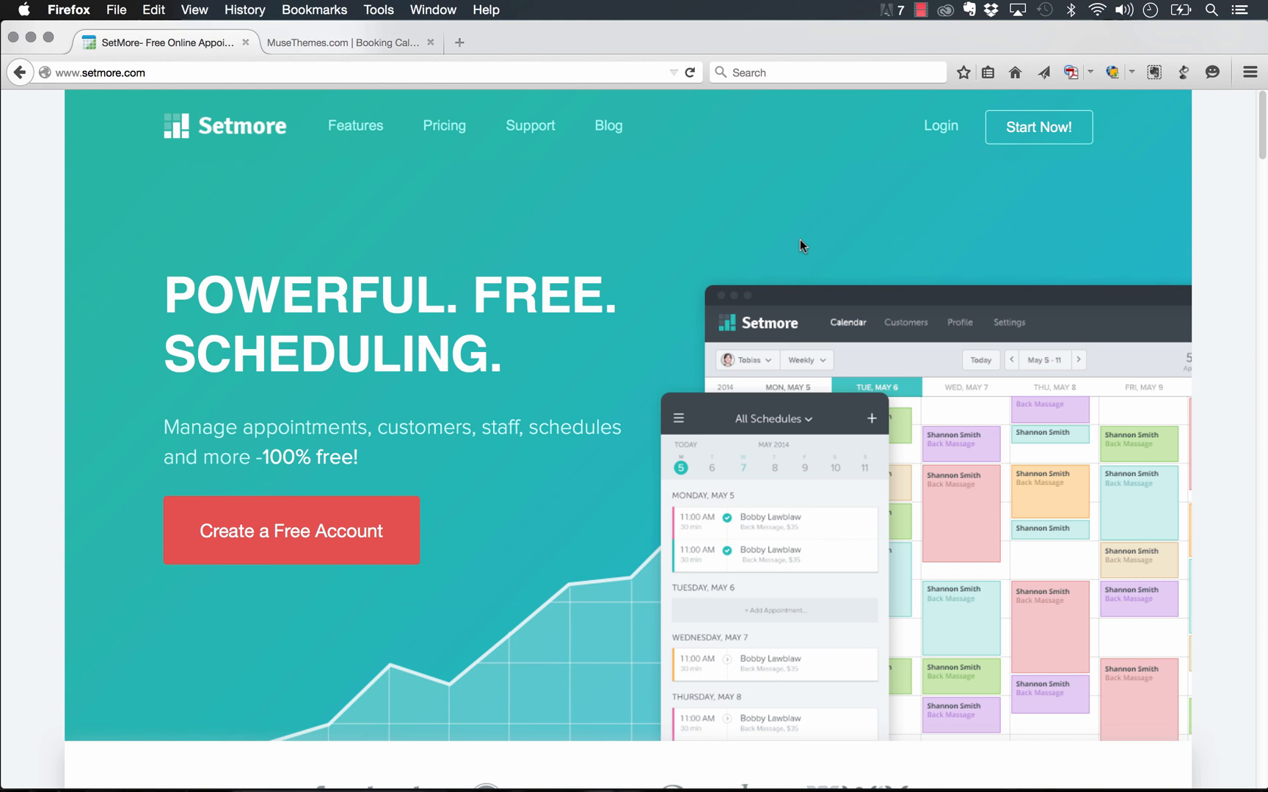
{"action": "mouse_move", "coordinate": [564, 240]}
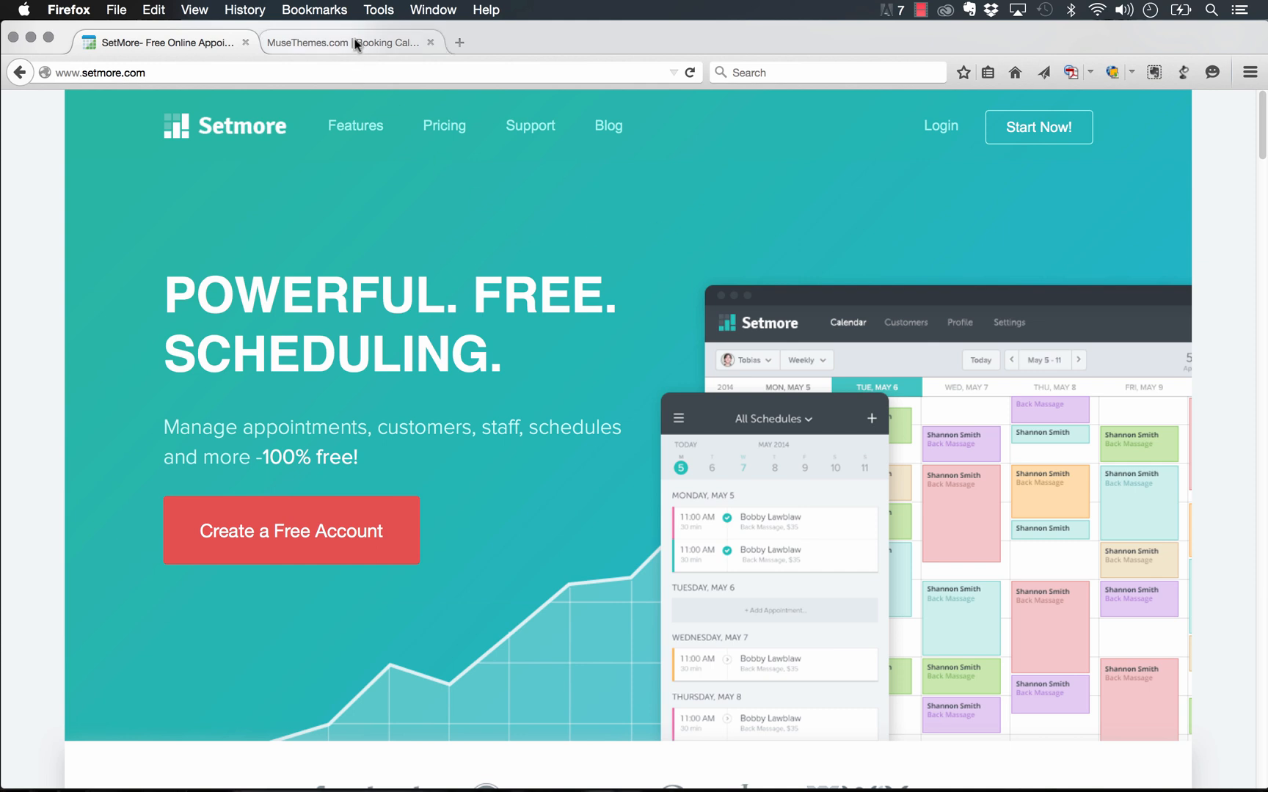
From the previewed fitness page, open the Vigor - Personal Training Setmore booking popup.
{"action": "left_click", "coordinate": [347, 42]}
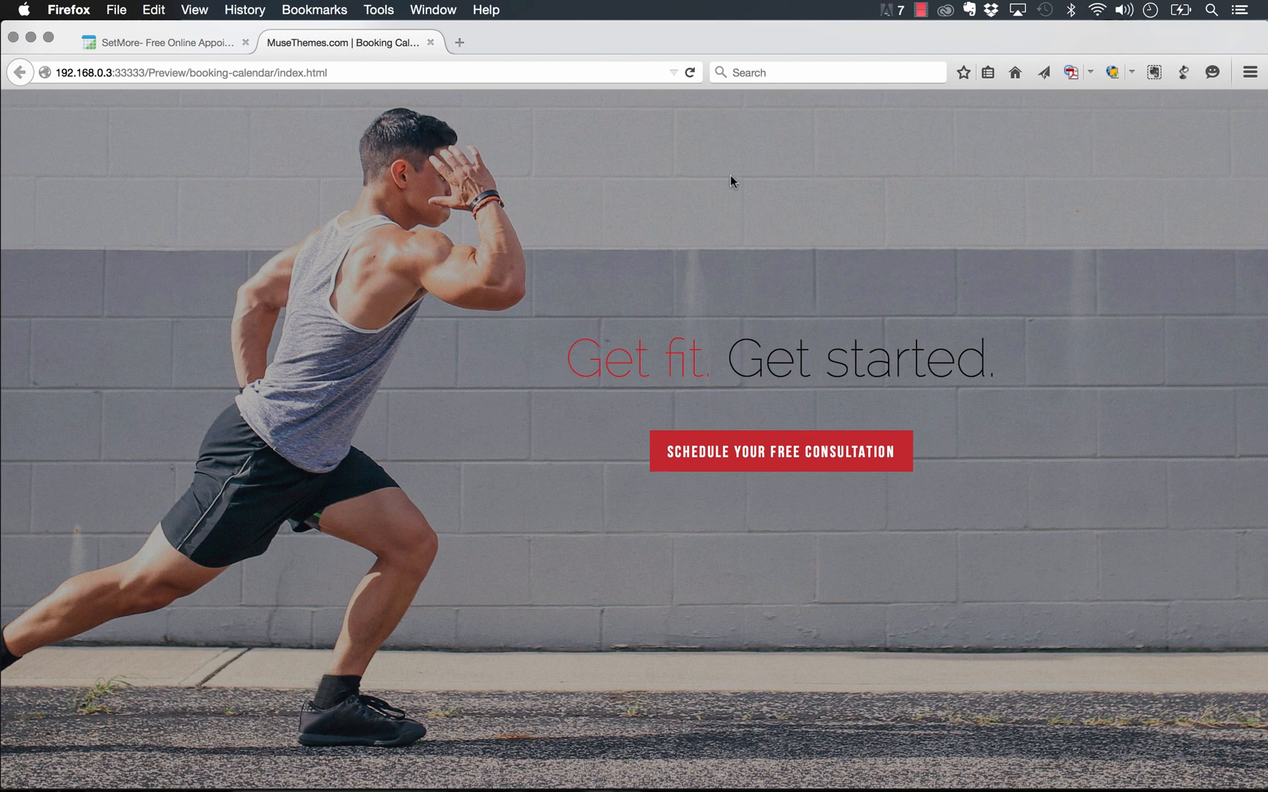
{"action": "mouse_move", "coordinate": [586, 210]}
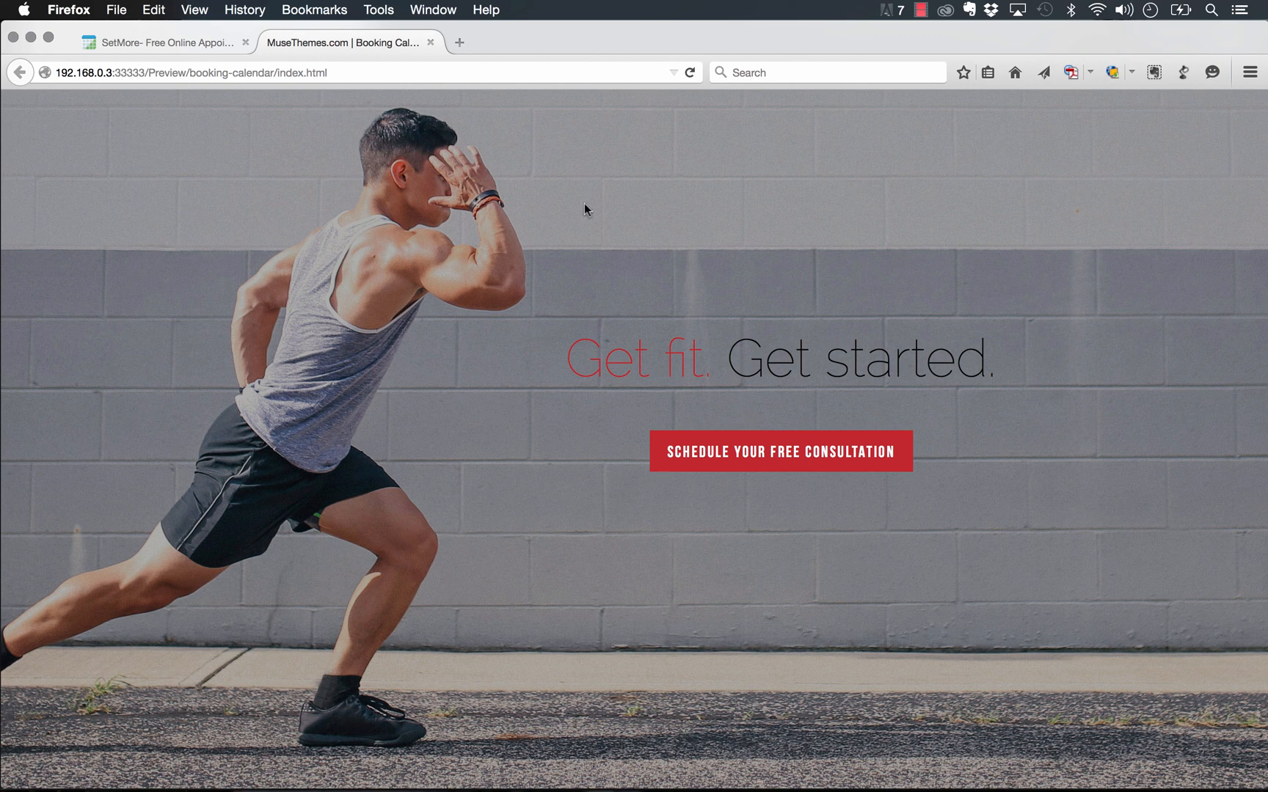
{"action": "mouse_move", "coordinate": [779, 451]}
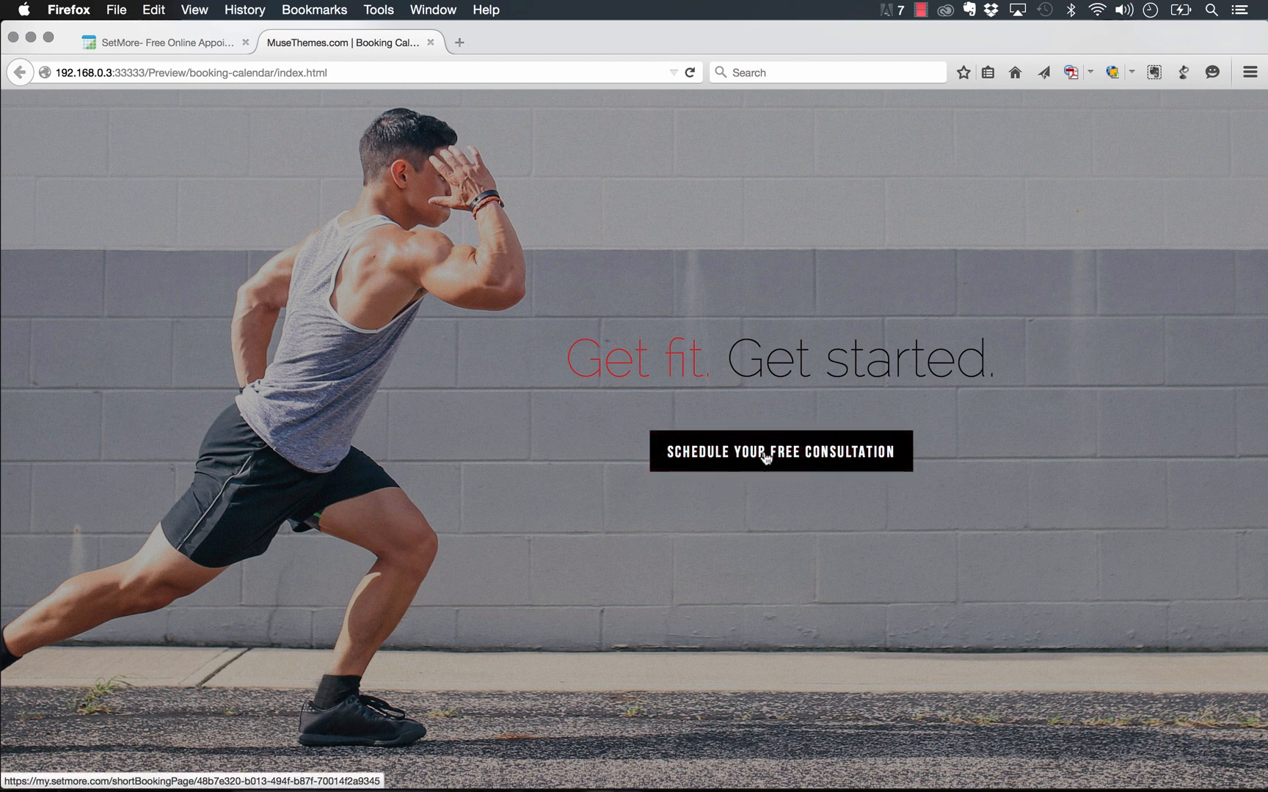
{"action": "left_click", "coordinate": [779, 451]}
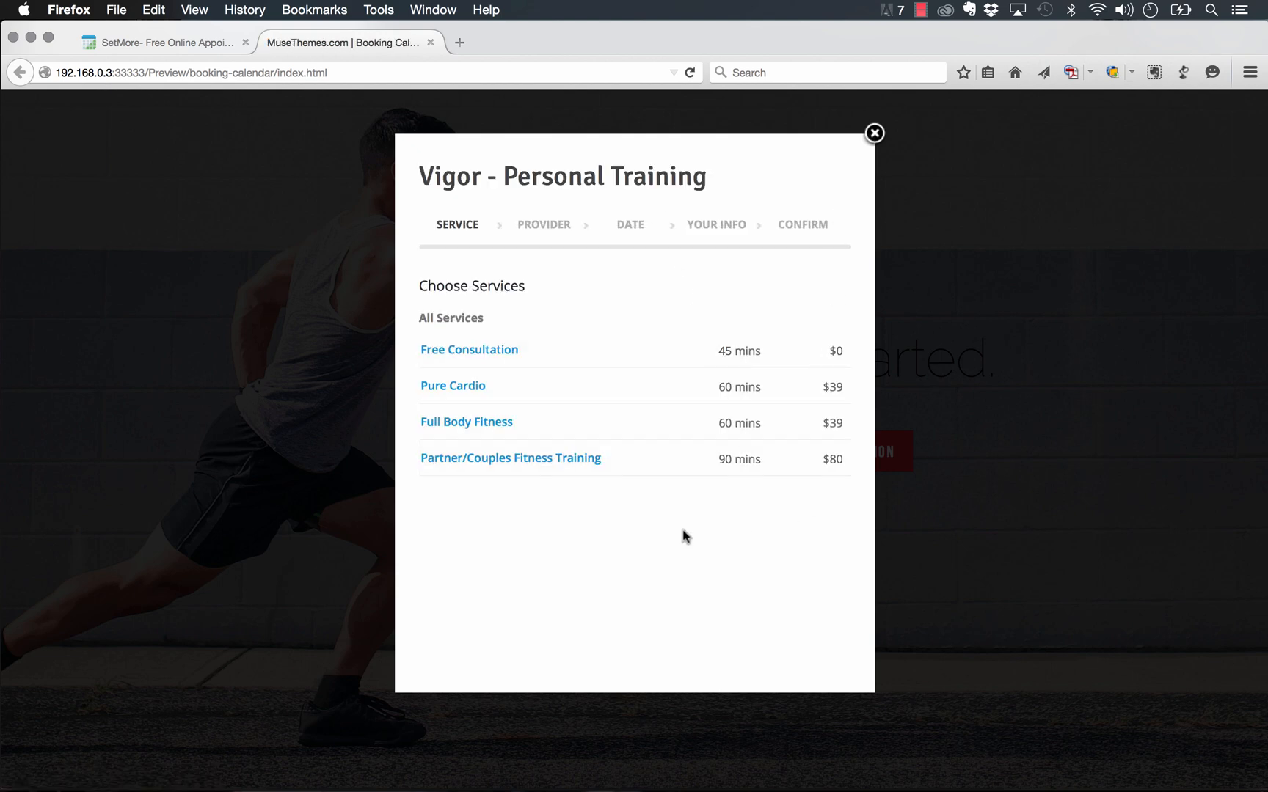
{"action": "mouse_move", "coordinate": [426, 209]}
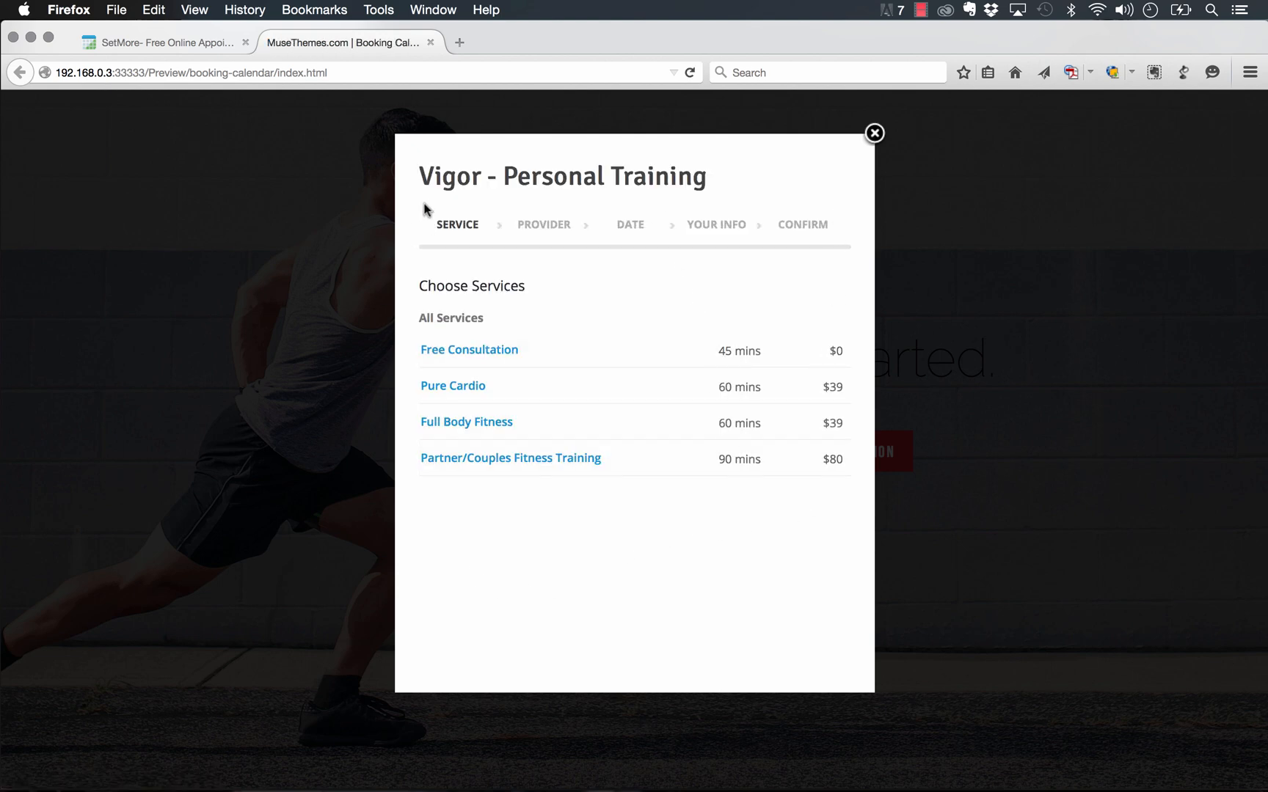
{"action": "mouse_move", "coordinate": [418, 270]}
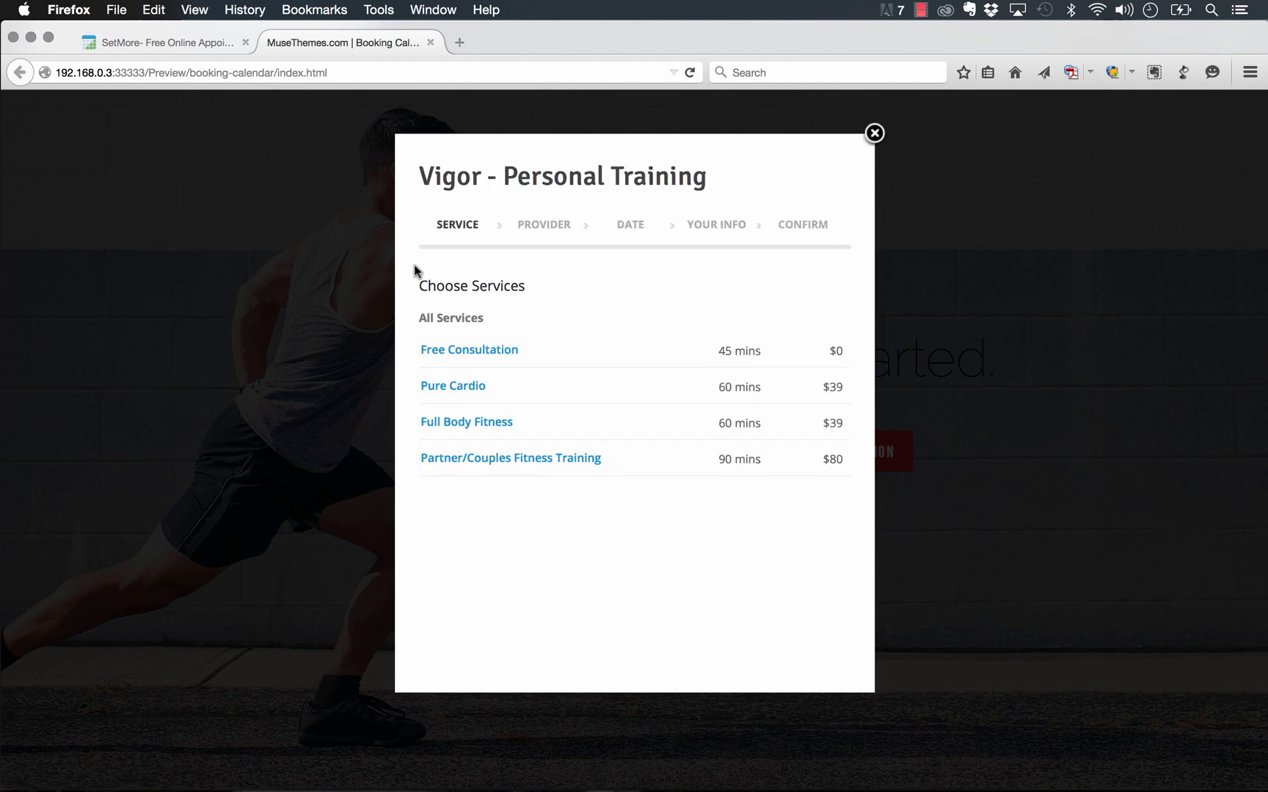
{"action": "mouse_move", "coordinate": [408, 298]}
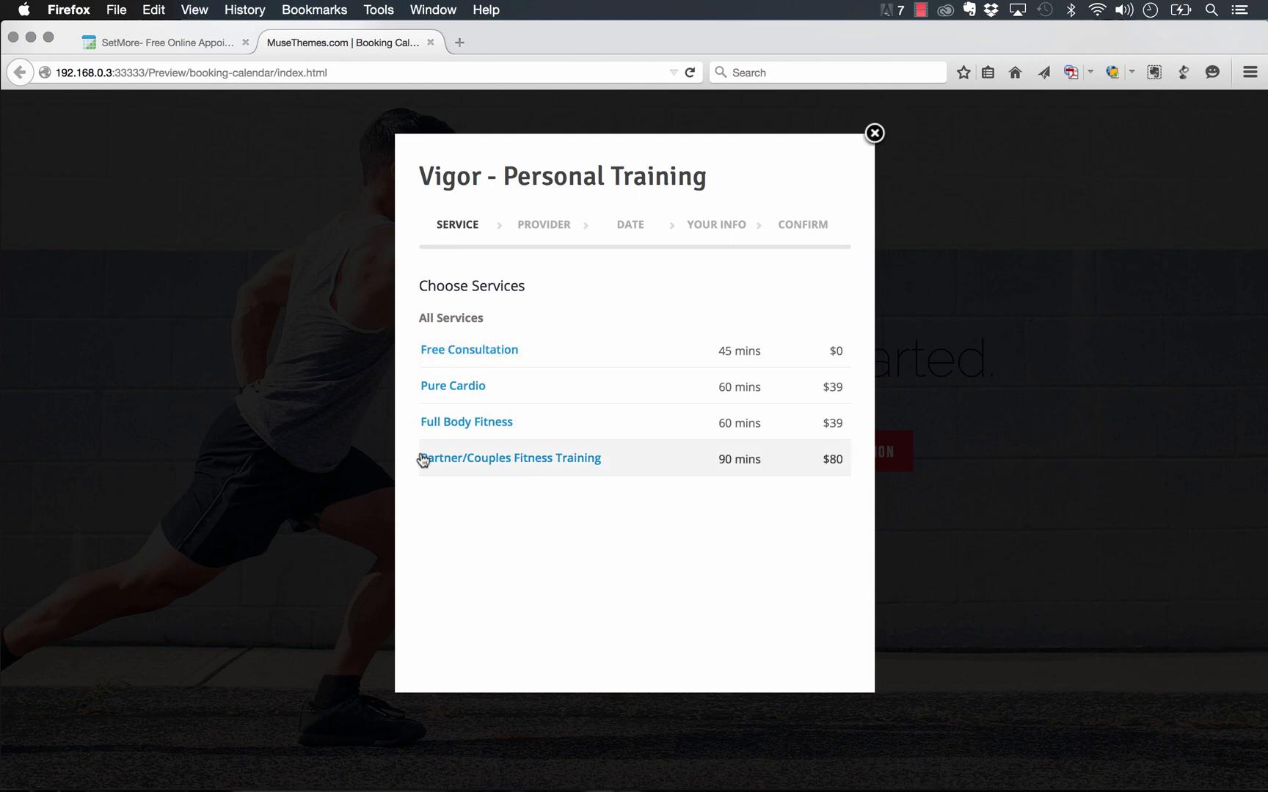
{"action": "mouse_move", "coordinate": [435, 383]}
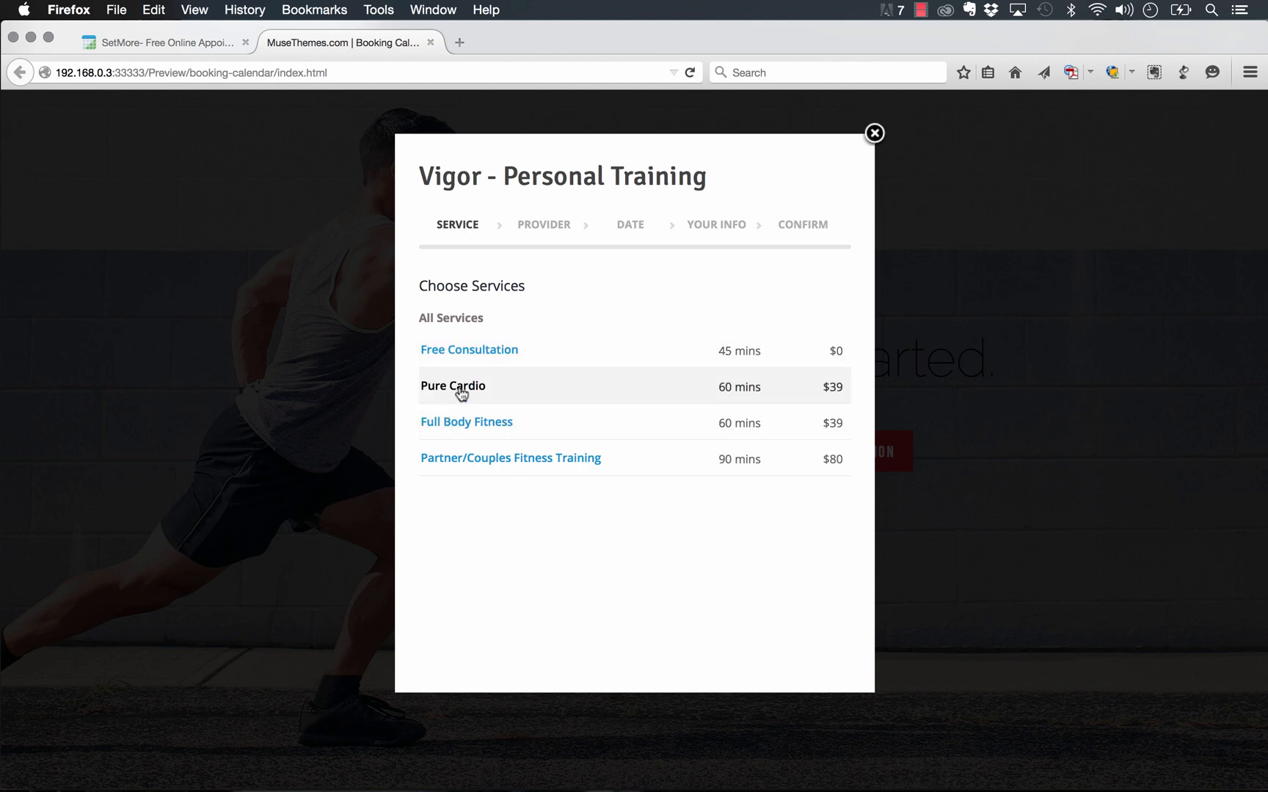
{"action": "mouse_move", "coordinate": [839, 391]}
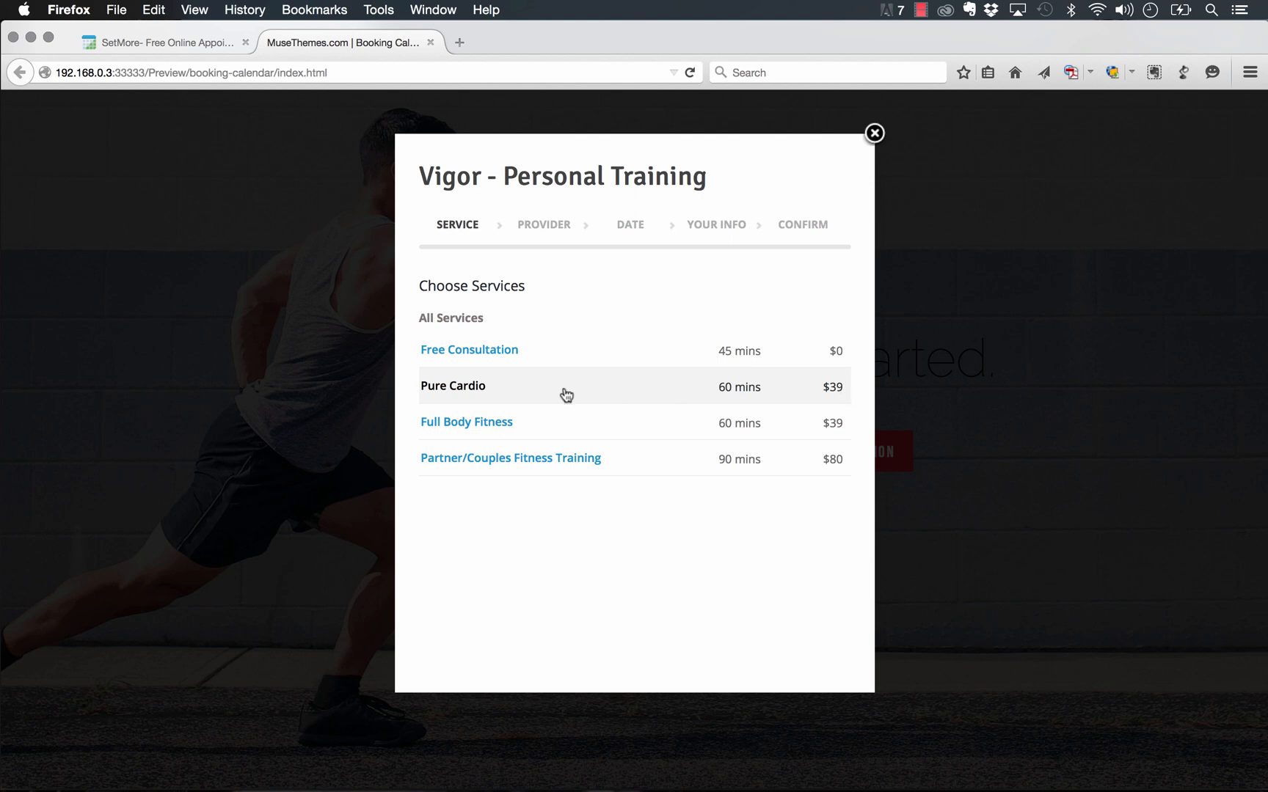
{"action": "left_click", "coordinate": [452, 386]}
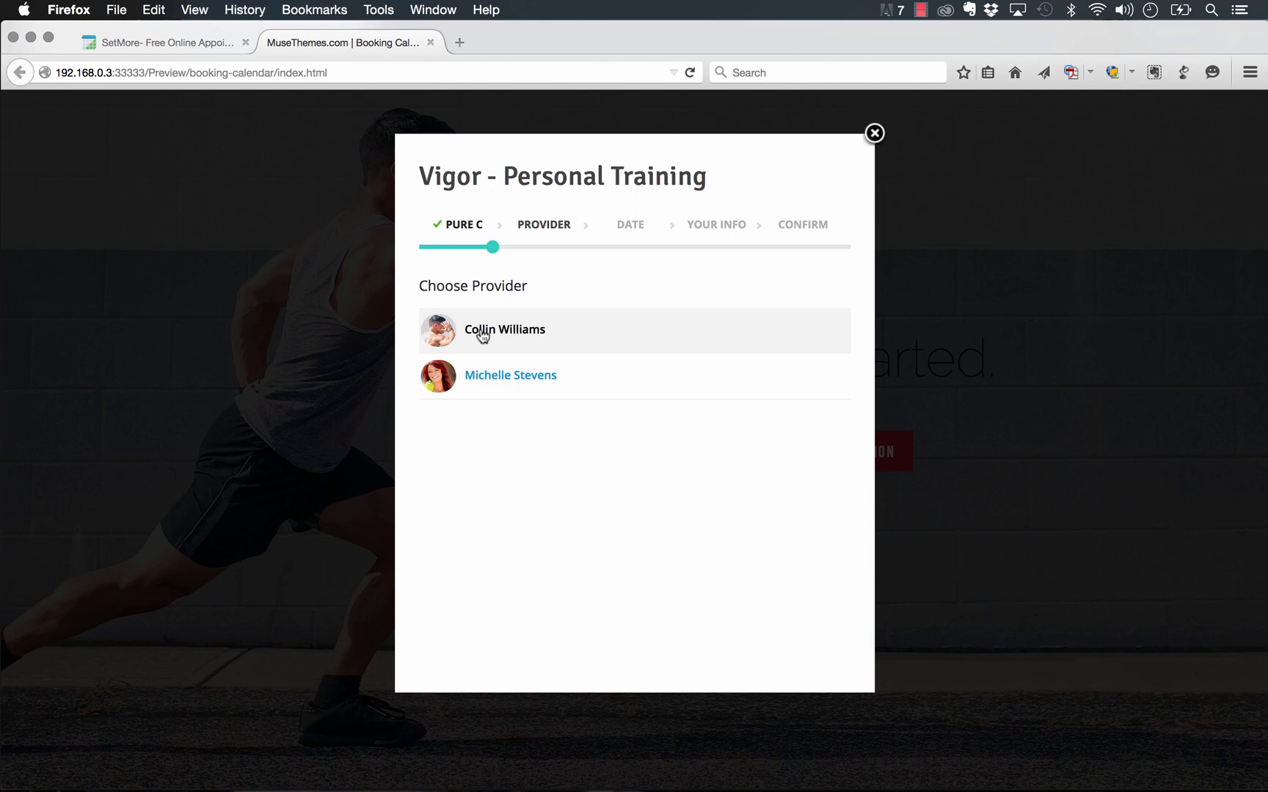
{"action": "left_click", "coordinate": [505, 330]}
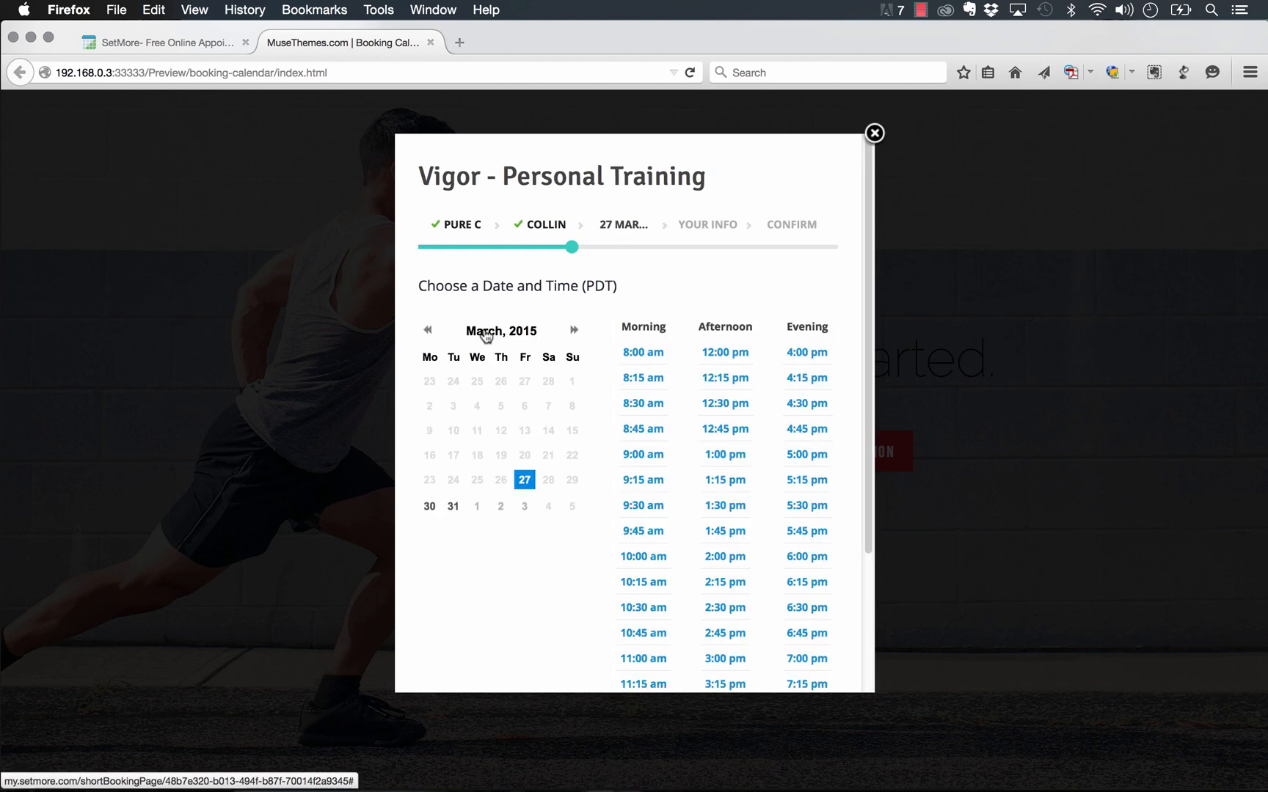
{"action": "mouse_move", "coordinate": [587, 334]}
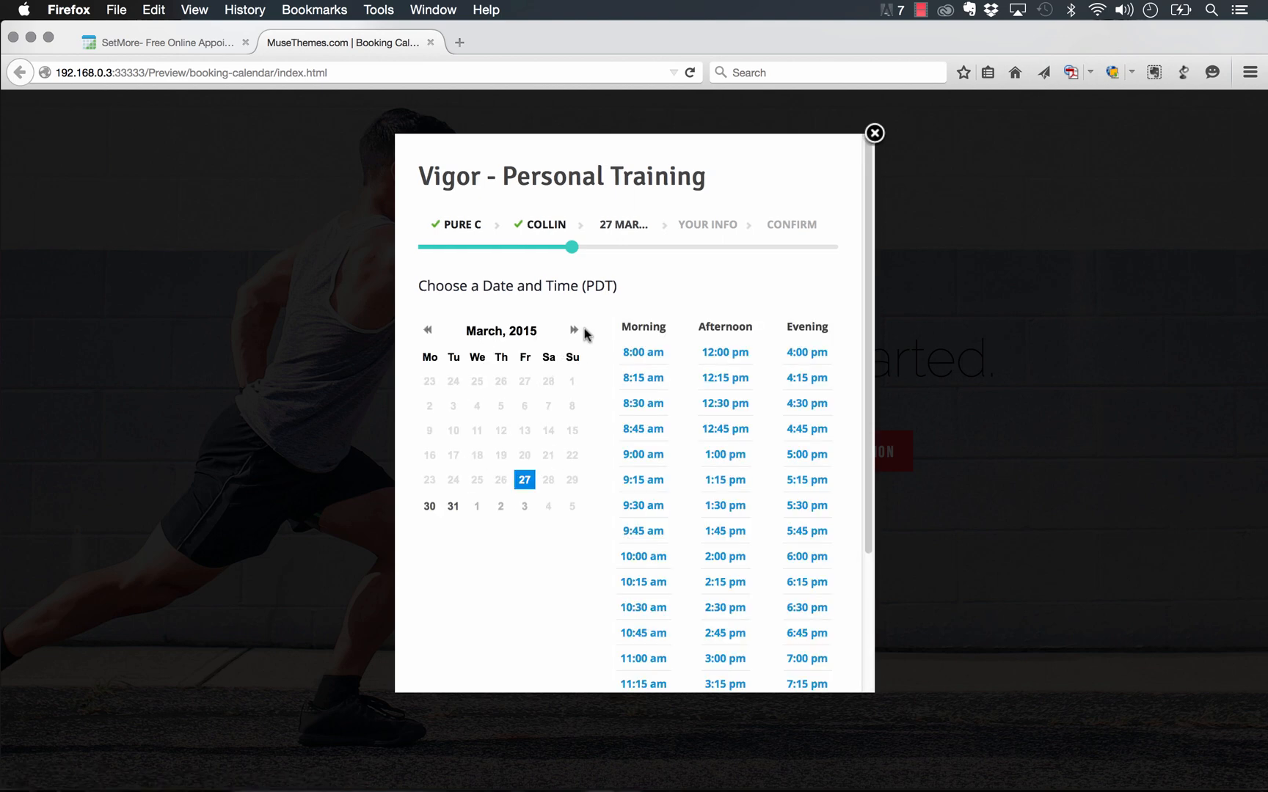
{"action": "left_click", "coordinate": [573, 330]}
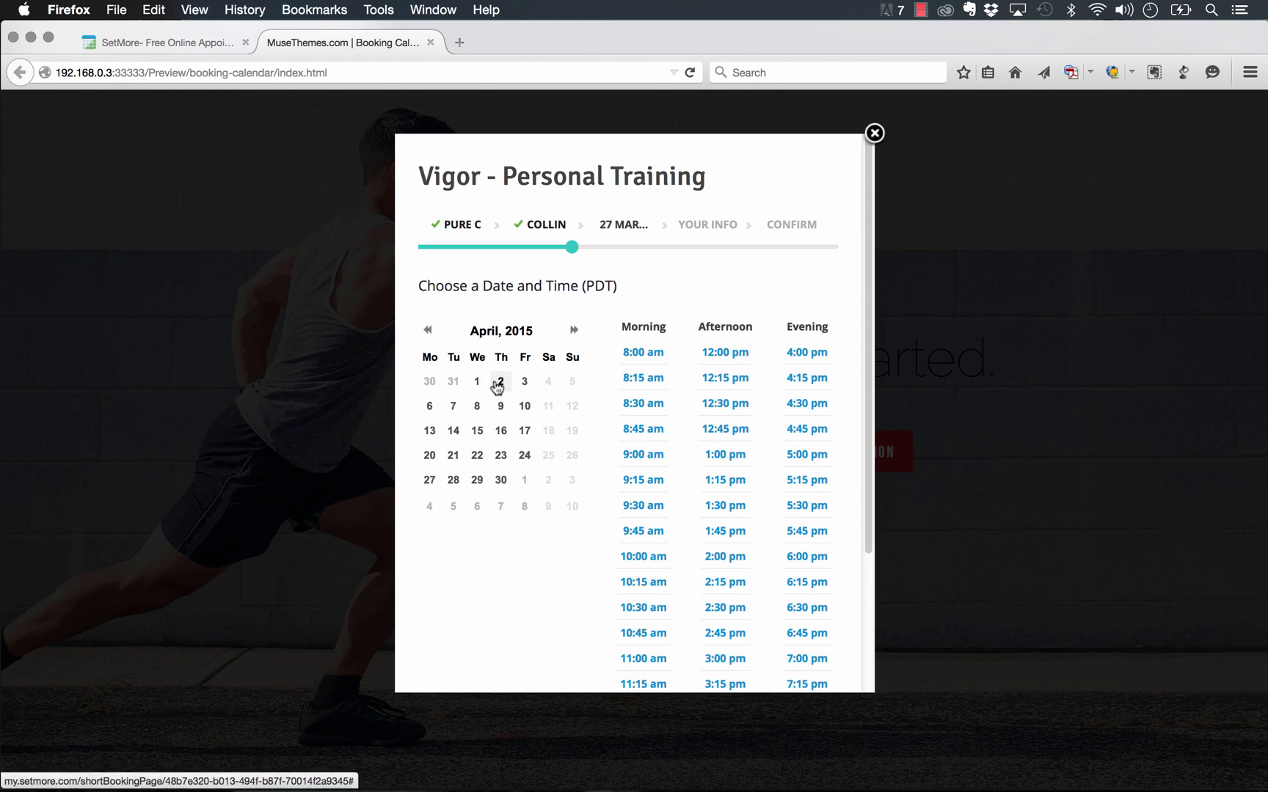
{"action": "left_click", "coordinate": [500, 381]}
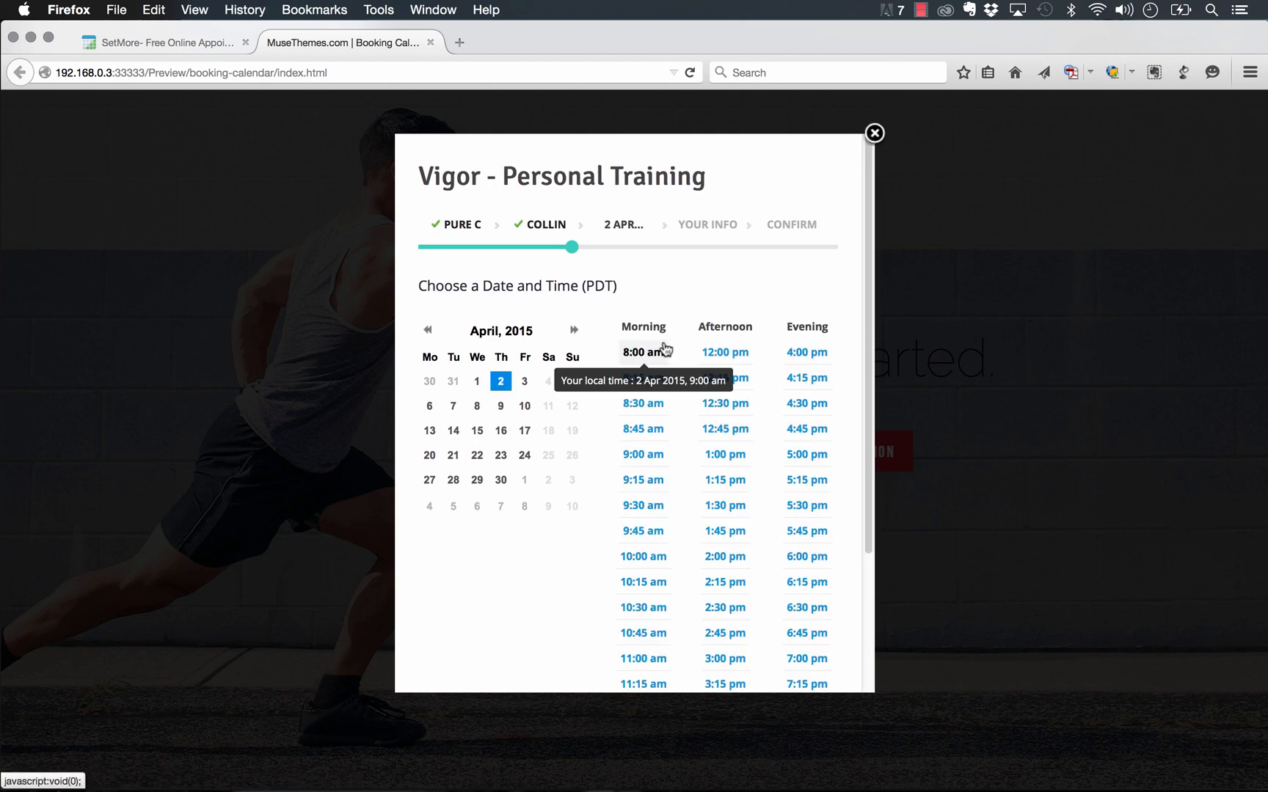
{"action": "mouse_move", "coordinate": [698, 324]}
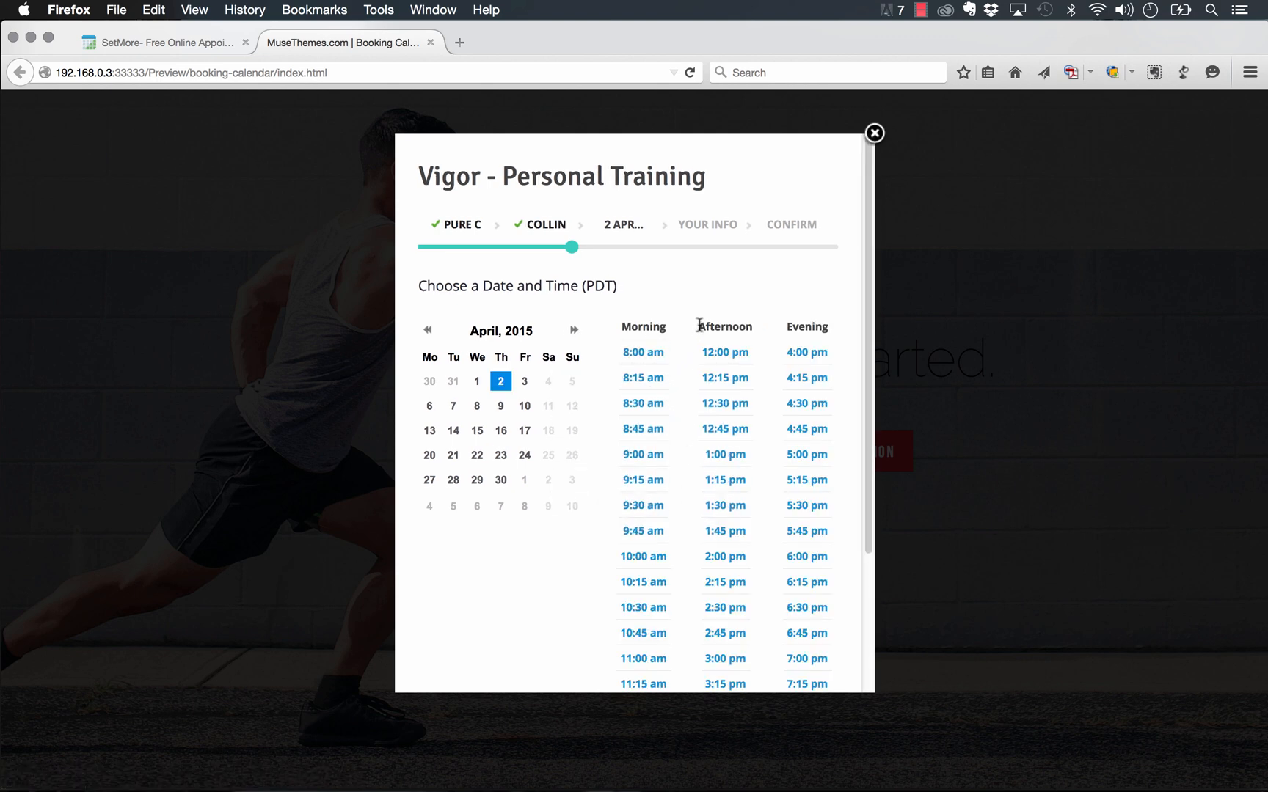
{"action": "scroll", "scroll_direction": "down", "scroll_amount": 3}
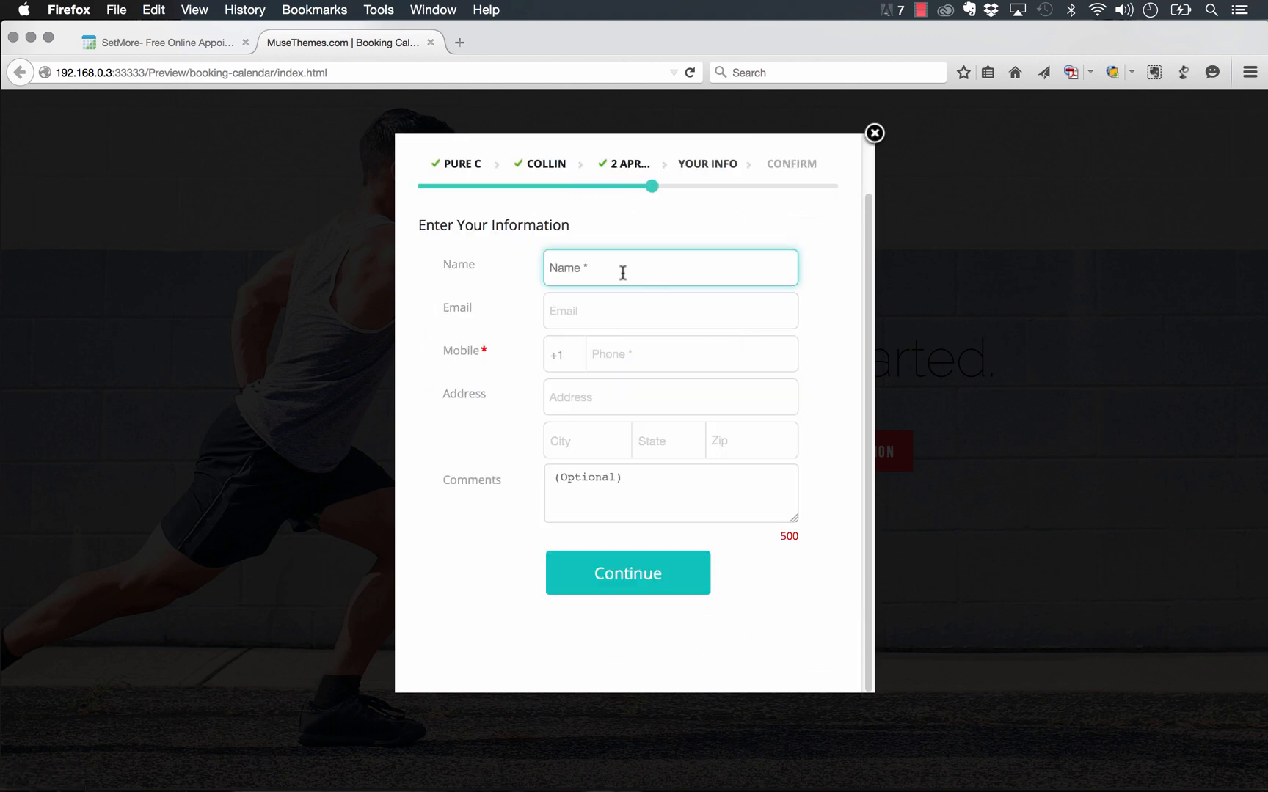
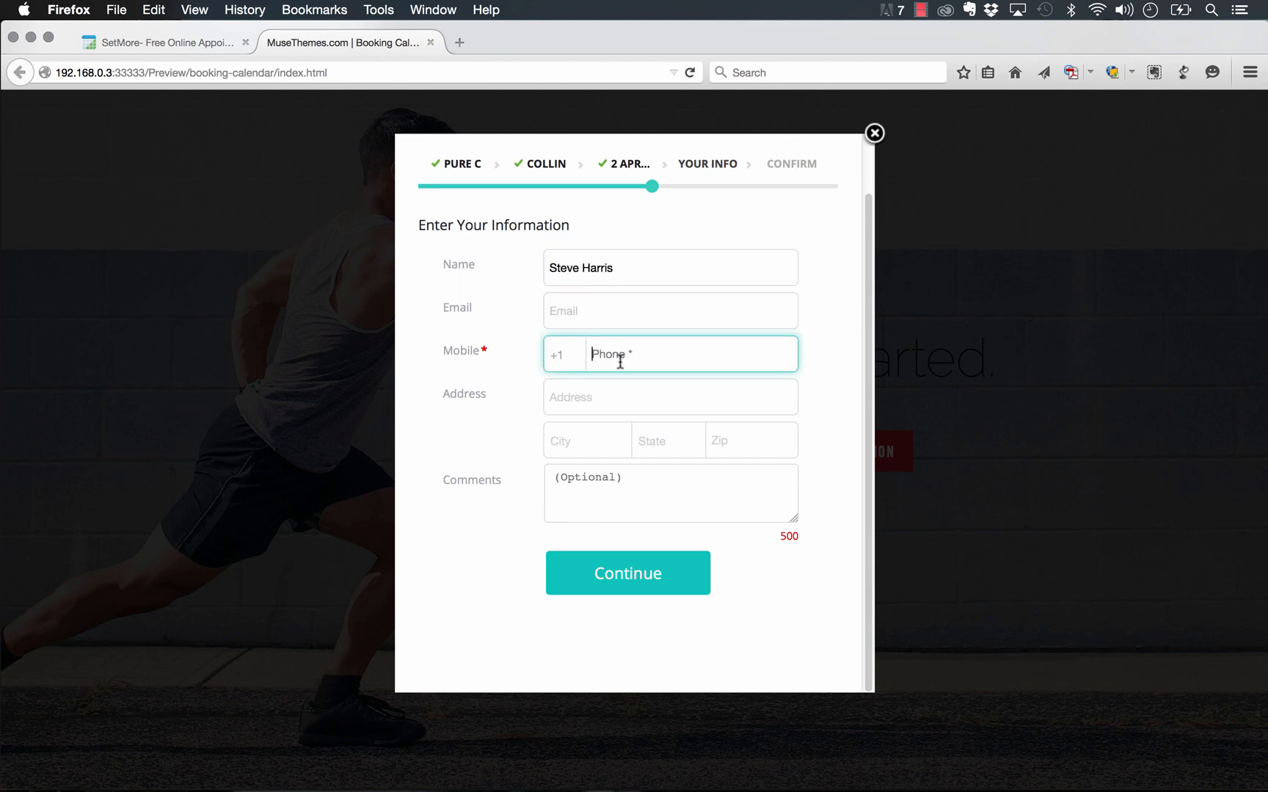
Enter name Steve and mobile 123456789, review, and book the appointment.
{"action": "type", "text": "123456789"}
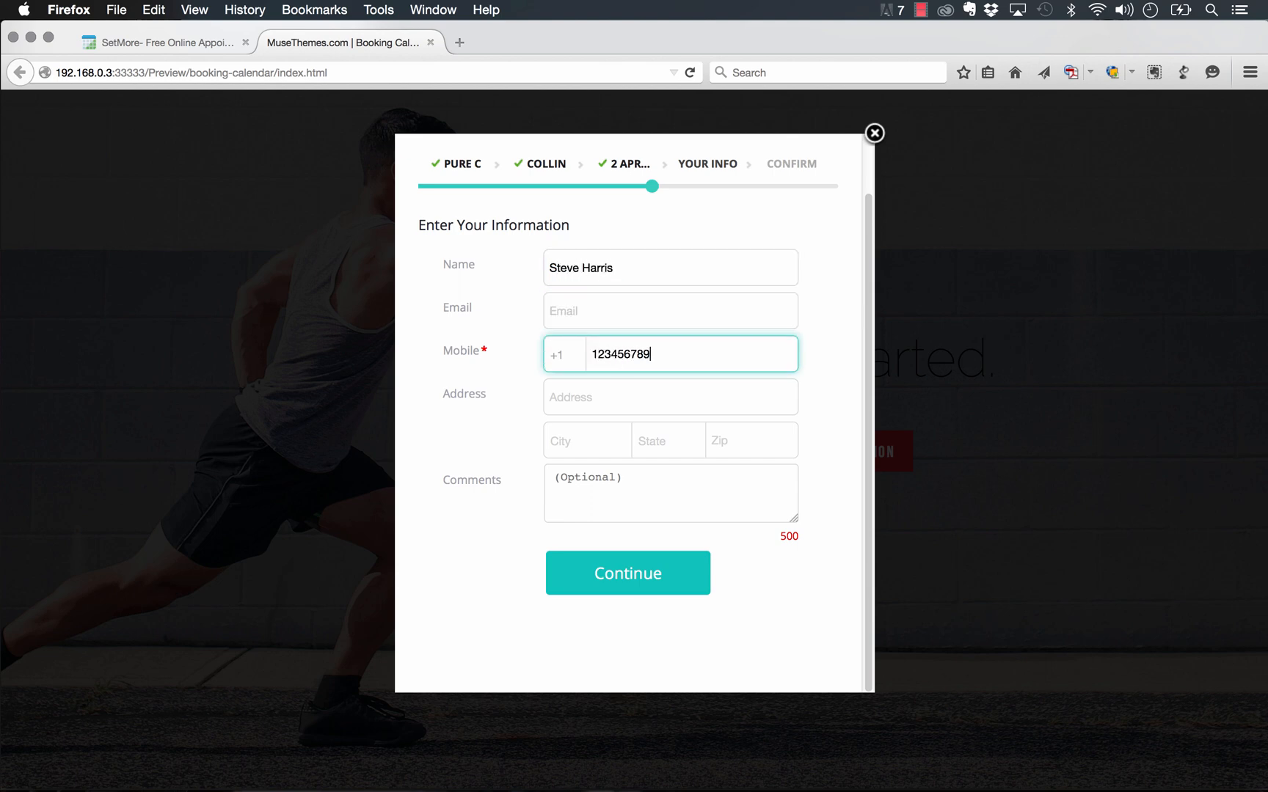
{"action": "left_click", "coordinate": [669, 493]}
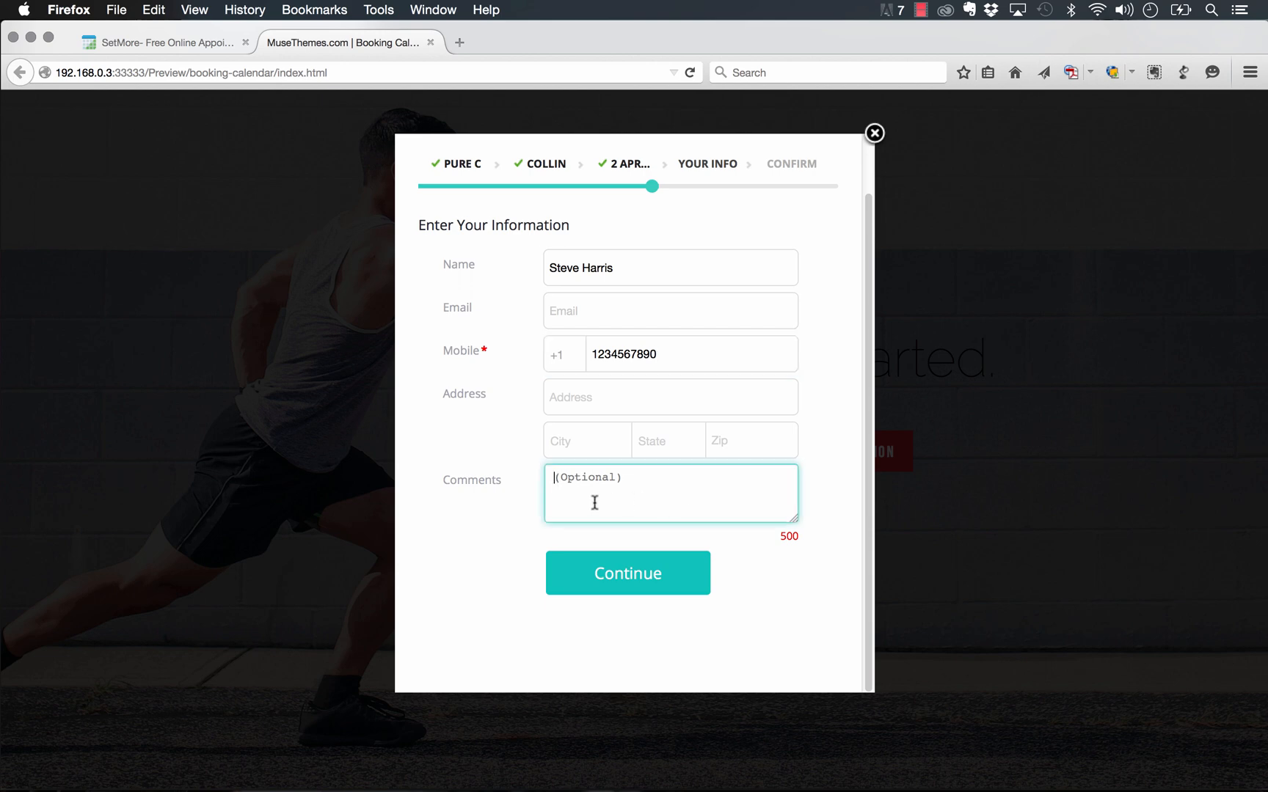
{"action": "mouse_move", "coordinate": [630, 578]}
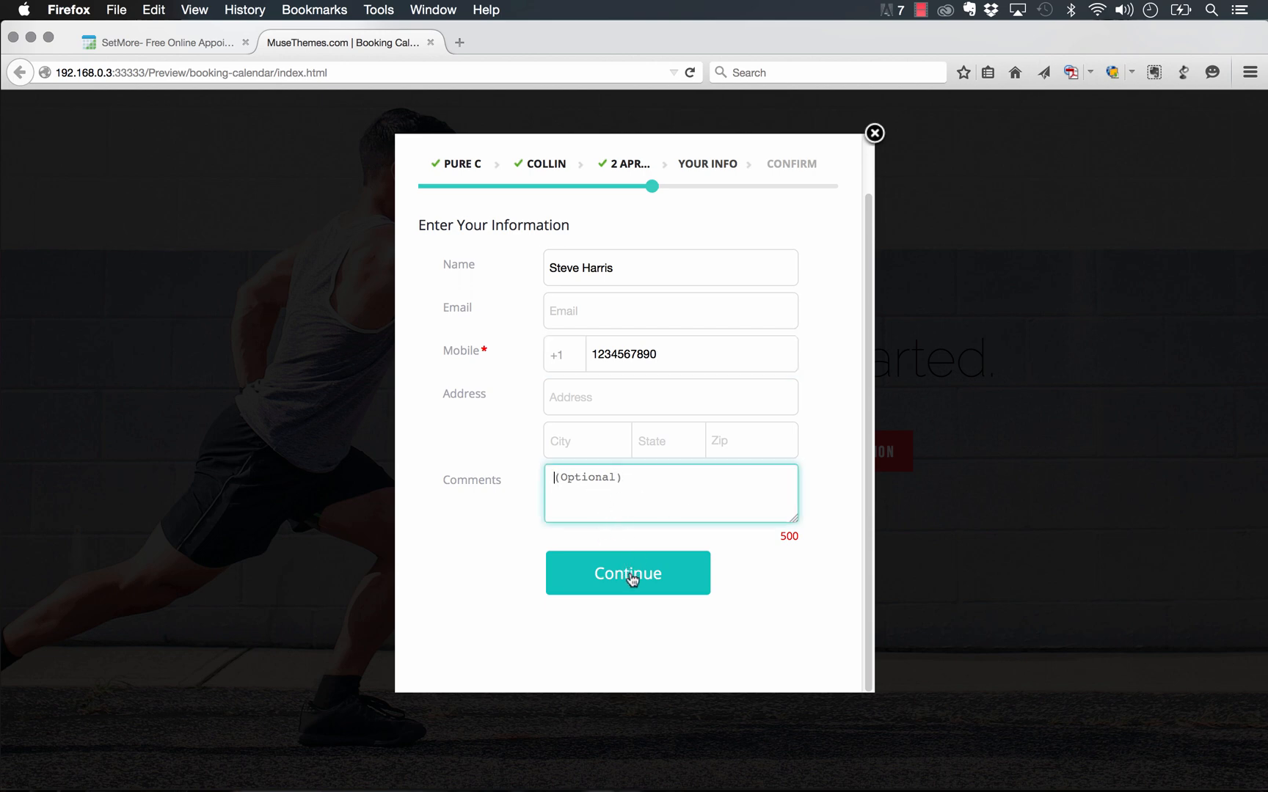
{"action": "left_click", "coordinate": [627, 572]}
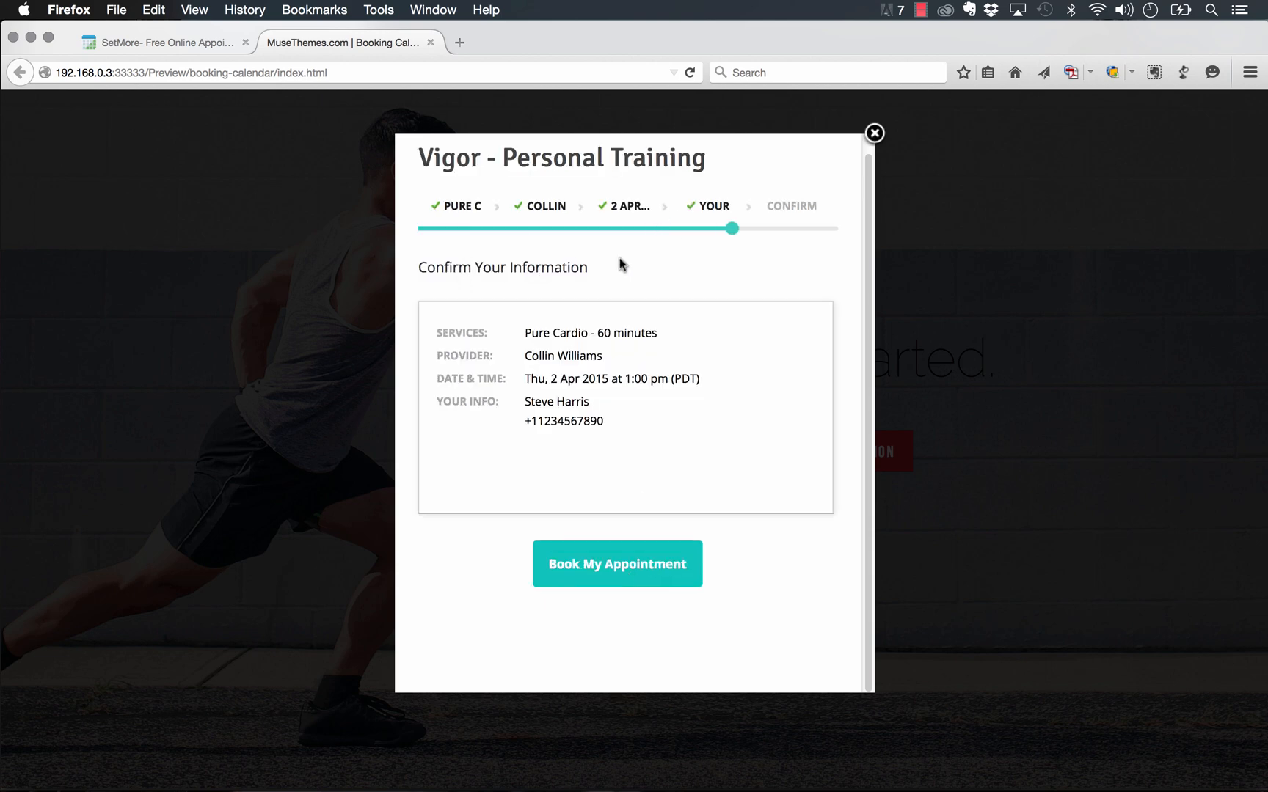
{"action": "mouse_move", "coordinate": [521, 334]}
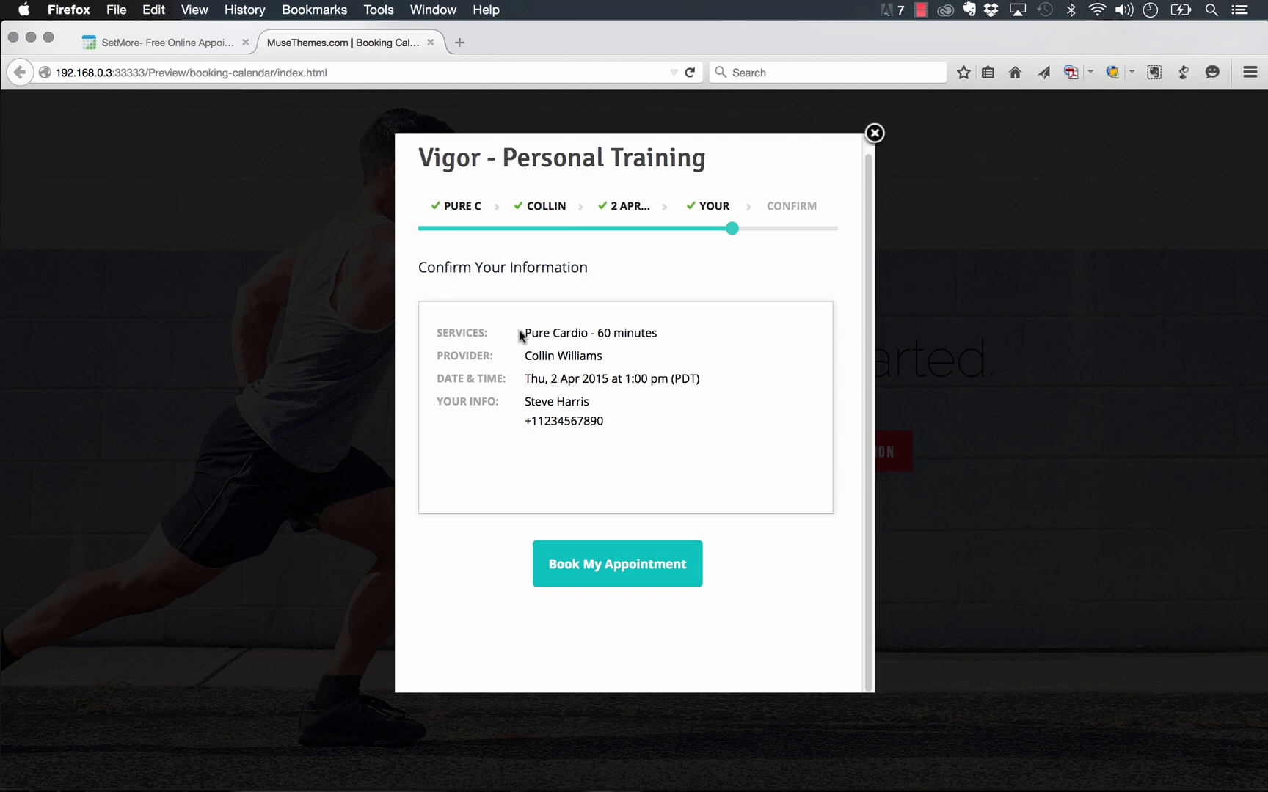
{"action": "mouse_move", "coordinate": [530, 412]}
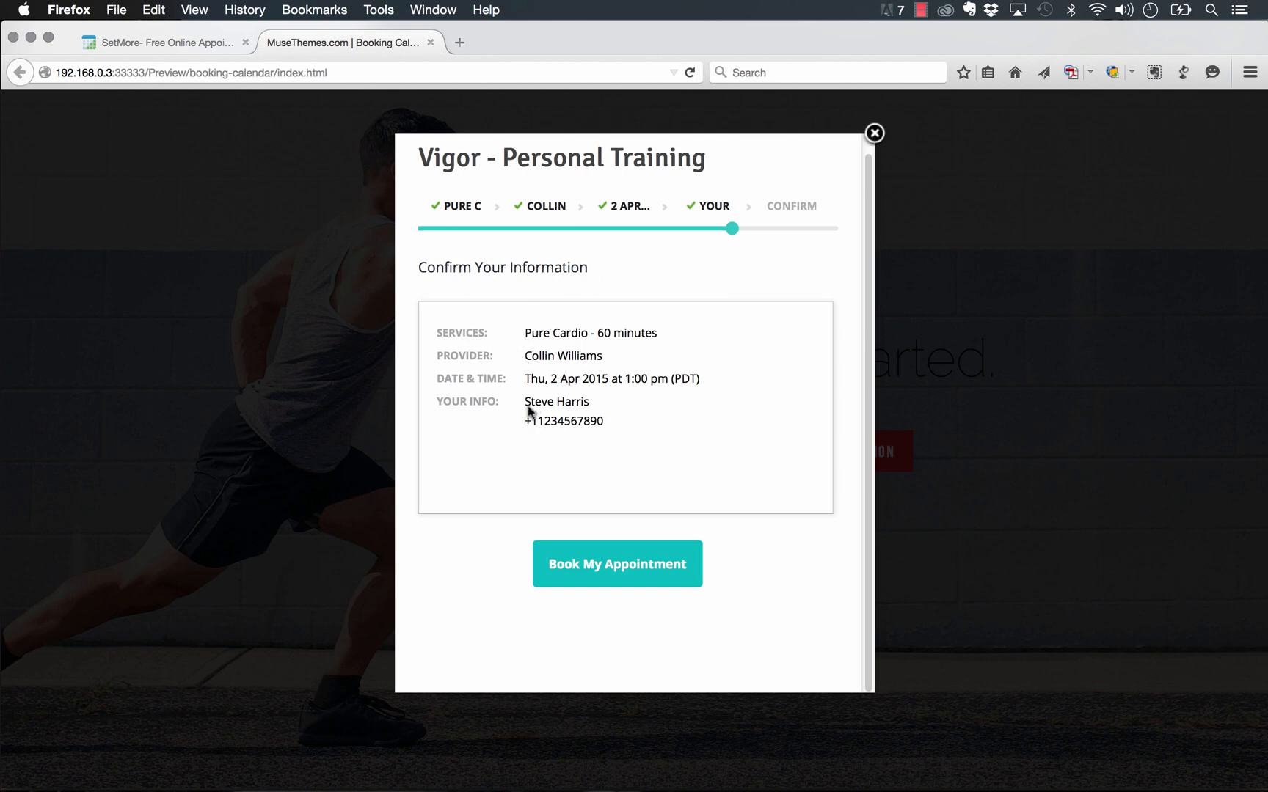
{"action": "mouse_move", "coordinate": [616, 560]}
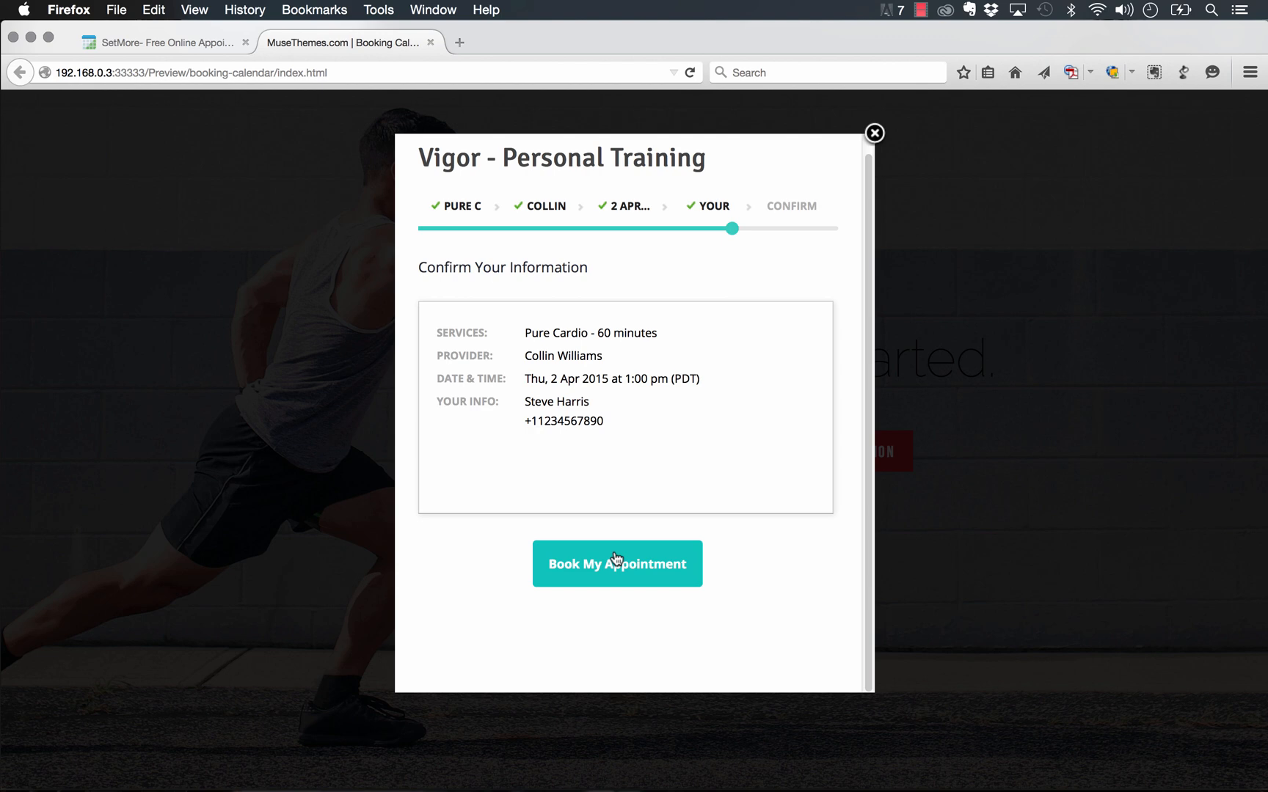
{"action": "left_click", "coordinate": [616, 563]}
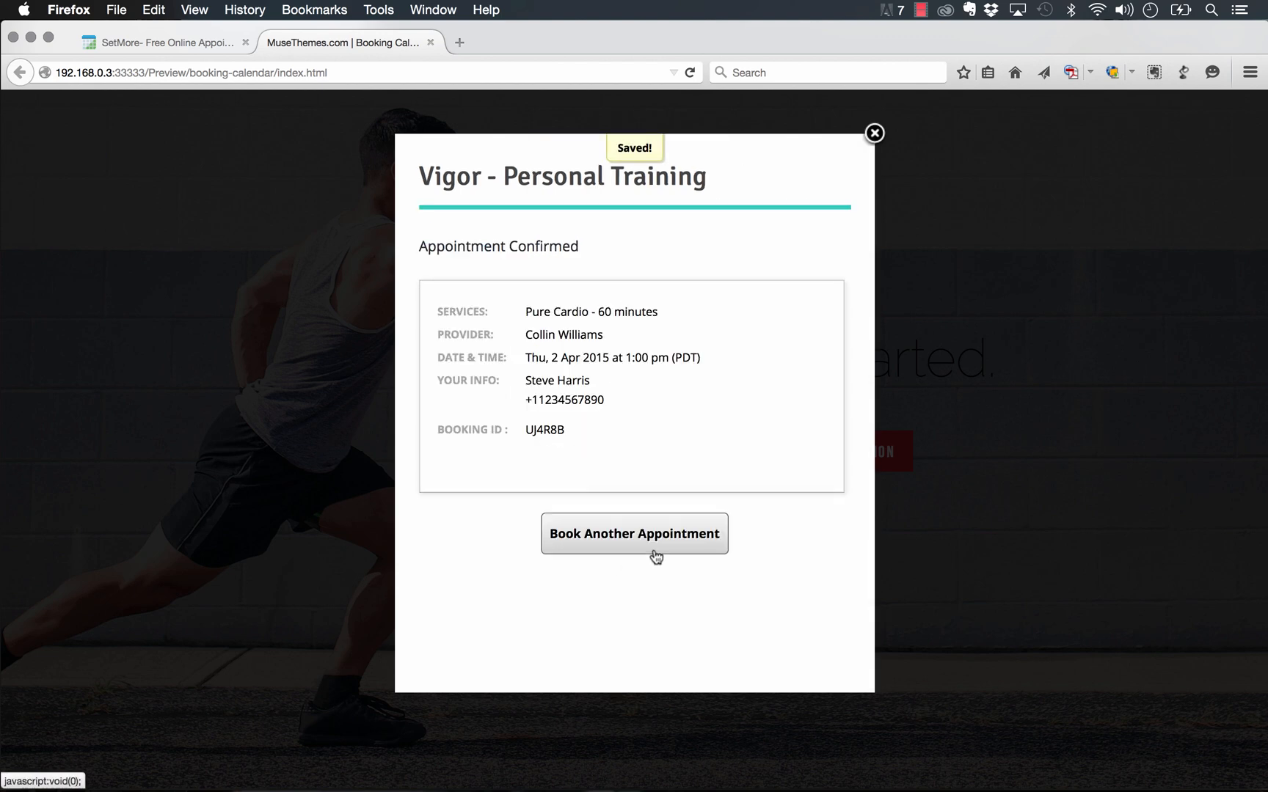
{"action": "mouse_move", "coordinate": [752, 227]}
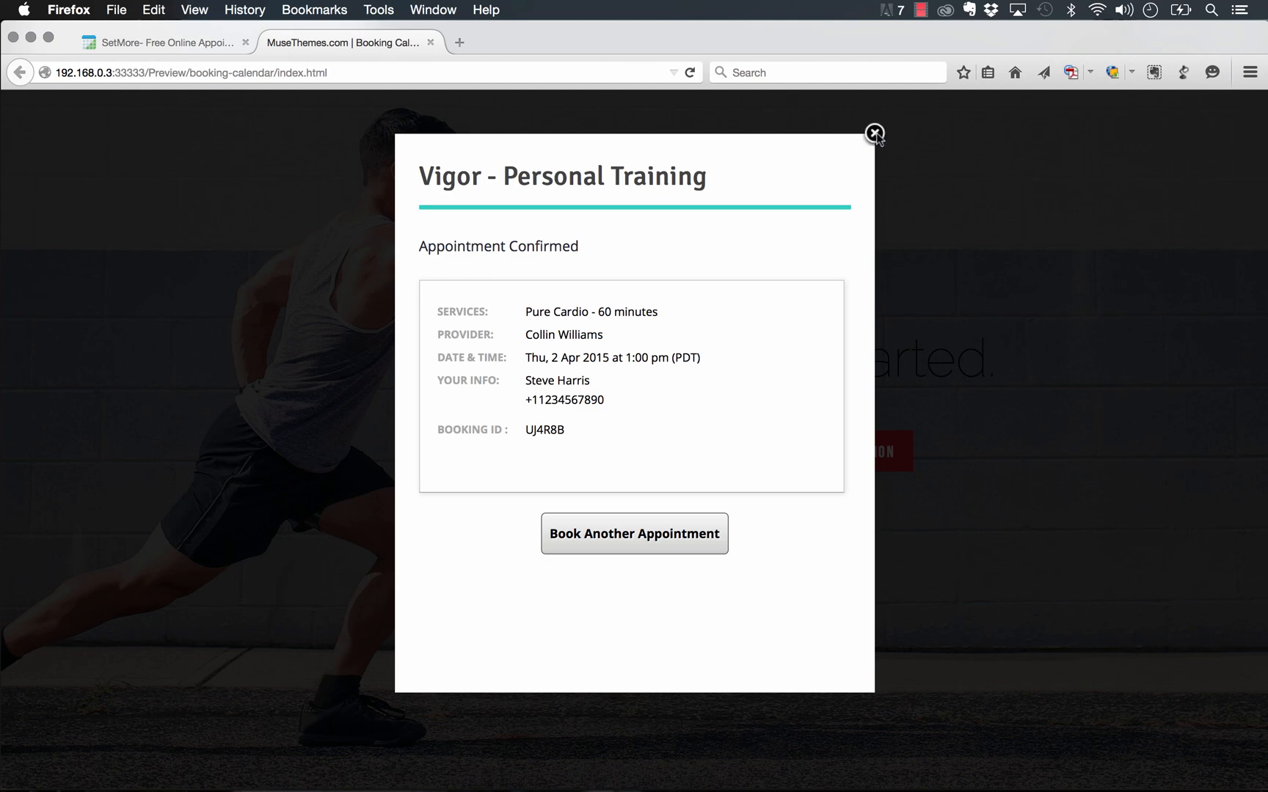
Close the booking popup and submit the Setmore sign-up form for Steve.
{"action": "left_click", "coordinate": [873, 133]}
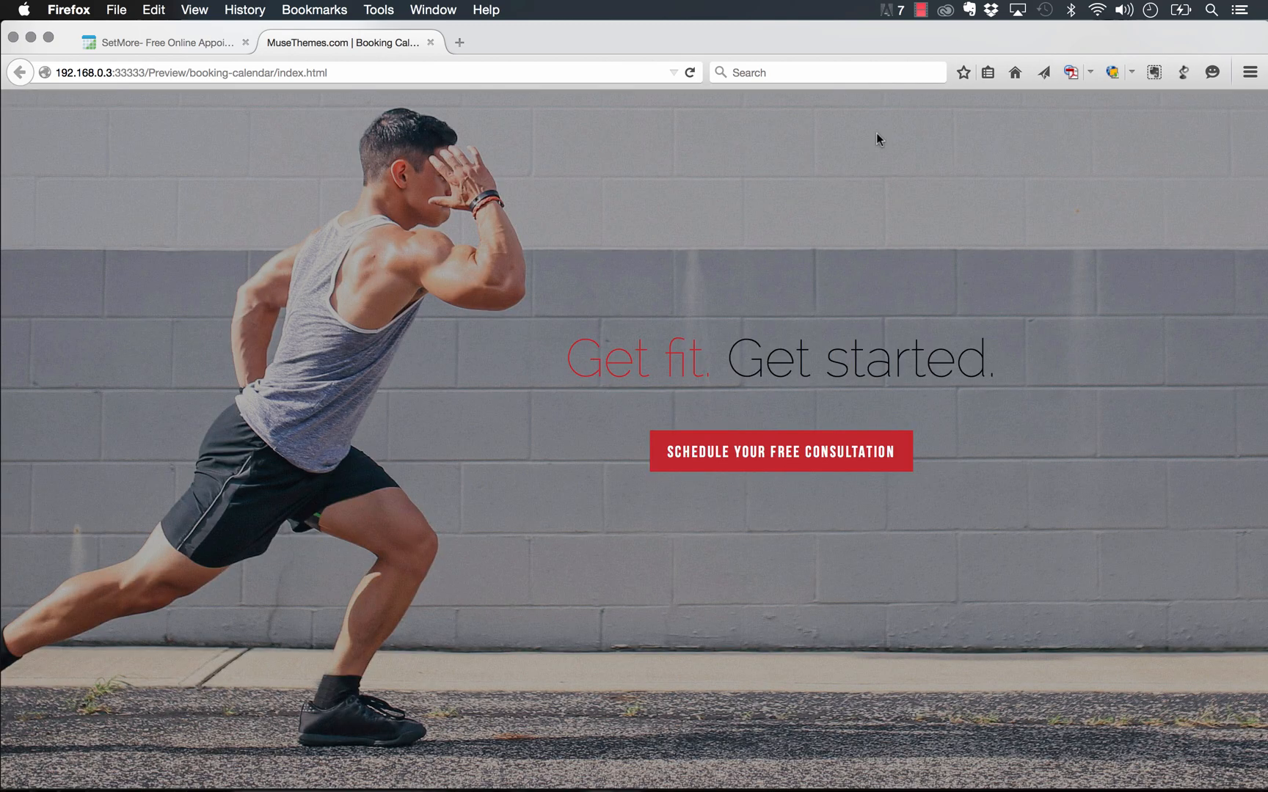
{"action": "mouse_move", "coordinate": [578, 254]}
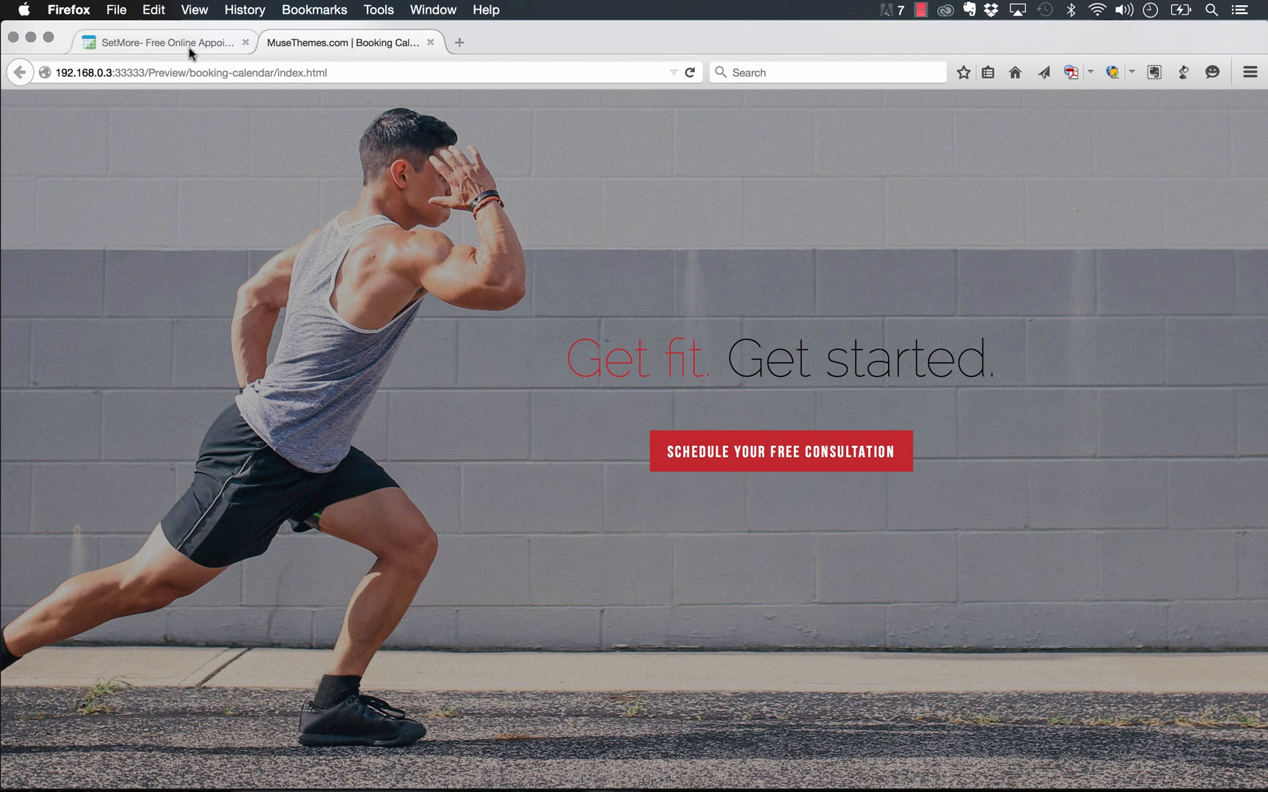
{"action": "left_click", "coordinate": [161, 42]}
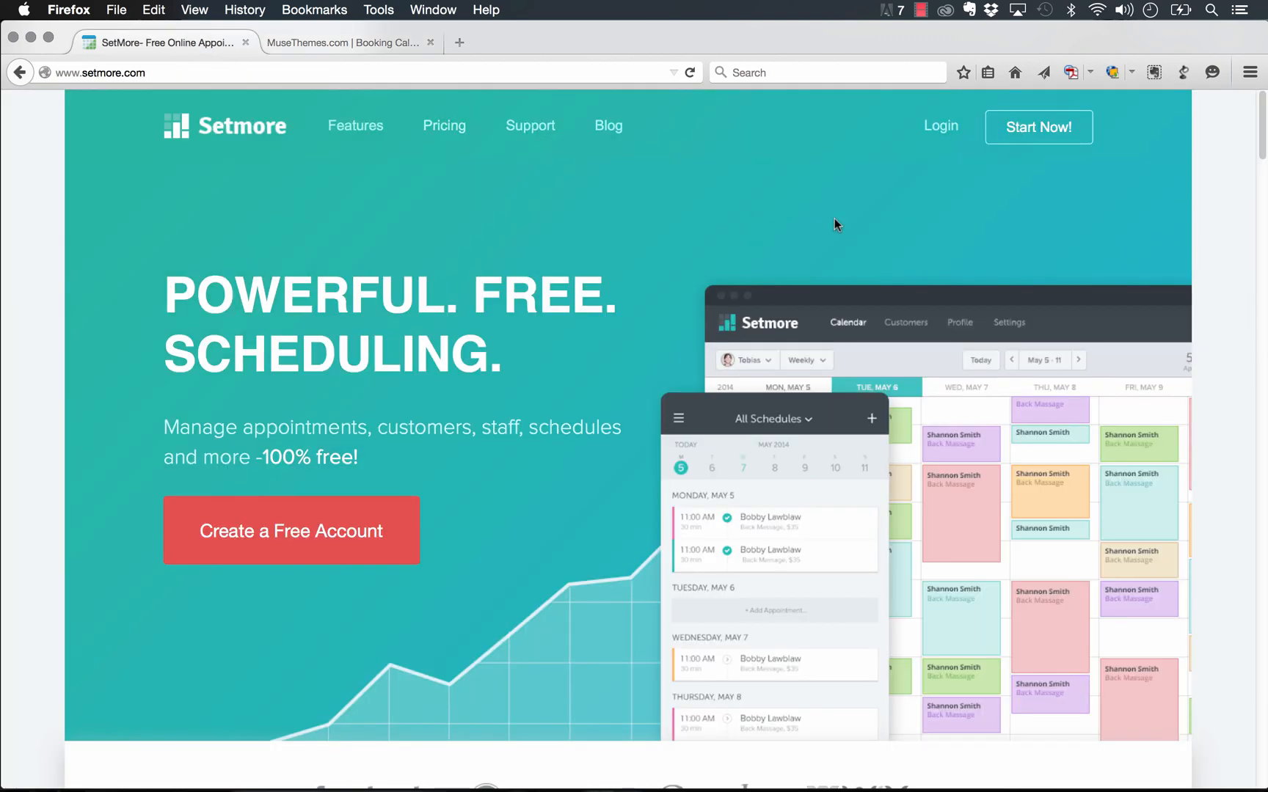
{"action": "mouse_move", "coordinate": [1039, 127]}
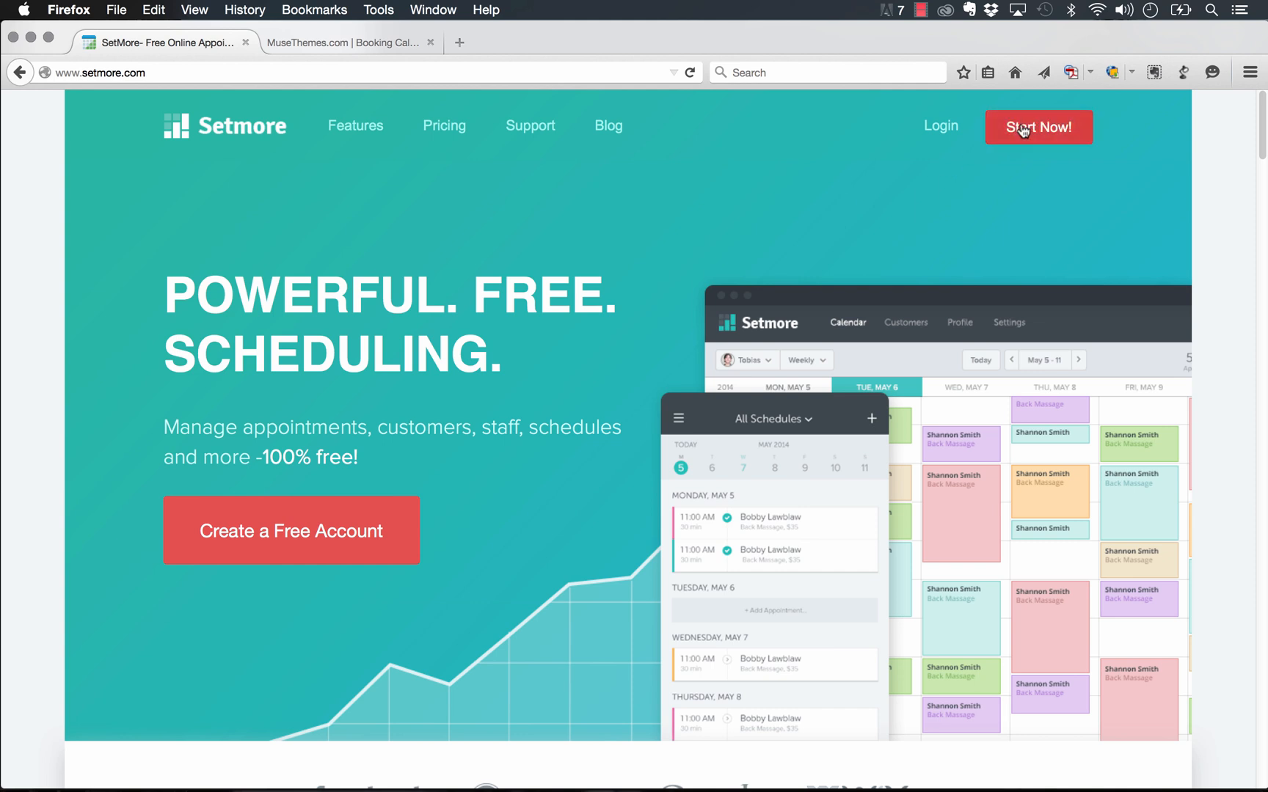
{"action": "left_click", "coordinate": [1039, 127]}
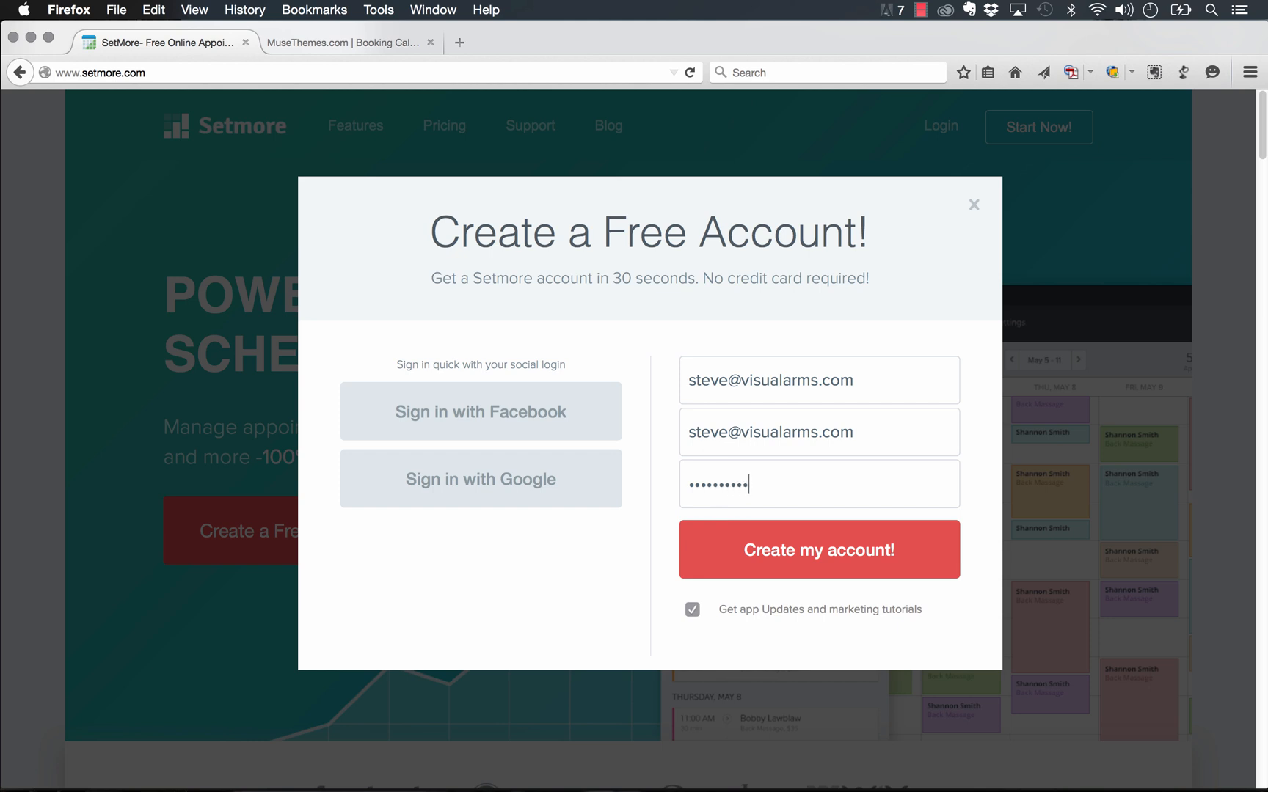
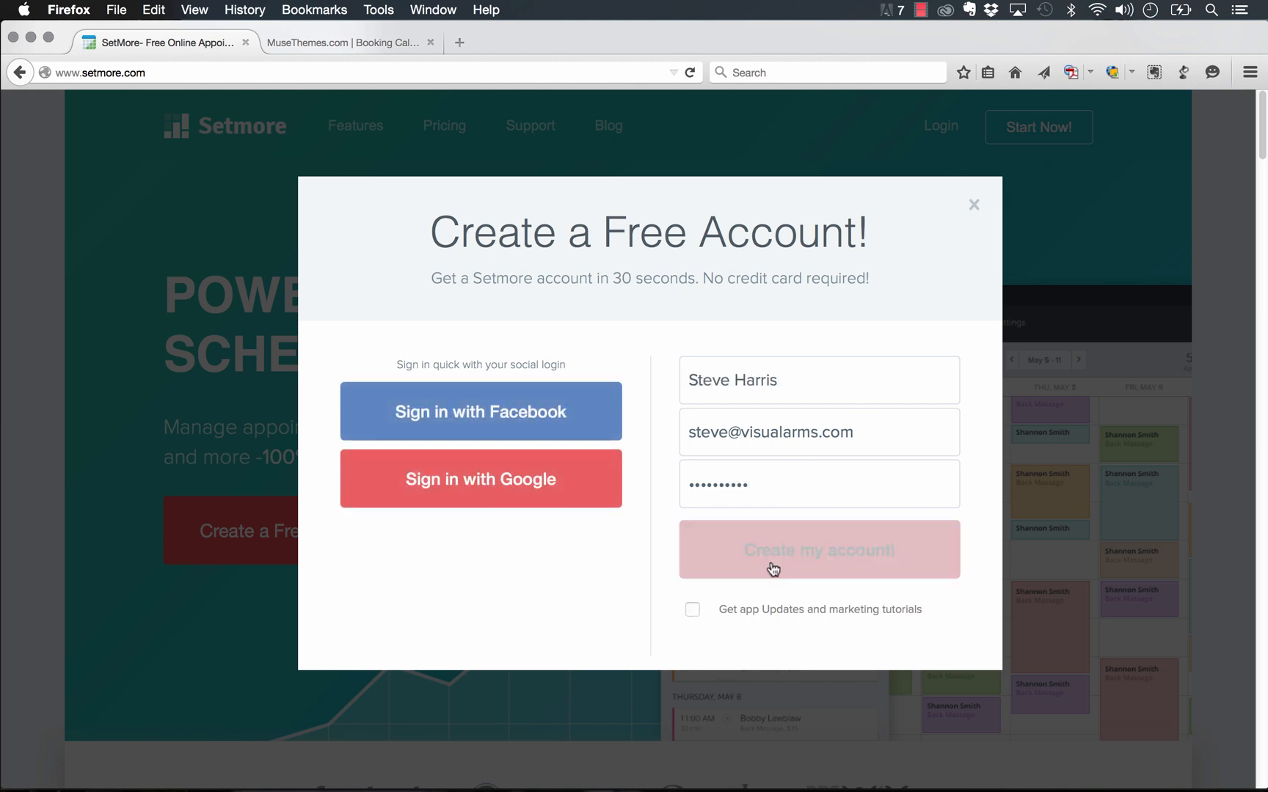
{"action": "left_click", "coordinate": [817, 550]}
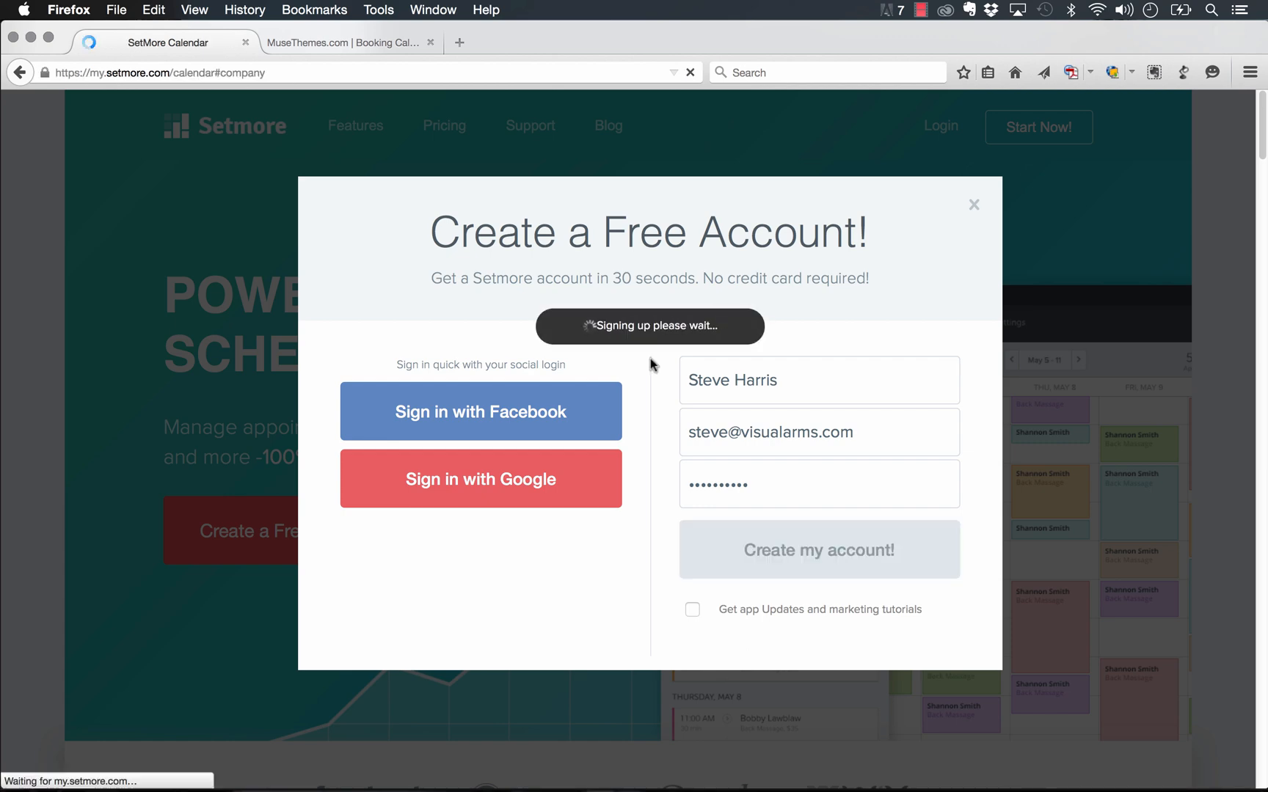
Enter business name MuseThemes and choose Computers/Technology as the industry.
{"action": "left_click", "coordinate": [817, 549]}
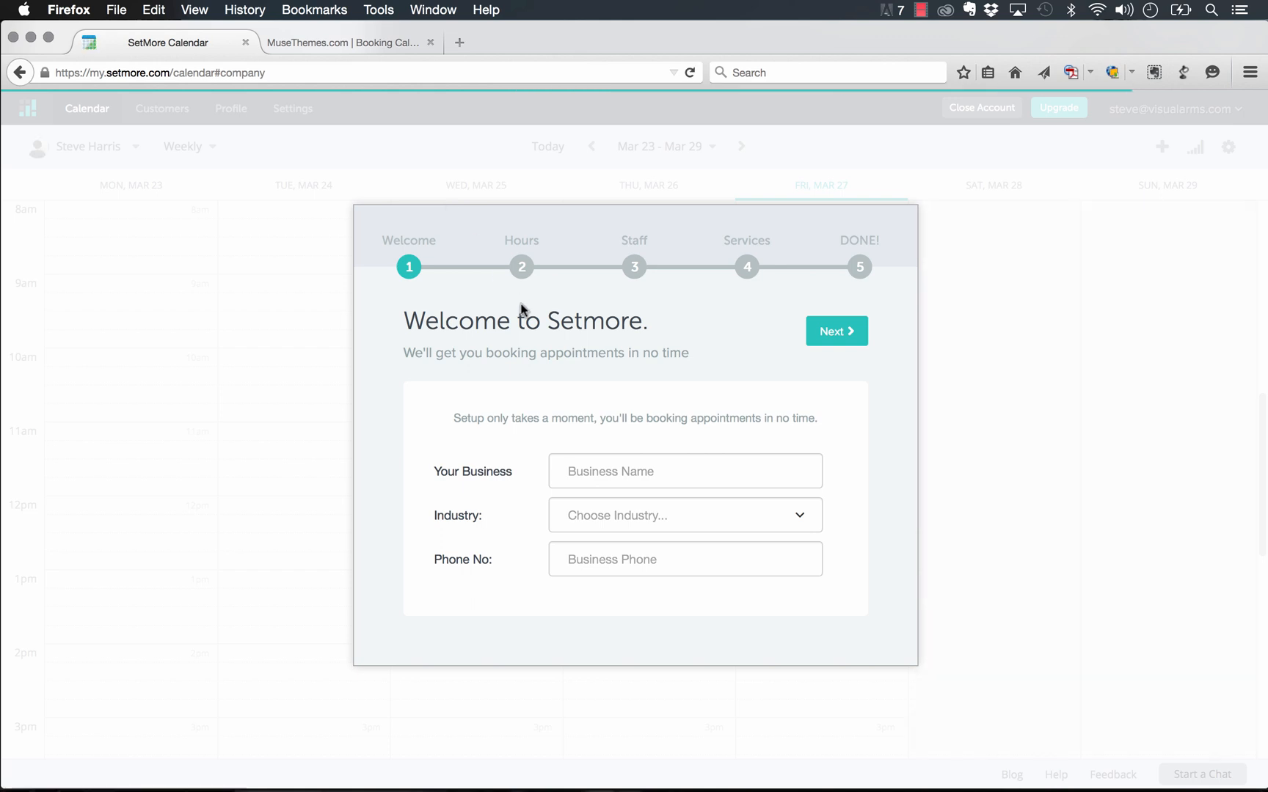
{"action": "left_click", "coordinate": [684, 470]}
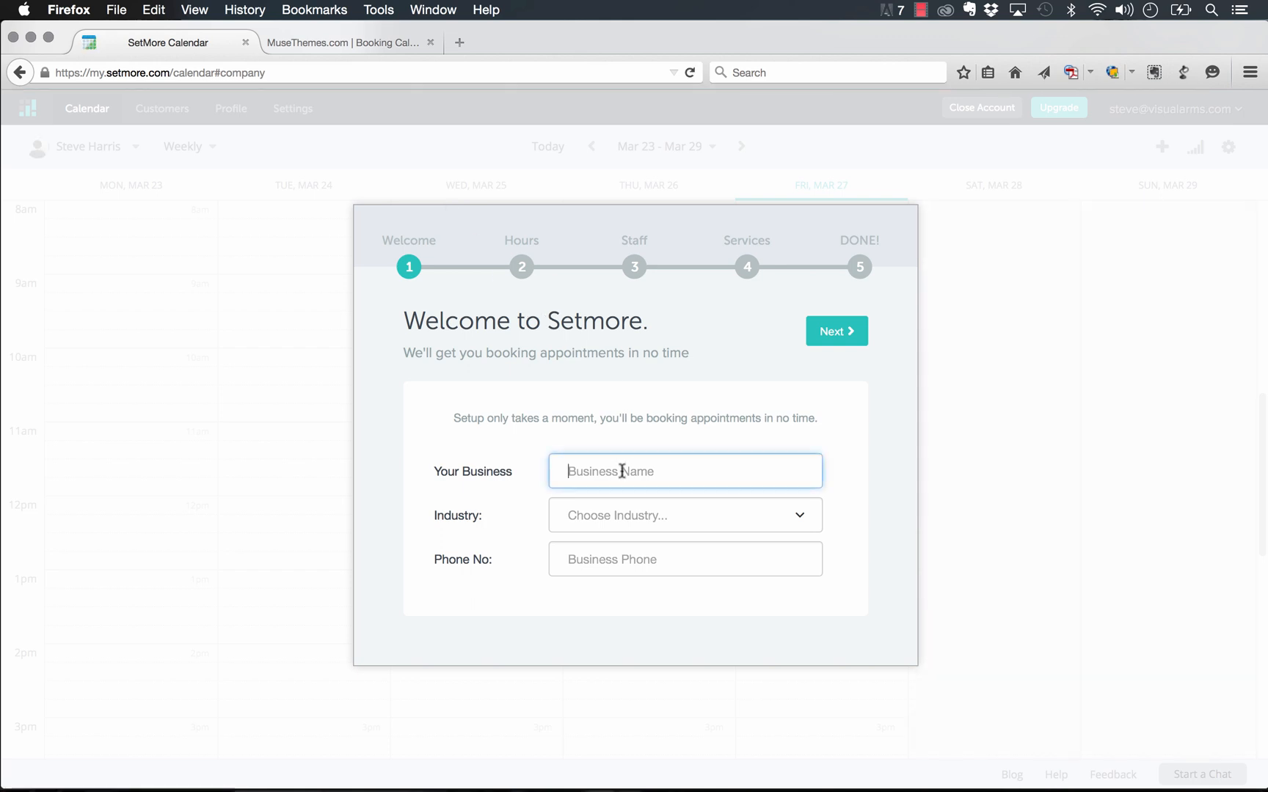
{"action": "type", "text": "Mu"}
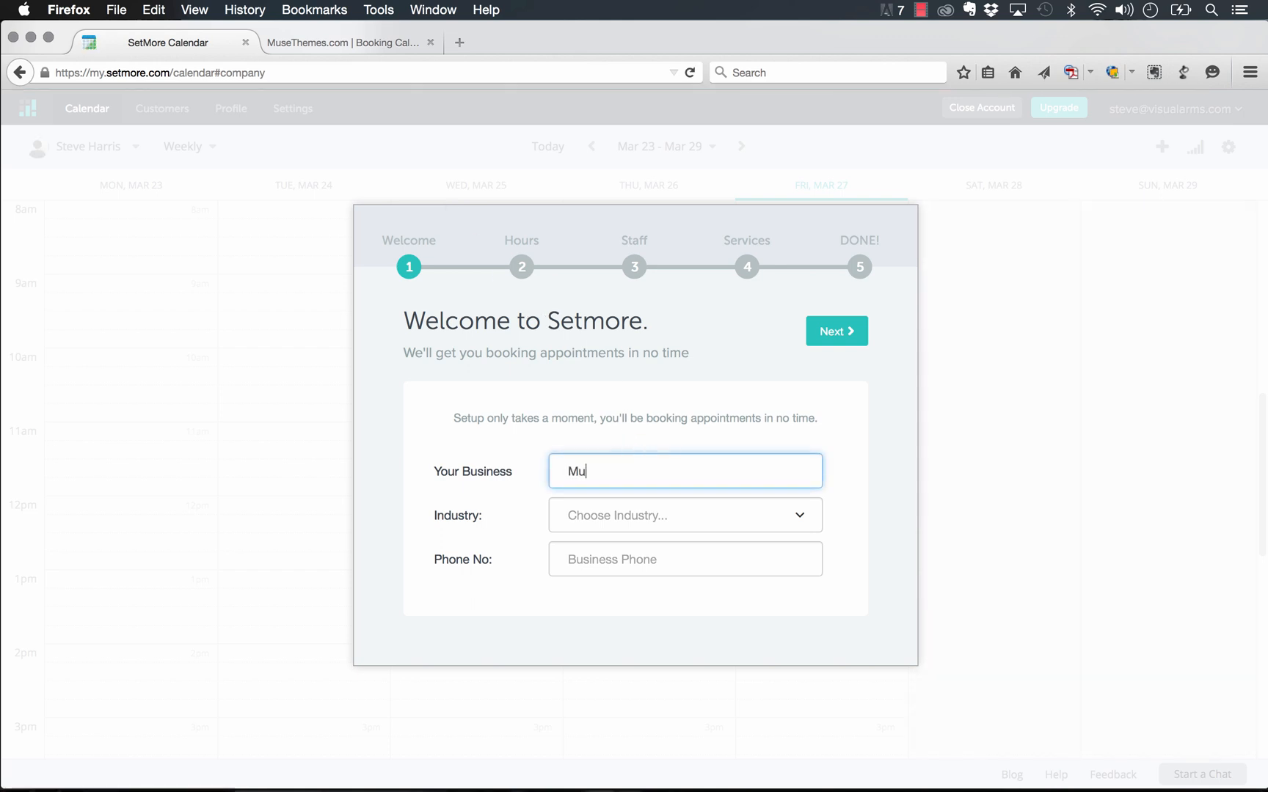
{"action": "type", "text": "seThemes"}
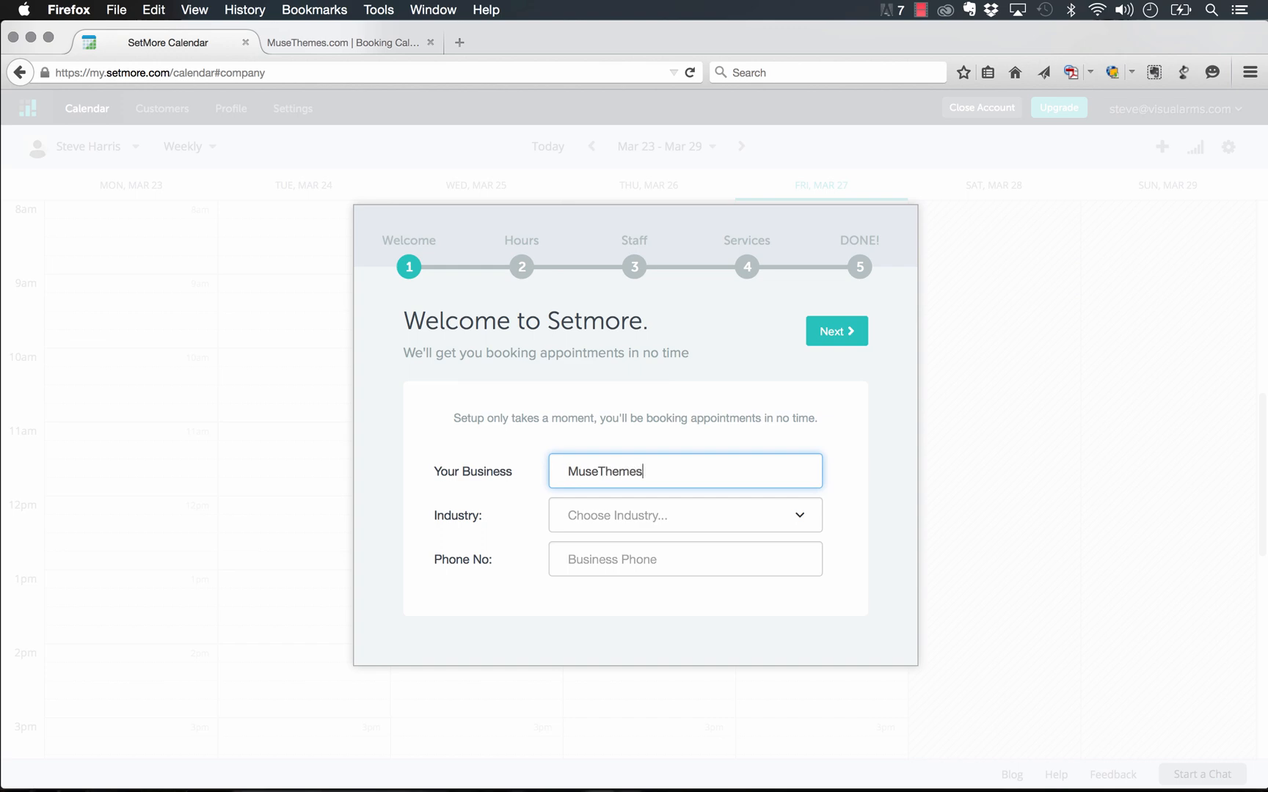
{"action": "left_click", "coordinate": [684, 515]}
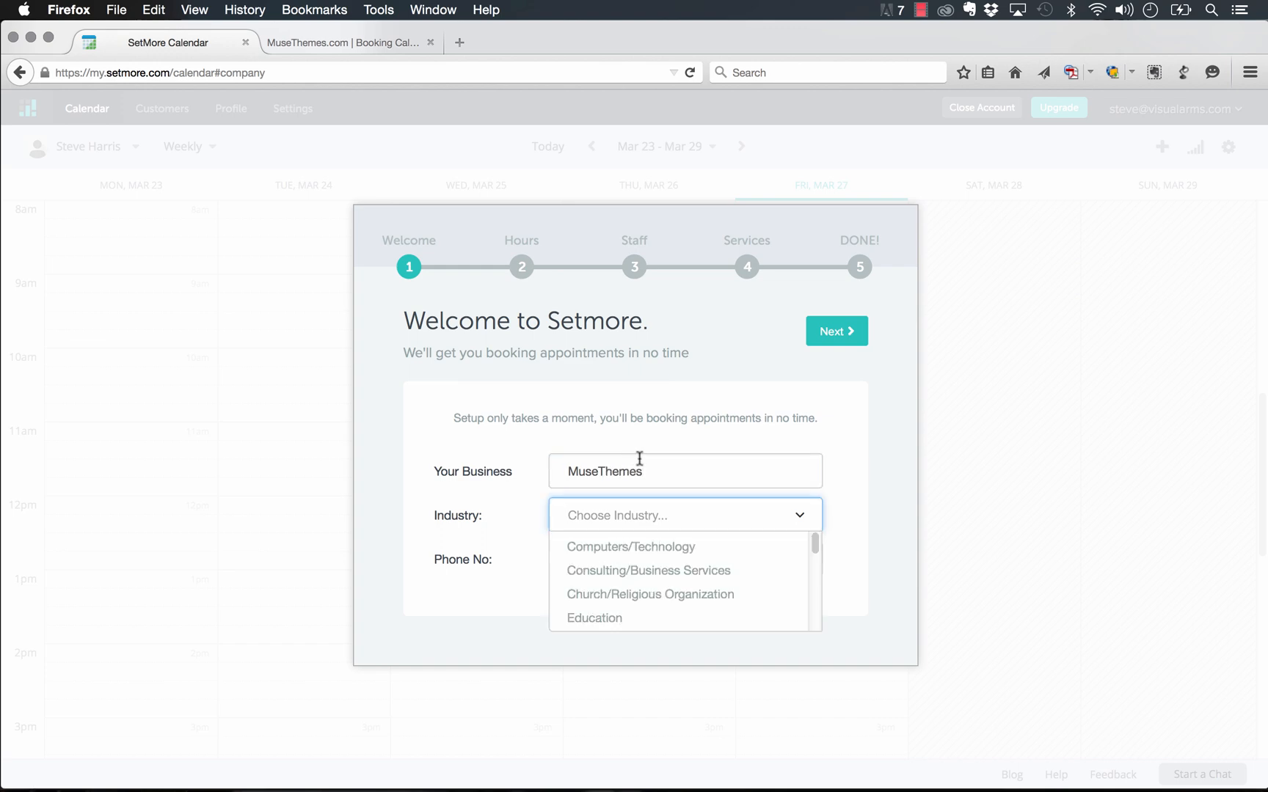
{"action": "left_click", "coordinate": [630, 547]}
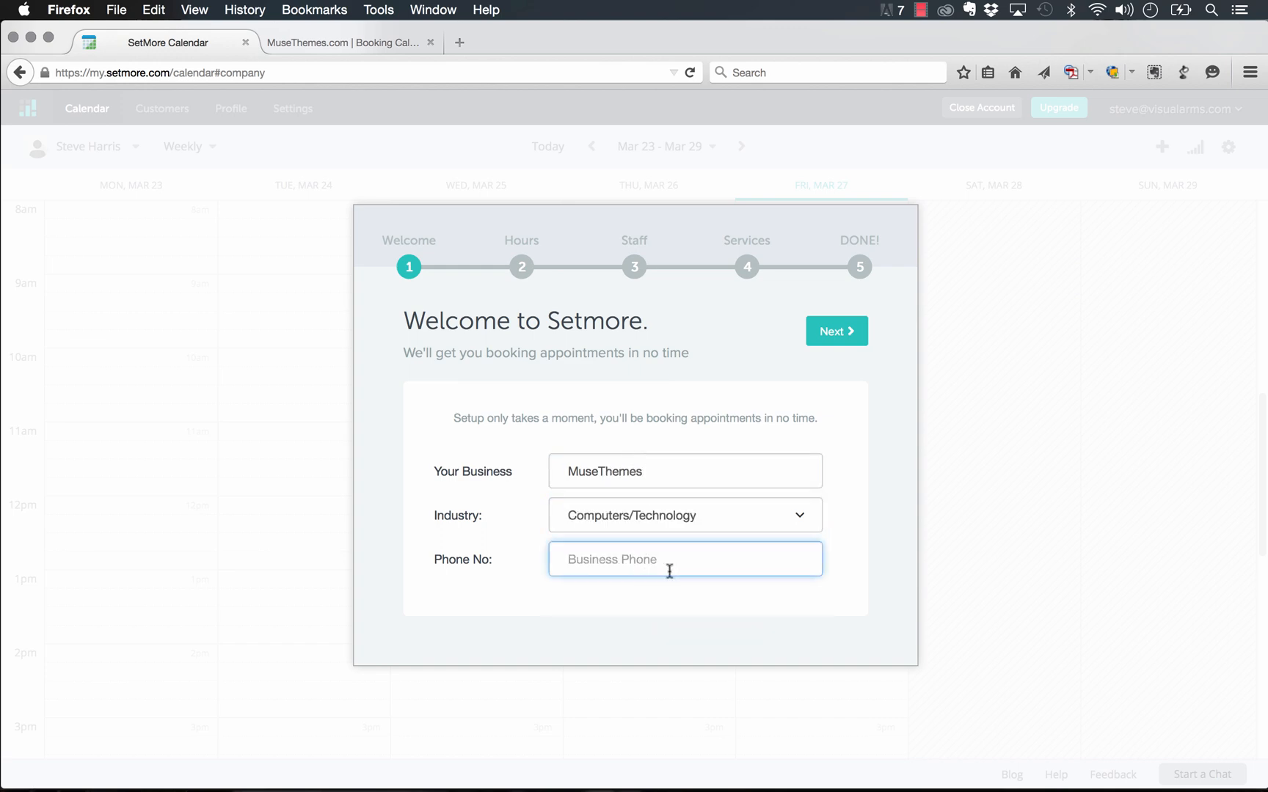
{"action": "type", "text": "1234"}
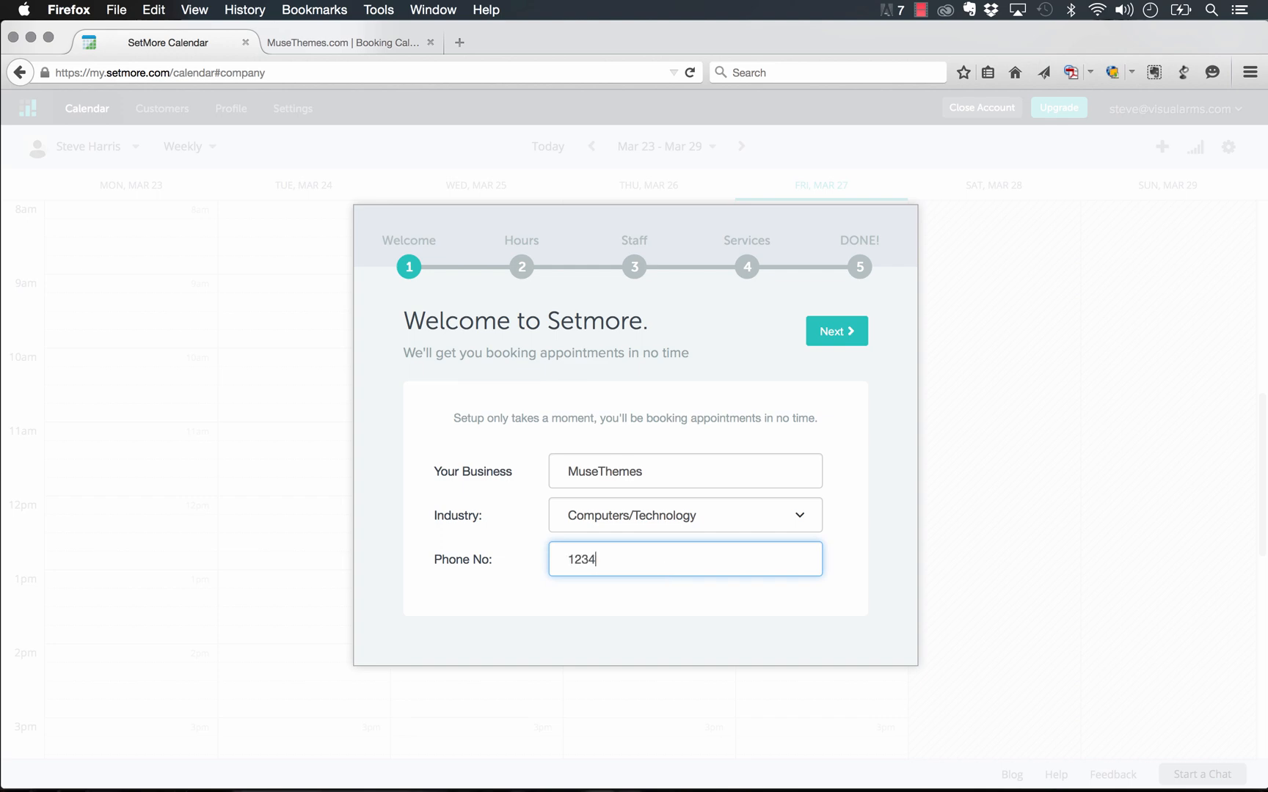
{"action": "type", "text": "567890"}
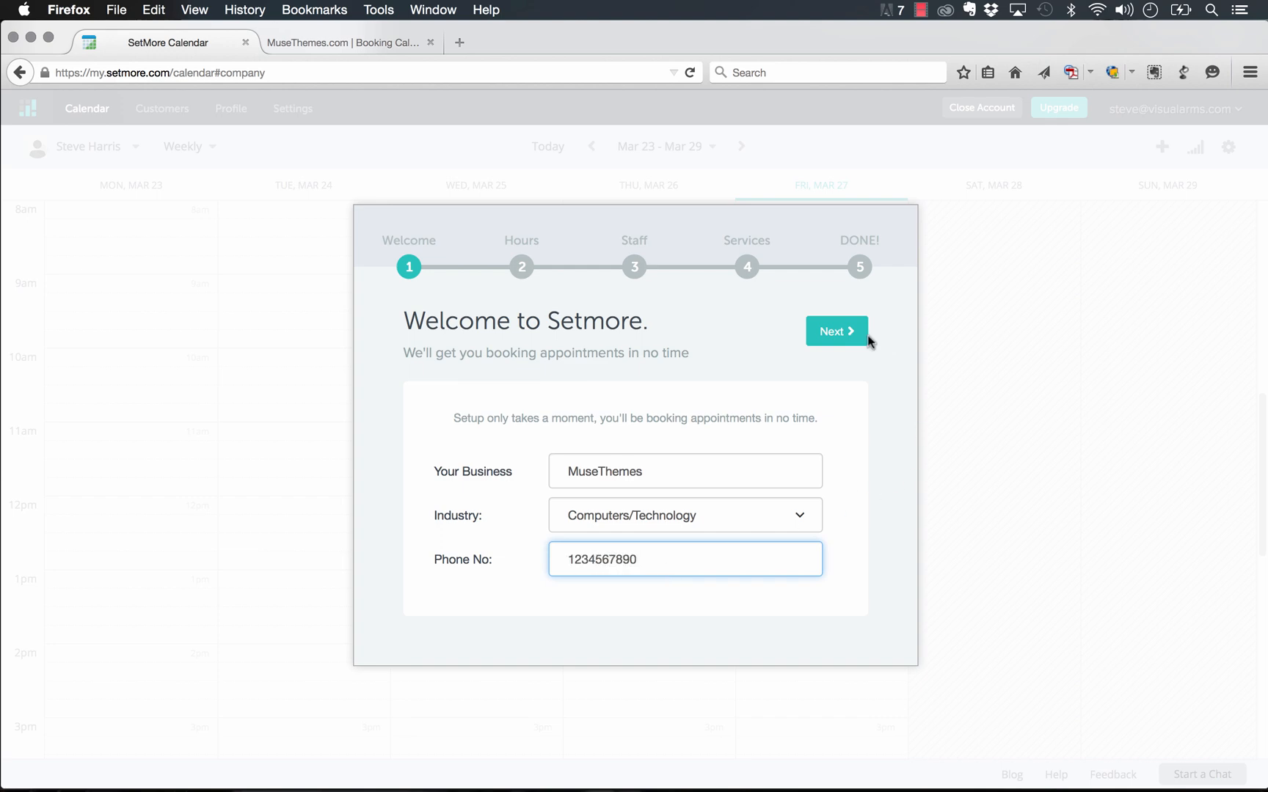
{"action": "left_click", "coordinate": [836, 331]}
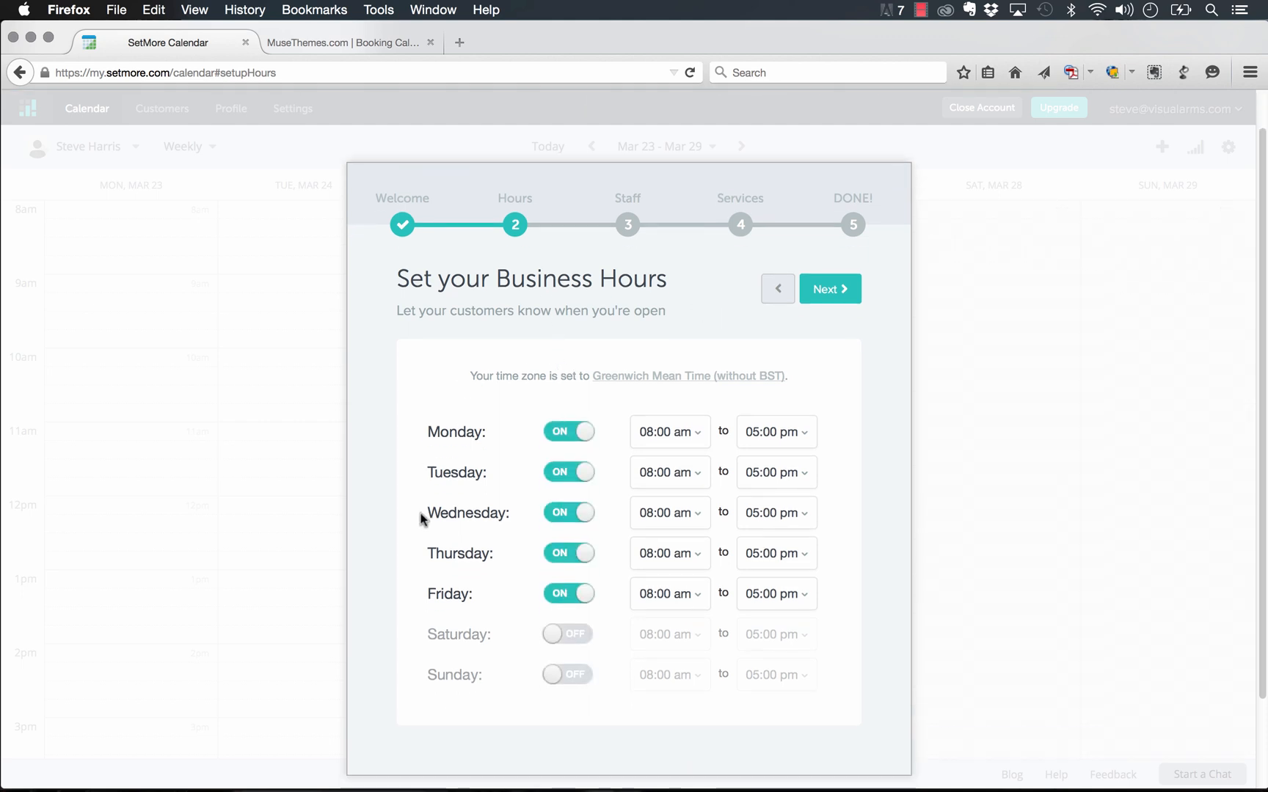
{"action": "mouse_move", "coordinate": [745, 362]}
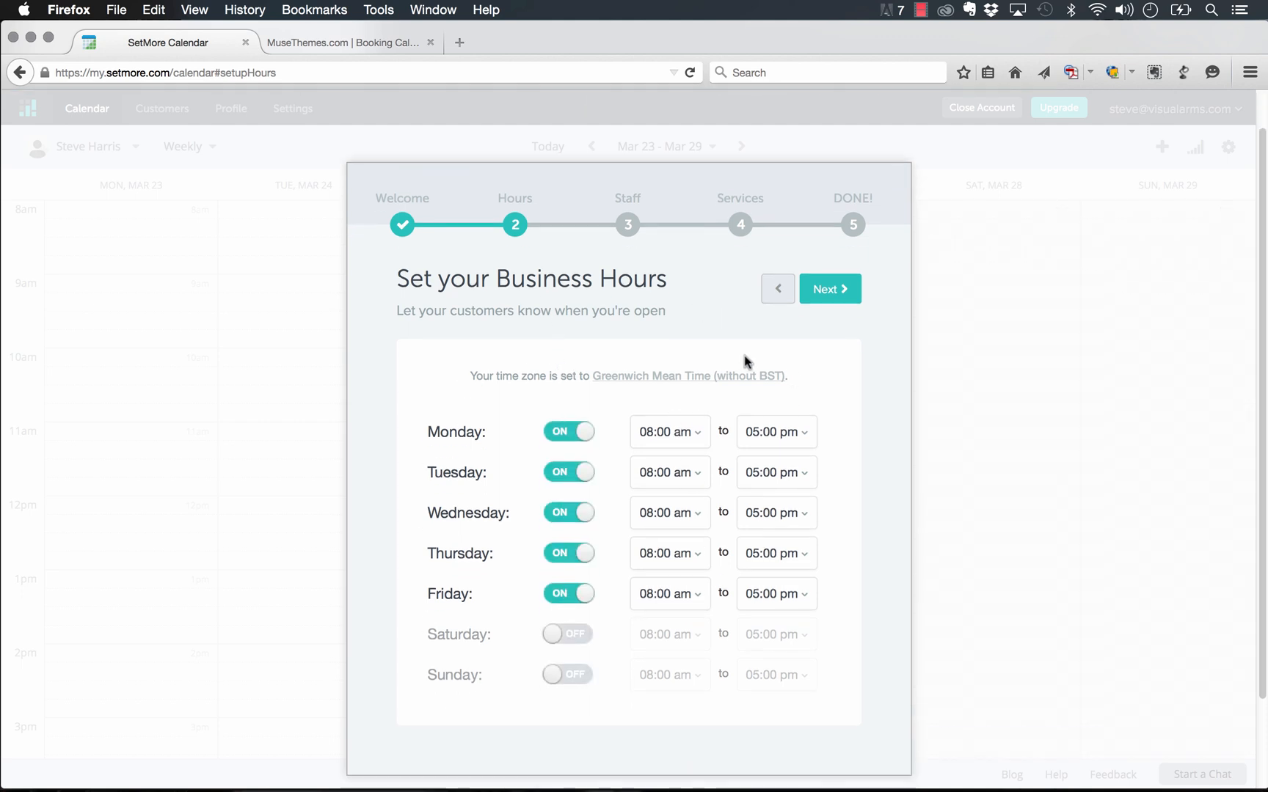
{"action": "mouse_move", "coordinate": [540, 653]}
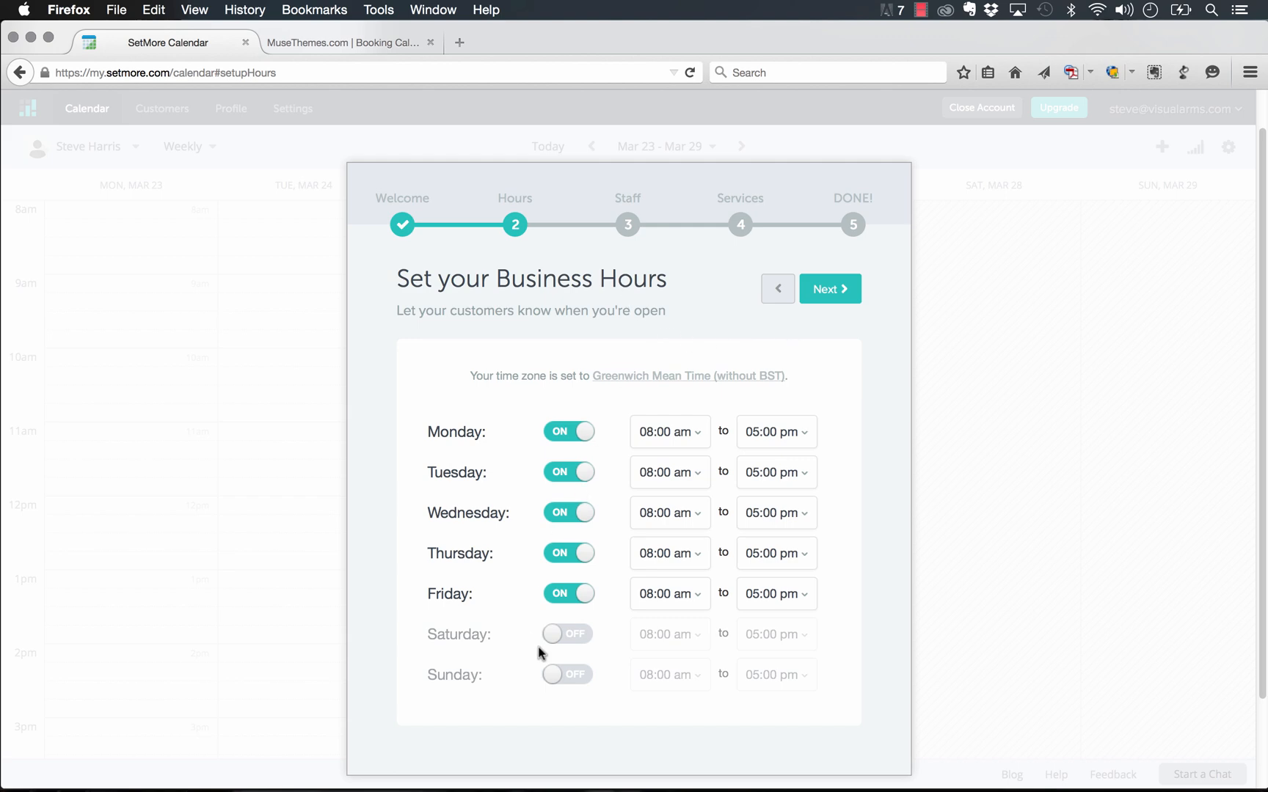
{"action": "mouse_move", "coordinate": [838, 288]}
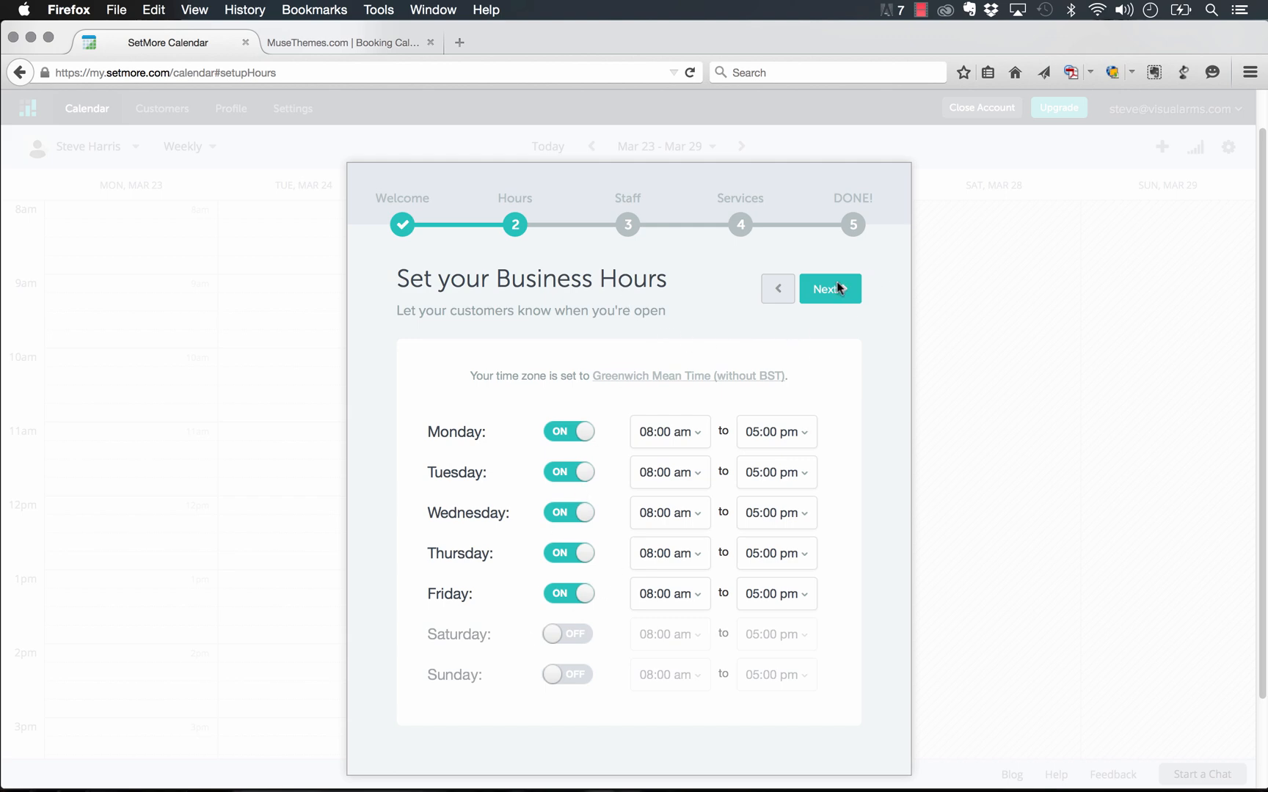
{"action": "left_click", "coordinate": [830, 288]}
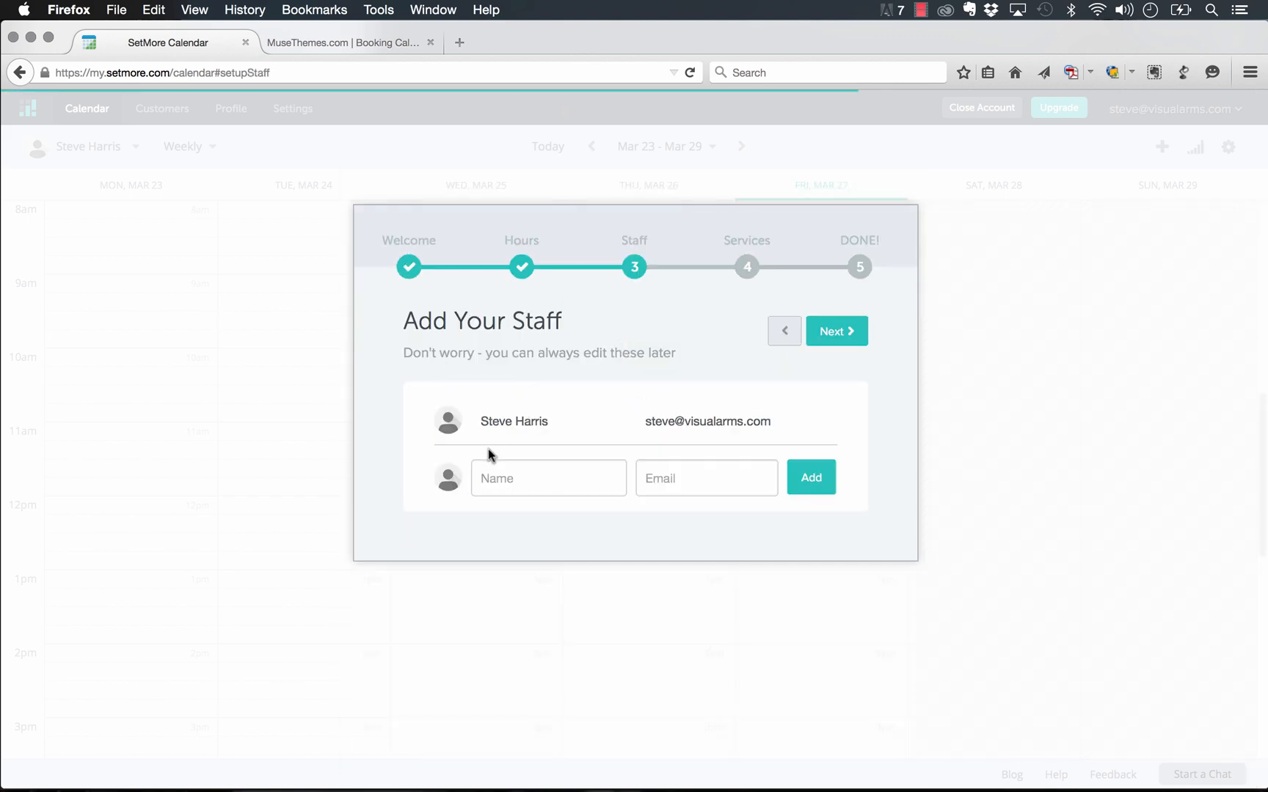
{"action": "left_click", "coordinate": [548, 478]}
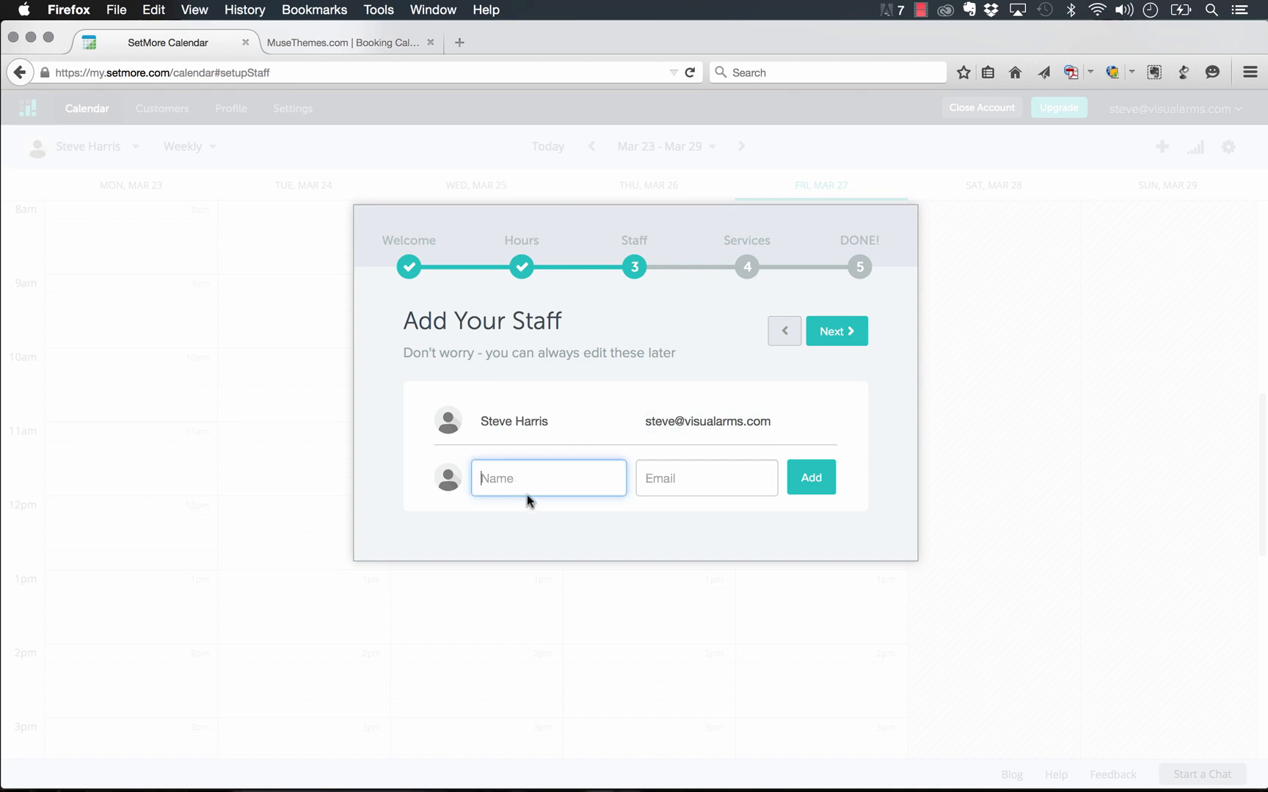
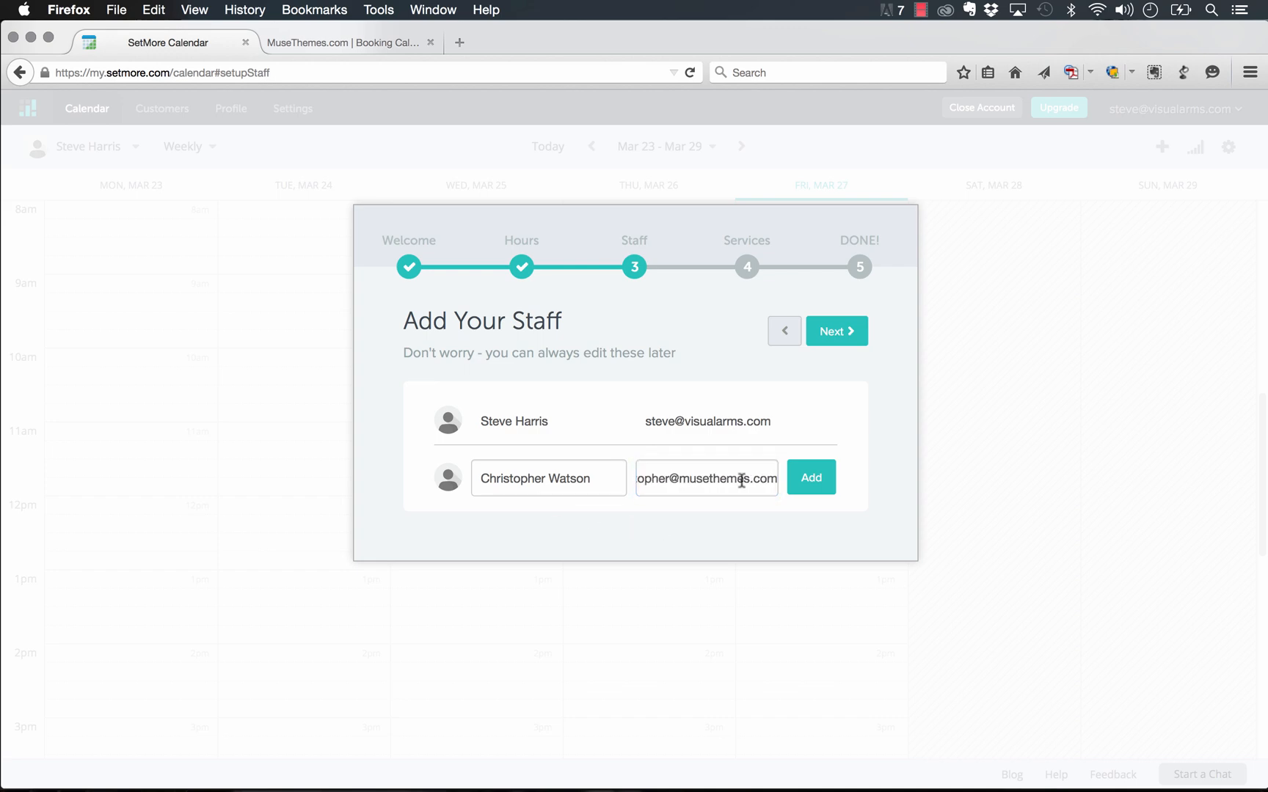
{"action": "left_click", "coordinate": [810, 477]}
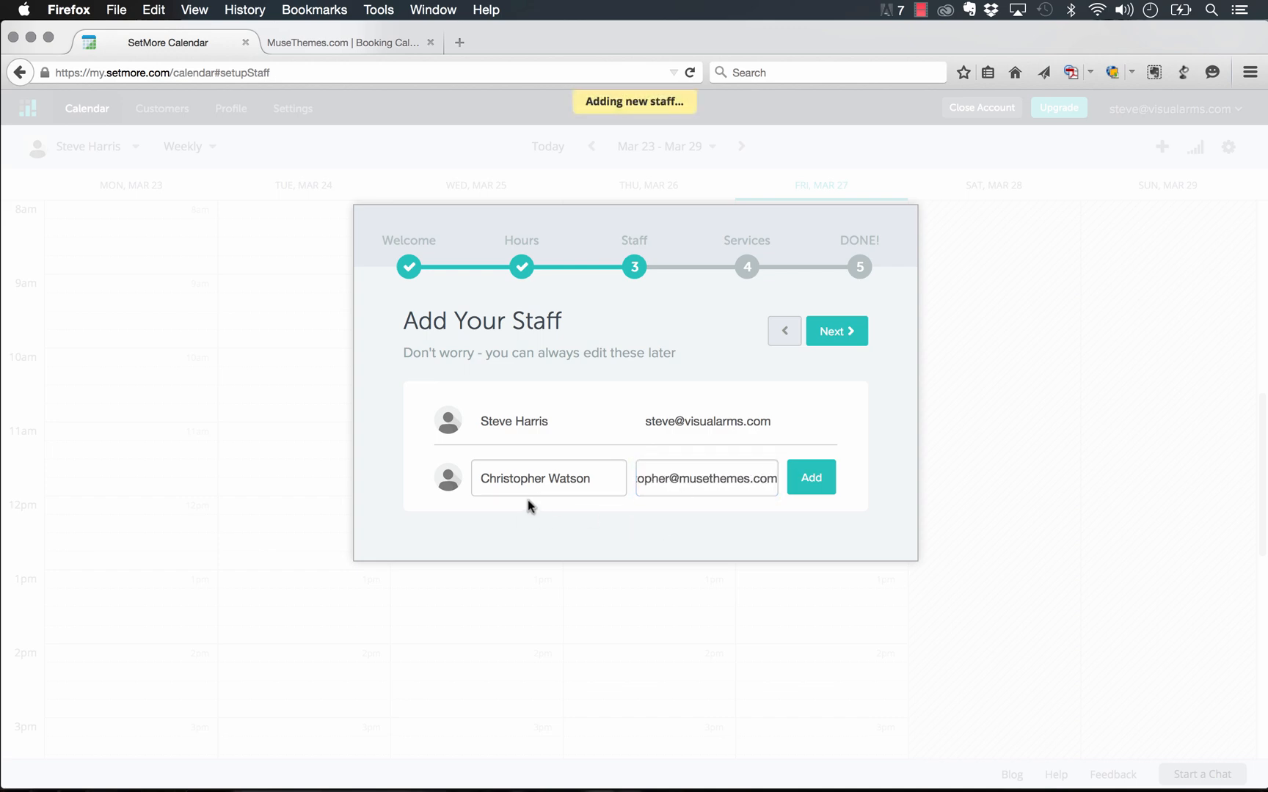
{"action": "left_click", "coordinate": [809, 477]}
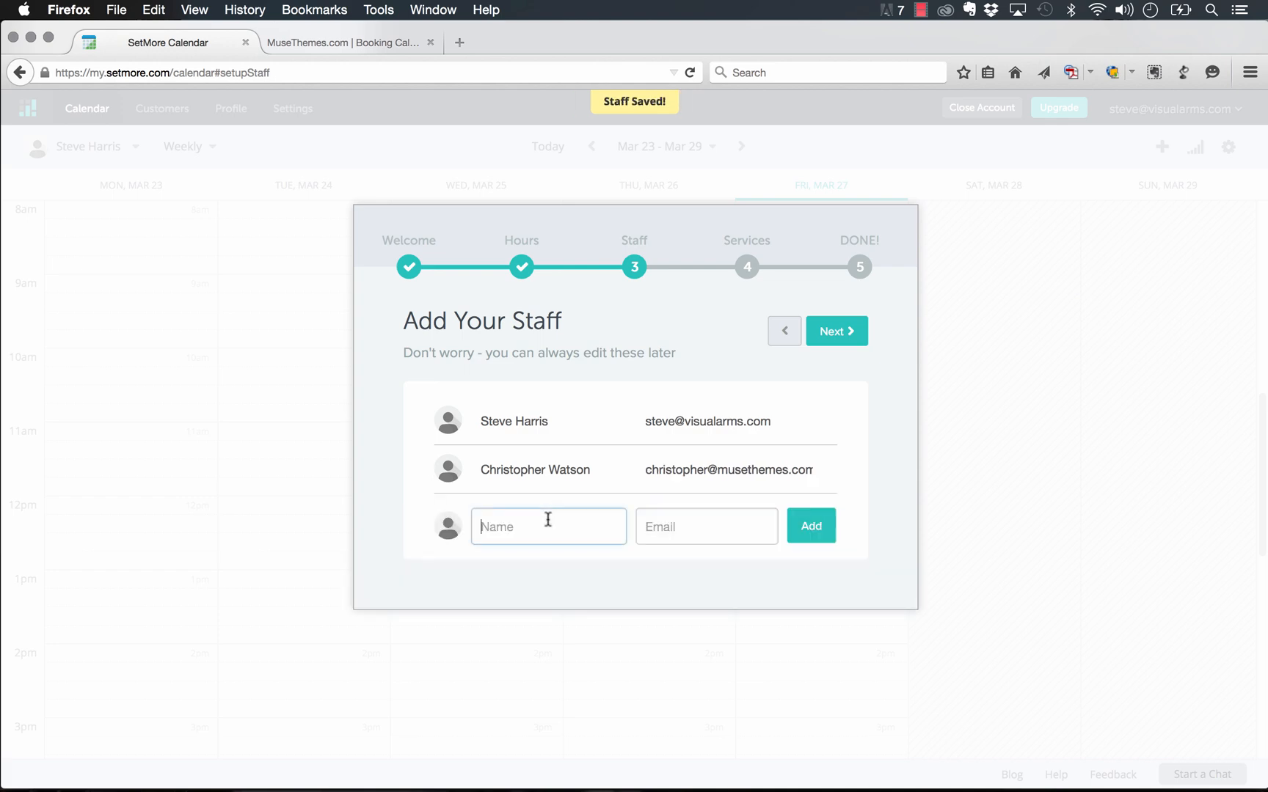
{"action": "type", "text": "Brandon Wa"}
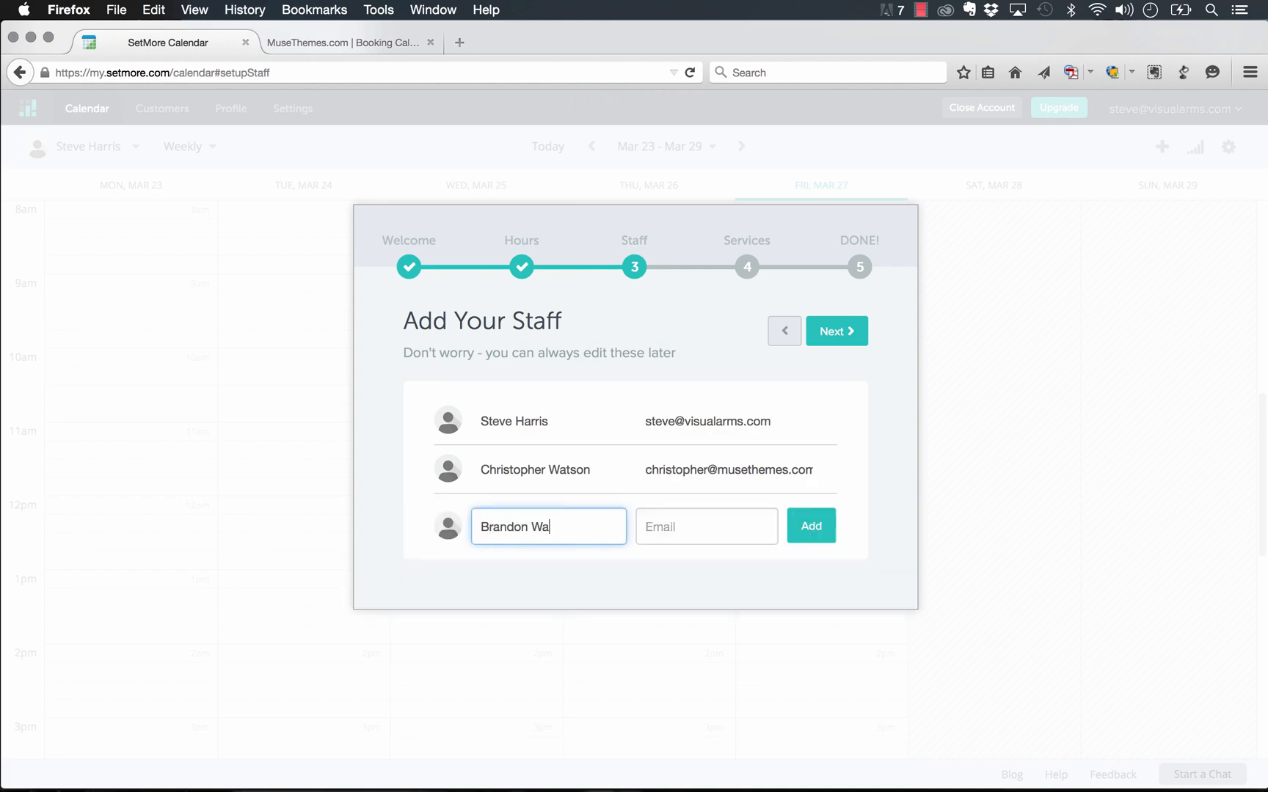
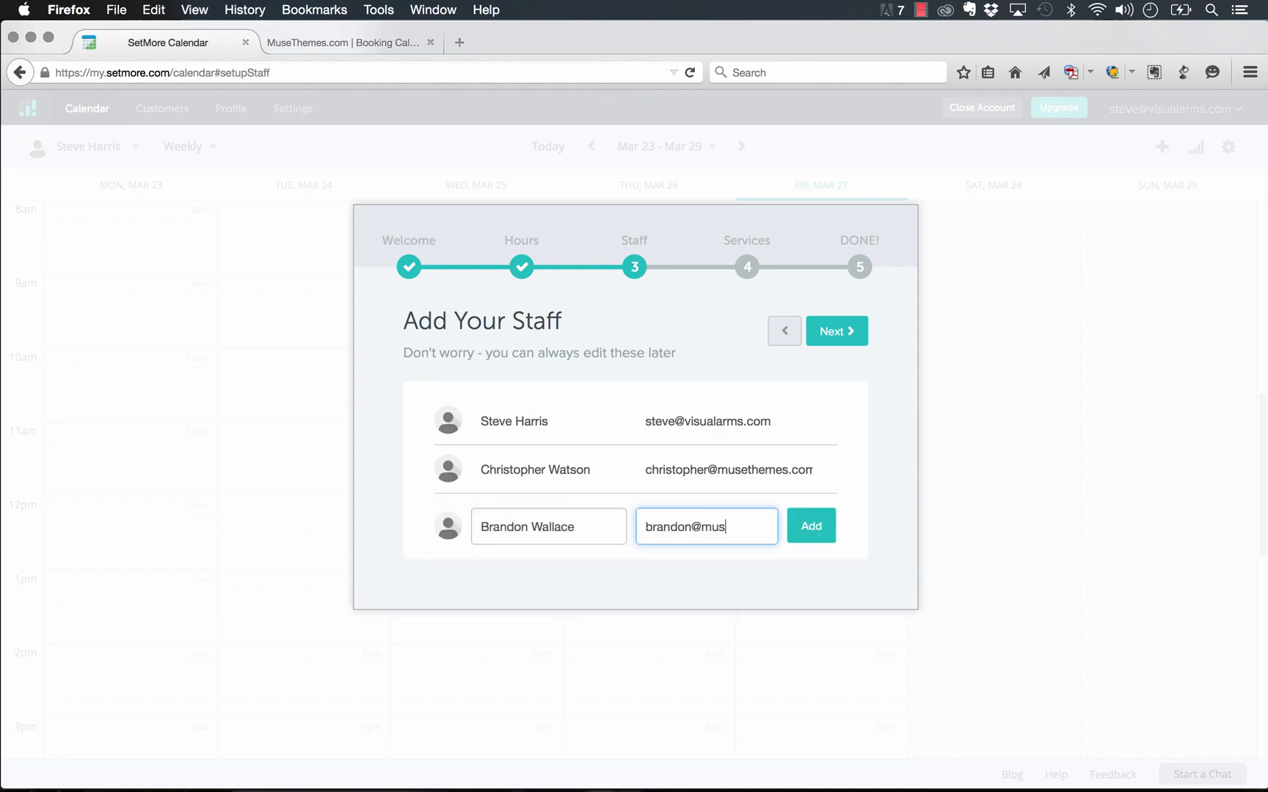
{"action": "left_click", "coordinate": [810, 525]}
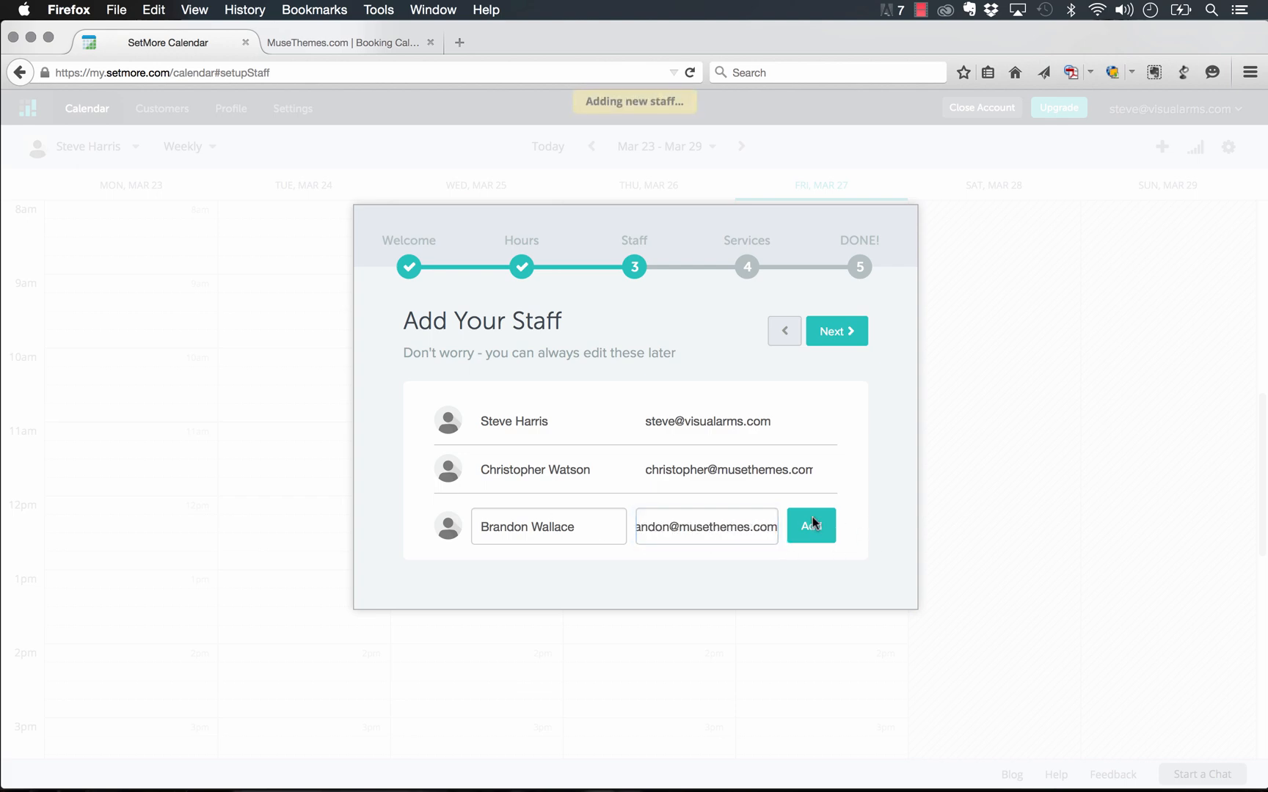
{"action": "left_click", "coordinate": [809, 525]}
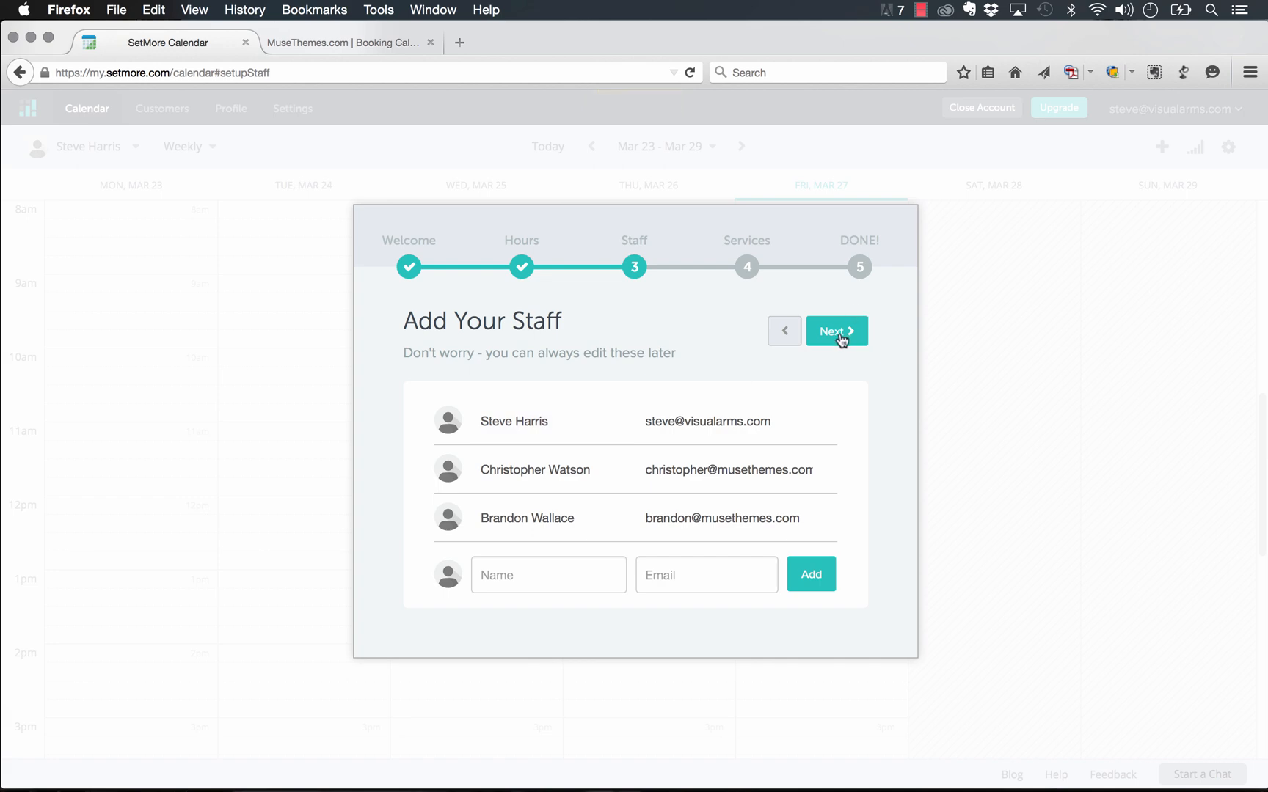
Add the Branding and Website Design ($100) services with durations and prices.
{"action": "left_click", "coordinate": [836, 331]}
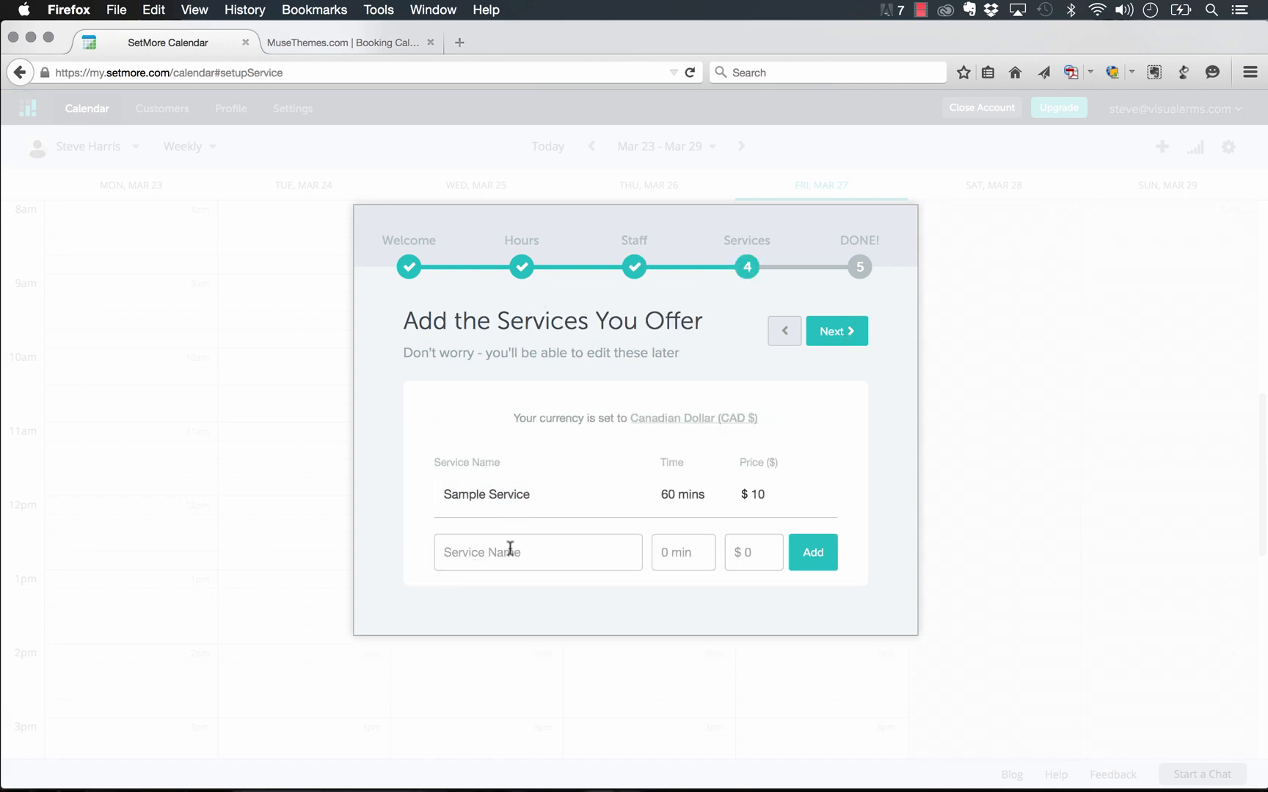
{"action": "type", "text": "Branding"}
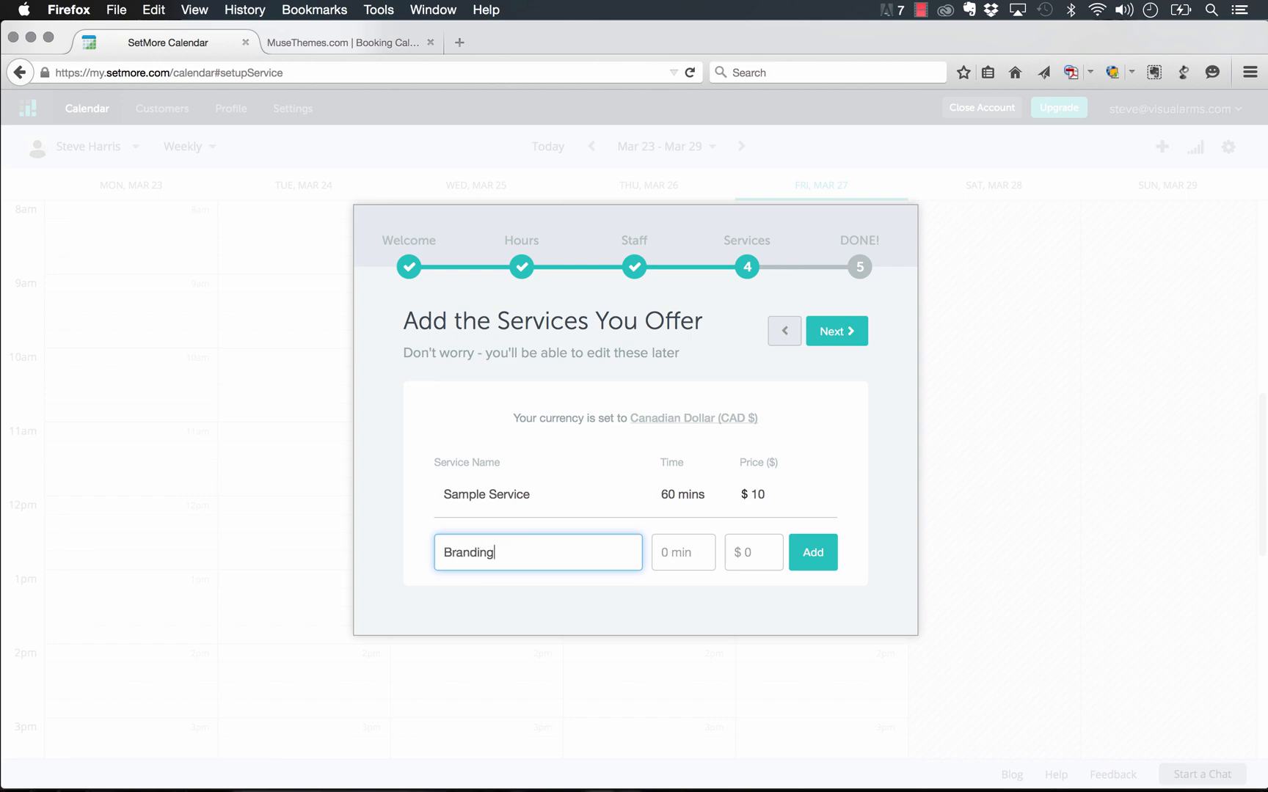
{"action": "left_click", "coordinate": [682, 553]}
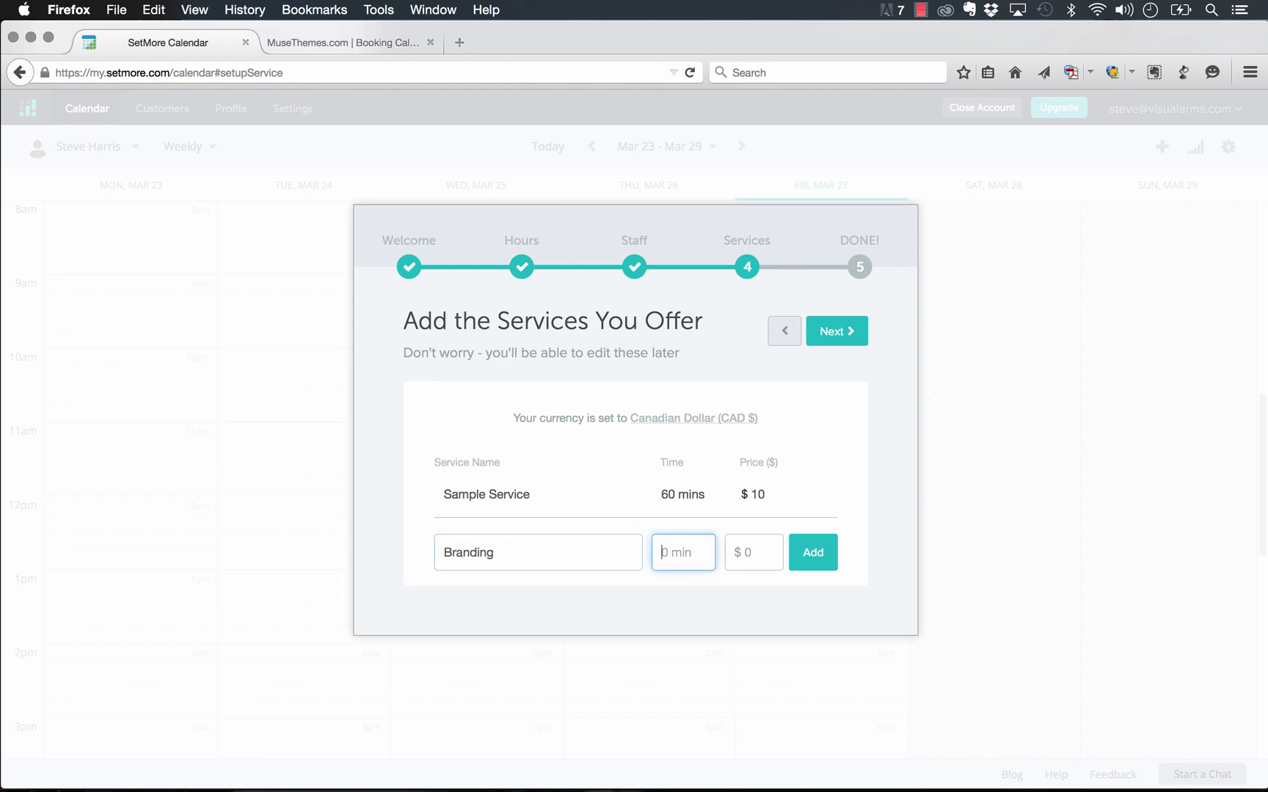
{"action": "type", "text": "60"}
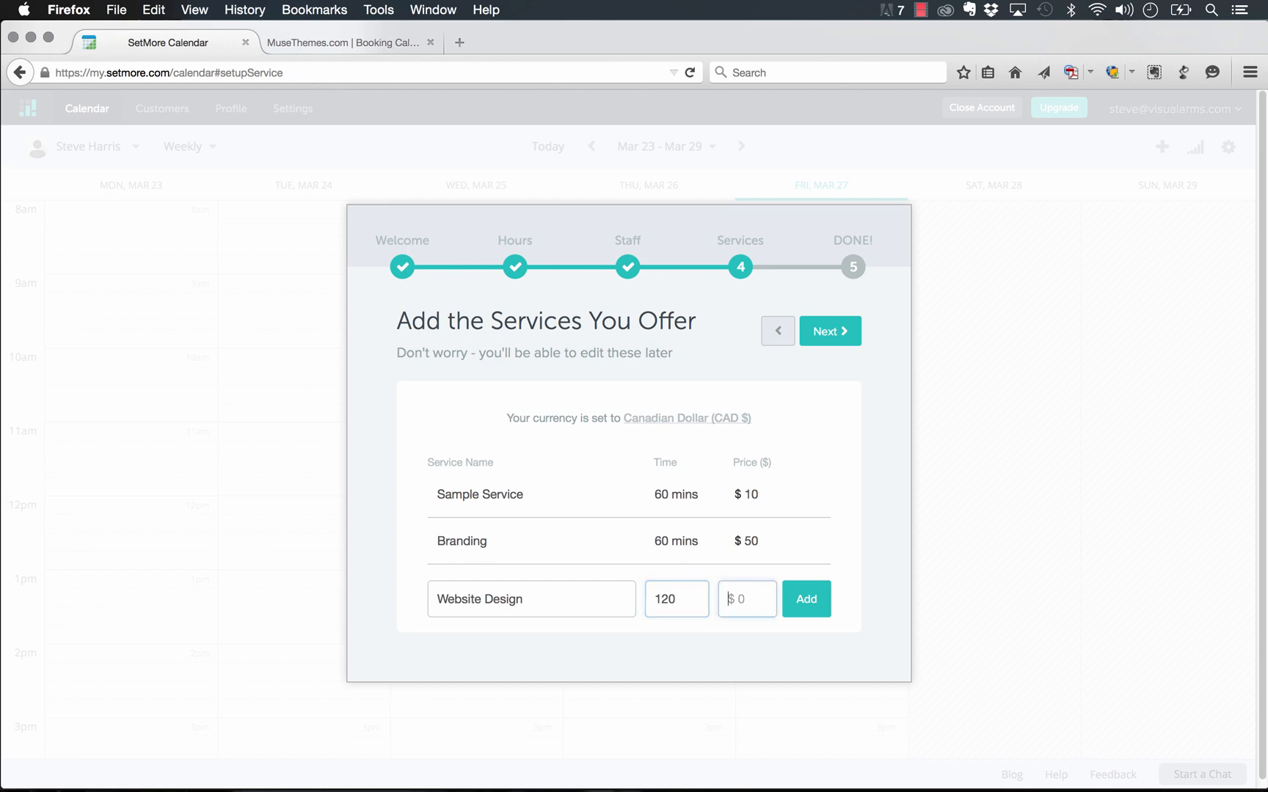
{"action": "type", "text": "100"}
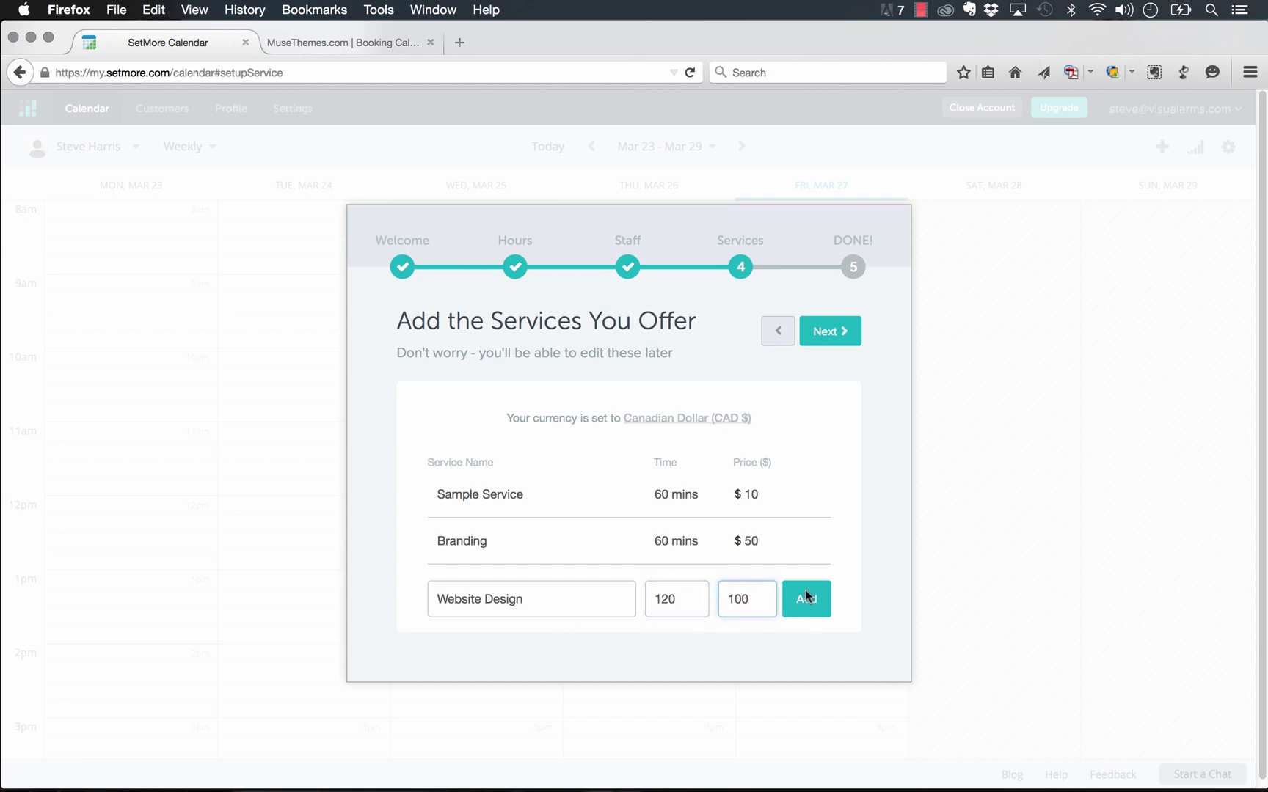
{"action": "left_click", "coordinate": [805, 599]}
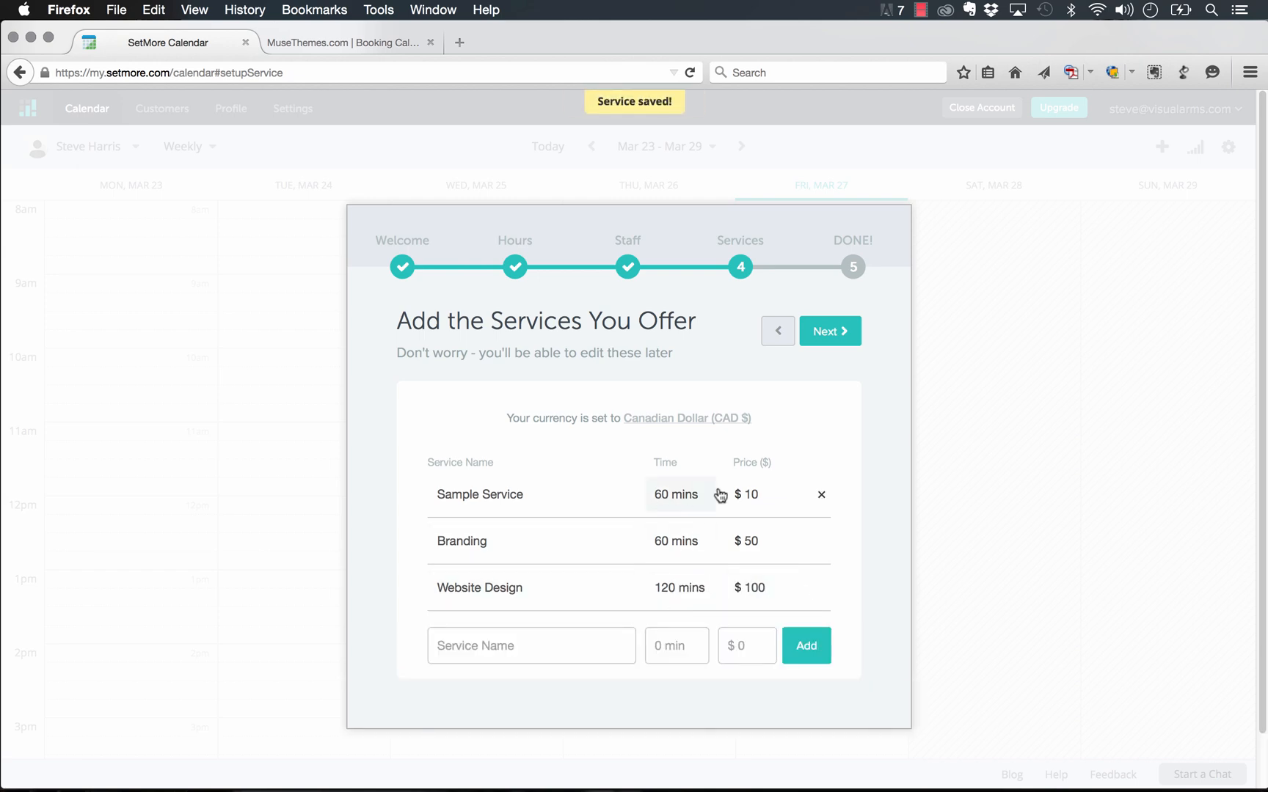
Delete Sample Service and add Widget Development priced at $200.
{"action": "left_click", "coordinate": [822, 494]}
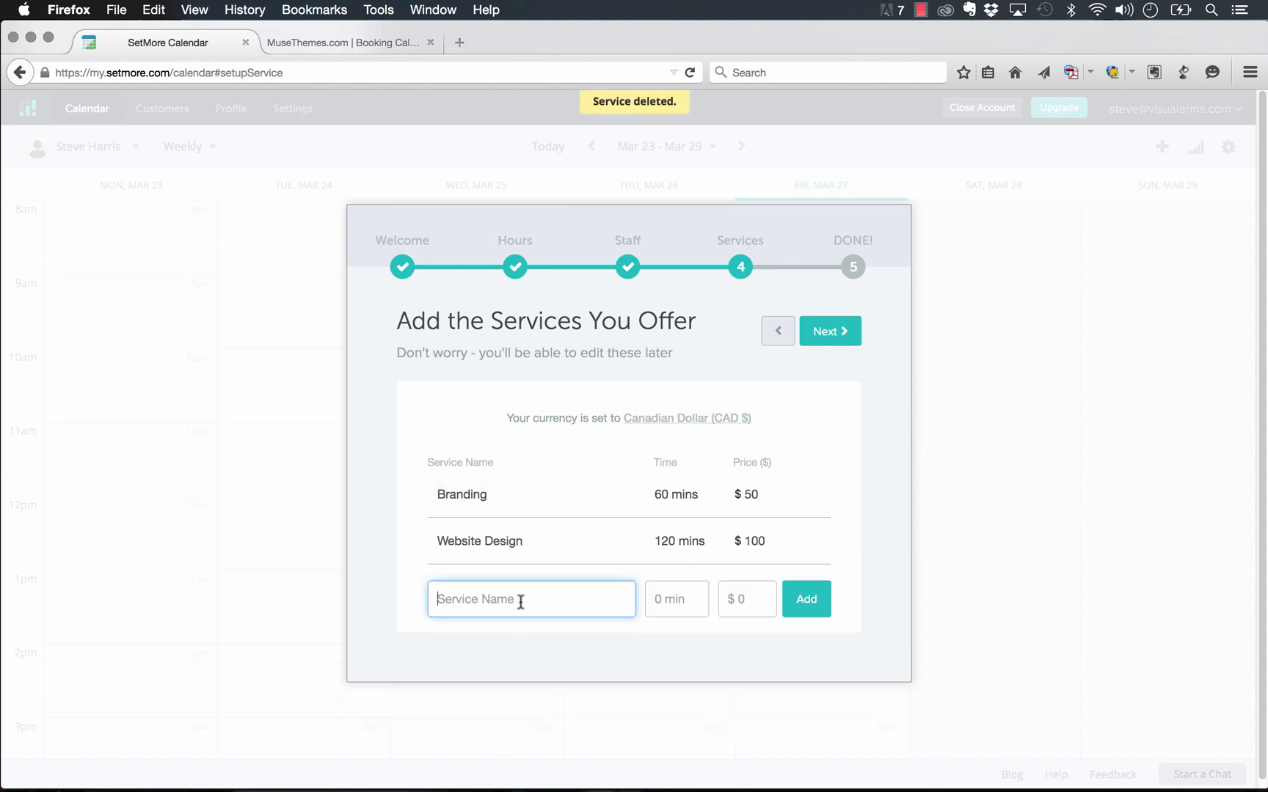
{"action": "type", "text": "Widget Development"}
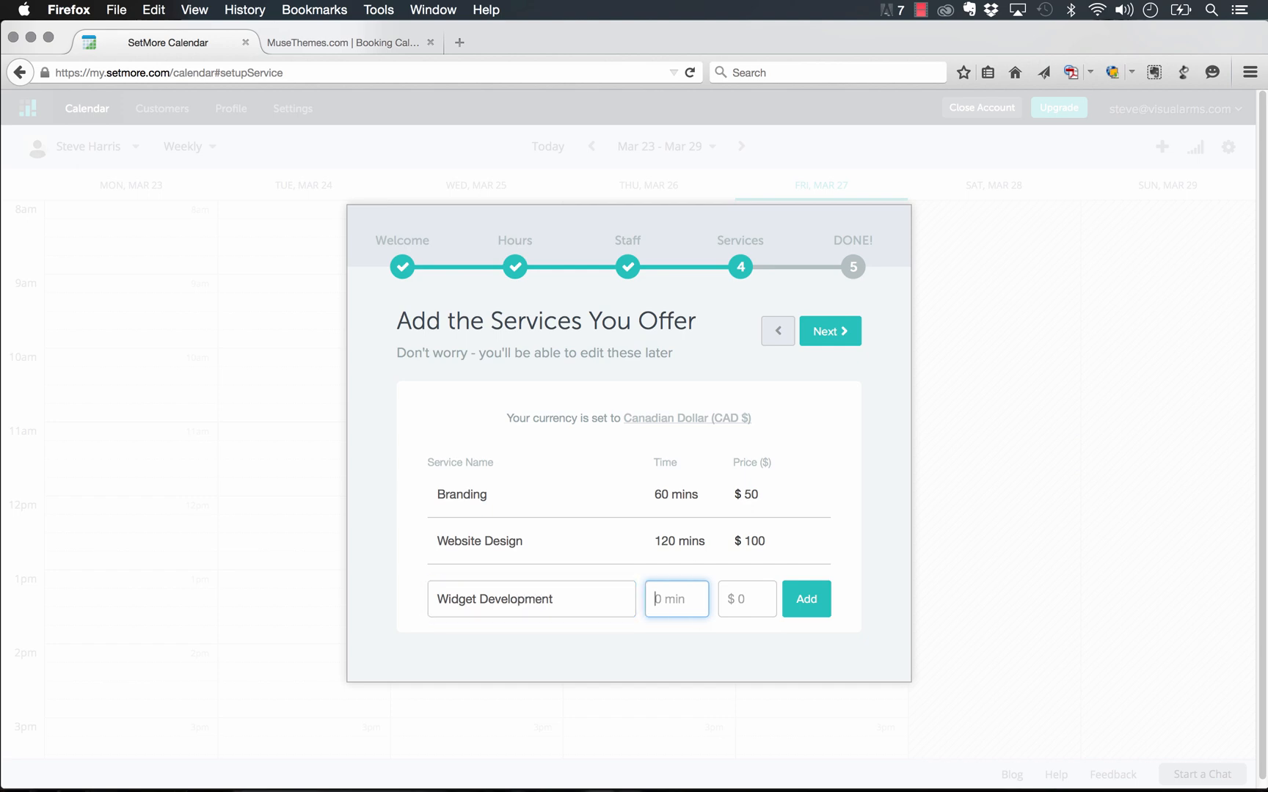
{"action": "type", "text": "200"}
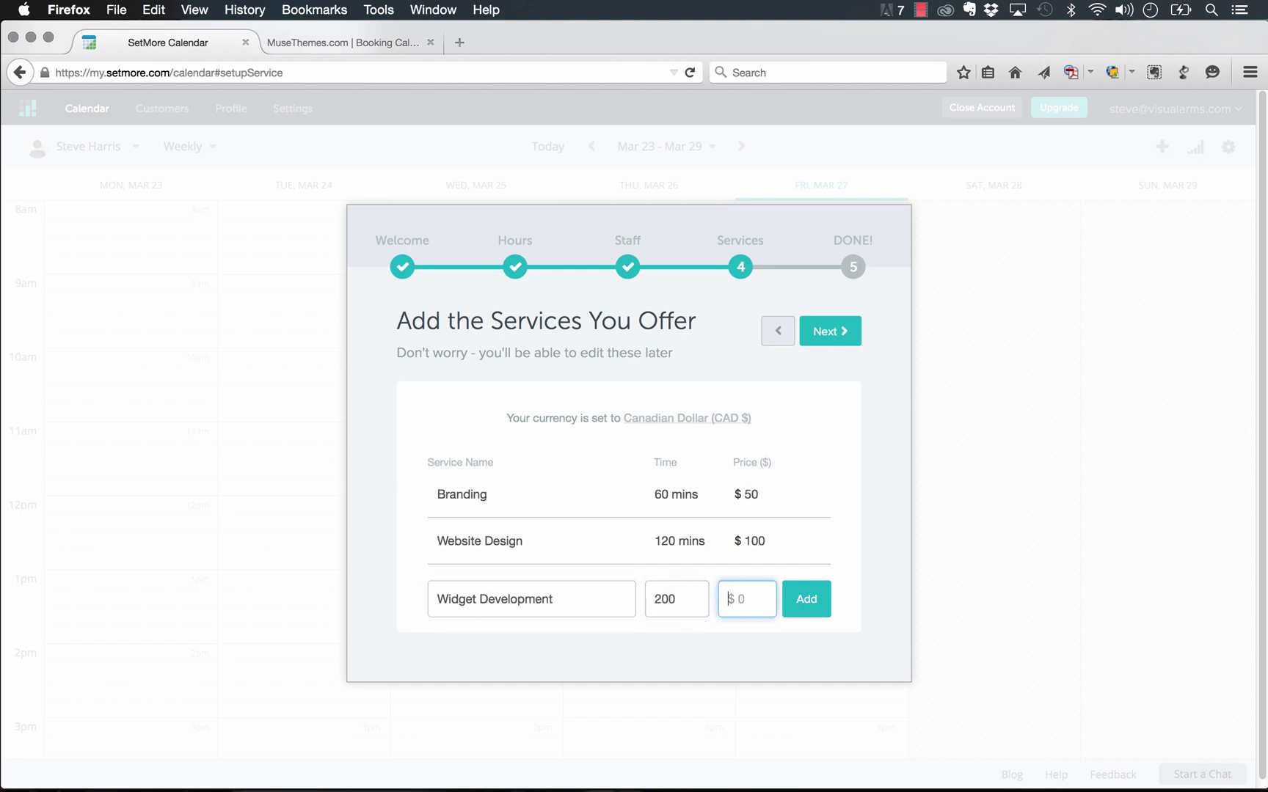
{"action": "type", "text": "200"}
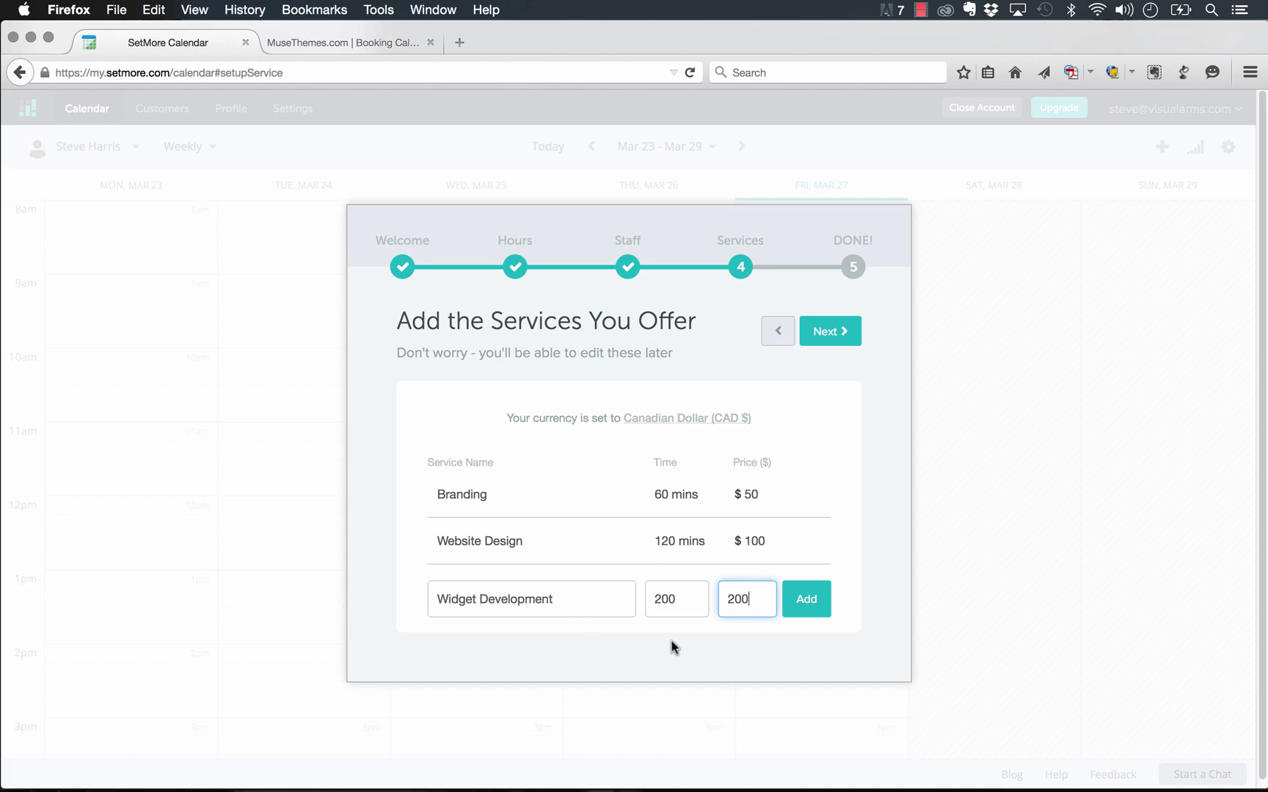
{"action": "left_click", "coordinate": [806, 598]}
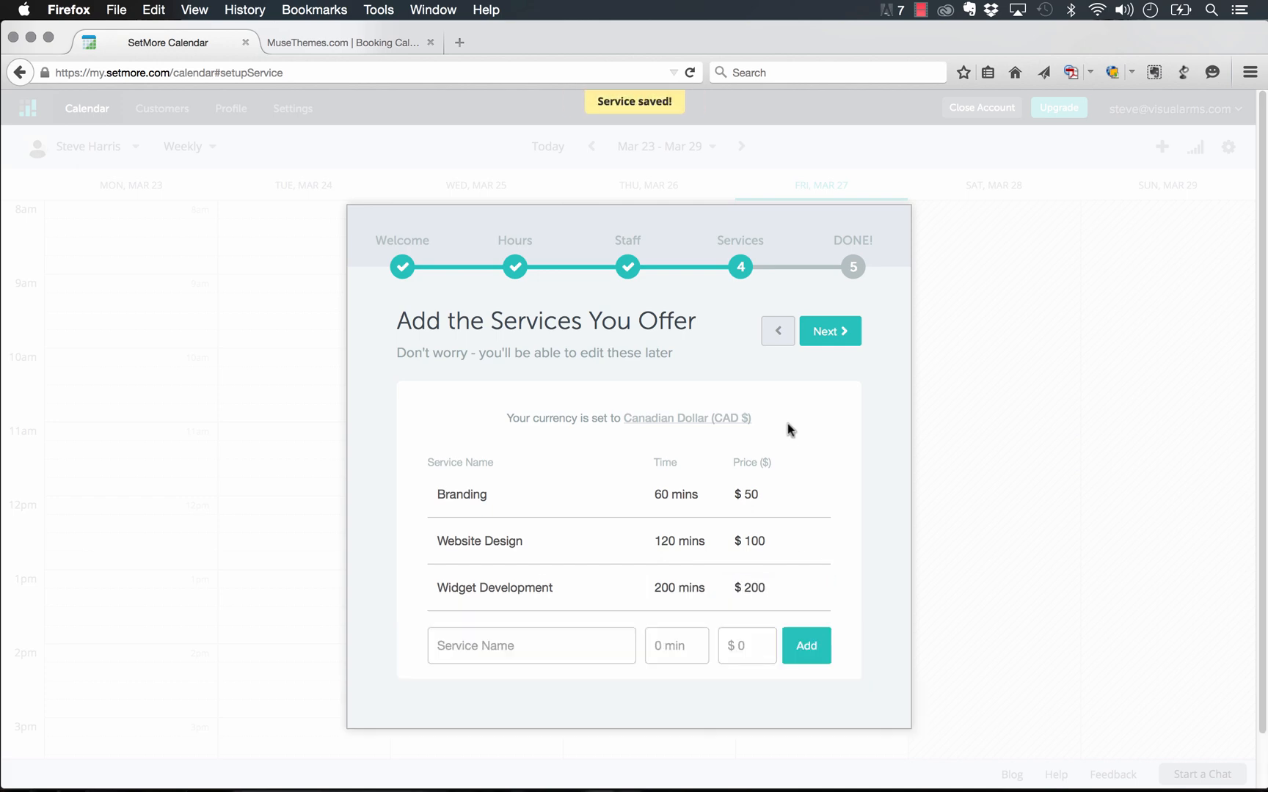
Finish the services step and scroll through the all-done booking options page.
{"action": "left_click", "coordinate": [830, 331]}
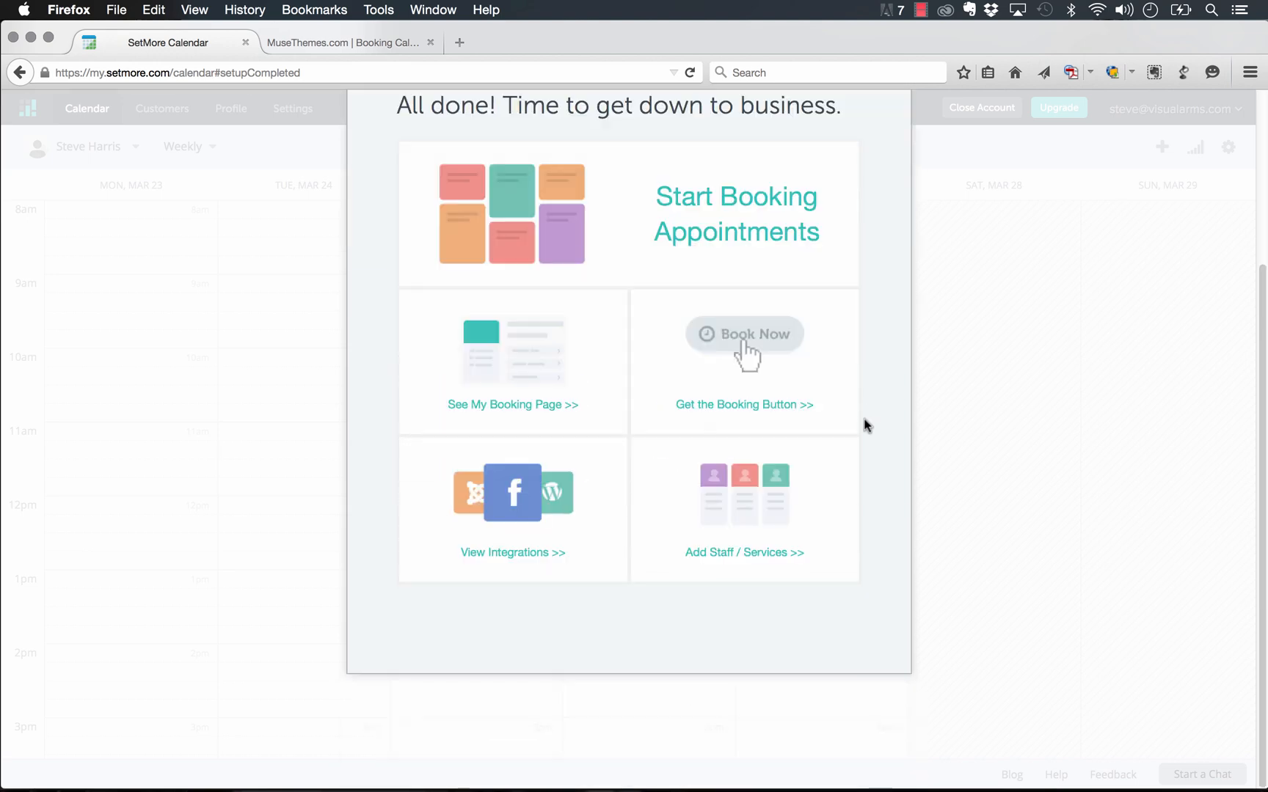
{"action": "scroll", "scroll_direction": "up", "scroll_amount": 3}
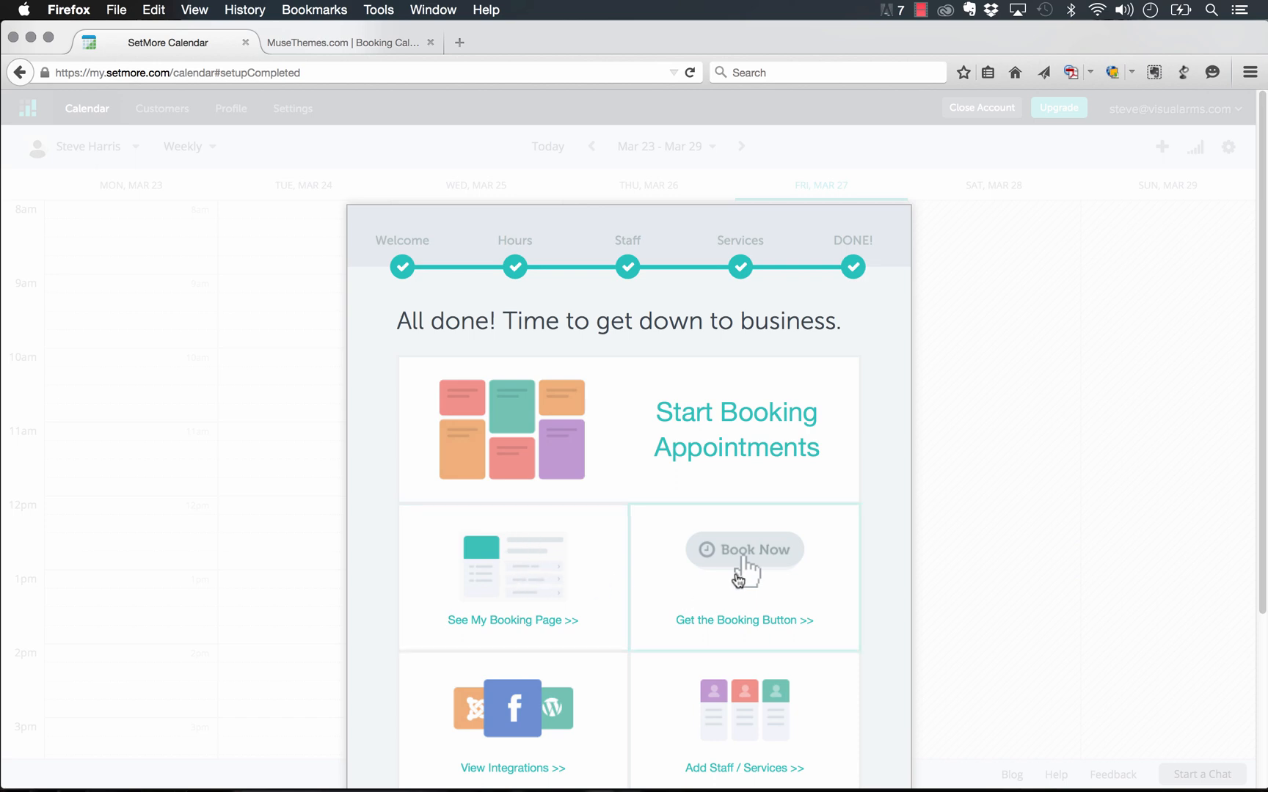
{"action": "scroll", "scroll_direction": "up", "scroll_amount": 3}
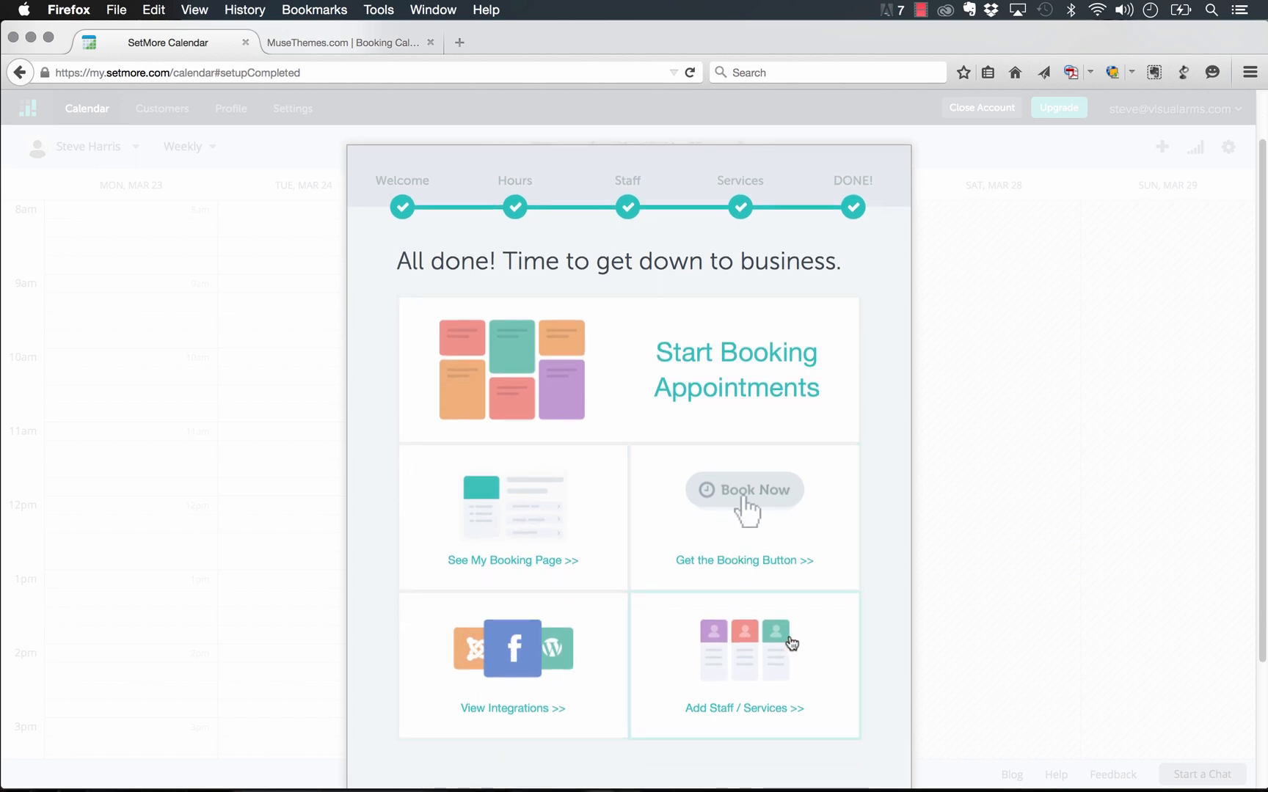
{"action": "mouse_move", "coordinate": [538, 488]}
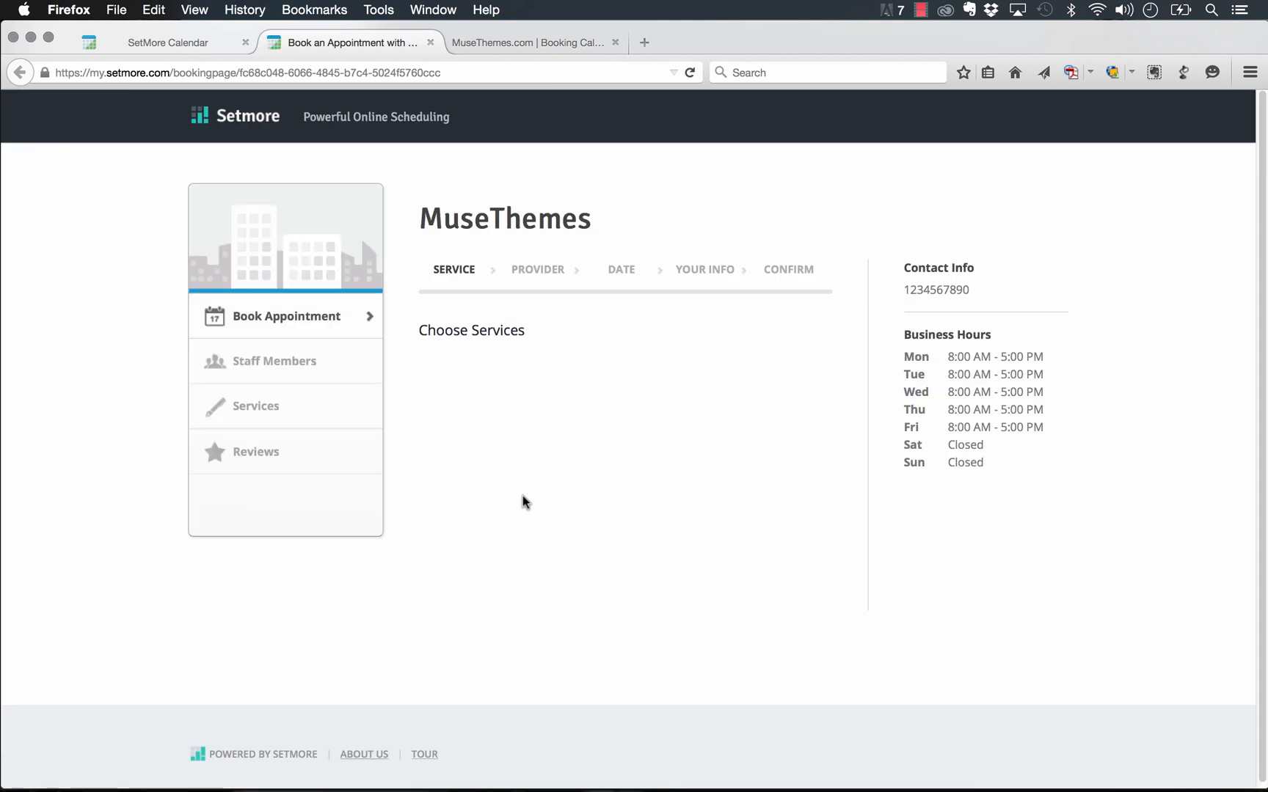
{"action": "mouse_move", "coordinate": [287, 177]}
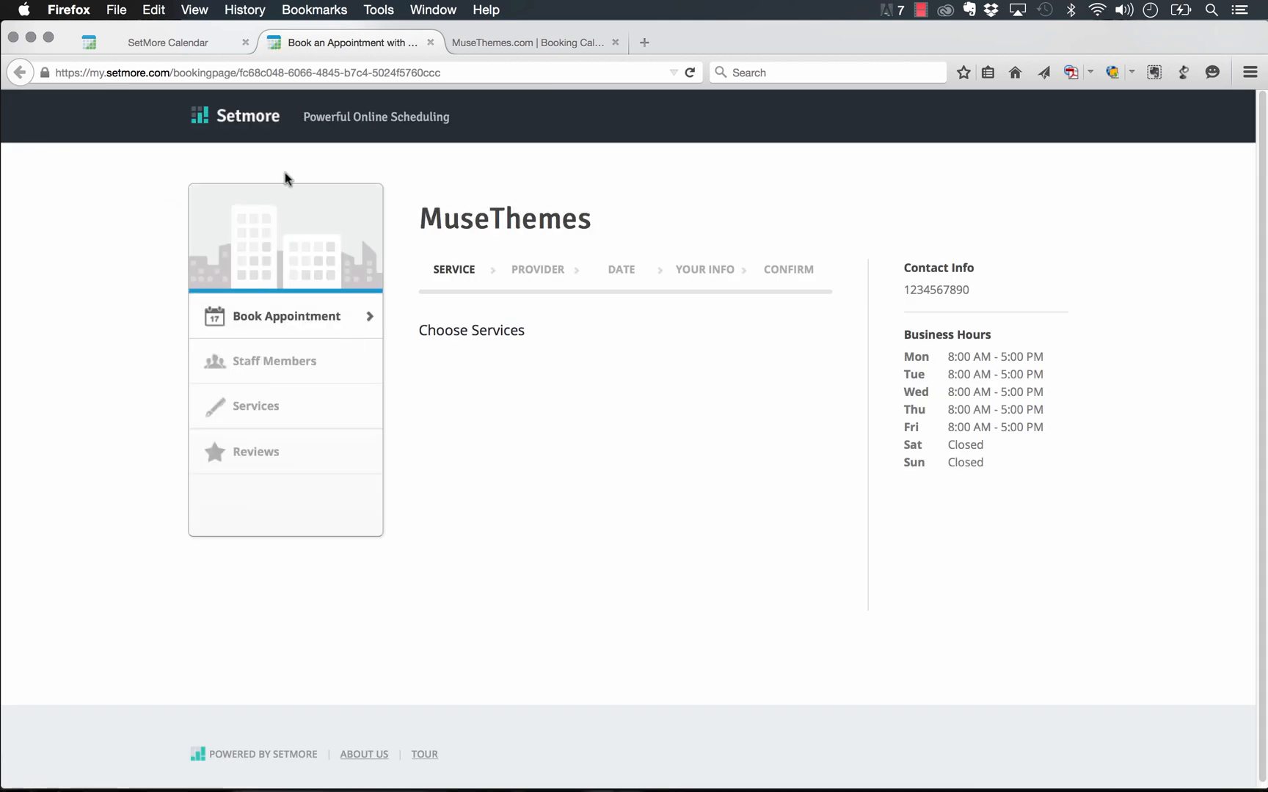
{"action": "mouse_move", "coordinate": [1029, 197]}
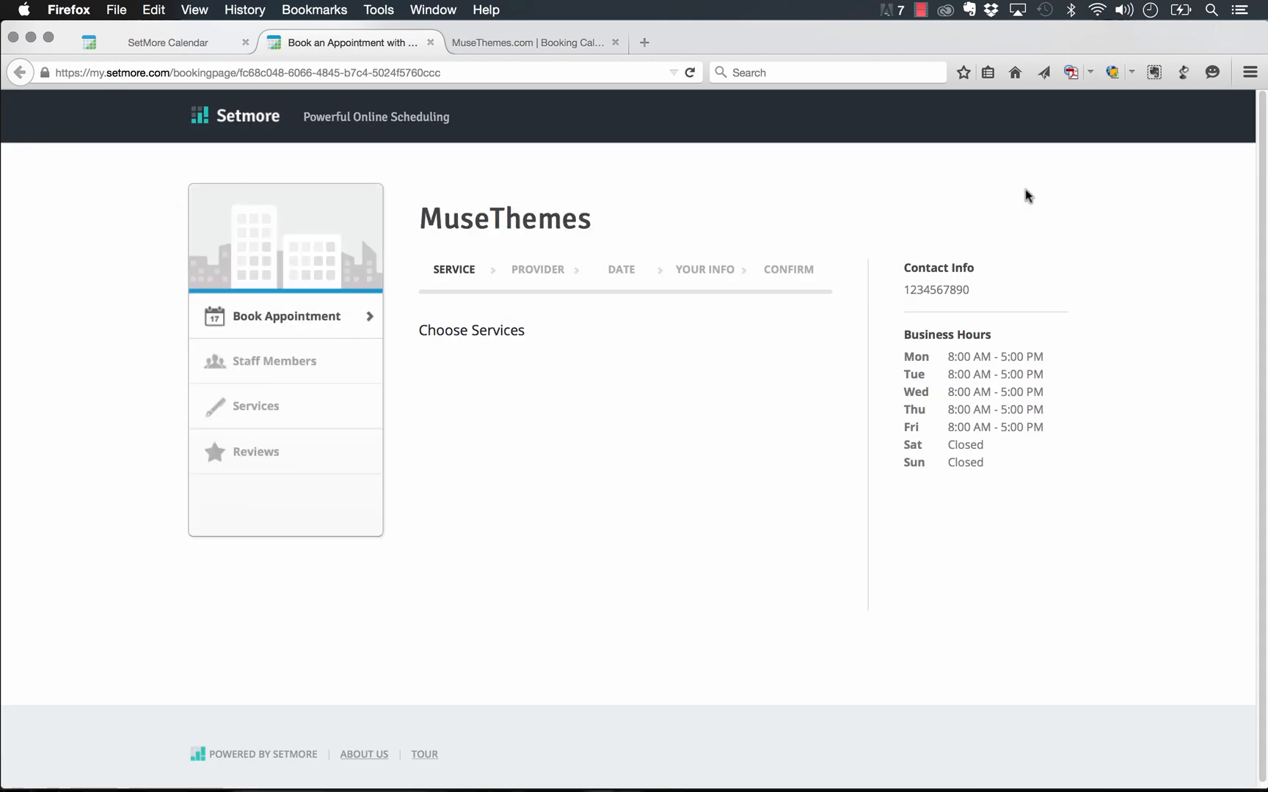
{"action": "mouse_move", "coordinate": [705, 218]}
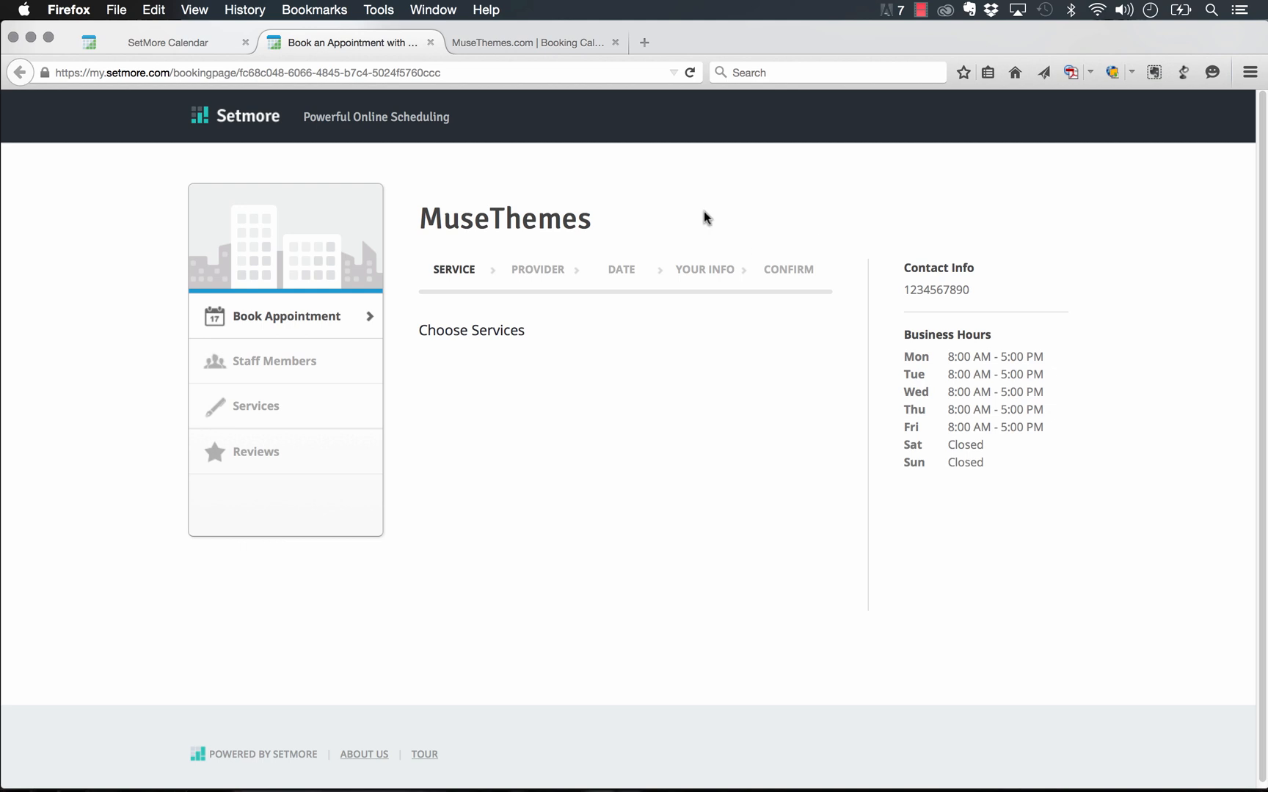
{"action": "mouse_move", "coordinate": [538, 276]}
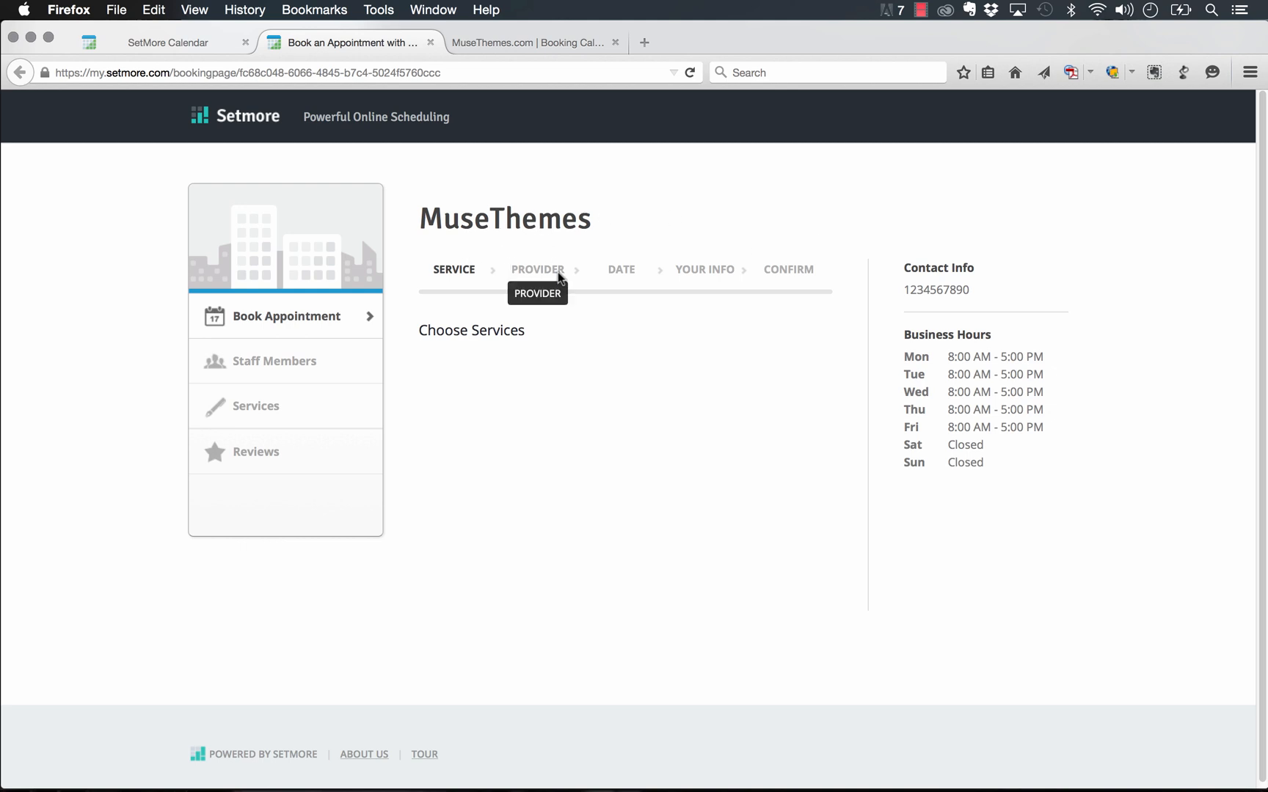
{"action": "mouse_move", "coordinate": [546, 270]}
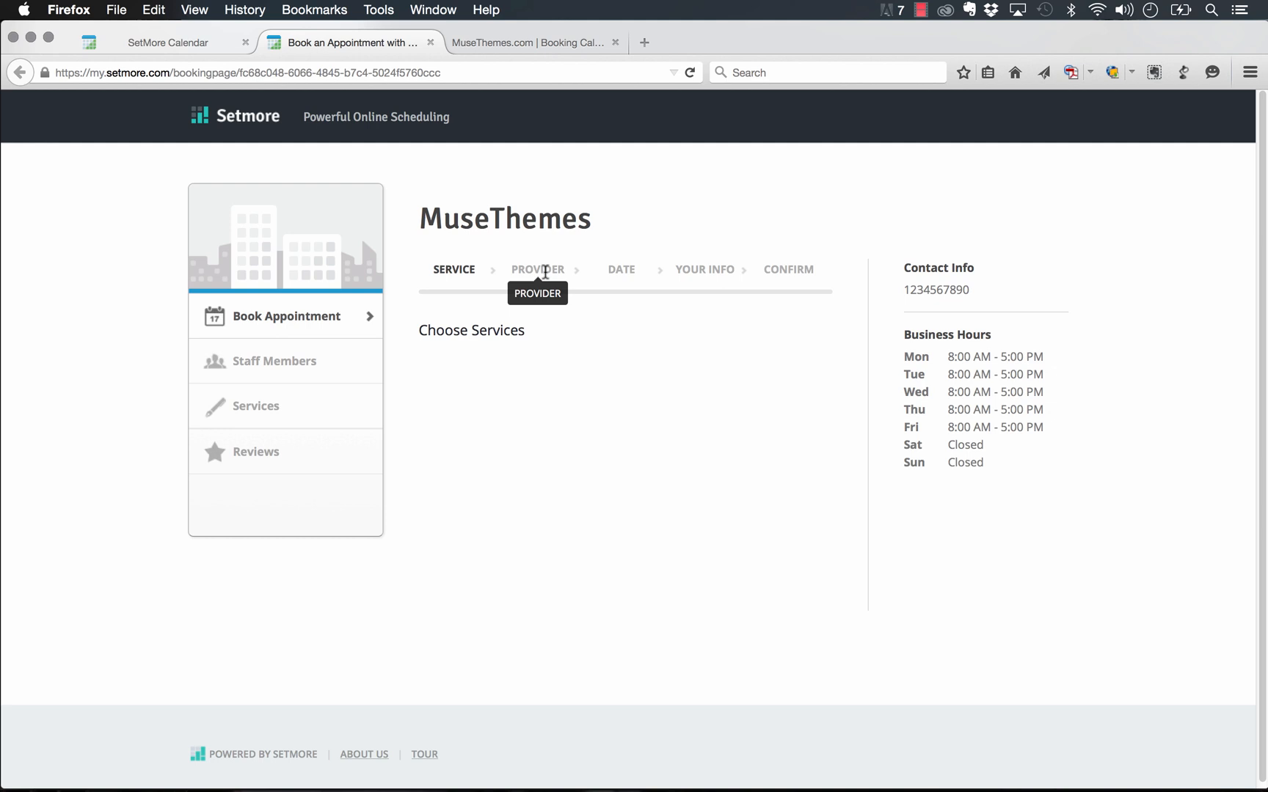
{"action": "mouse_move", "coordinate": [454, 187]}
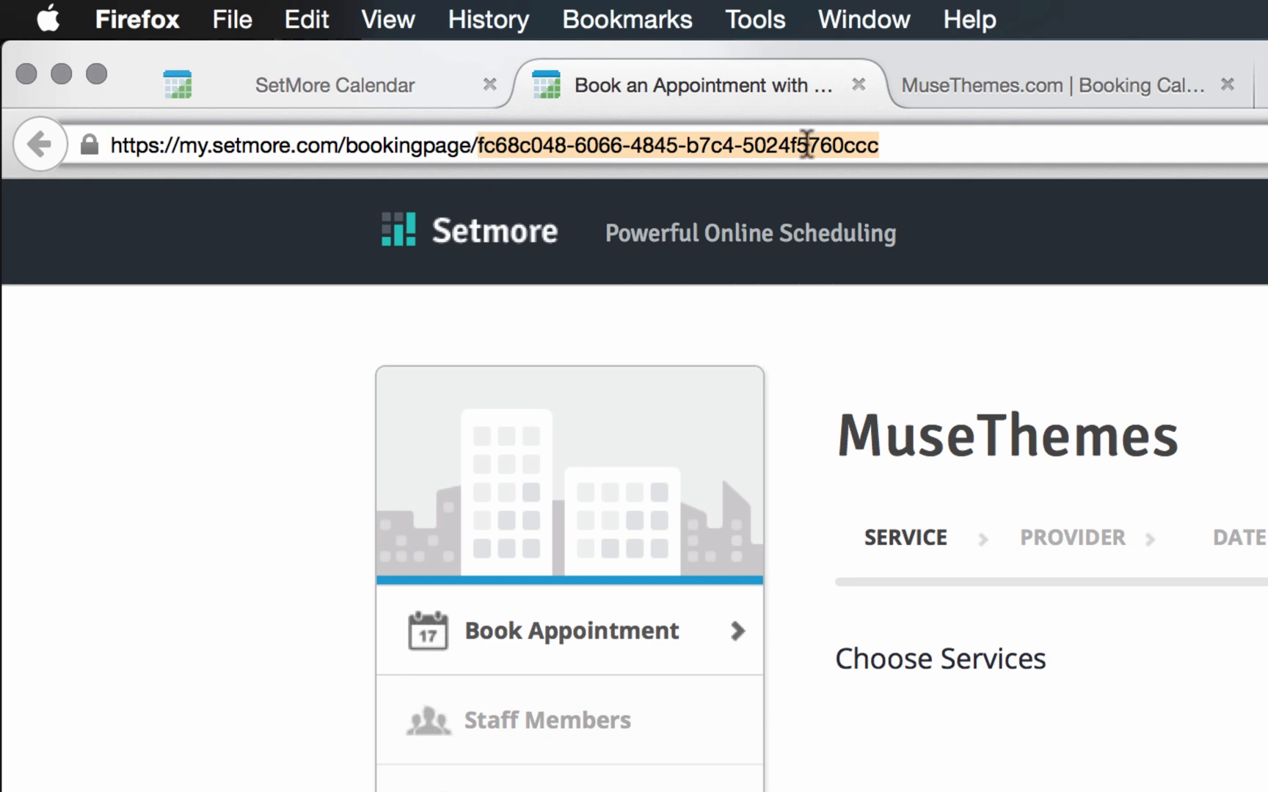
{"action": "mouse_move", "coordinate": [538, 142]}
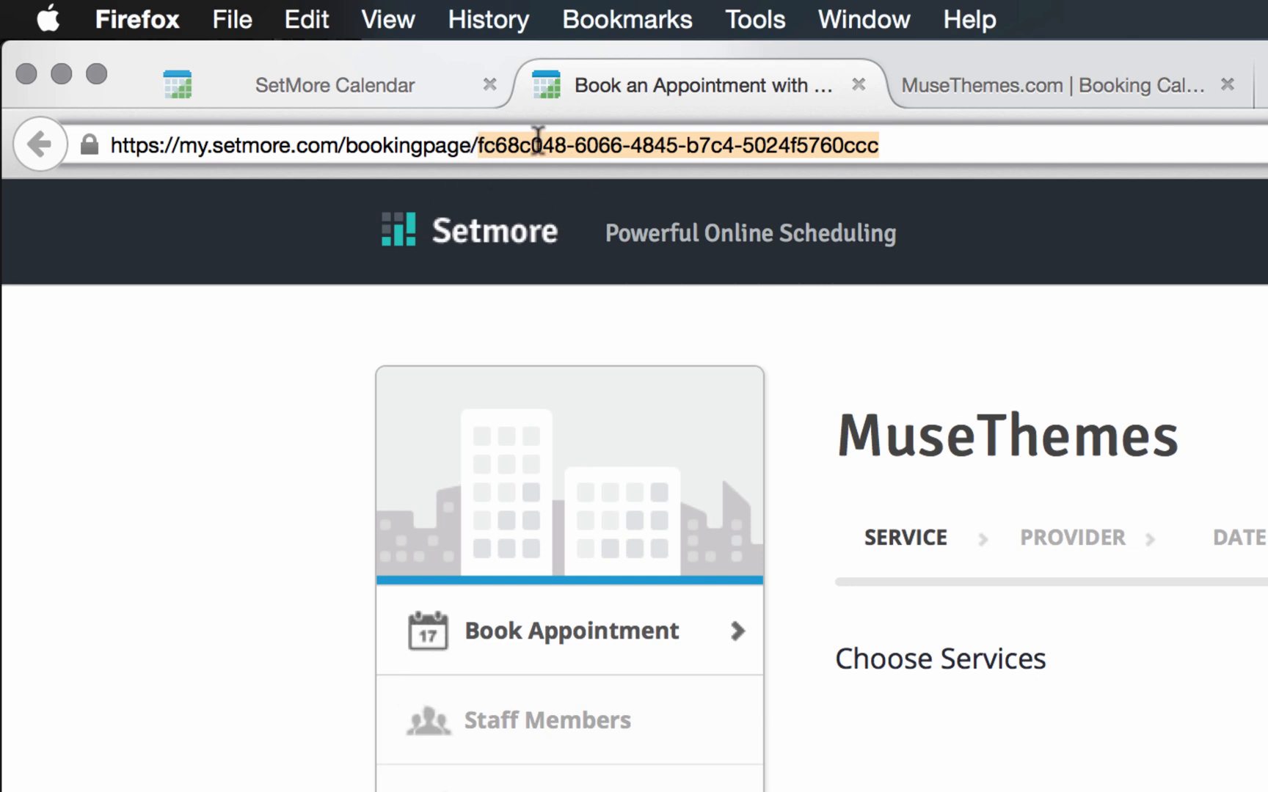
{"action": "mouse_move", "coordinate": [605, 129]}
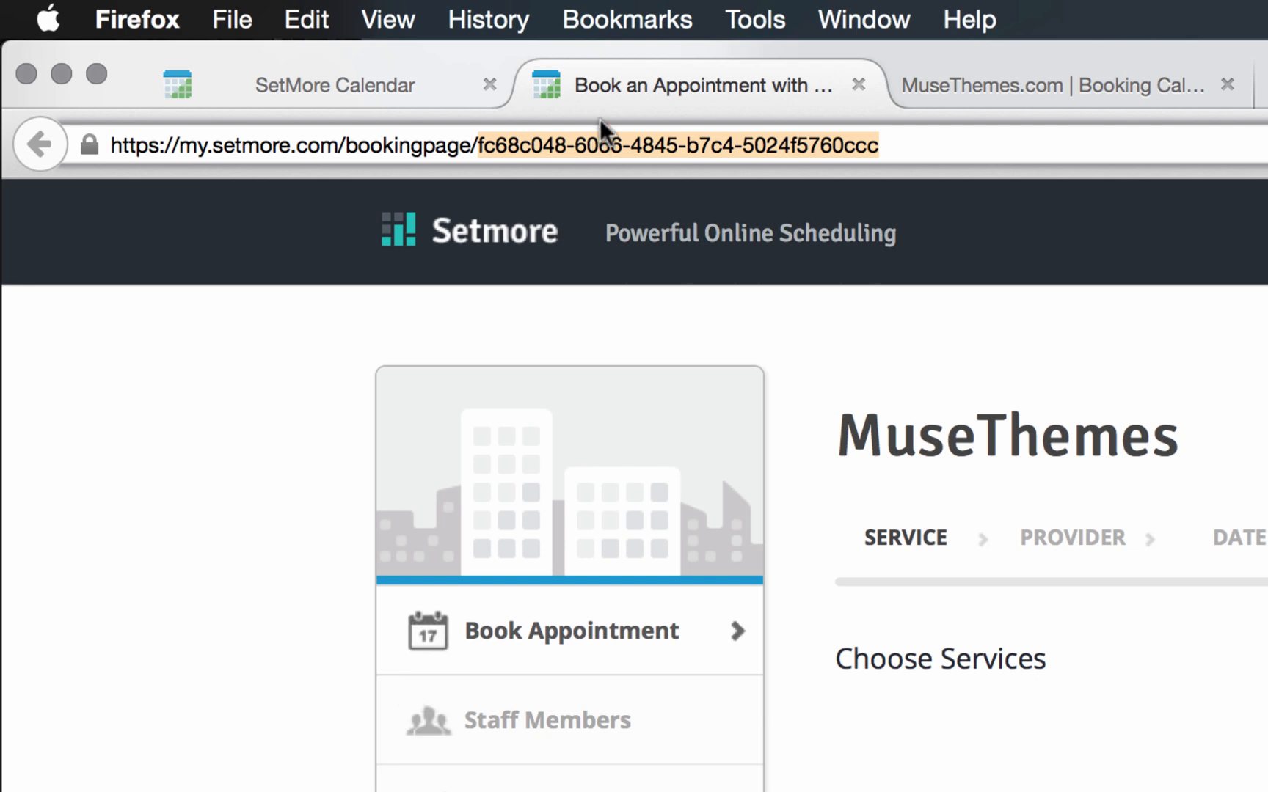
{"action": "mouse_move", "coordinate": [601, 150]}
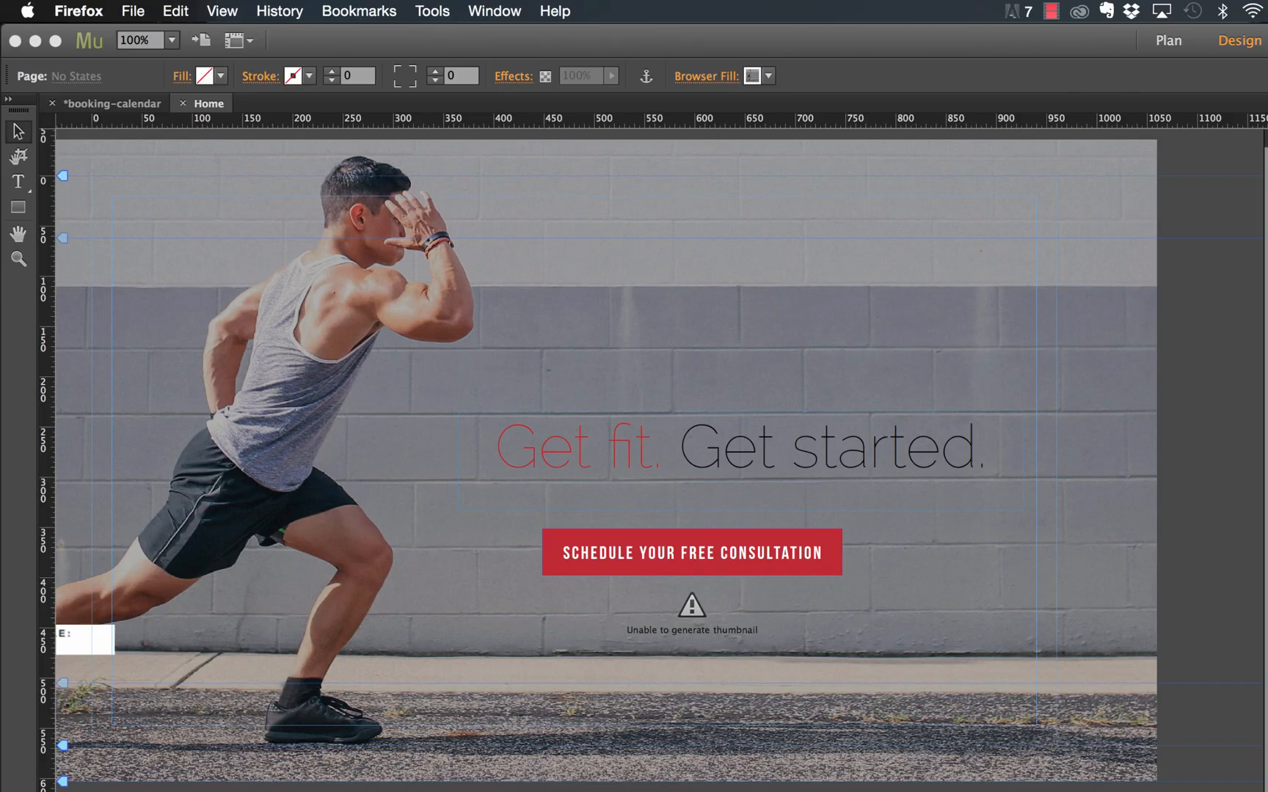
Create a new blank desktop site with File > New Site and default layout.
{"action": "left_click", "coordinate": [173, 10]}
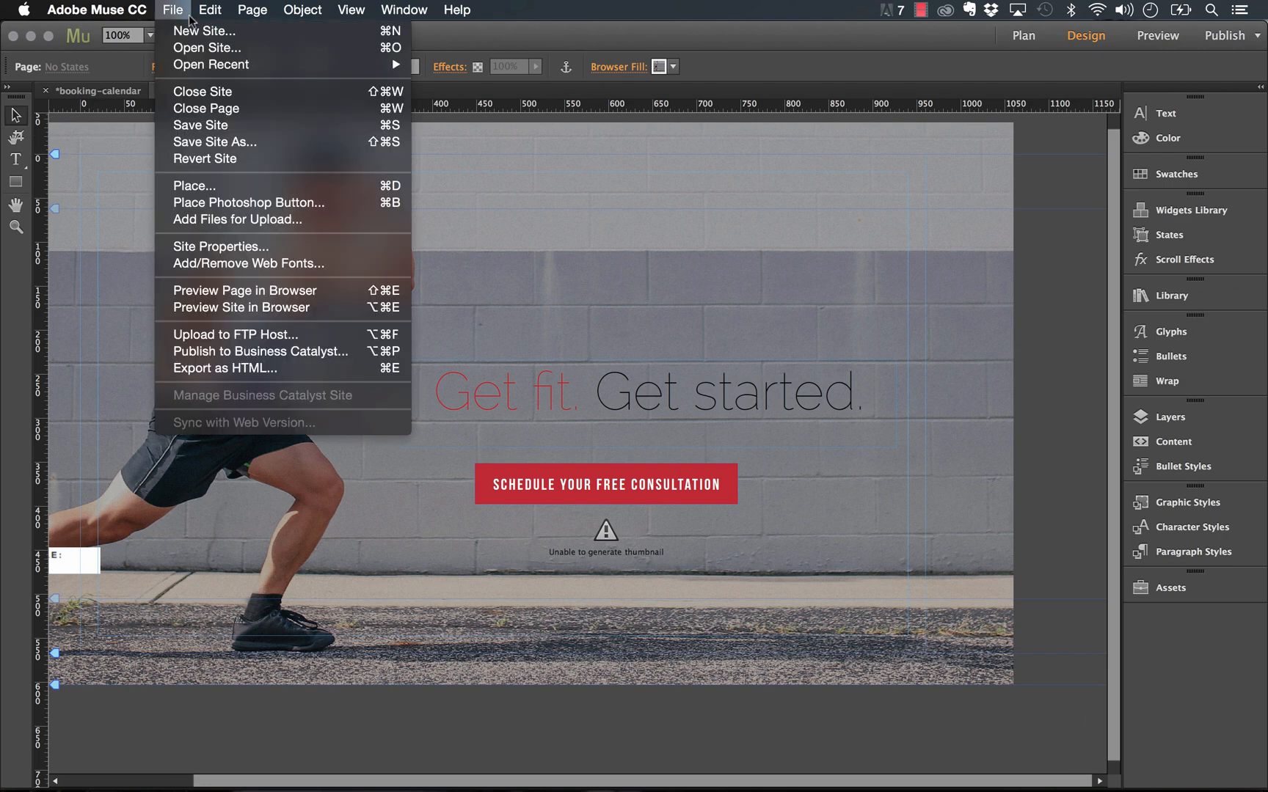
{"action": "left_click", "coordinate": [205, 31]}
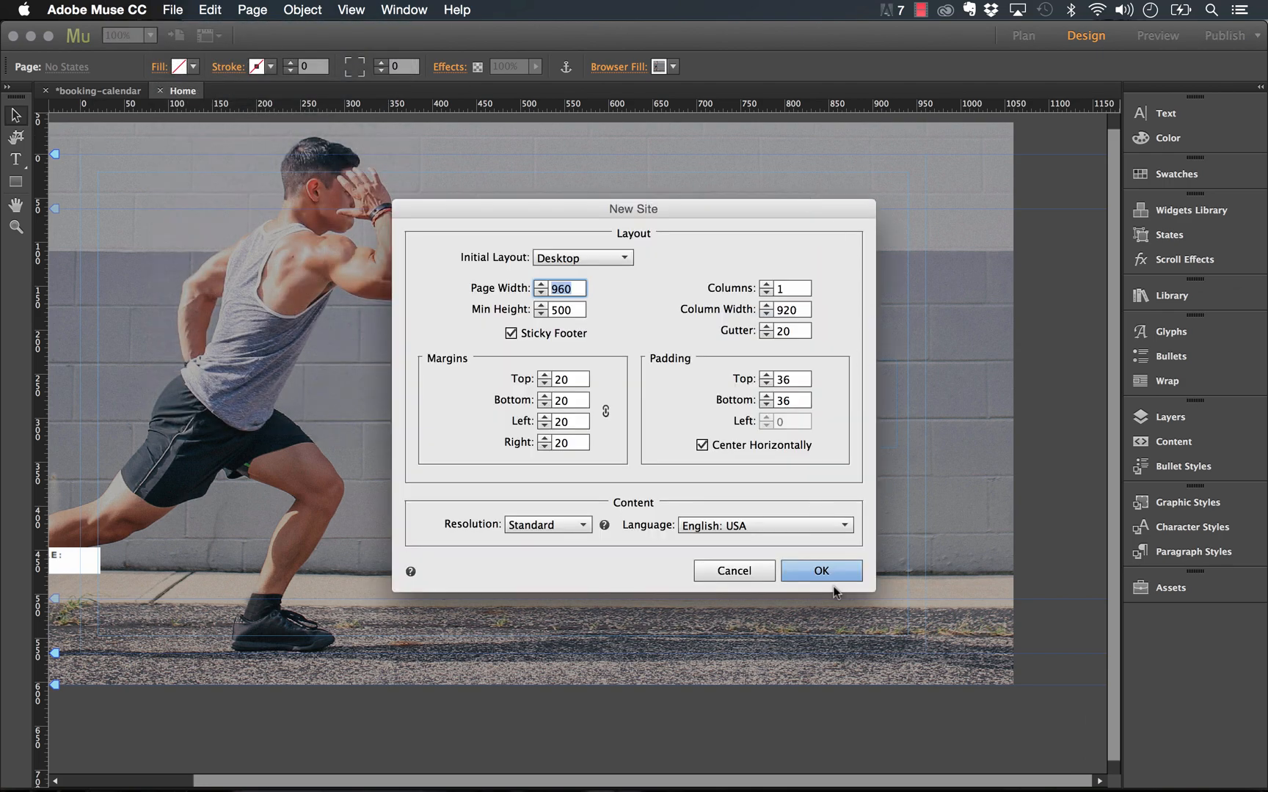
{"action": "left_click", "coordinate": [820, 571]}
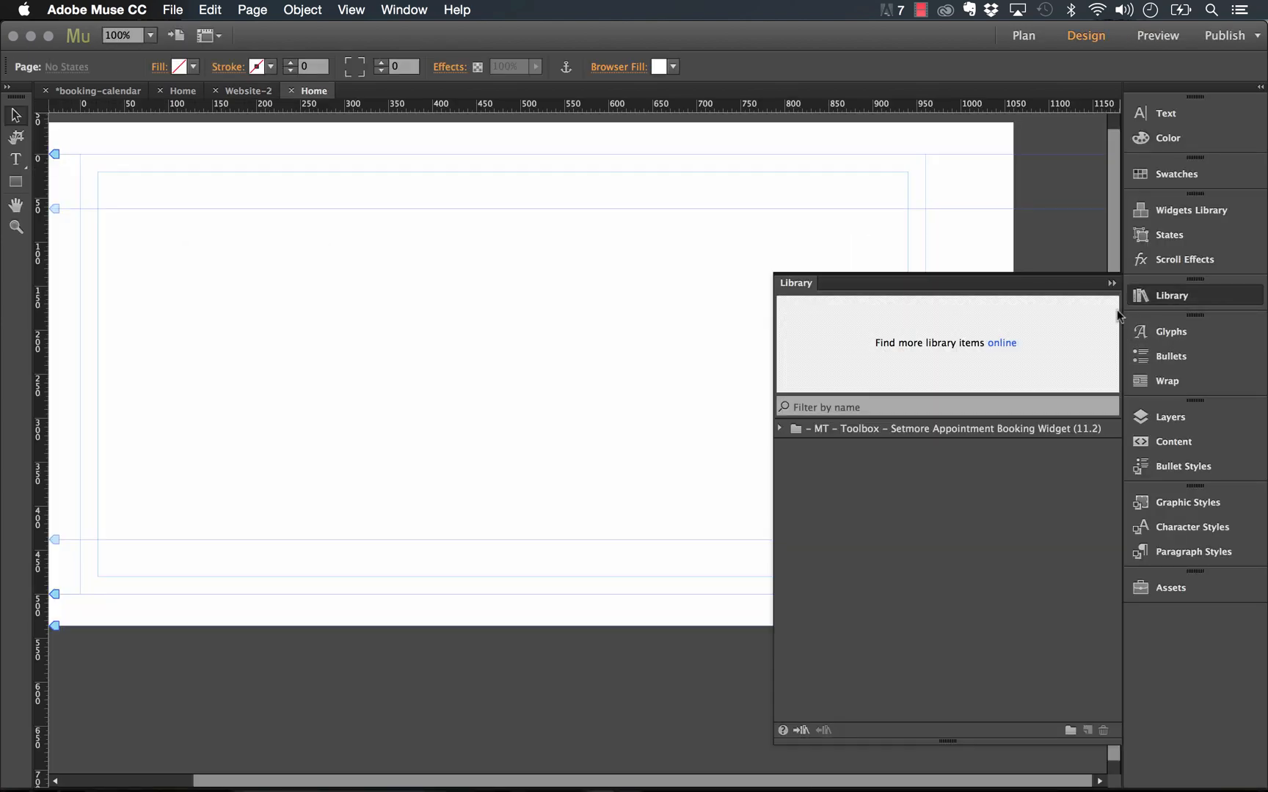
{"action": "left_click", "coordinate": [780, 429]}
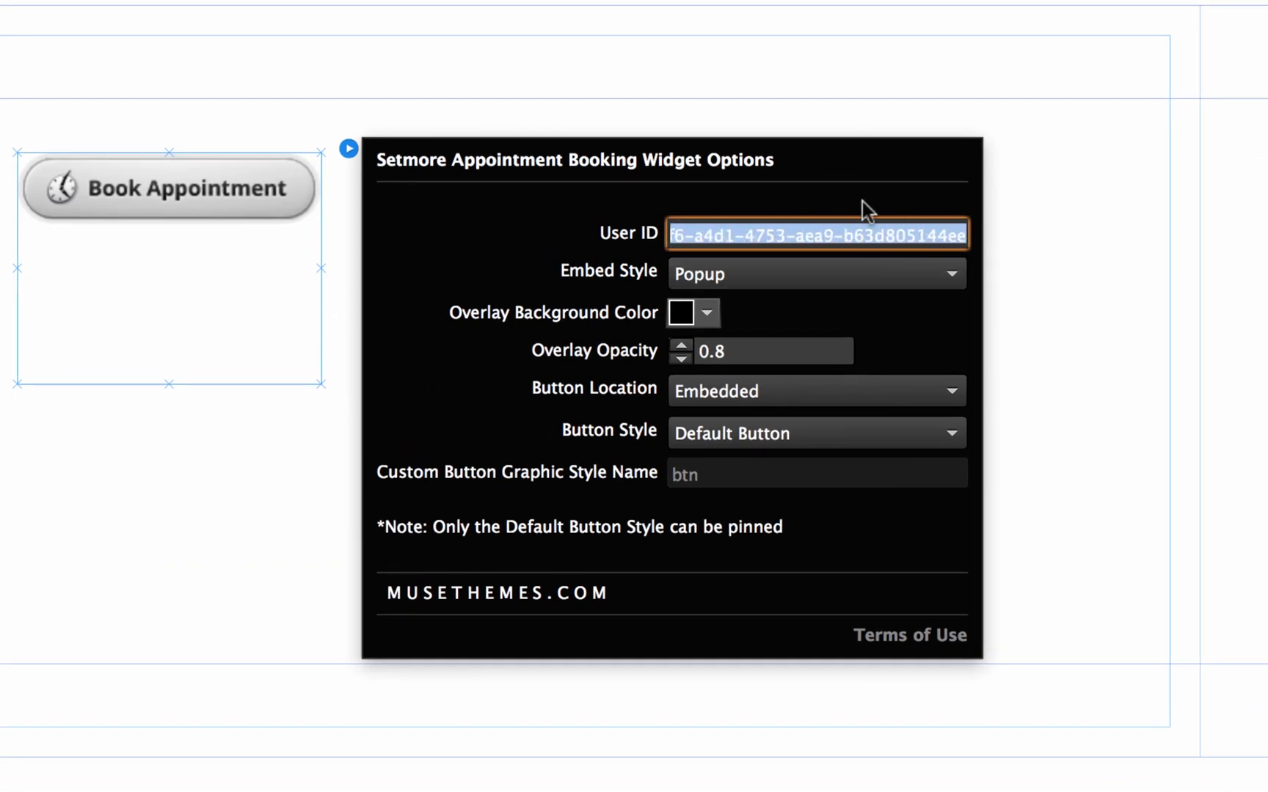
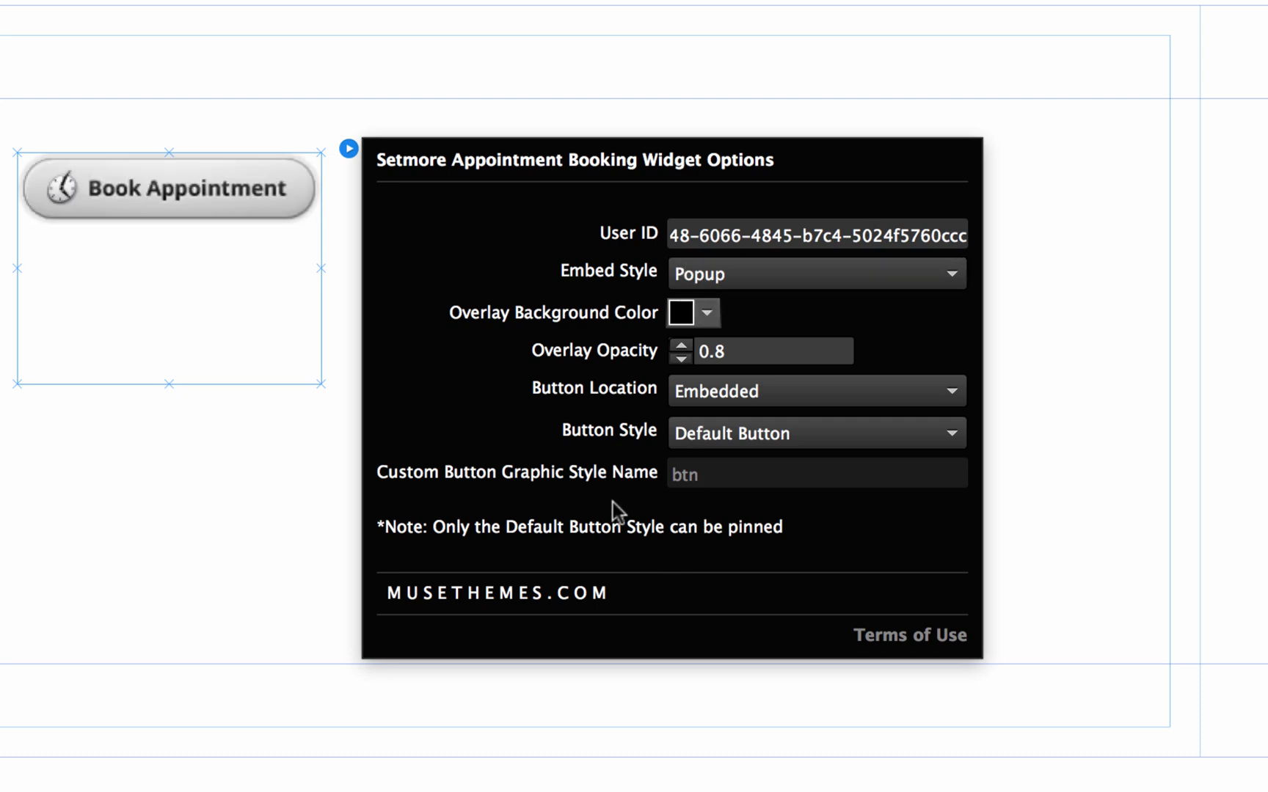
{"action": "mouse_move", "coordinate": [254, 205]}
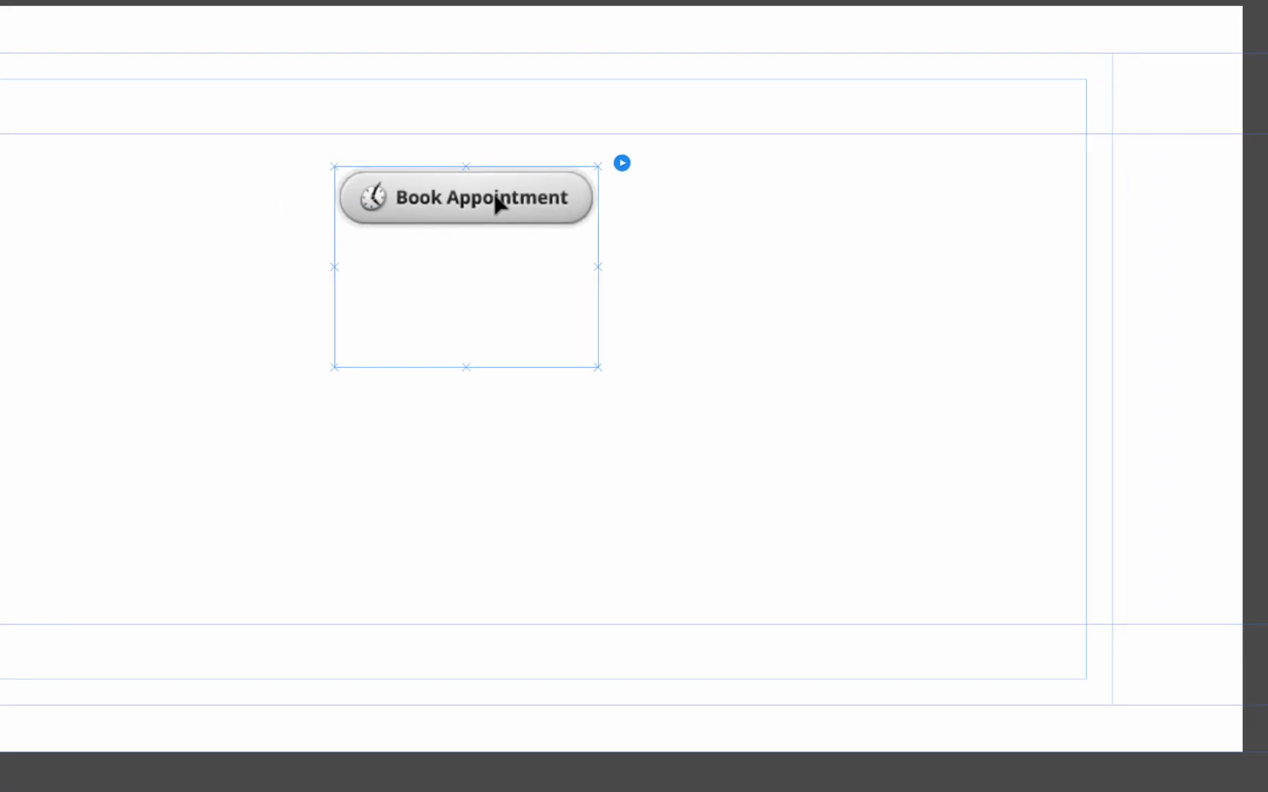
{"action": "left_click", "coordinate": [172, 10]}
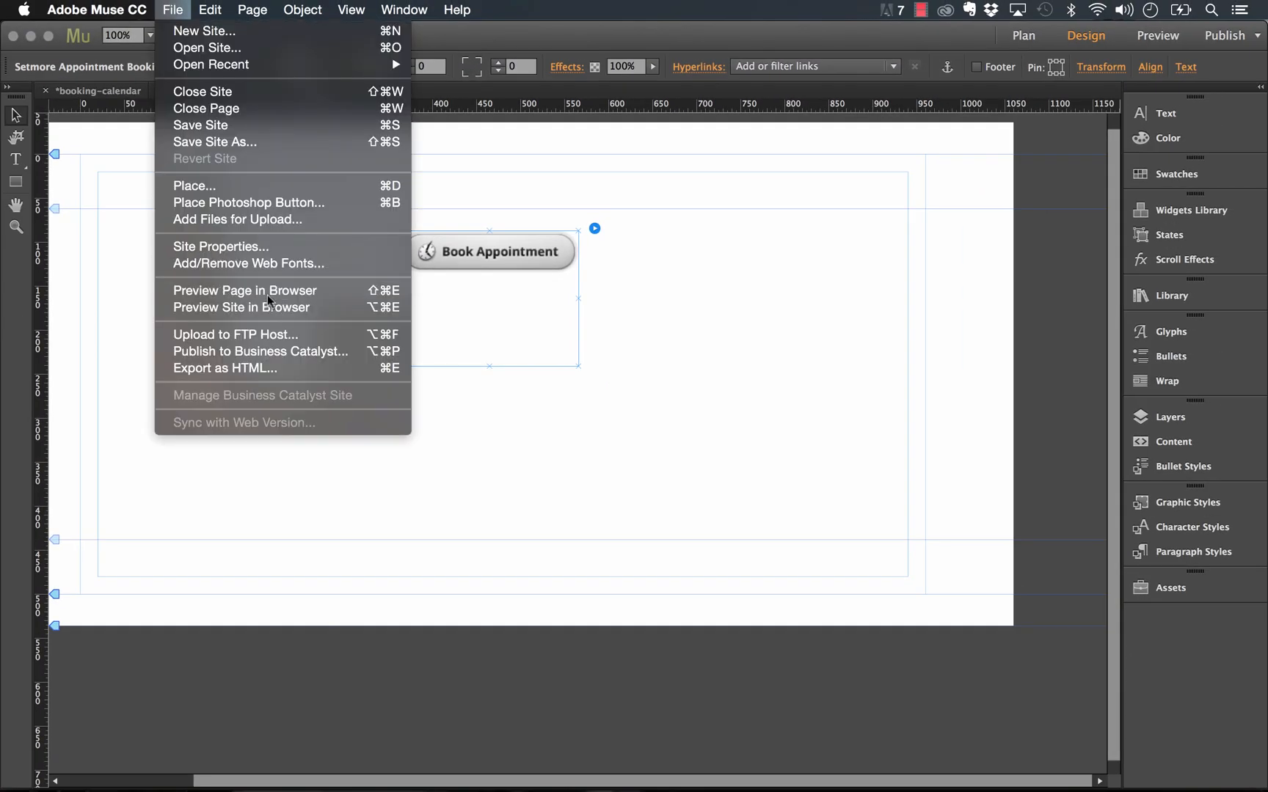
Open the Setmore booking popup from the previewed Book Appointment button, then close it.
{"action": "left_click", "coordinate": [246, 291]}
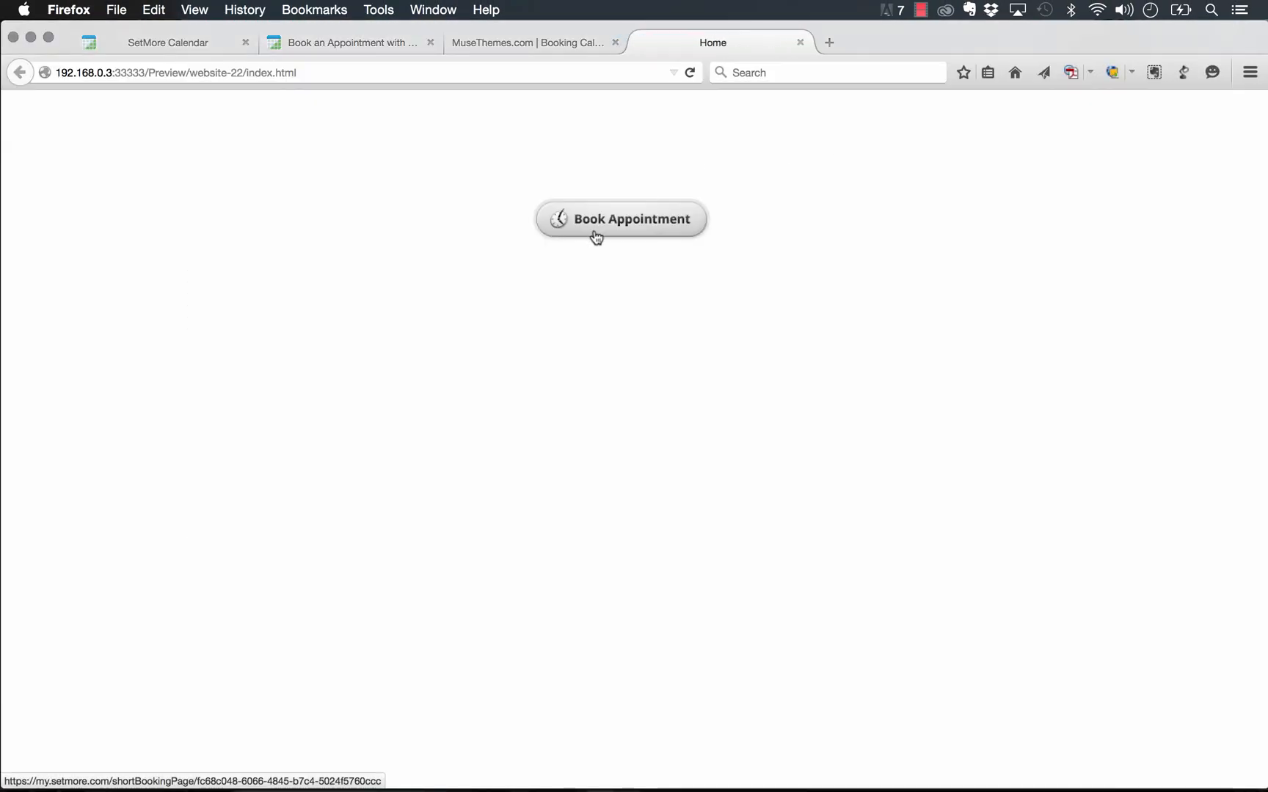
{"action": "left_click", "coordinate": [621, 219]}
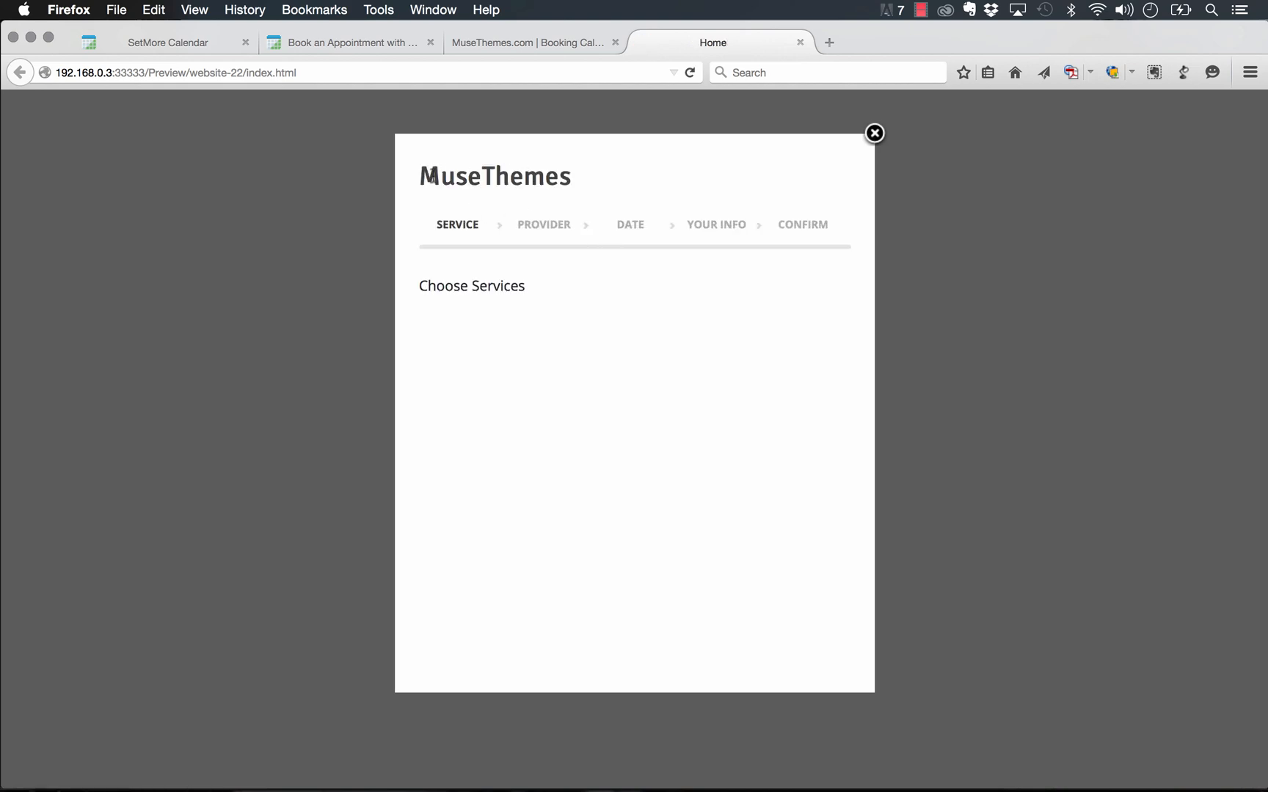
{"action": "mouse_move", "coordinate": [875, 134]}
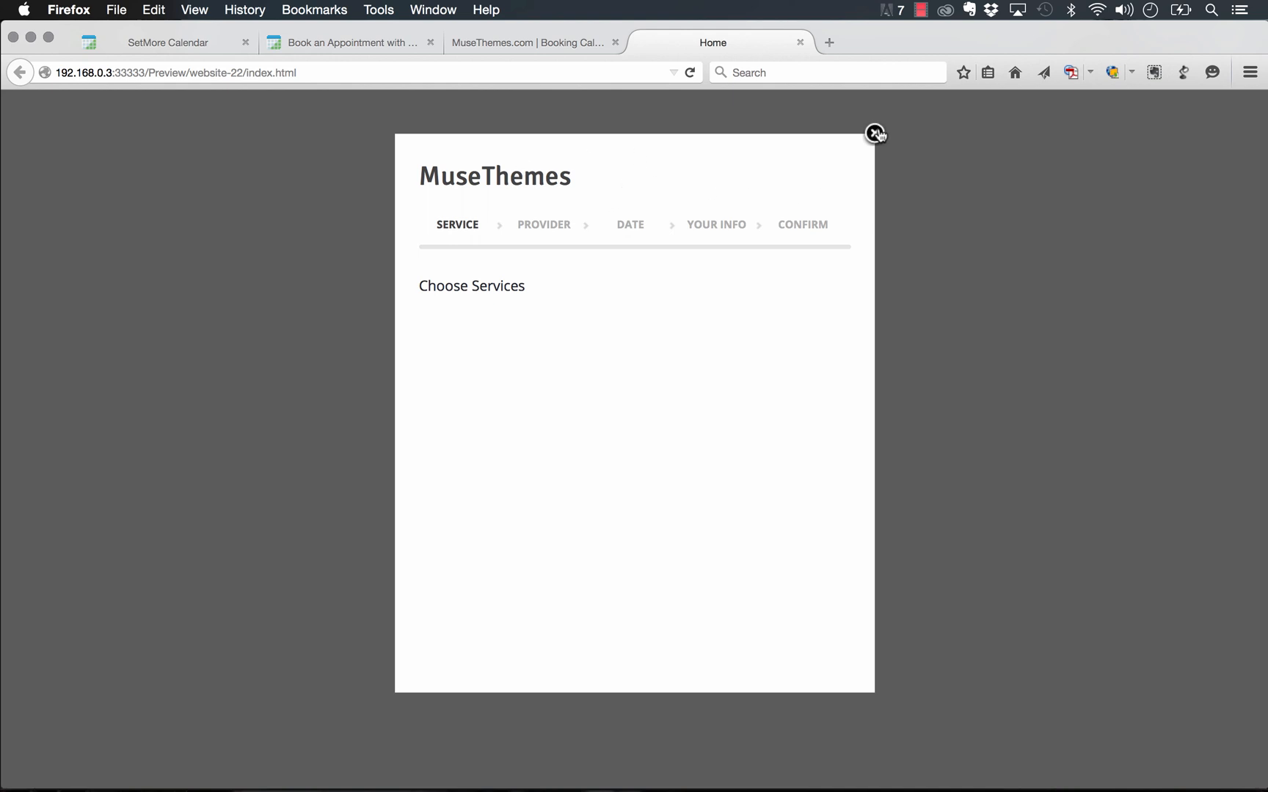
{"action": "left_click", "coordinate": [350, 42]}
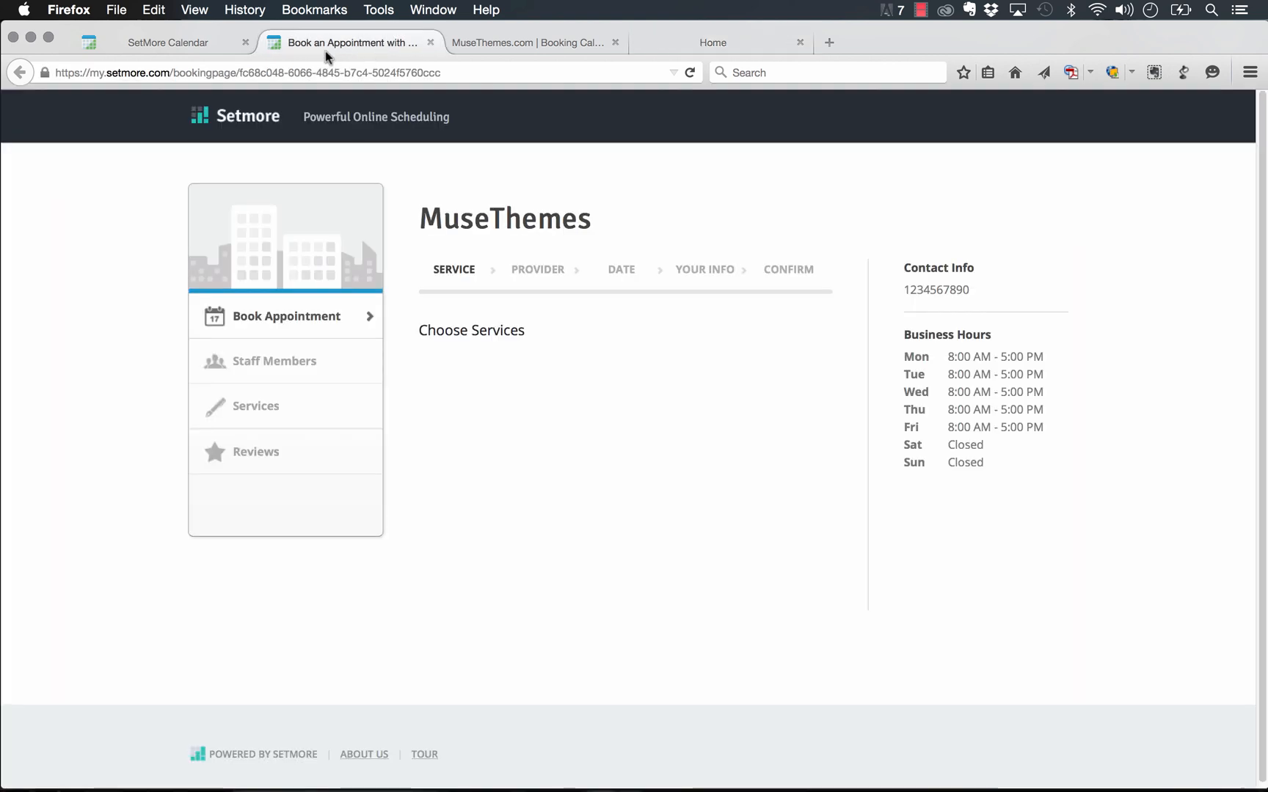
{"action": "mouse_move", "coordinate": [284, 141]}
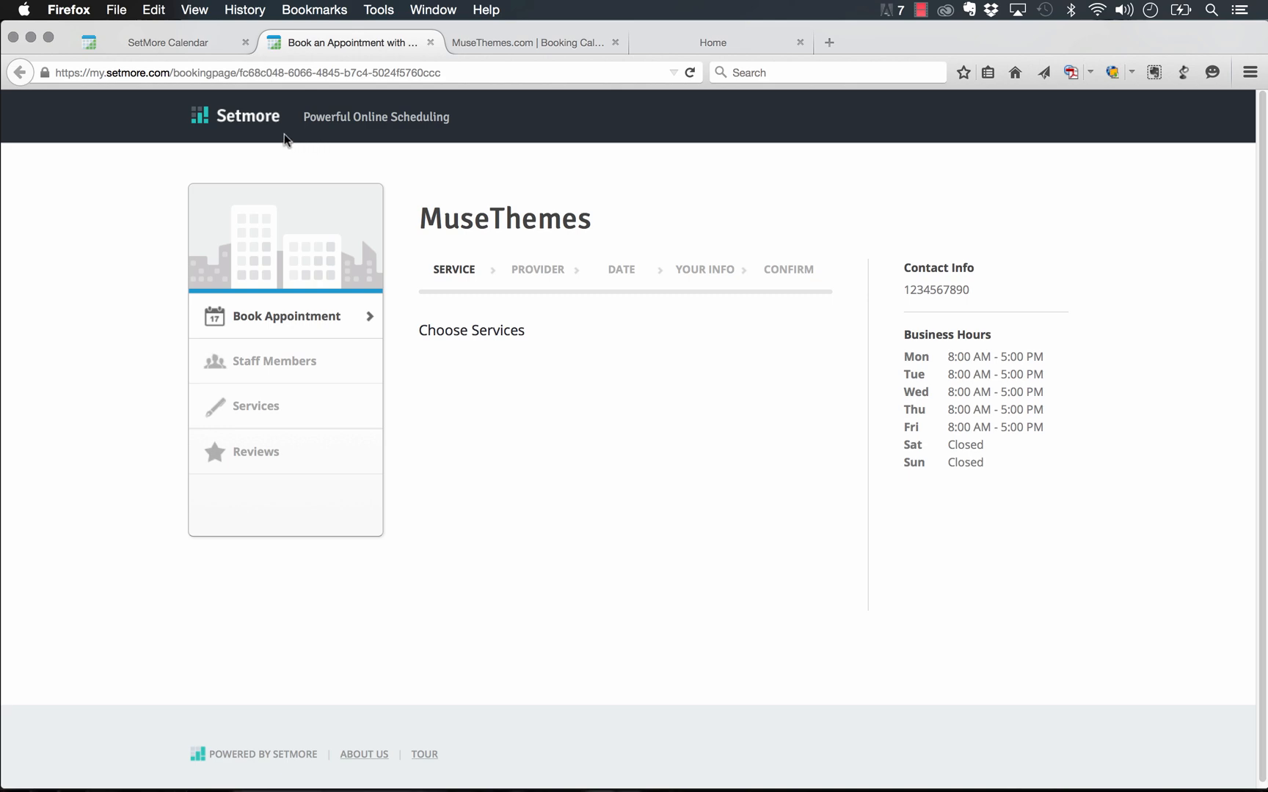
{"action": "mouse_move", "coordinate": [431, 40]}
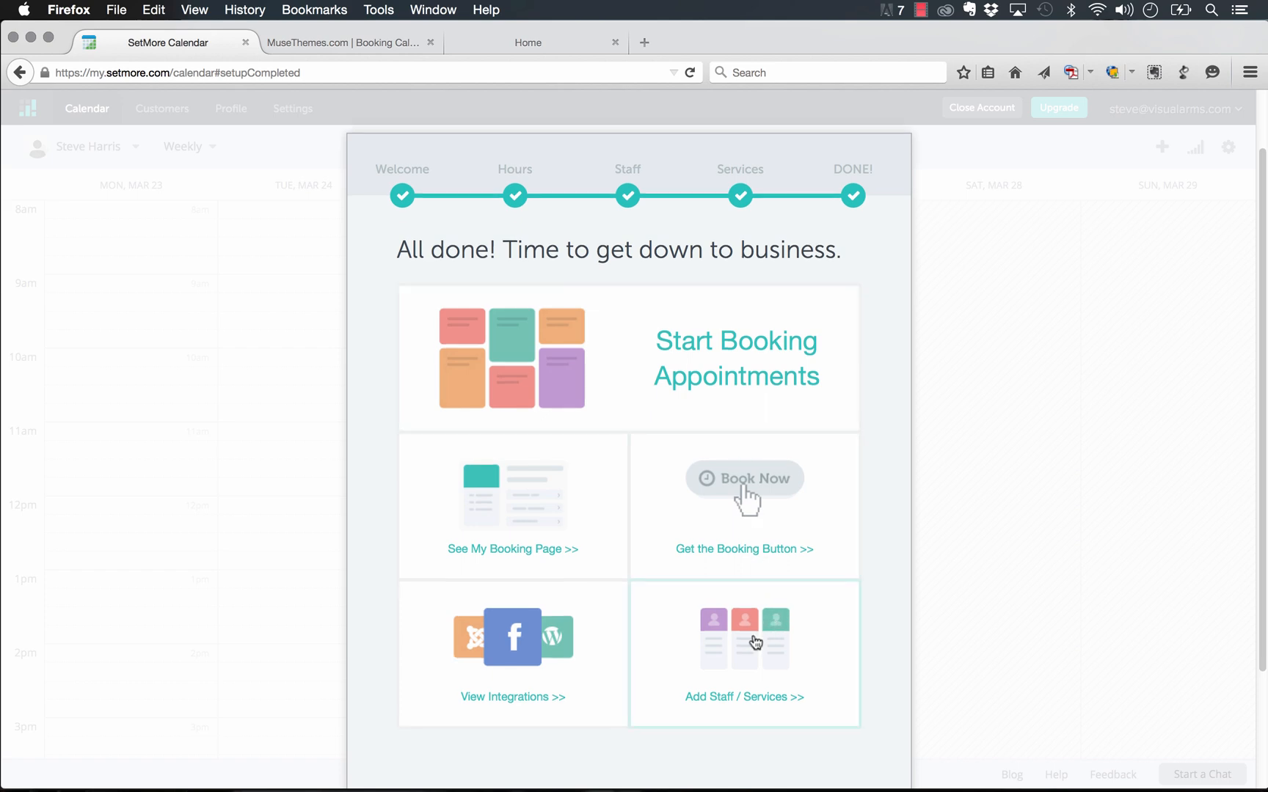
{"action": "left_click", "coordinate": [743, 696]}
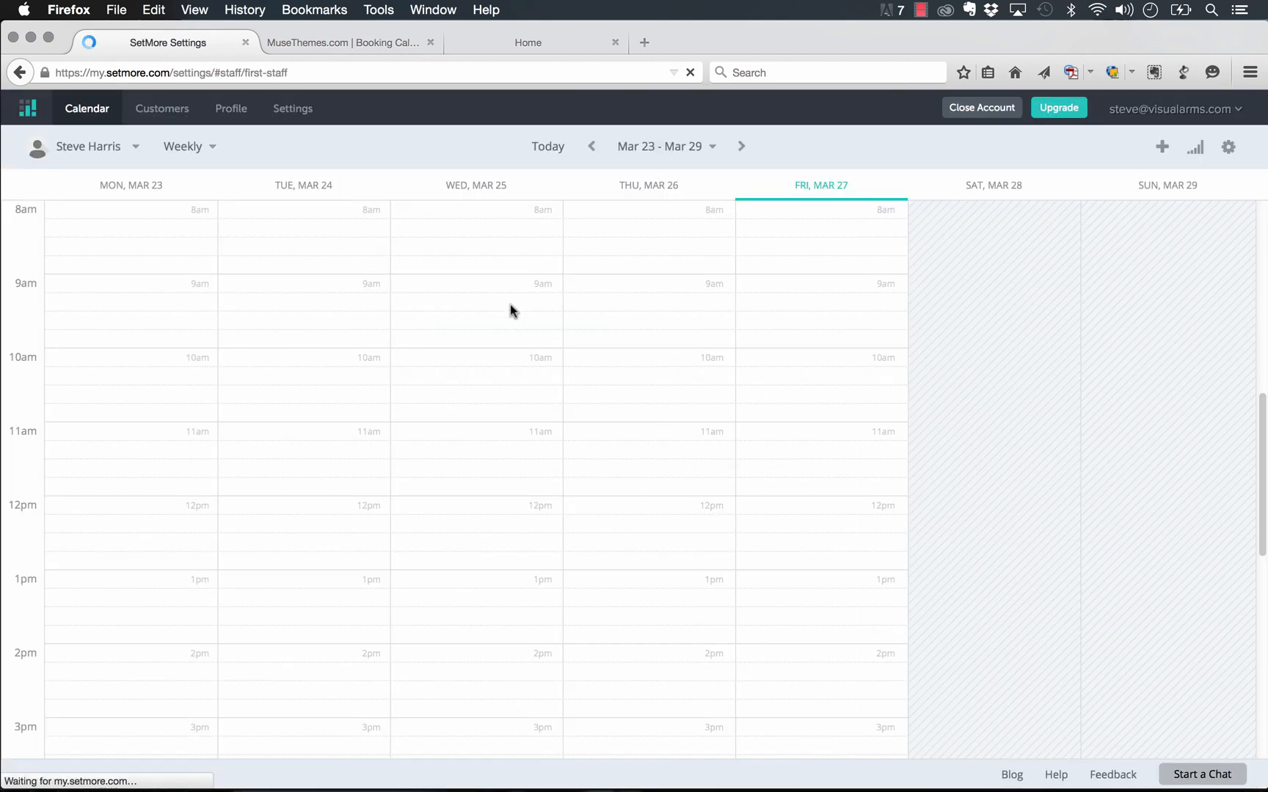
{"action": "left_click", "coordinate": [292, 107]}
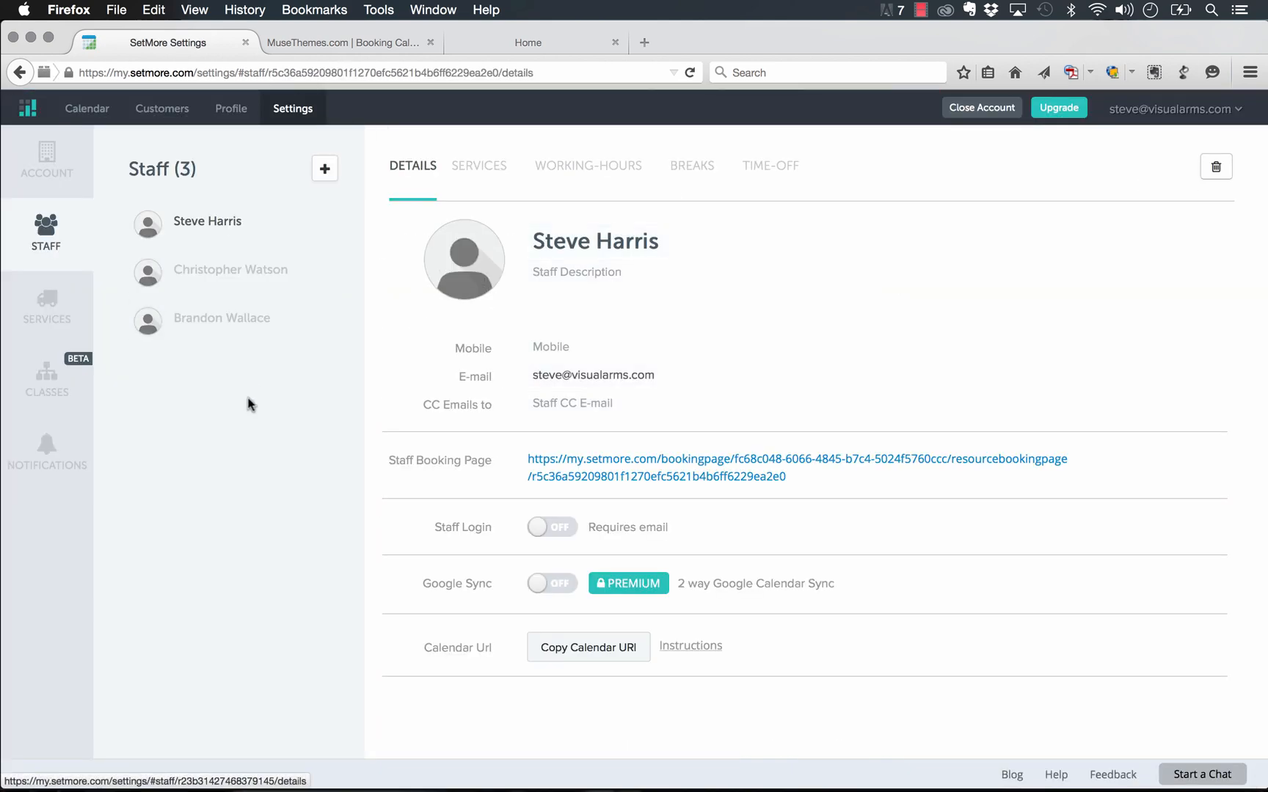
{"action": "mouse_move", "coordinate": [245, 428]}
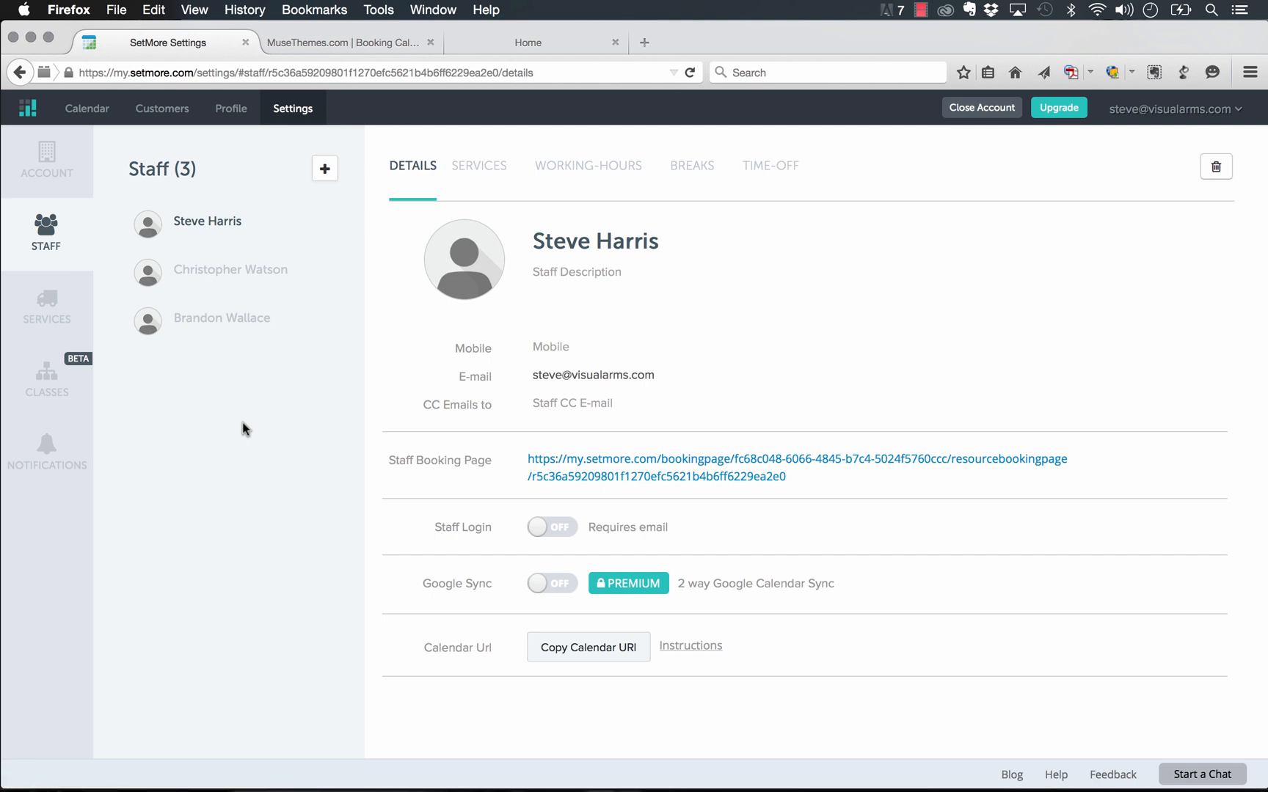
{"action": "mouse_move", "coordinate": [46, 302]}
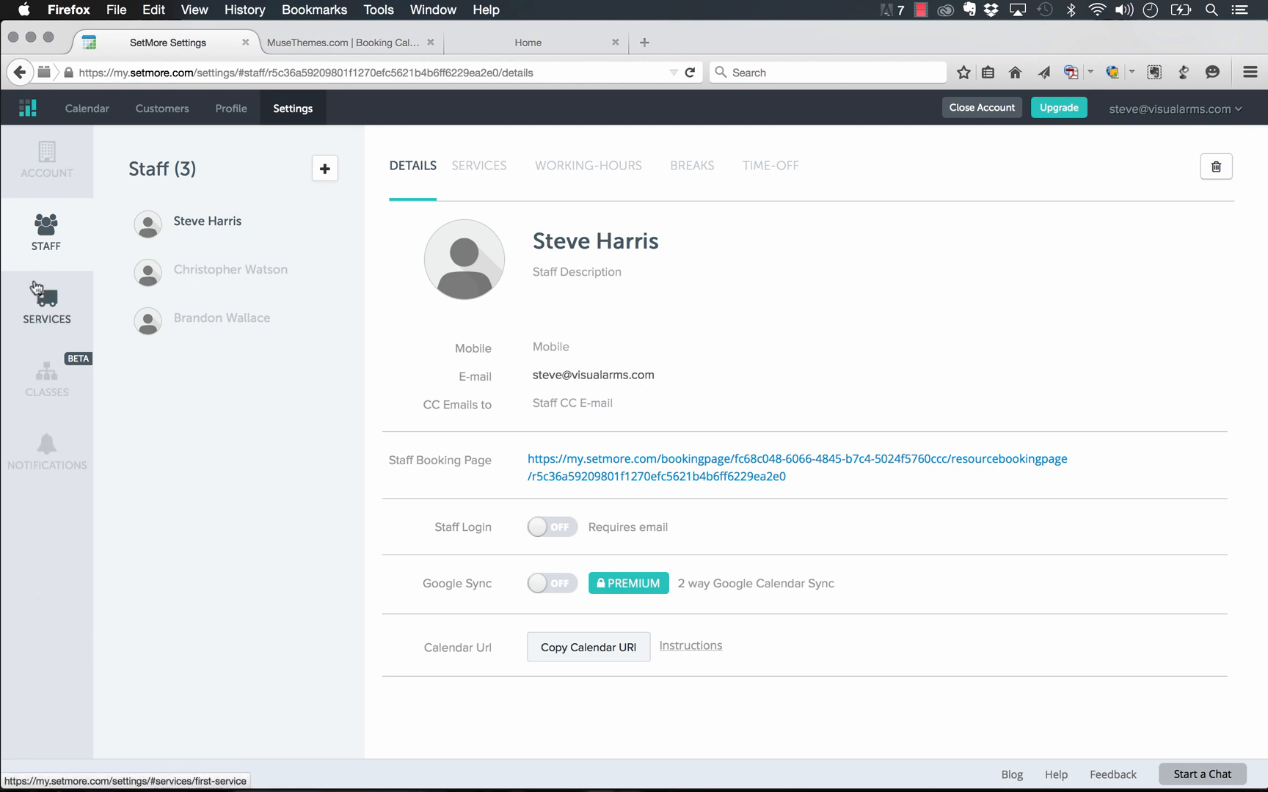
{"action": "mouse_move", "coordinate": [222, 222]}
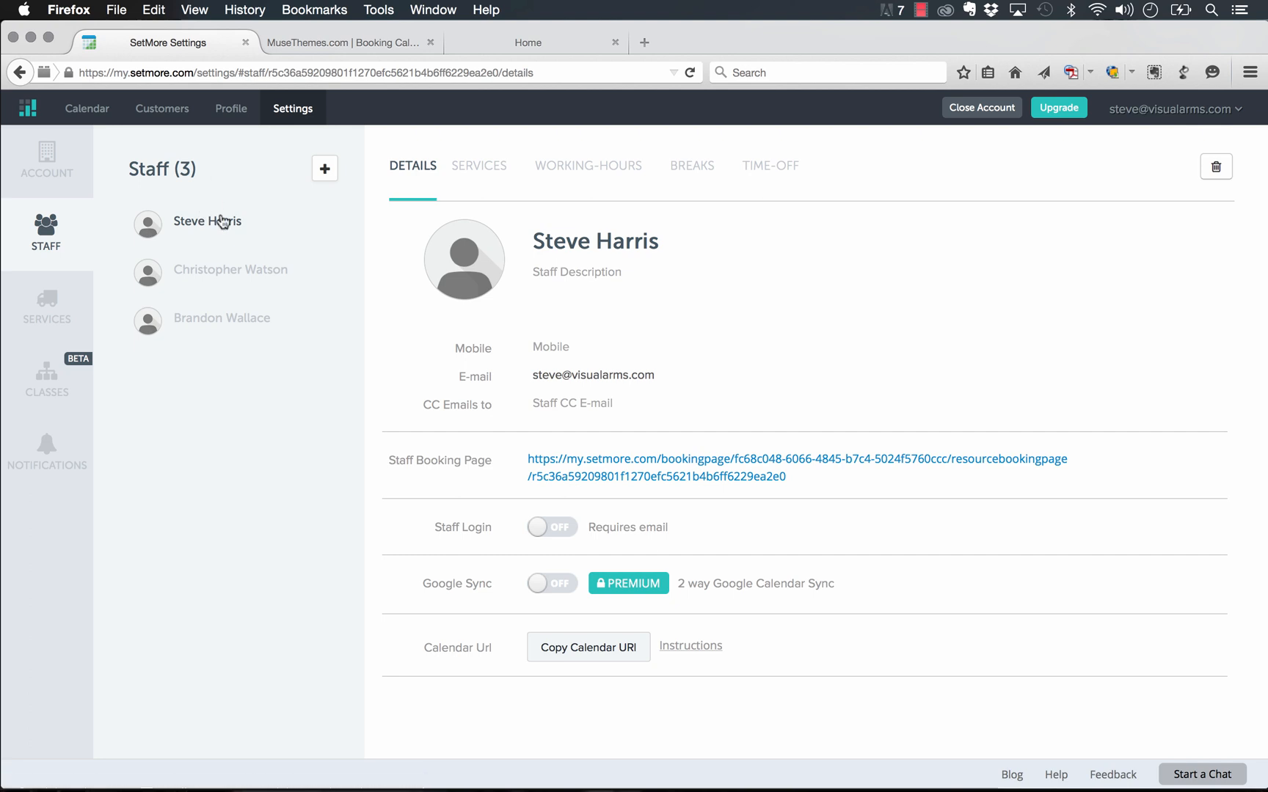
{"action": "mouse_move", "coordinate": [98, 363]}
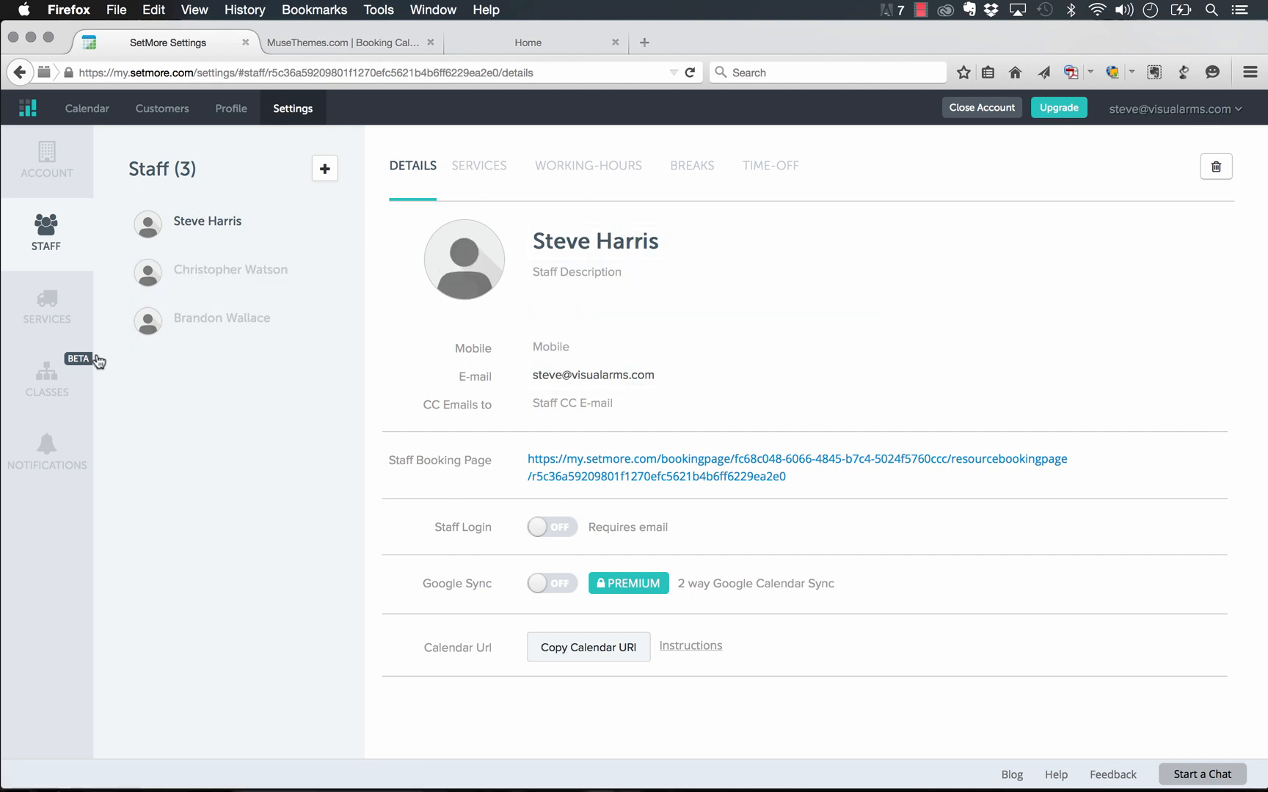
{"action": "mouse_move", "coordinate": [268, 168]}
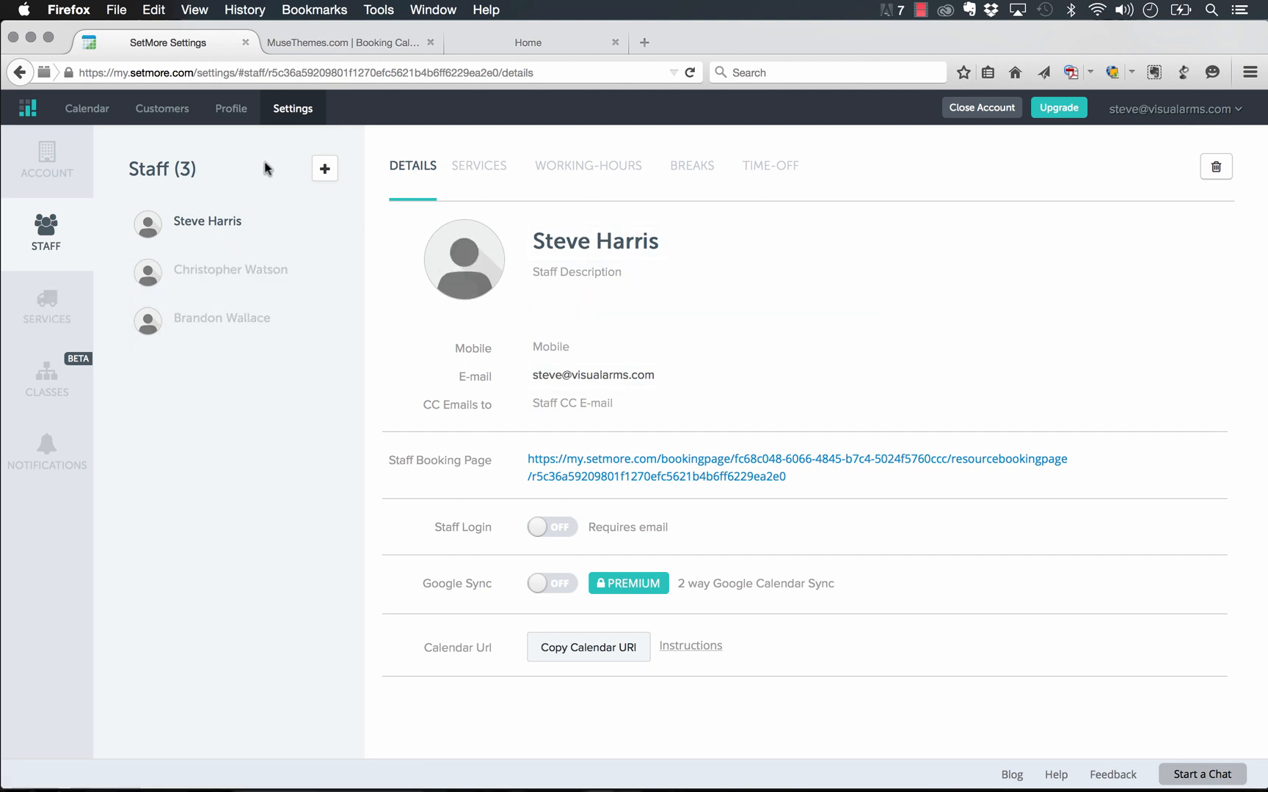
{"action": "left_click", "coordinate": [477, 166]}
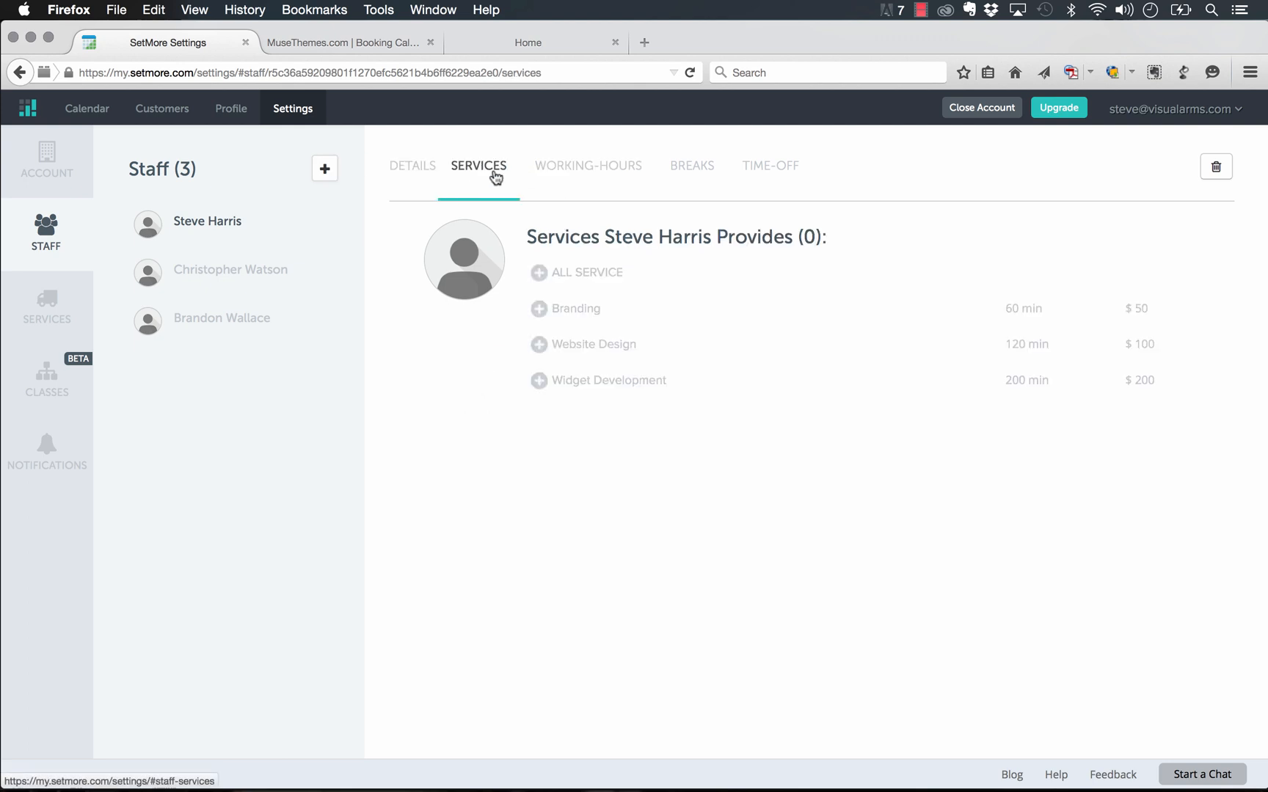
{"action": "mouse_move", "coordinate": [389, 170]}
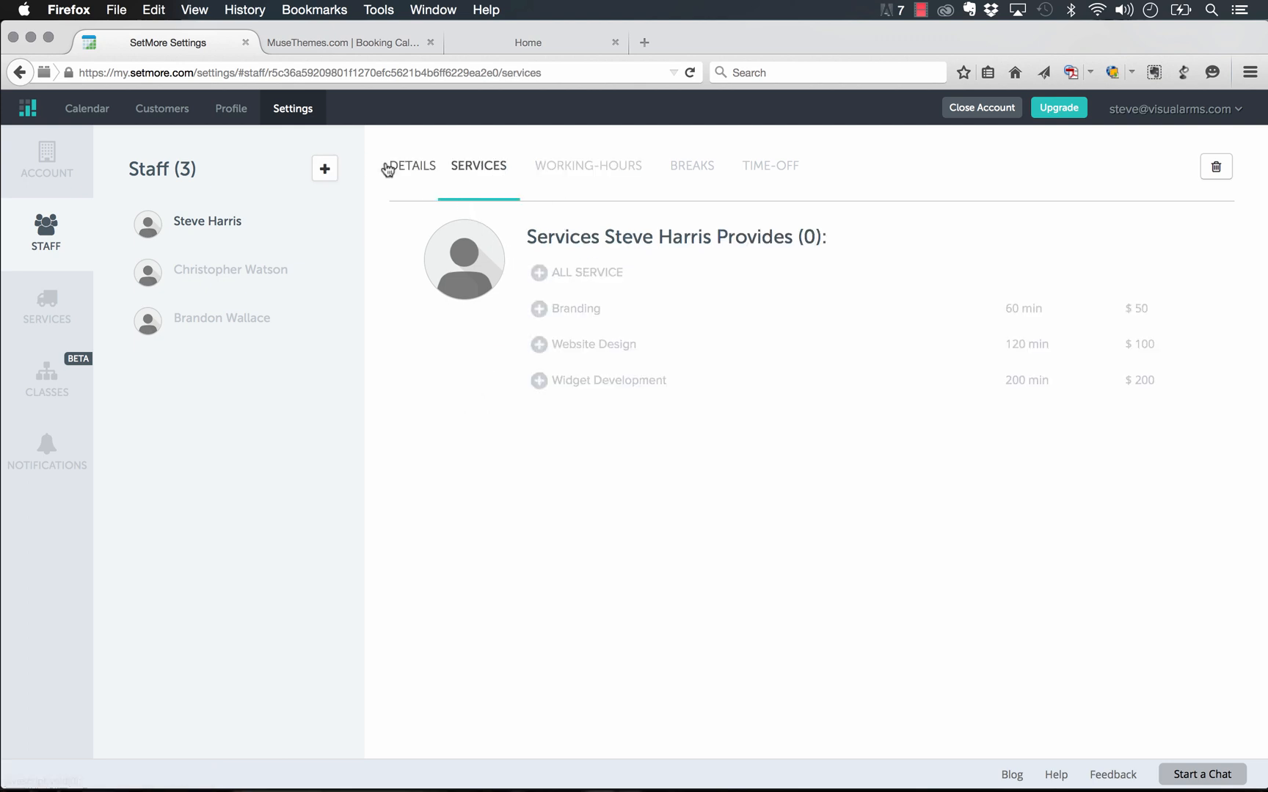
{"action": "mouse_move", "coordinate": [567, 265]}
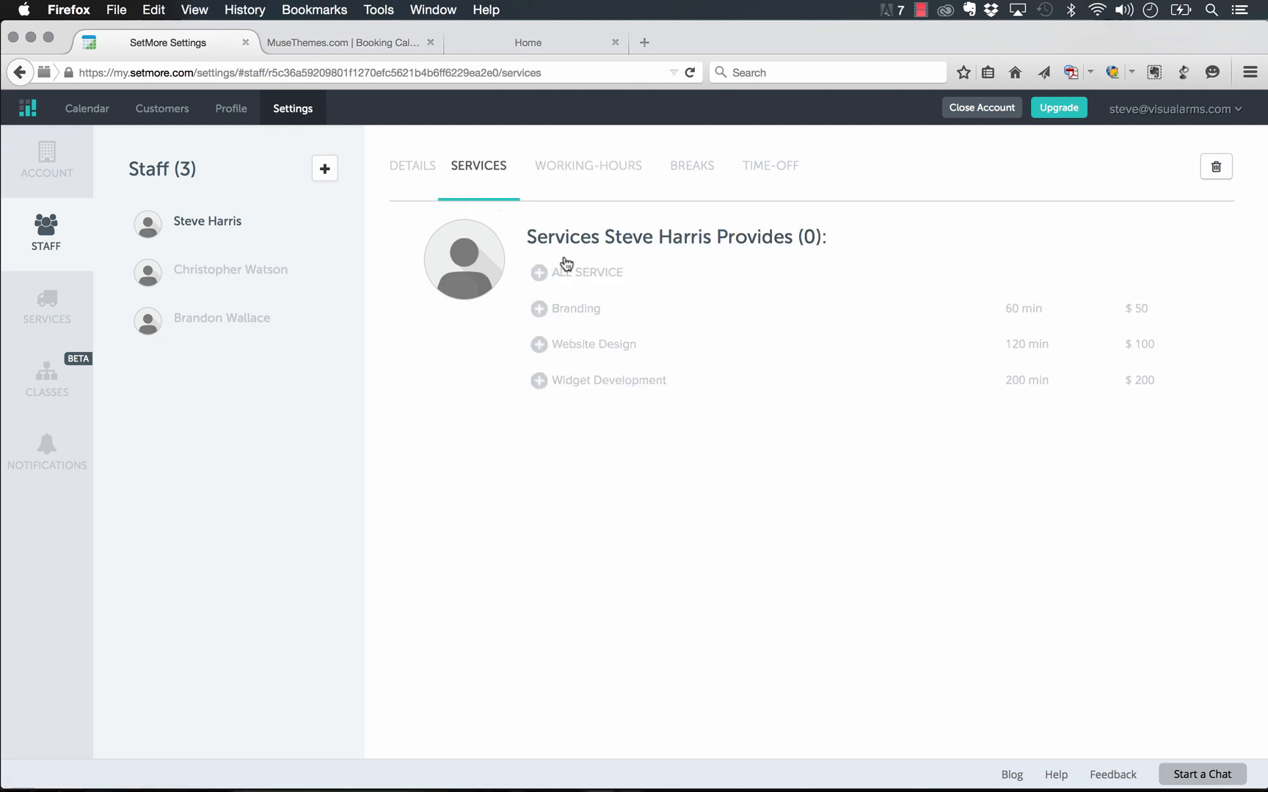
{"action": "left_click", "coordinate": [539, 273]}
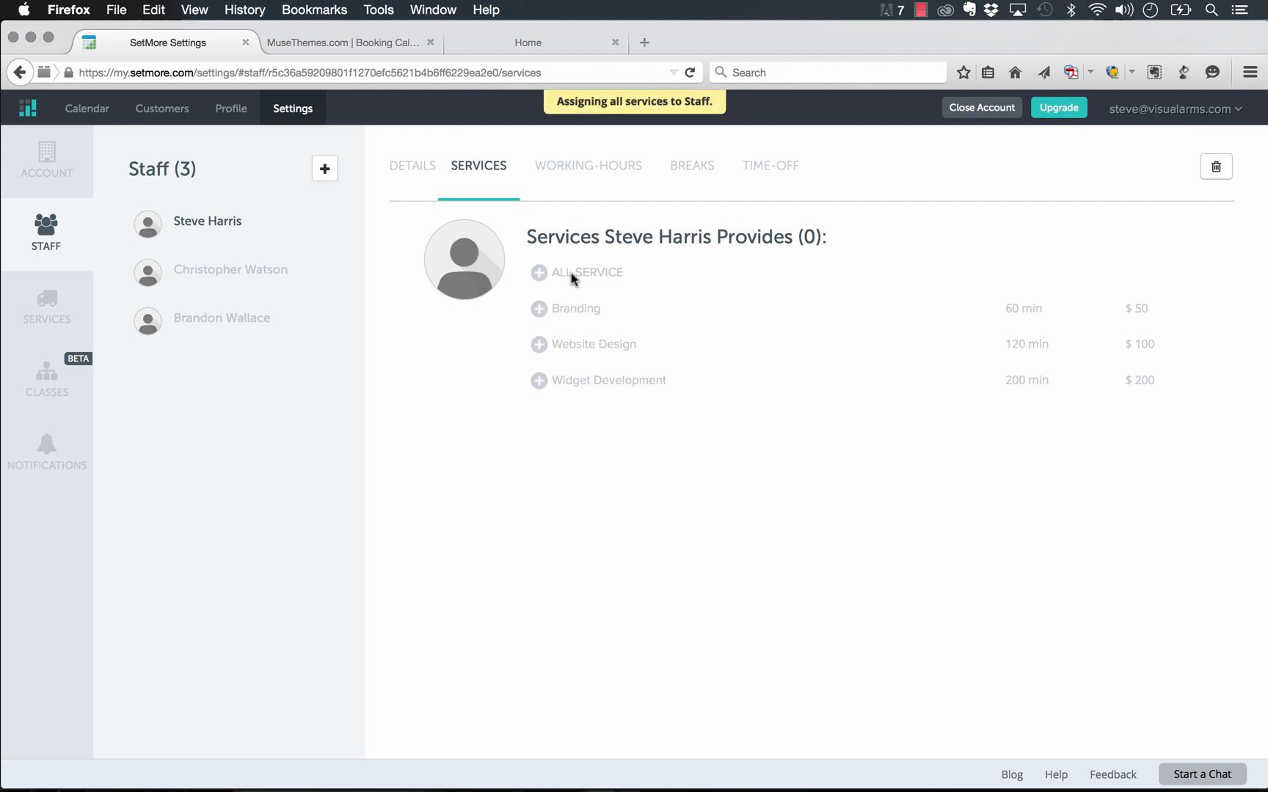
{"action": "left_click", "coordinate": [539, 272]}
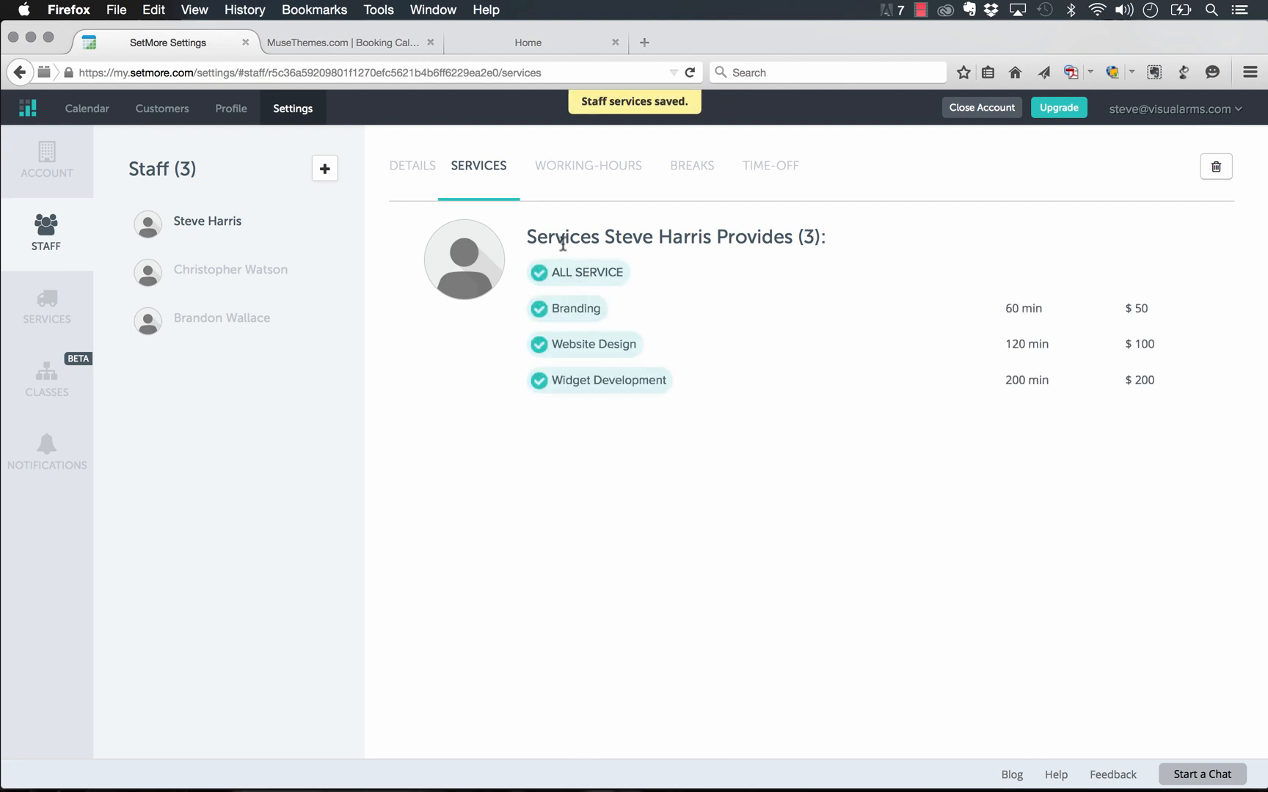
{"action": "left_click", "coordinate": [231, 269]}
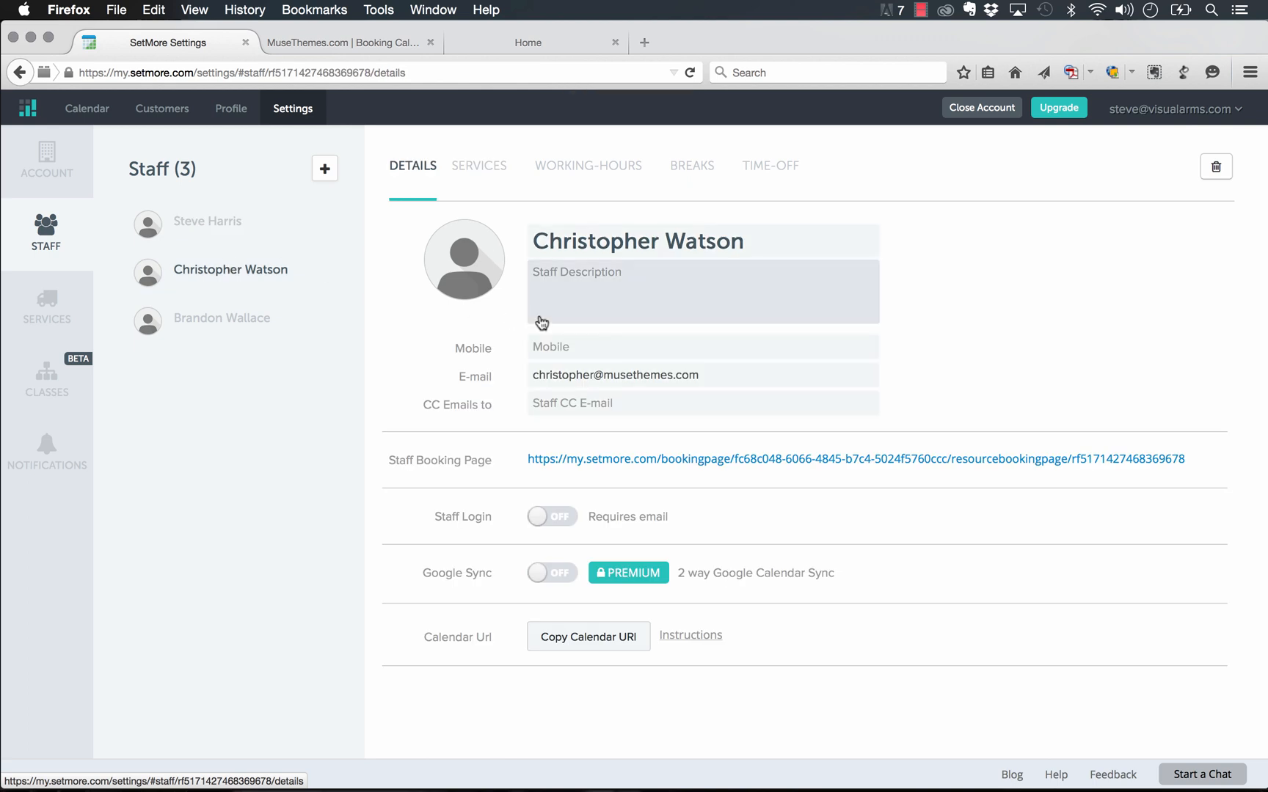
{"action": "left_click", "coordinate": [478, 166]}
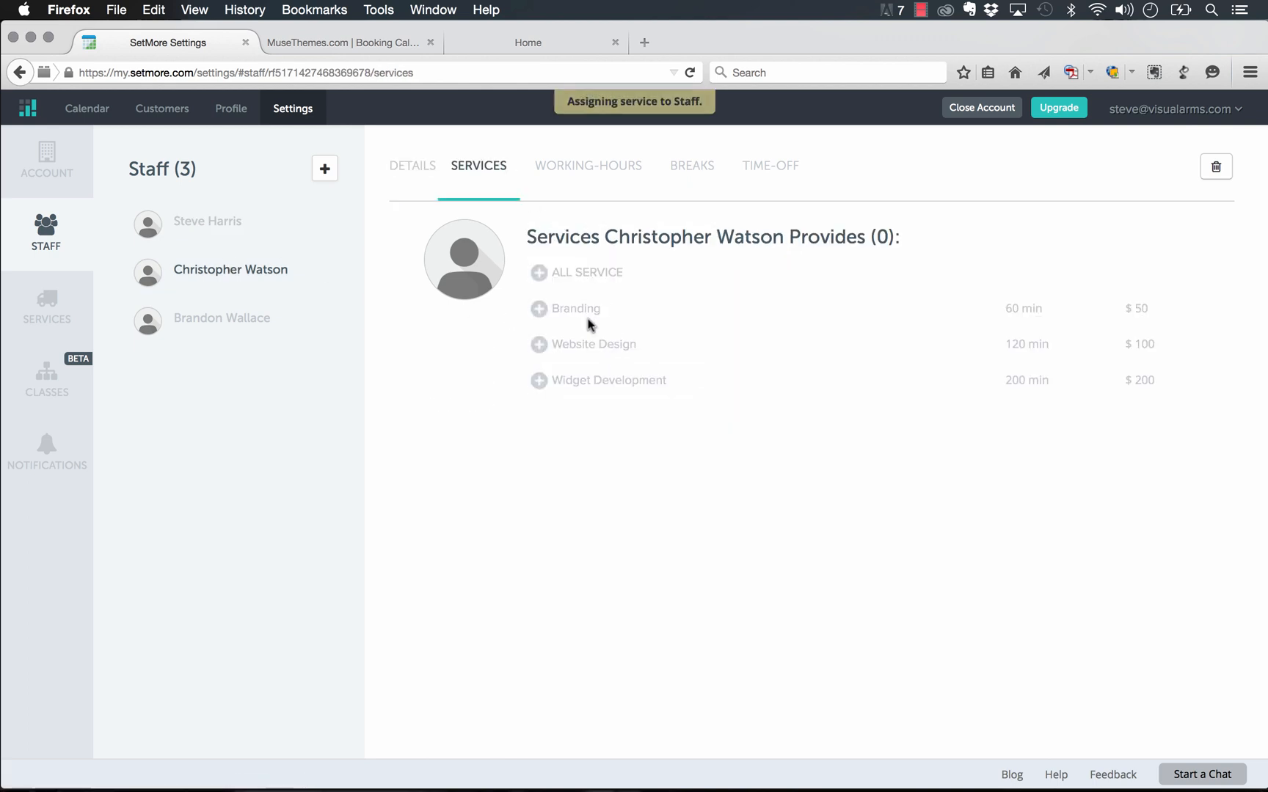
{"action": "left_click", "coordinate": [538, 343]}
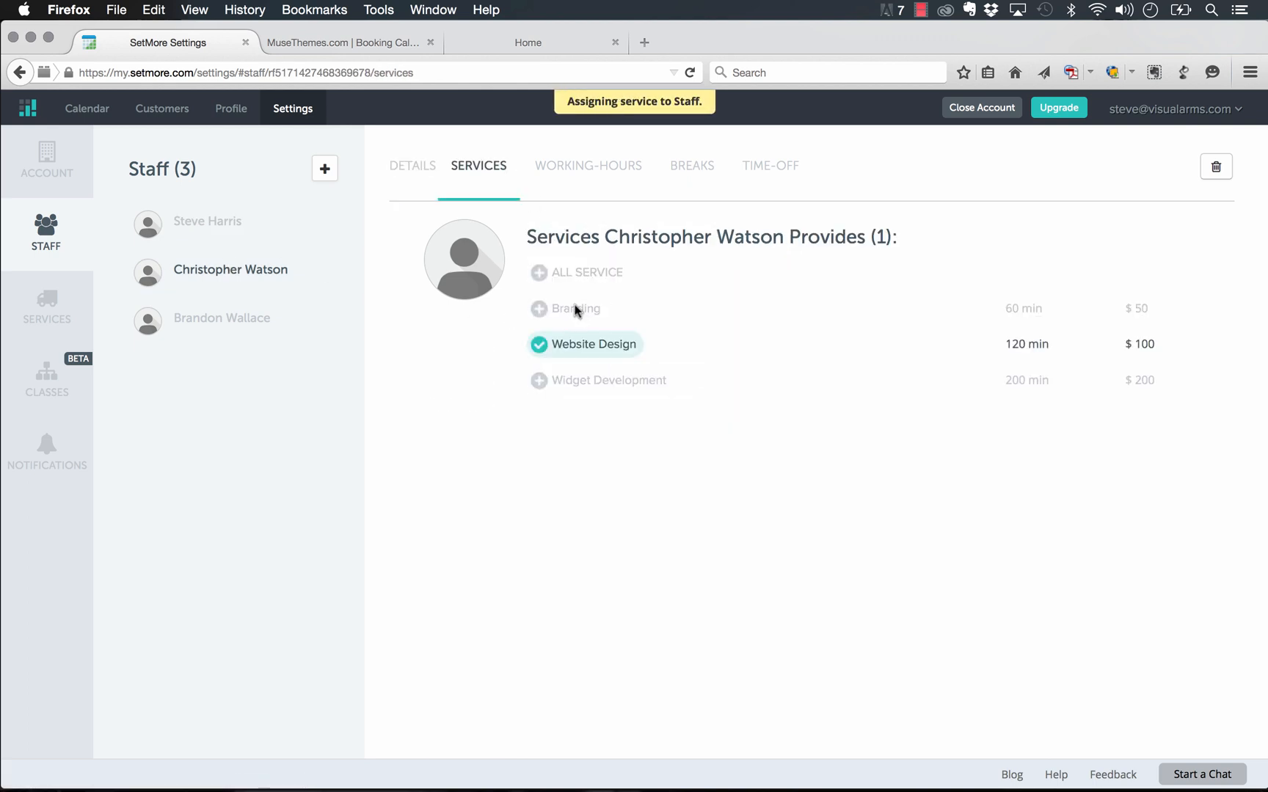
{"action": "left_click", "coordinate": [539, 308]}
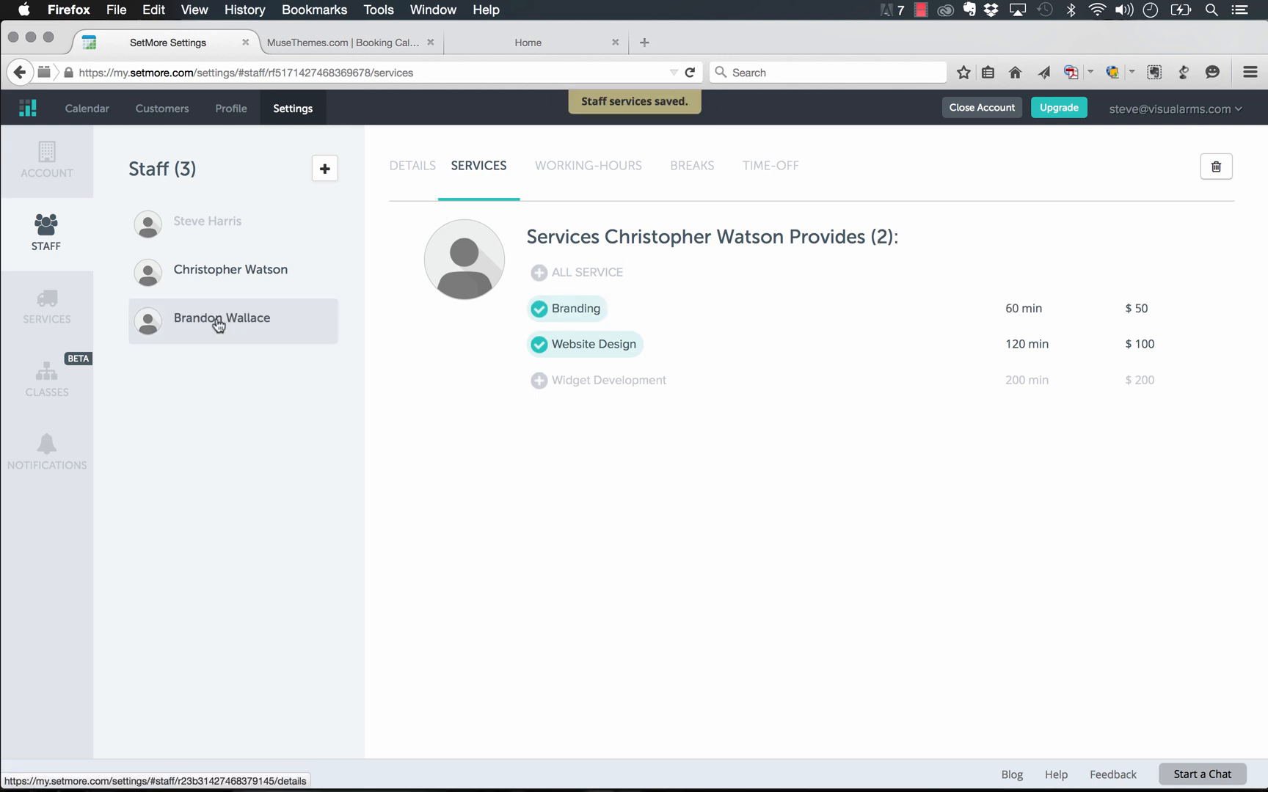
{"action": "left_click", "coordinate": [222, 318]}
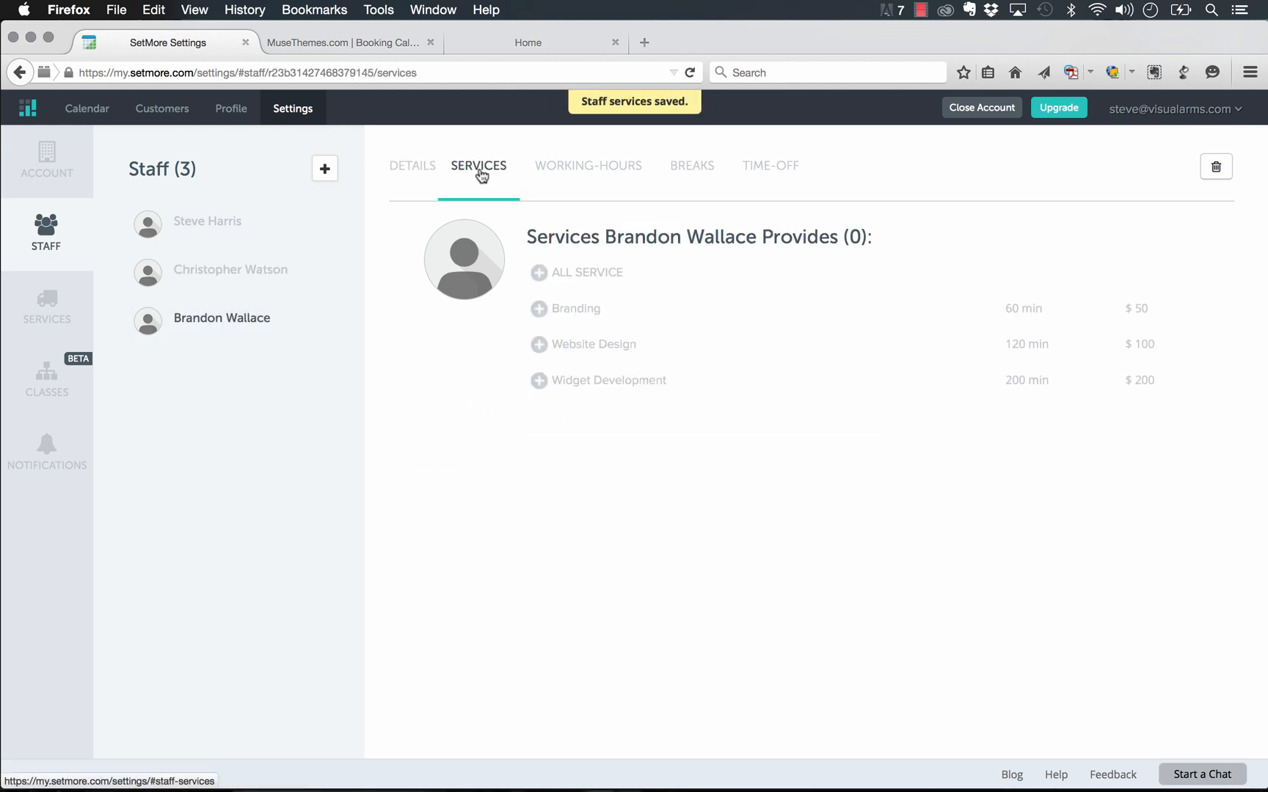
{"action": "left_click", "coordinate": [539, 380]}
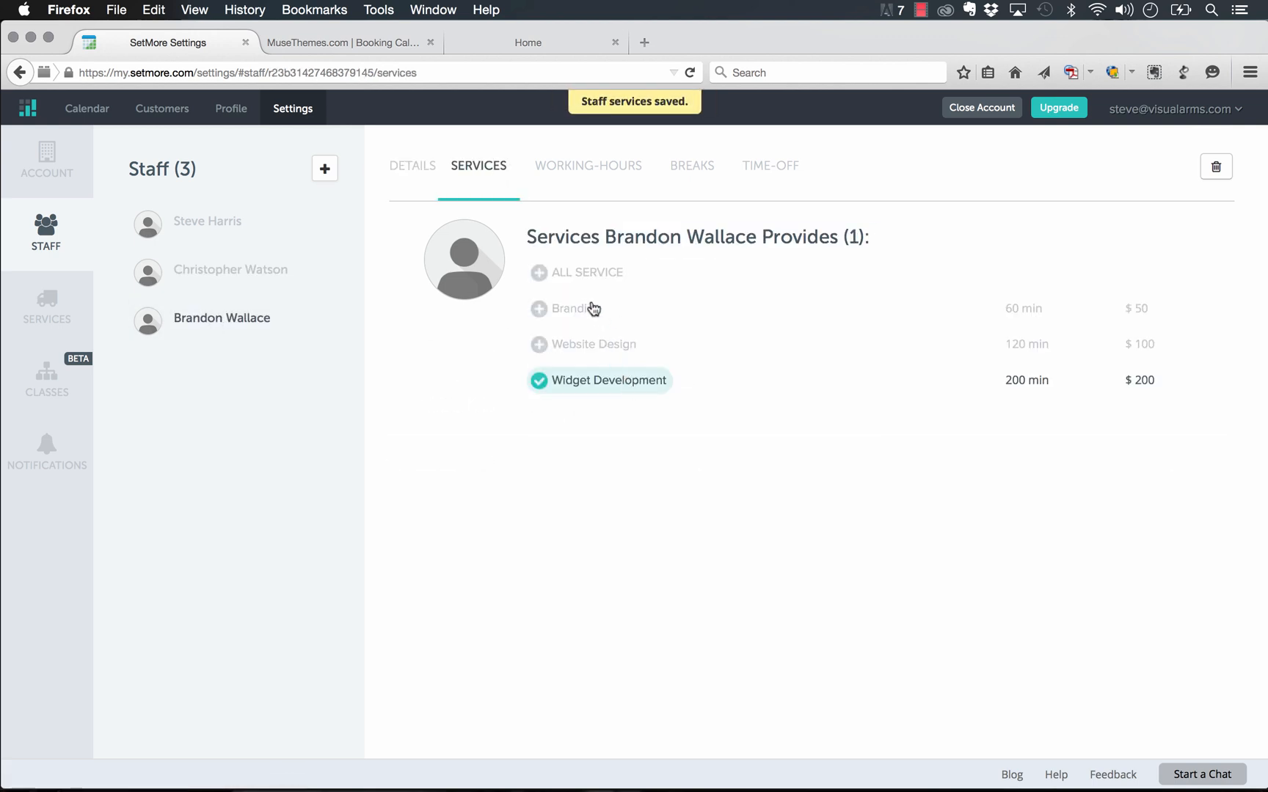
{"action": "left_click", "coordinate": [588, 166]}
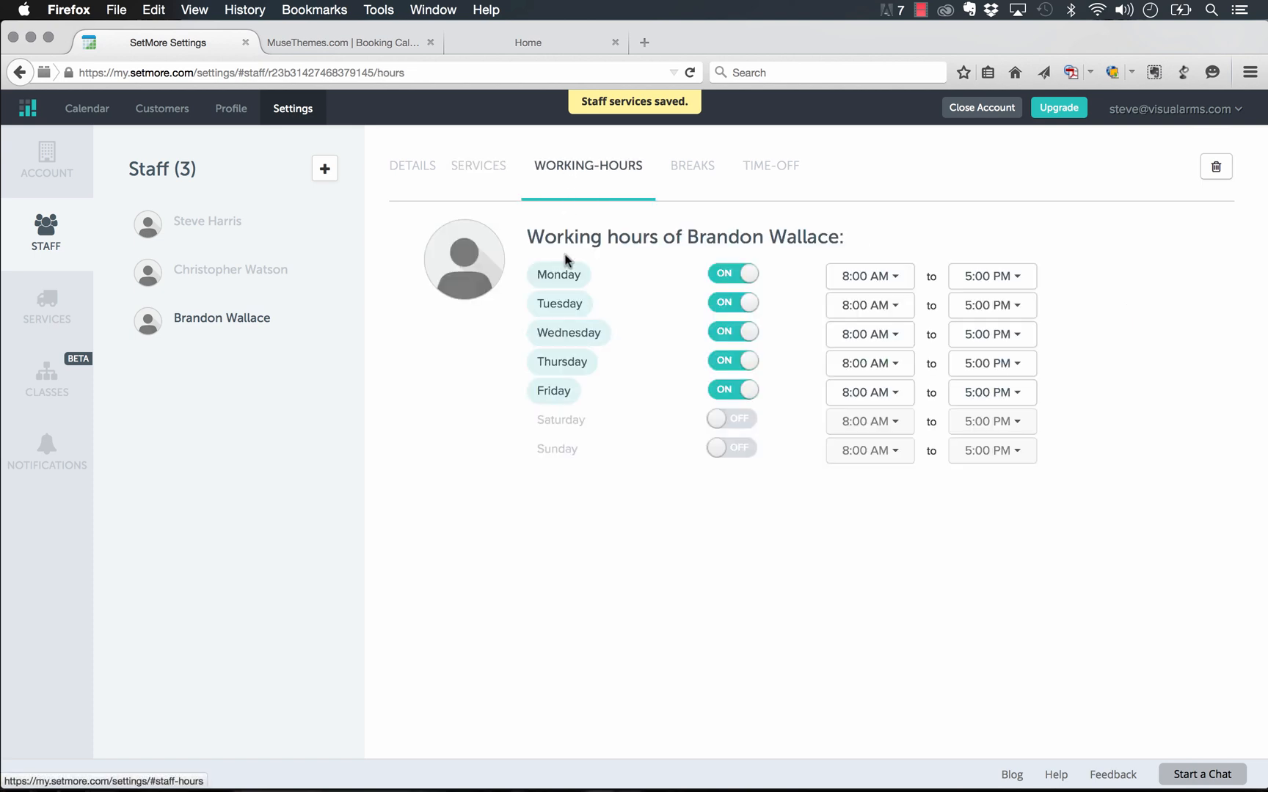
{"action": "left_click", "coordinate": [230, 269]}
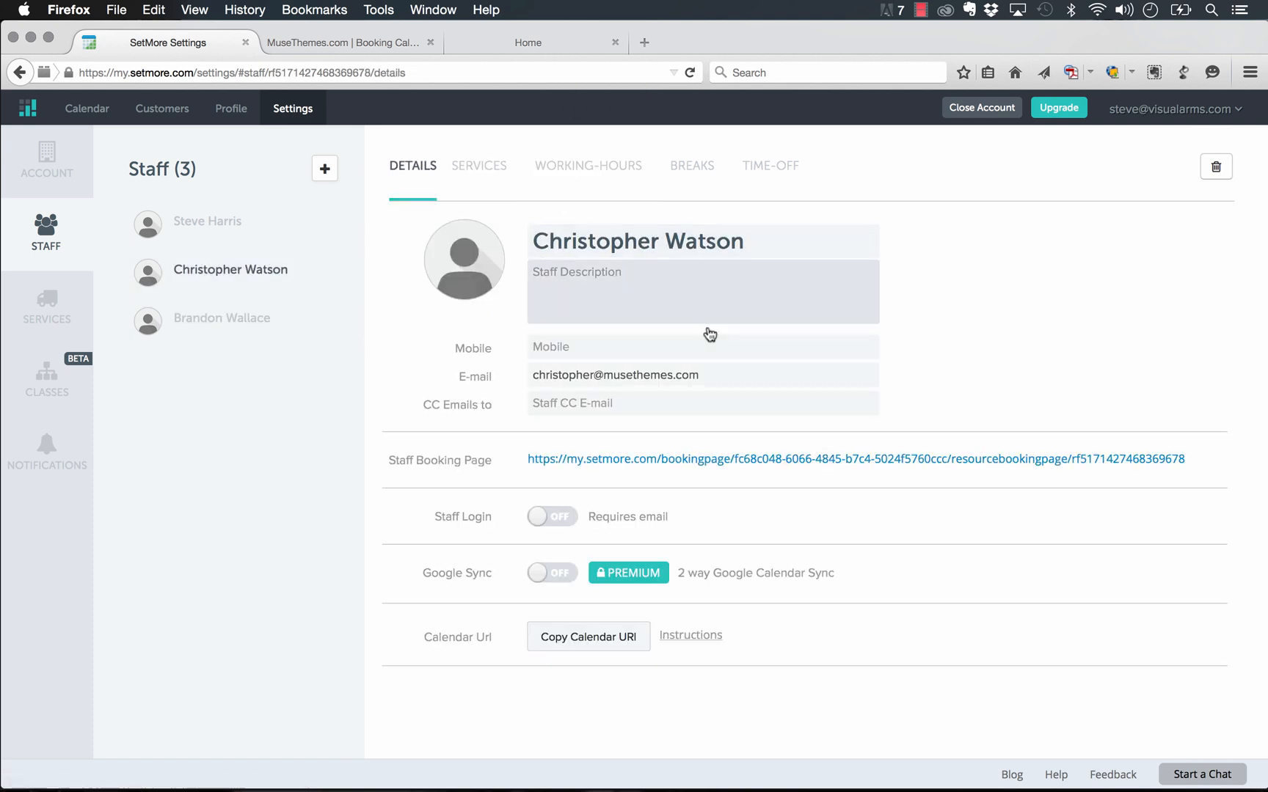
{"action": "left_click", "coordinate": [588, 165]}
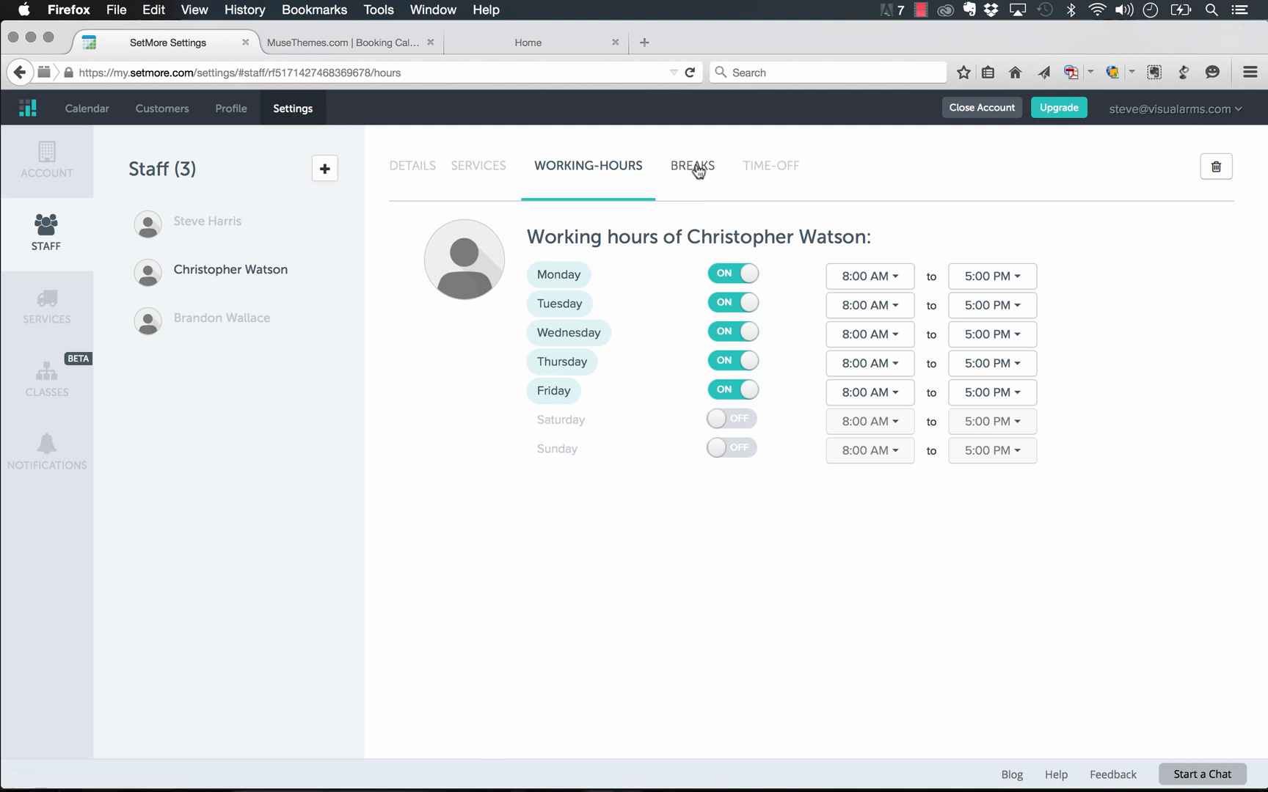
{"action": "mouse_move", "coordinate": [252, 423]}
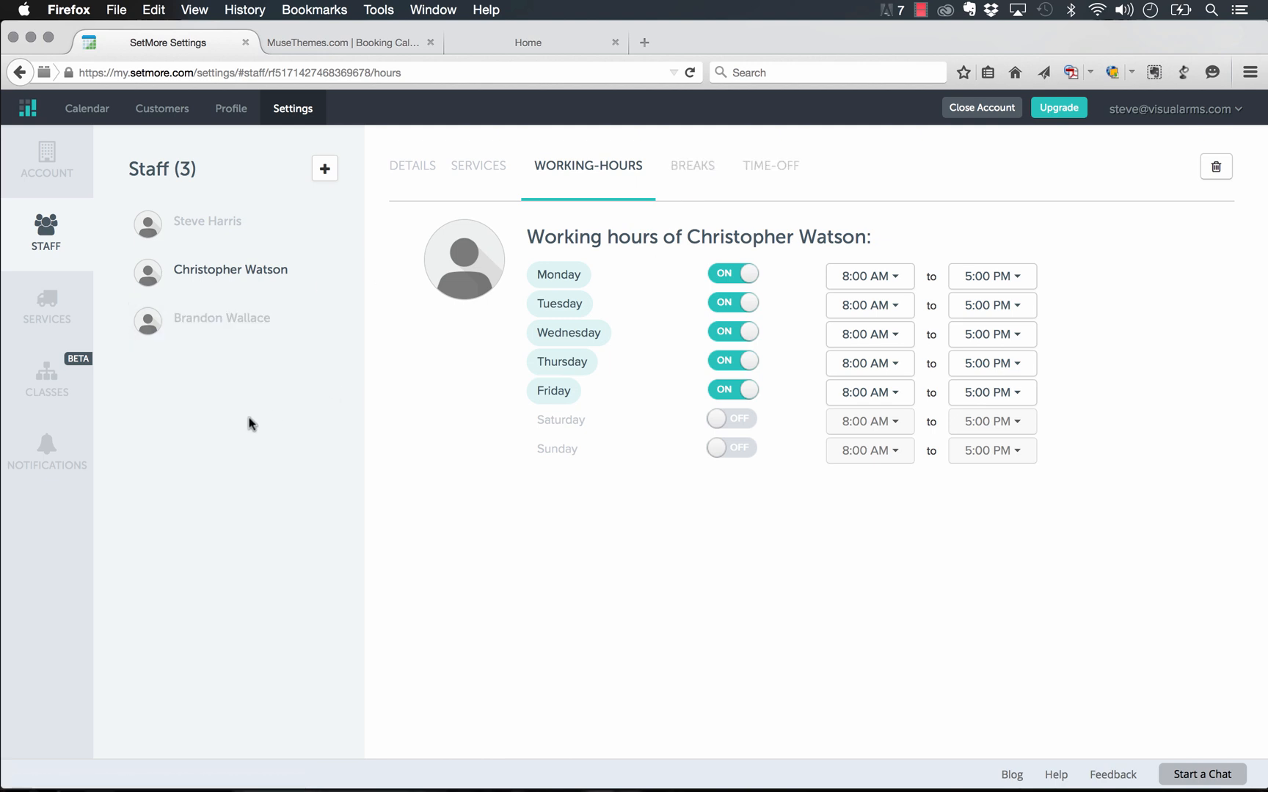
{"action": "mouse_move", "coordinate": [174, 264]}
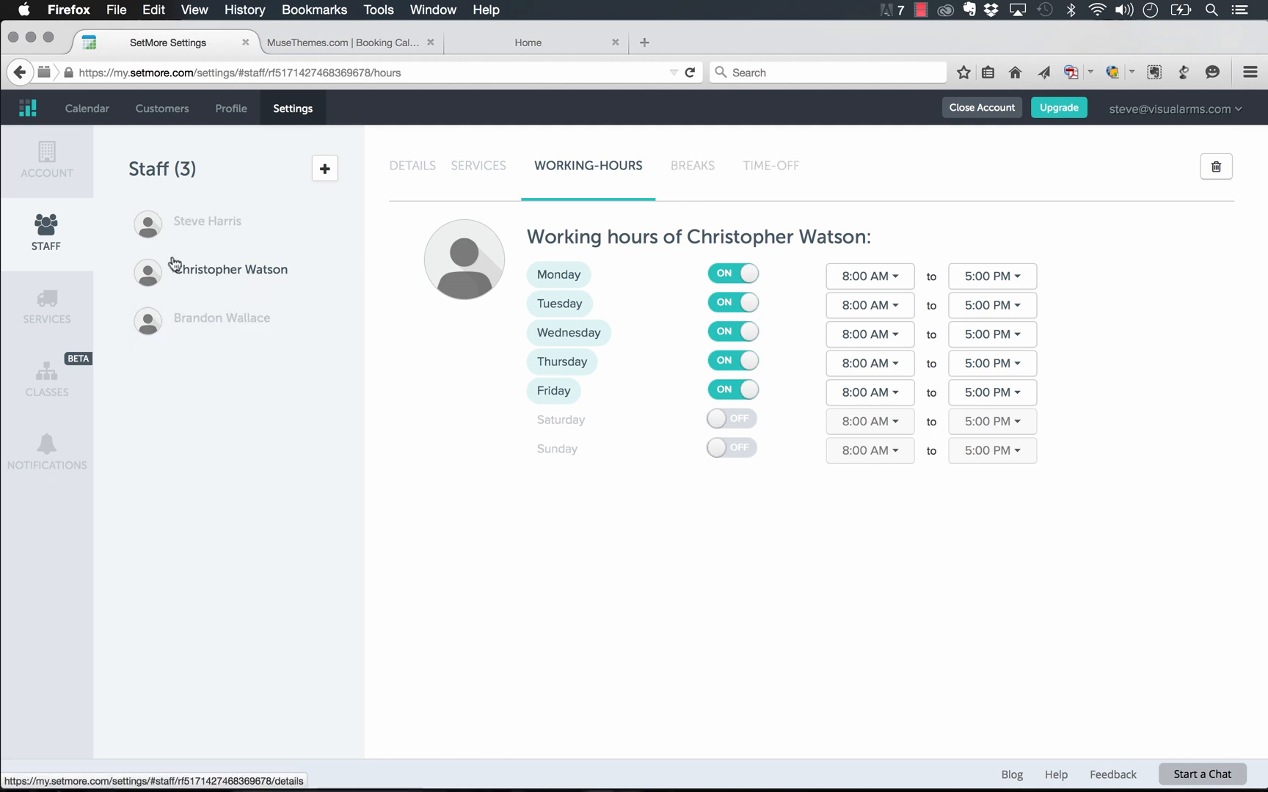
Review the services list and customer and staff notifications, then view Account preferences.
{"action": "left_click", "coordinate": [46, 307]}
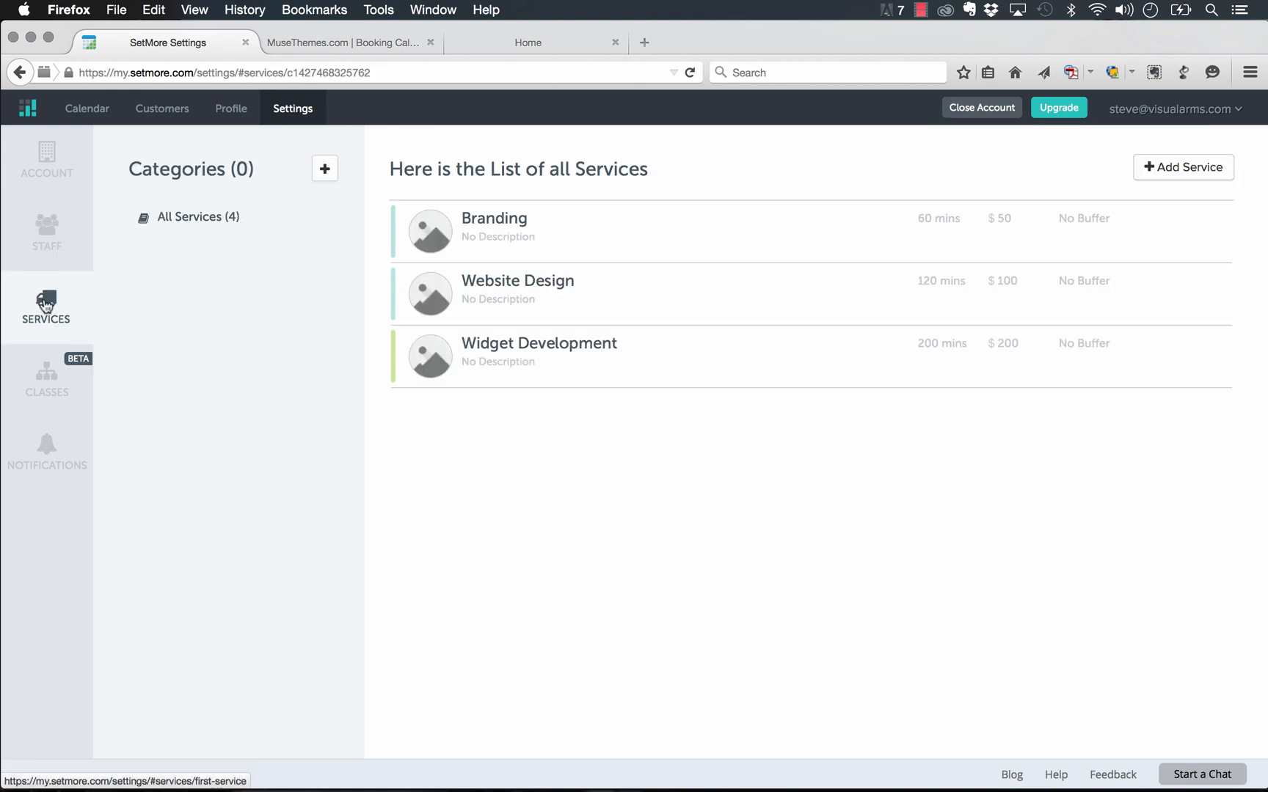
{"action": "mouse_move", "coordinate": [237, 301]}
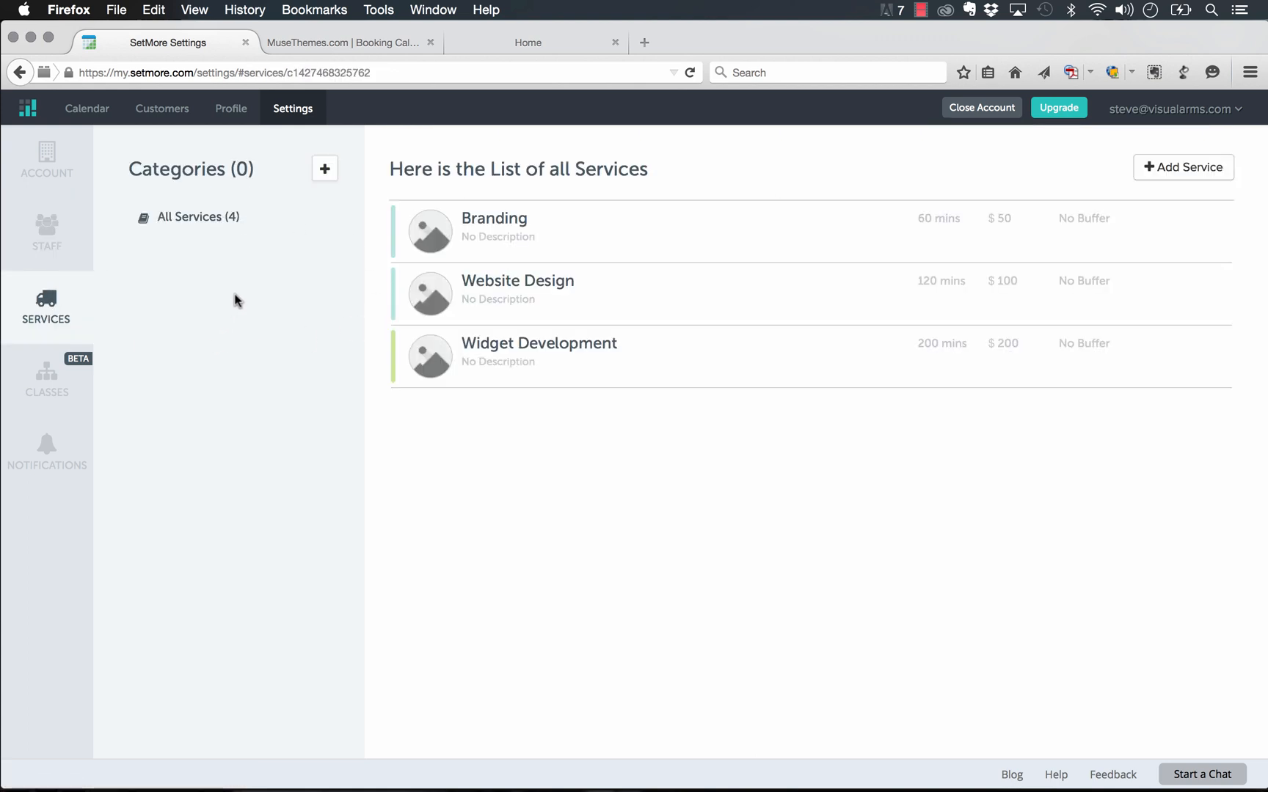
{"action": "mouse_move", "coordinate": [188, 480]}
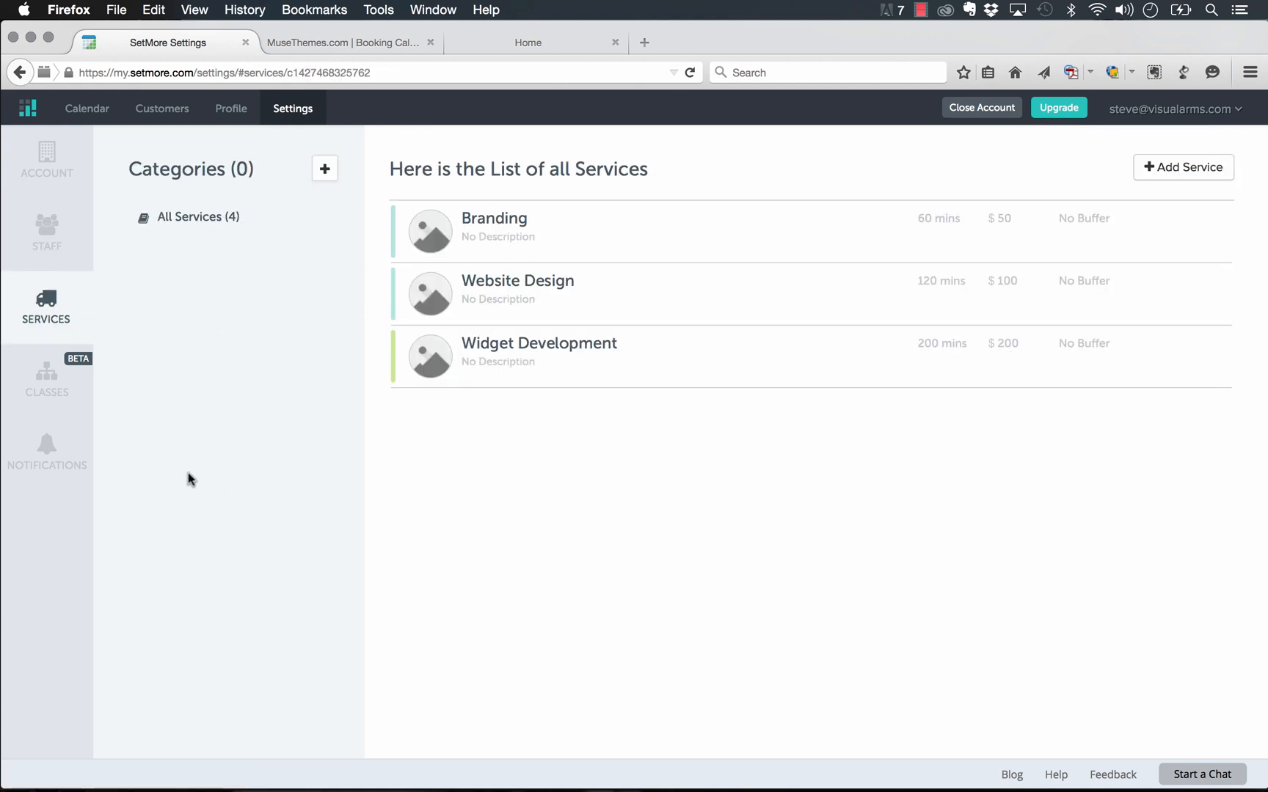
{"action": "left_click", "coordinate": [47, 449]}
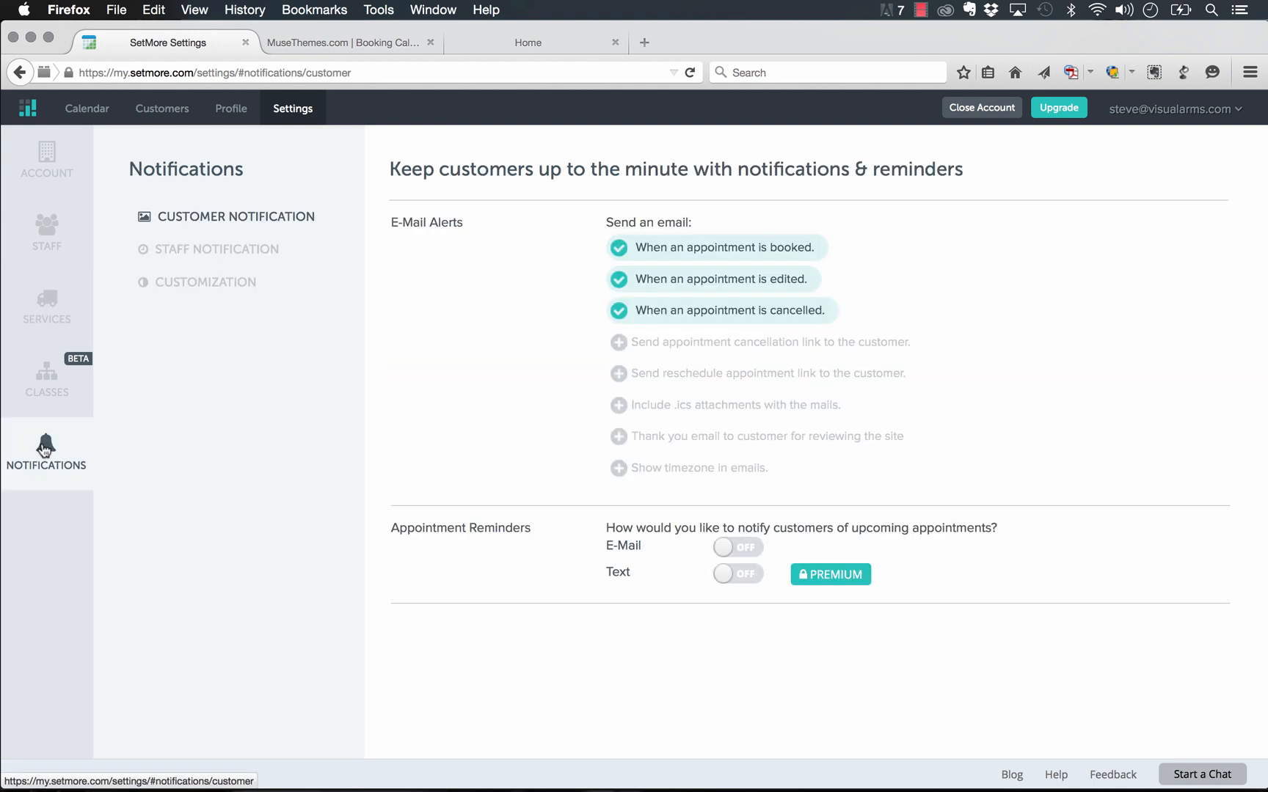
{"action": "mouse_move", "coordinate": [633, 267]}
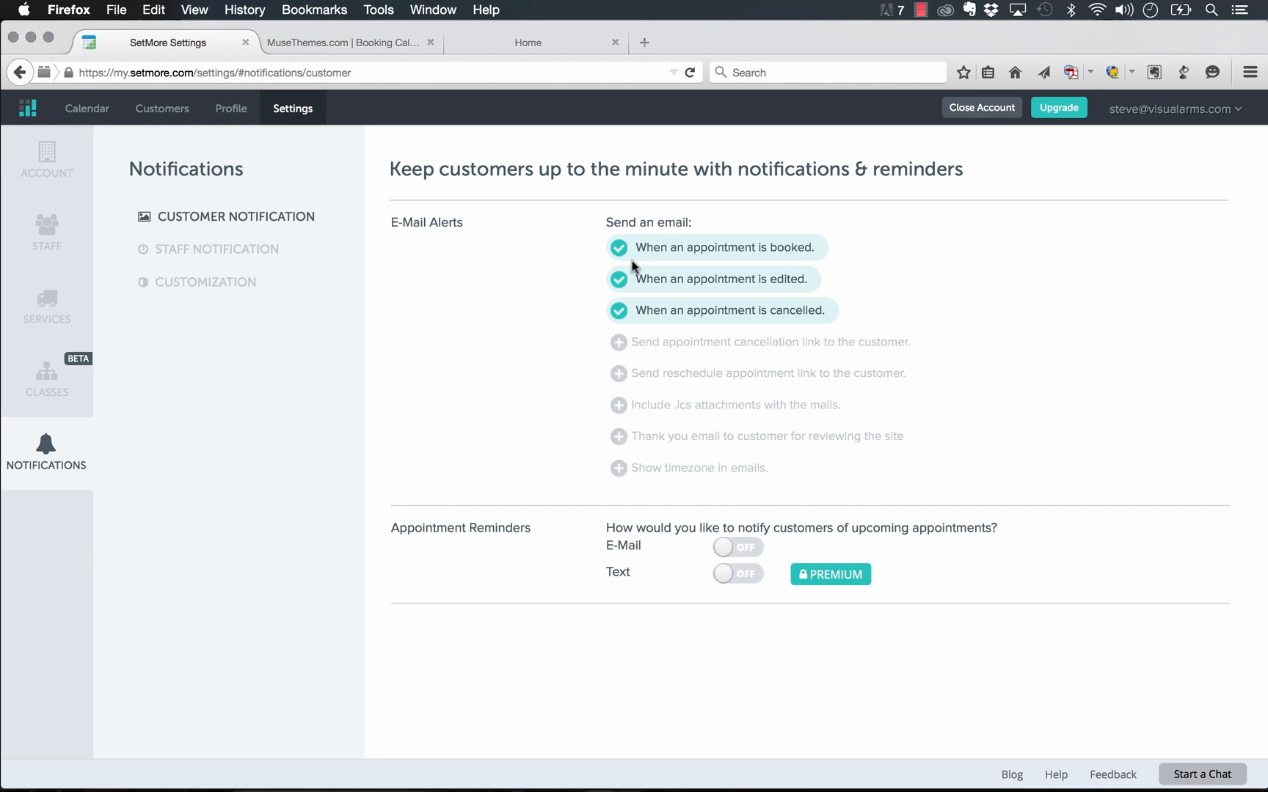
{"action": "mouse_move", "coordinate": [717, 540]}
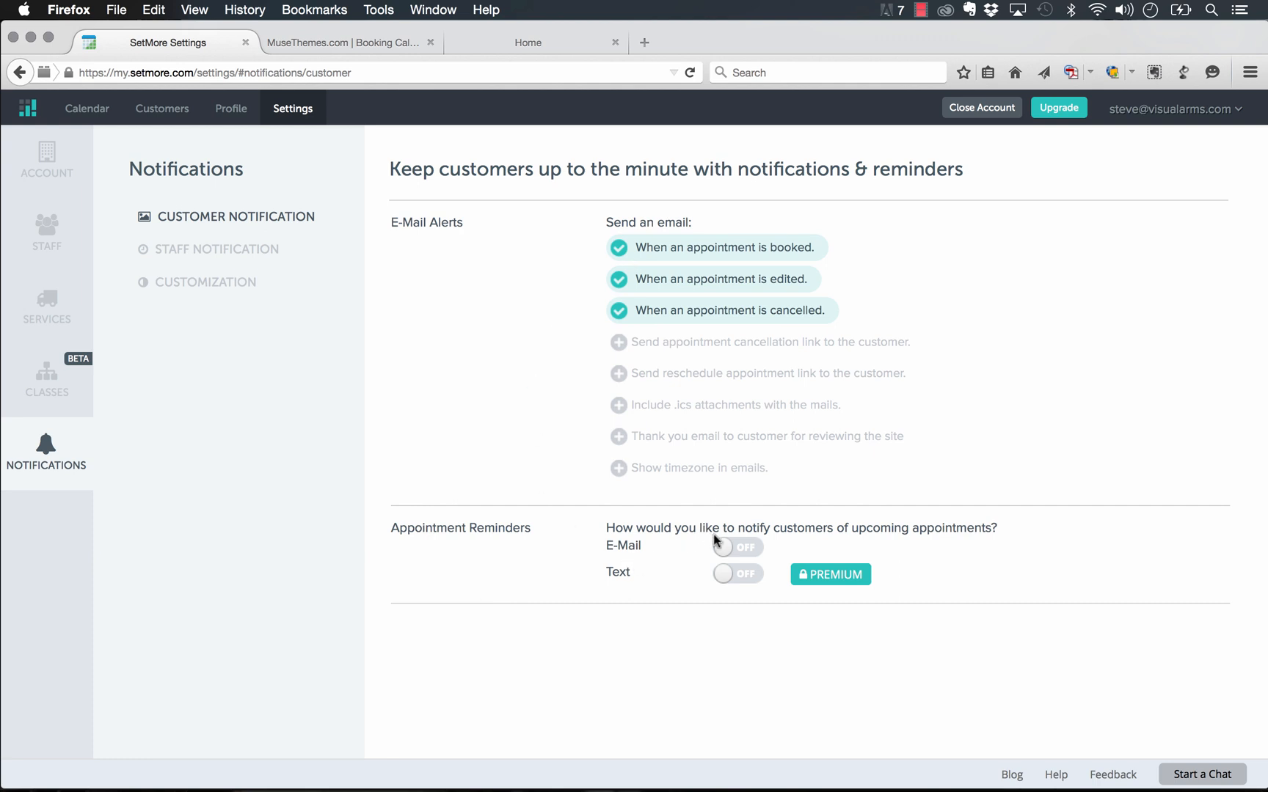
{"action": "mouse_move", "coordinate": [705, 582]}
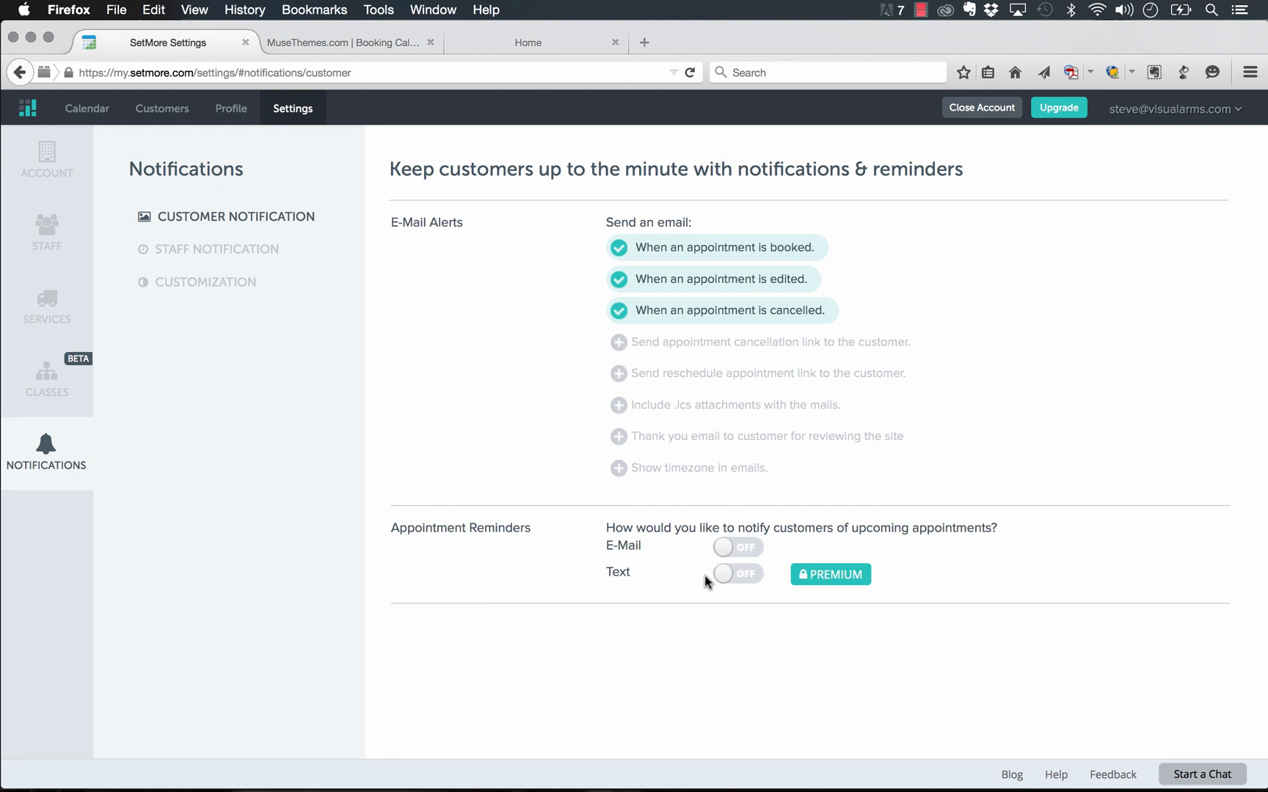
{"action": "mouse_move", "coordinate": [853, 575]}
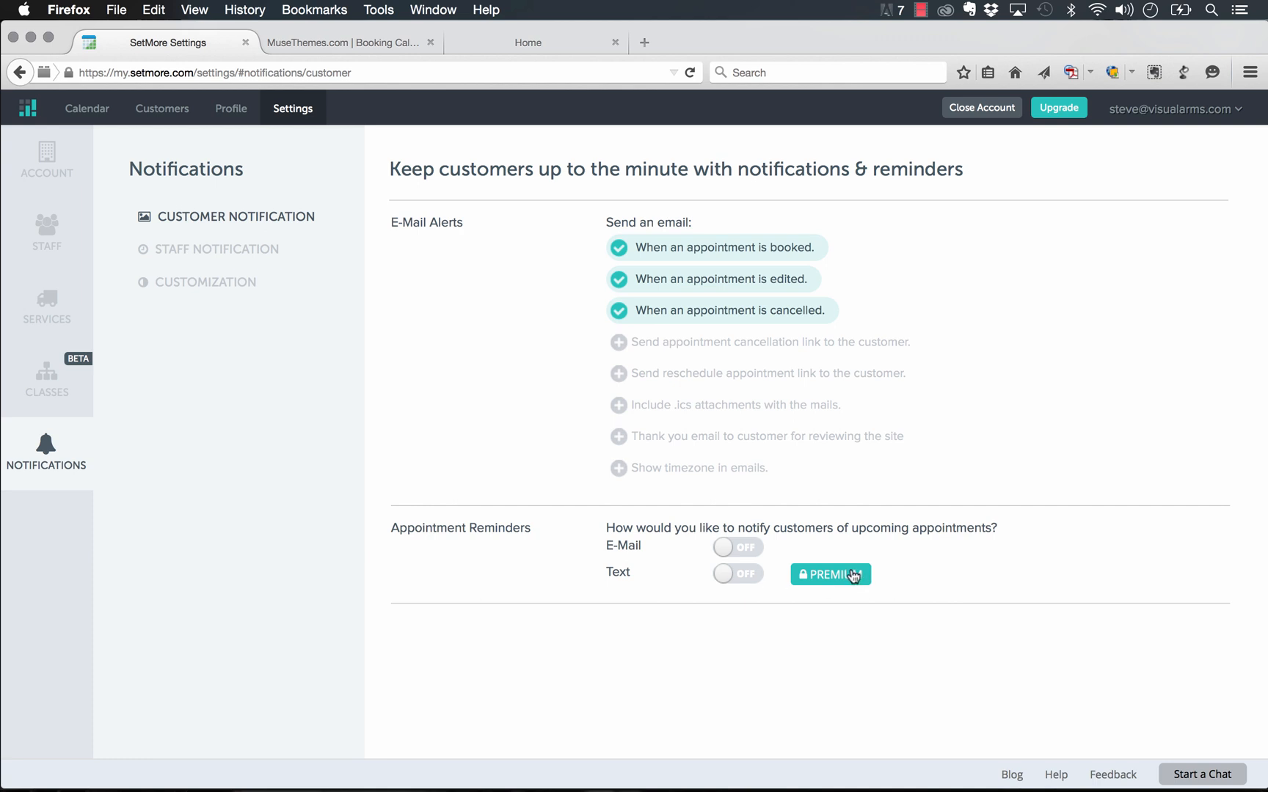
{"action": "mouse_move", "coordinate": [821, 583]}
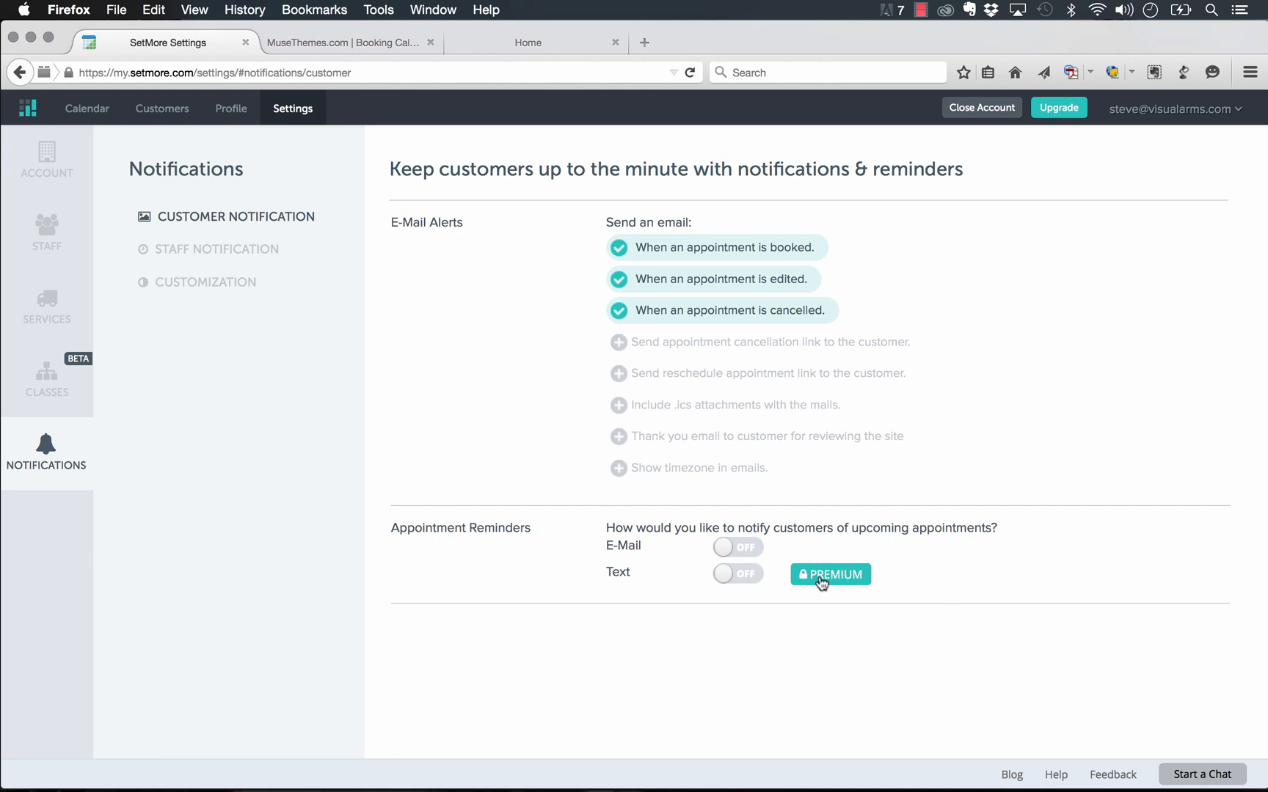
{"action": "mouse_move", "coordinate": [473, 403]}
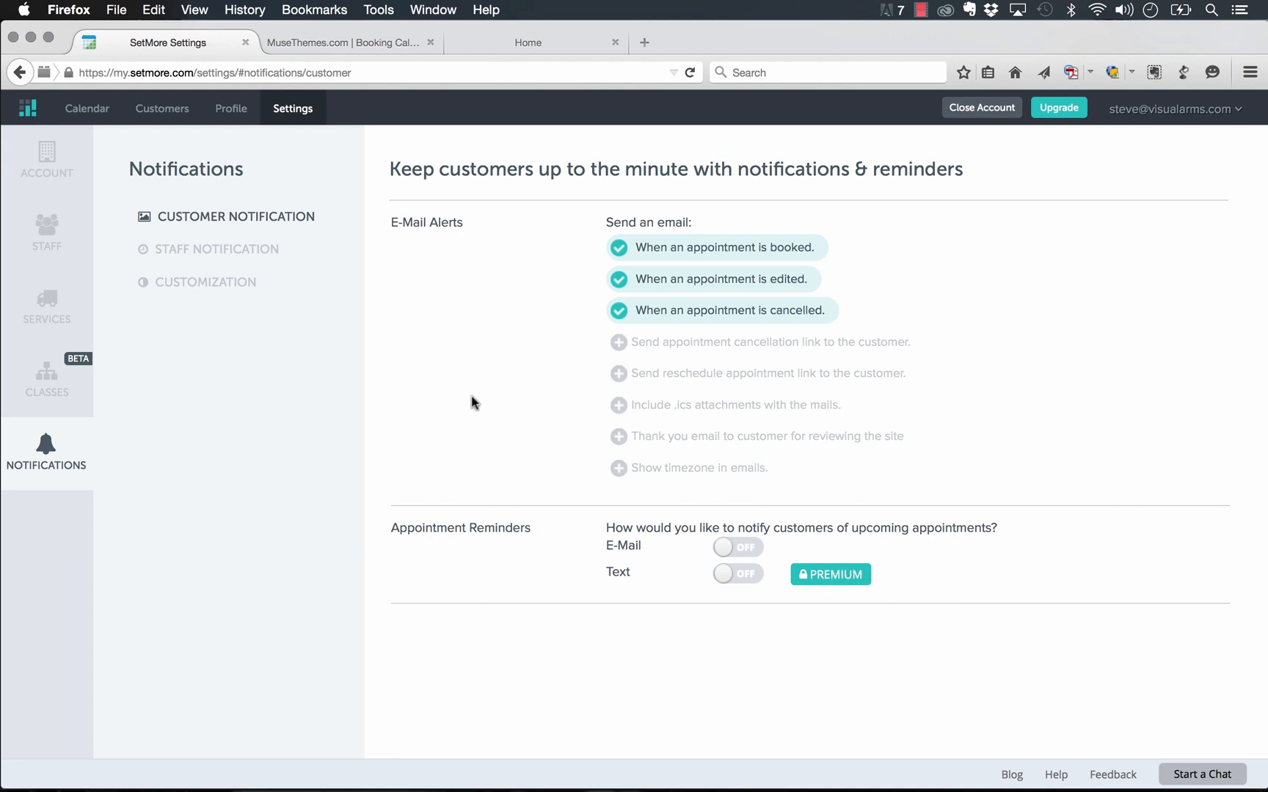
{"action": "mouse_move", "coordinate": [217, 249]}
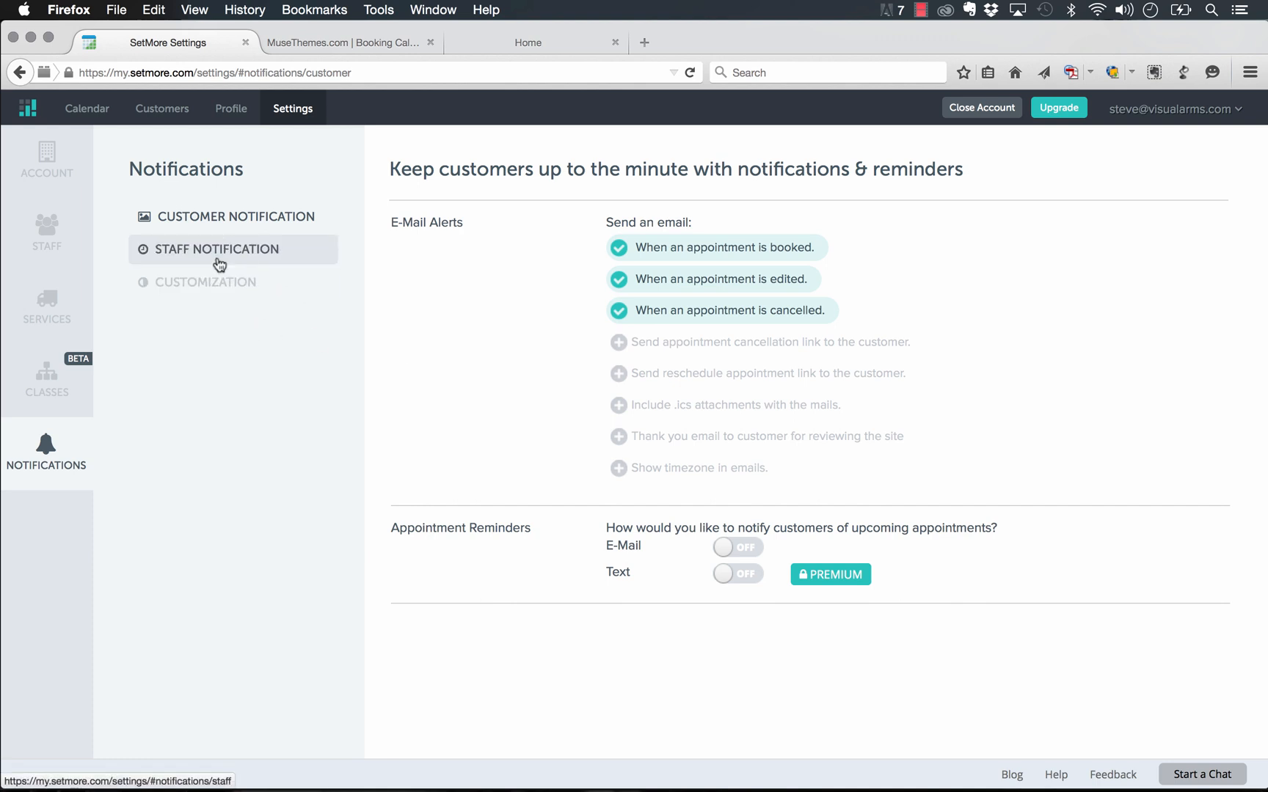
{"action": "left_click", "coordinate": [216, 249]}
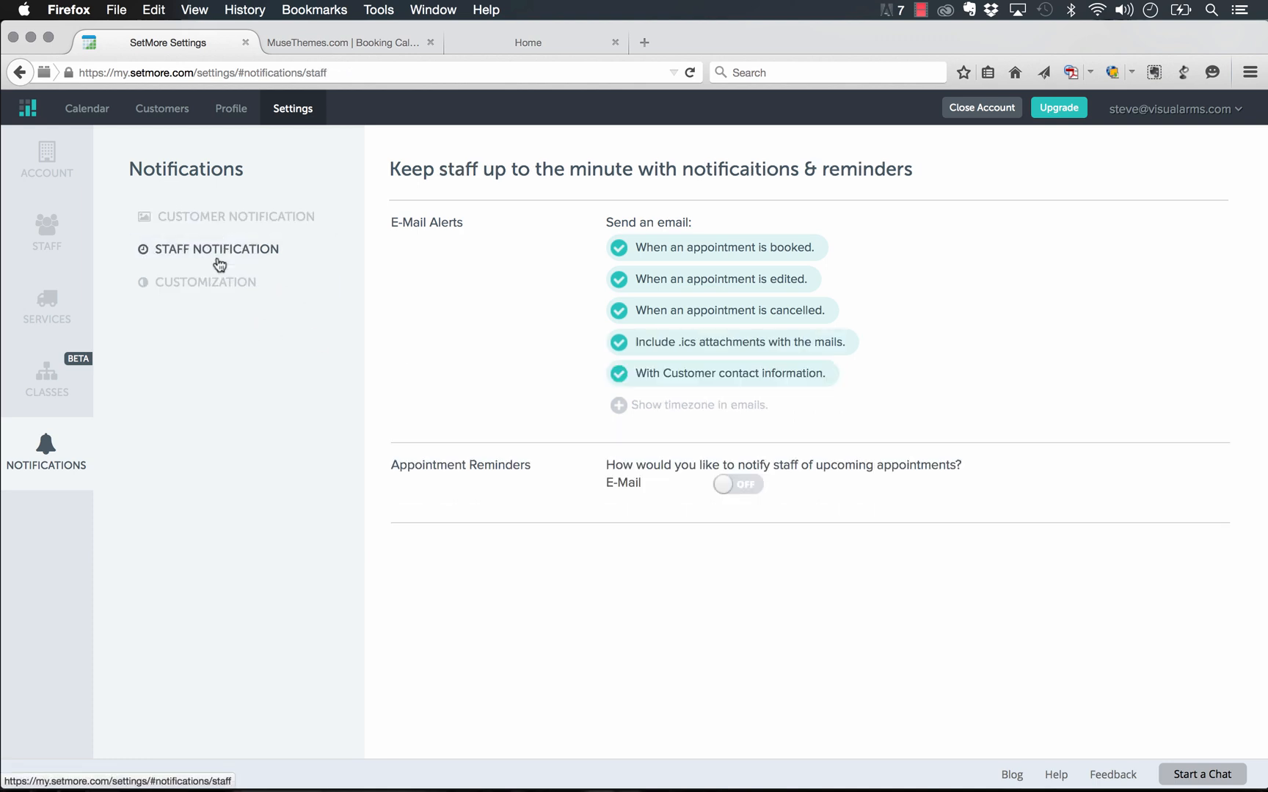
{"action": "mouse_move", "coordinate": [146, 156]}
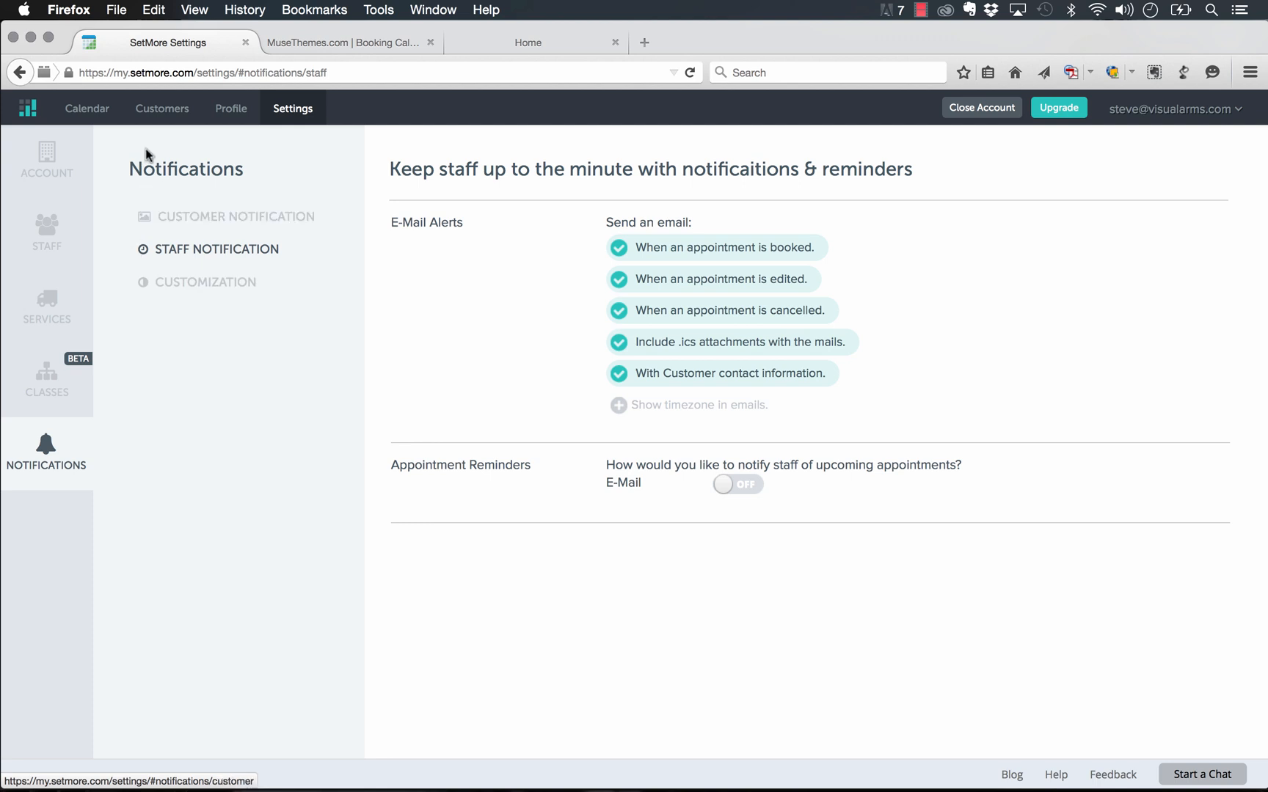
{"action": "mouse_move", "coordinate": [47, 161]}
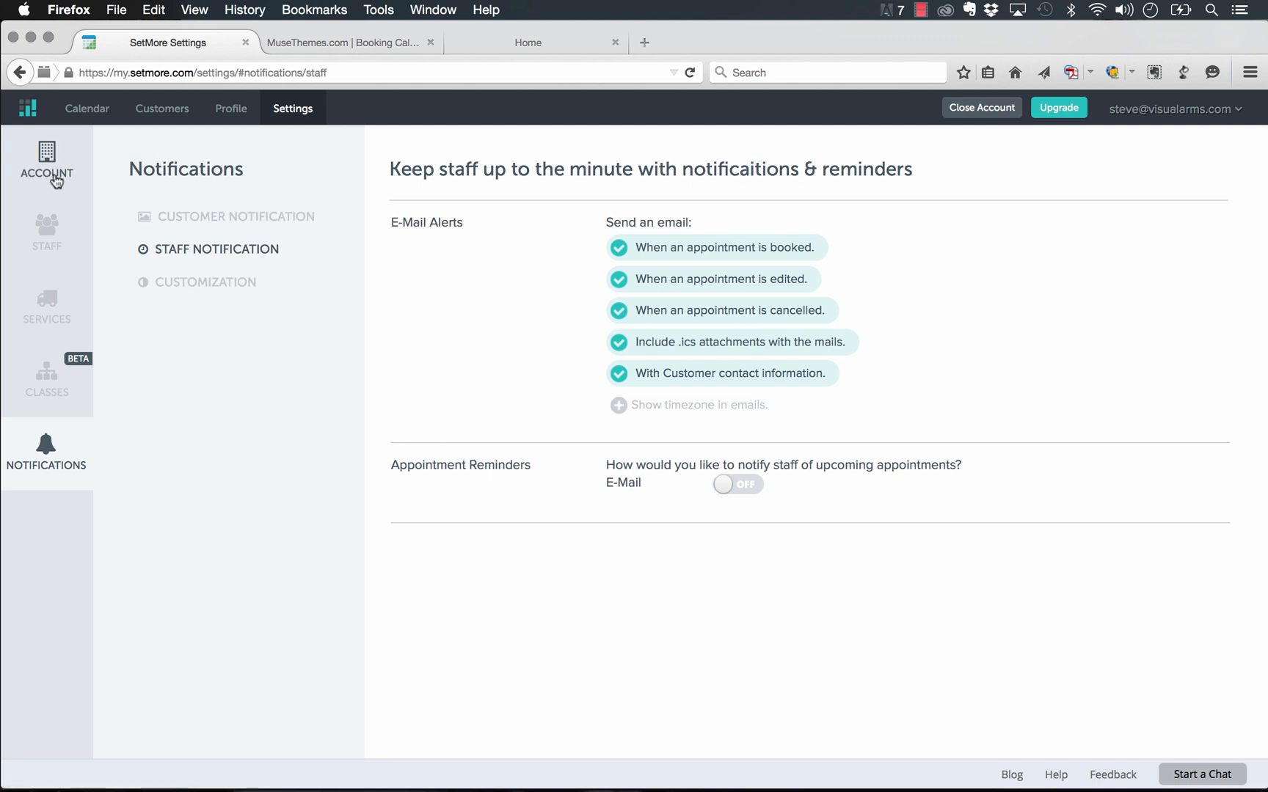
{"action": "left_click", "coordinate": [46, 162]}
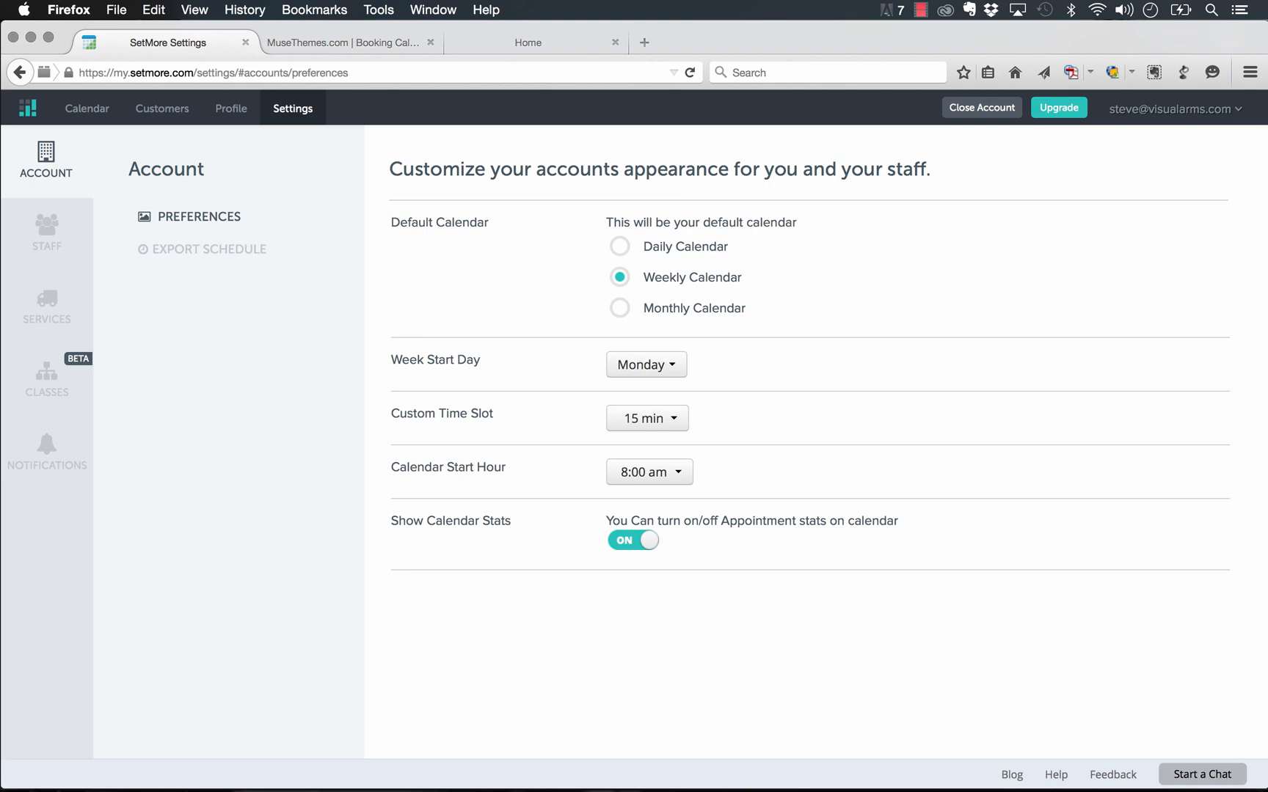
{"action": "left_click", "coordinate": [528, 42]}
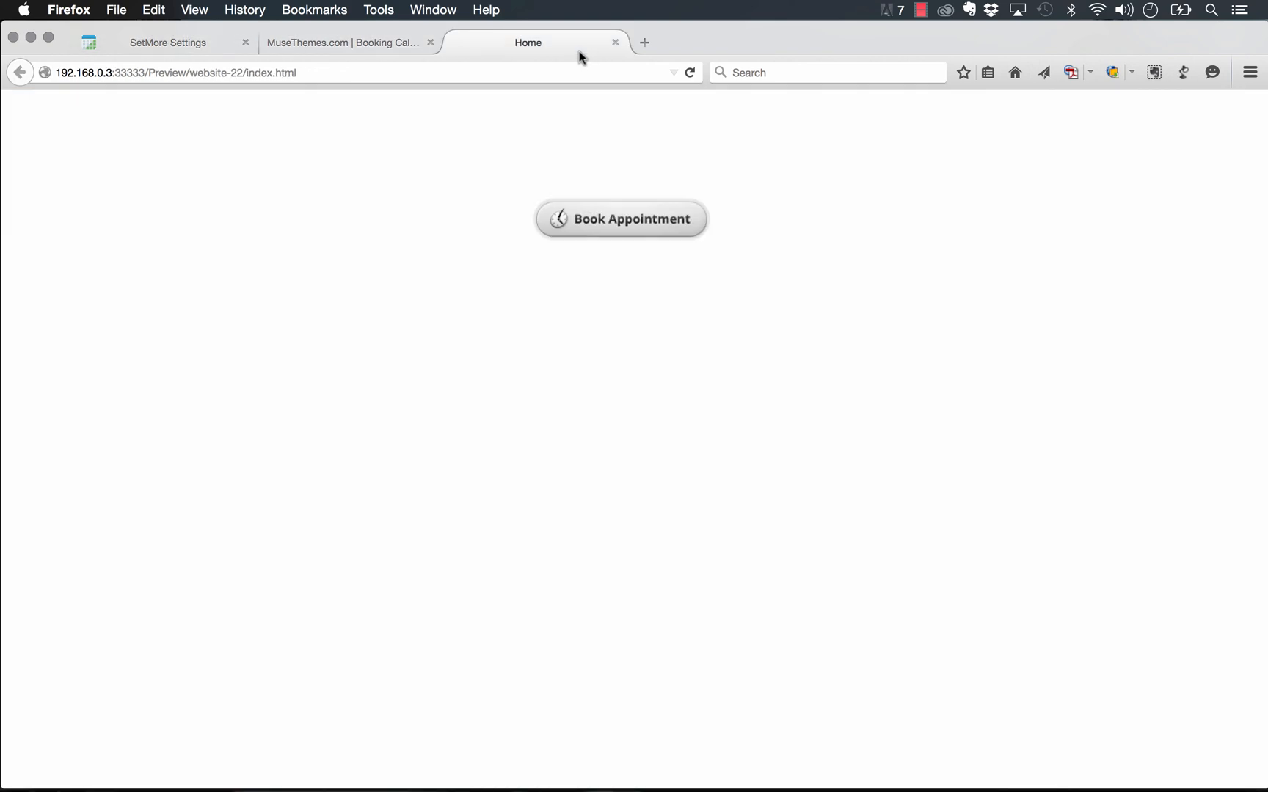
{"action": "left_click", "coordinate": [620, 218]}
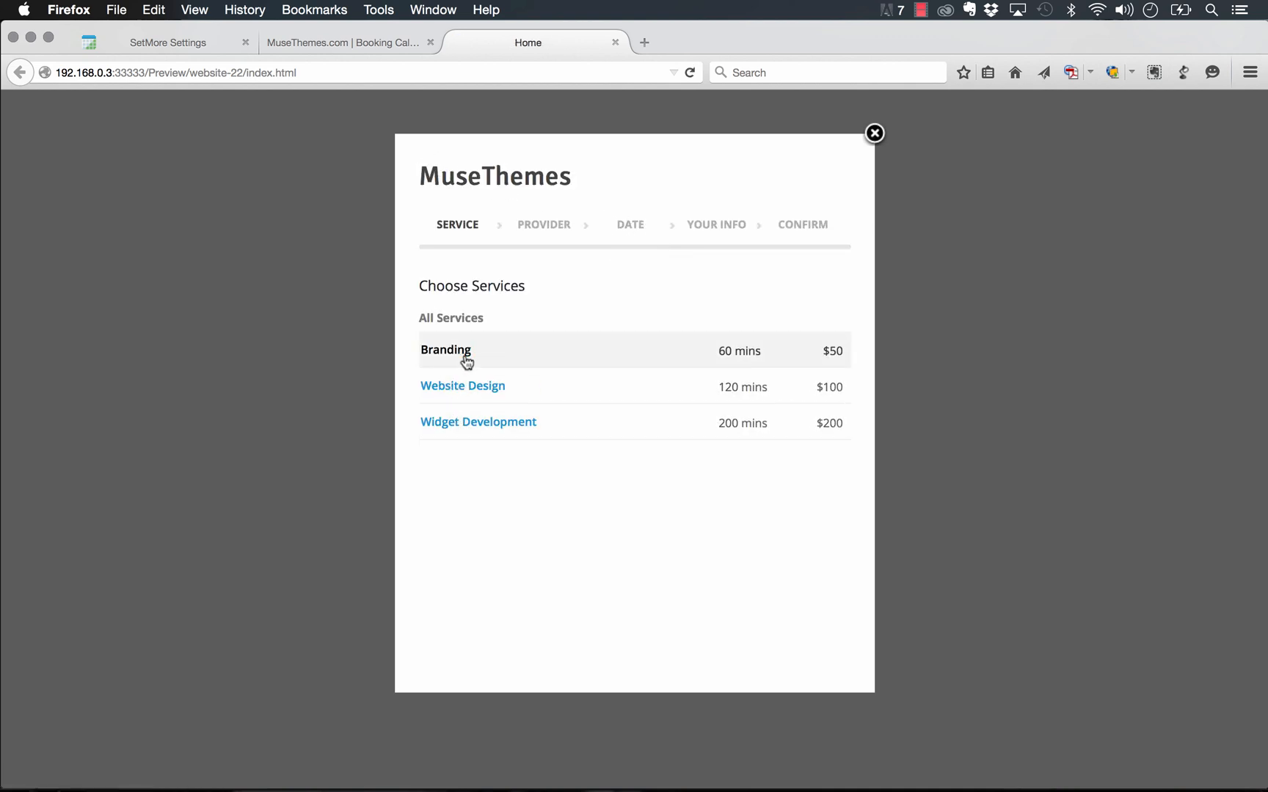
{"action": "left_click", "coordinate": [445, 350]}
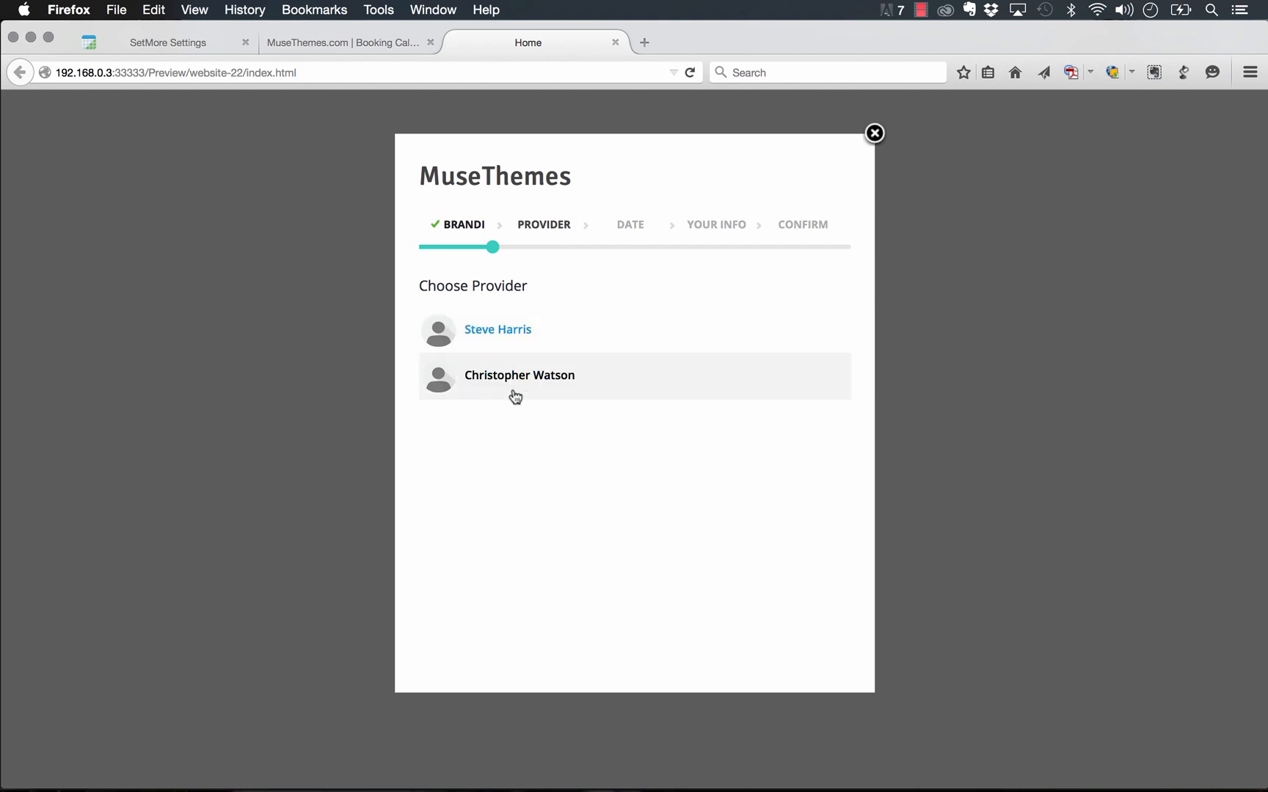
{"action": "mouse_move", "coordinate": [516, 387]}
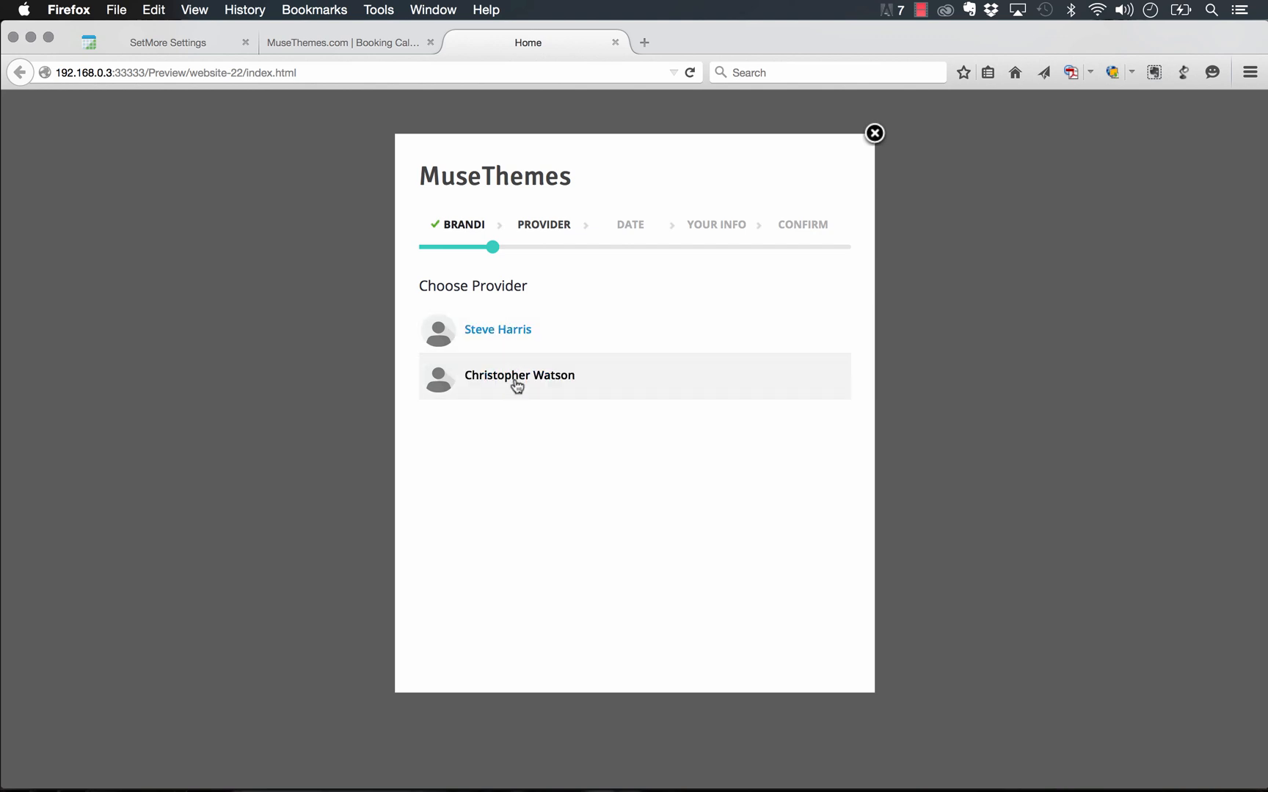
{"action": "mouse_move", "coordinate": [496, 331]}
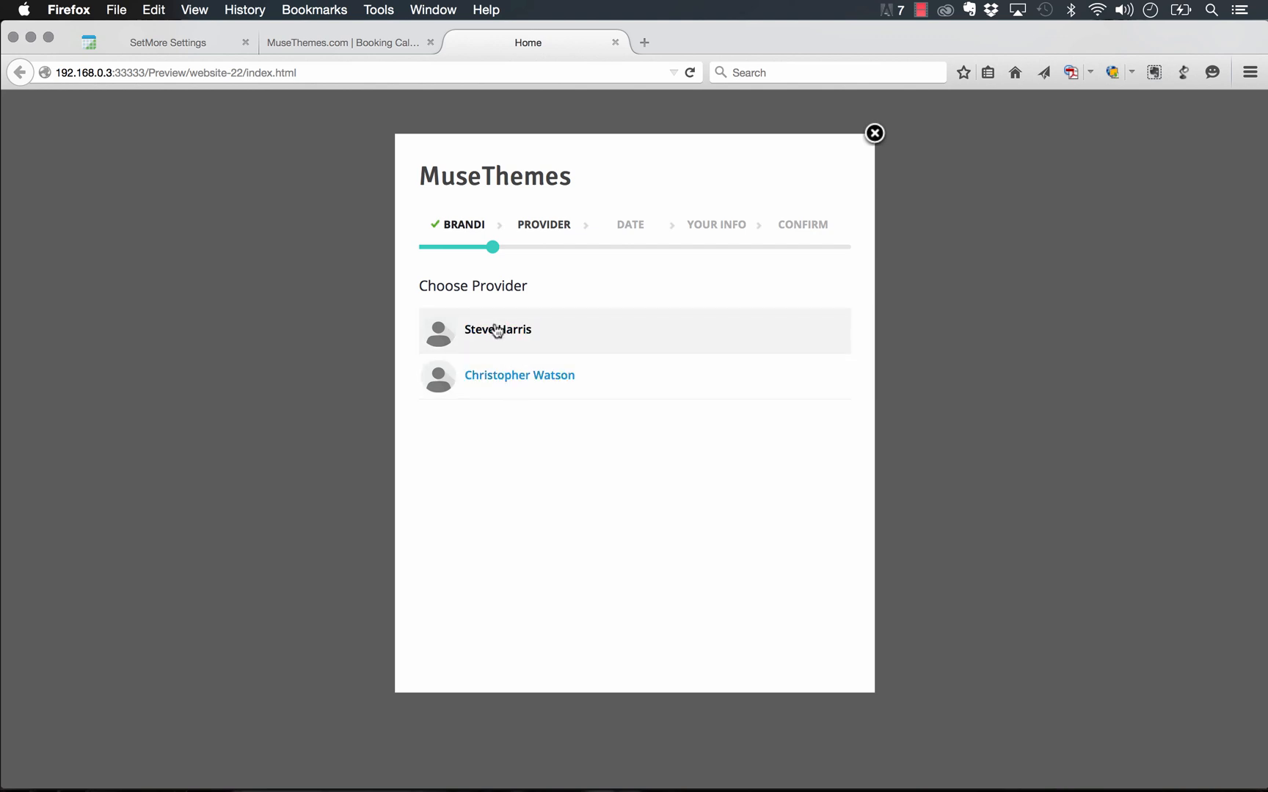
{"action": "mouse_move", "coordinate": [520, 375]}
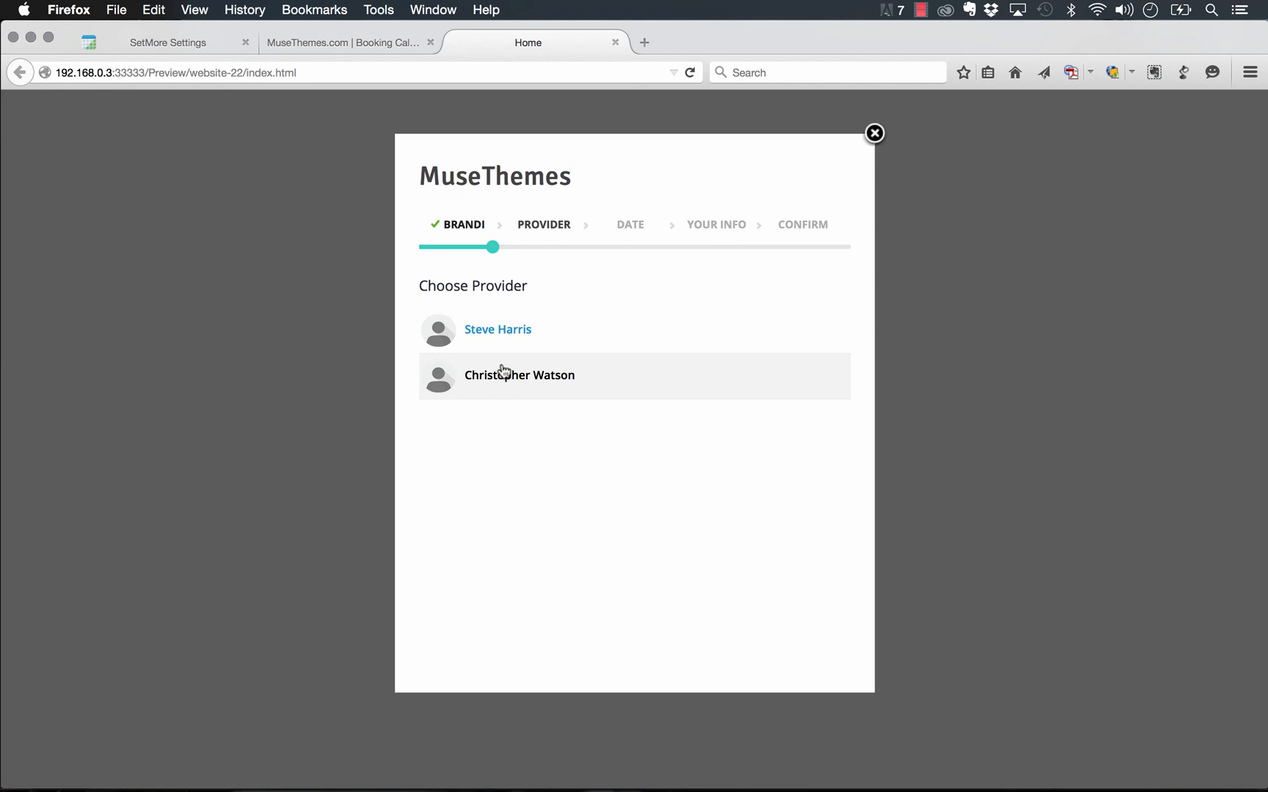
{"action": "left_click", "coordinate": [497, 329]}
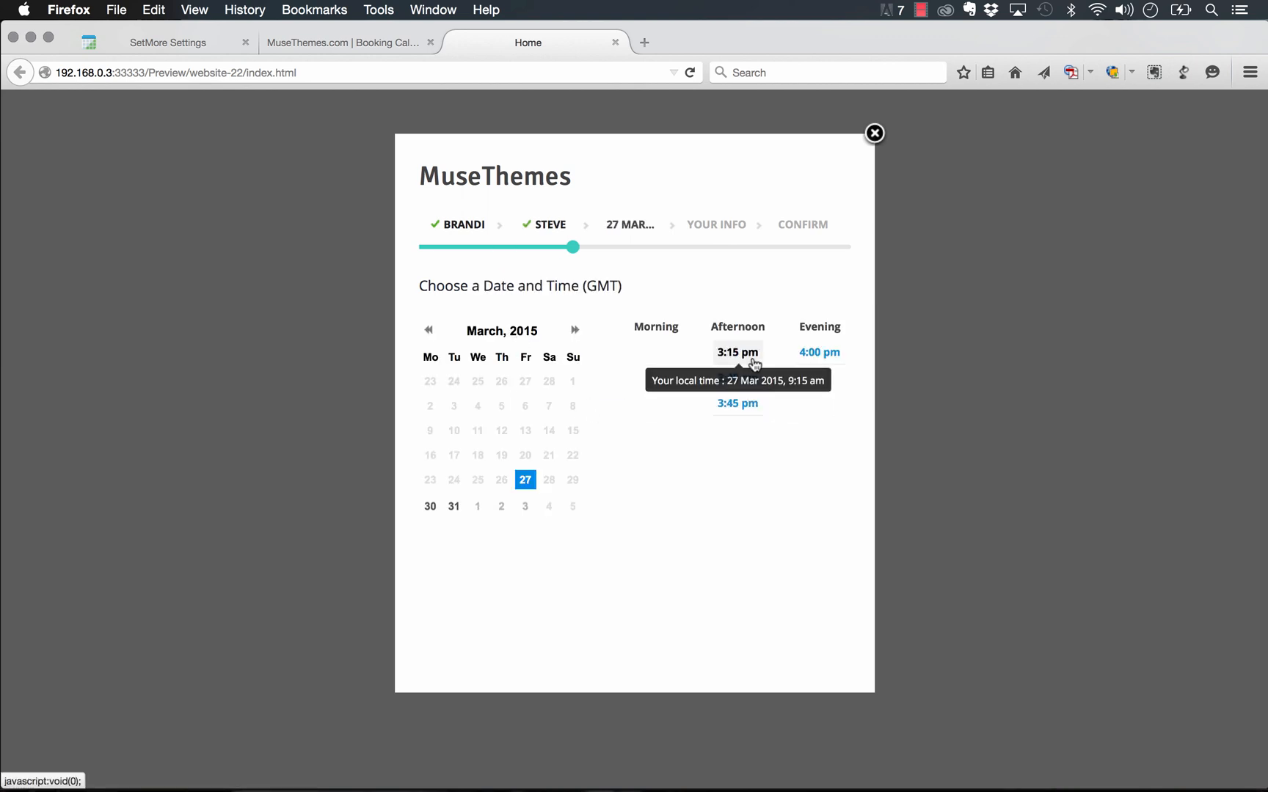
{"action": "left_click", "coordinate": [873, 132]}
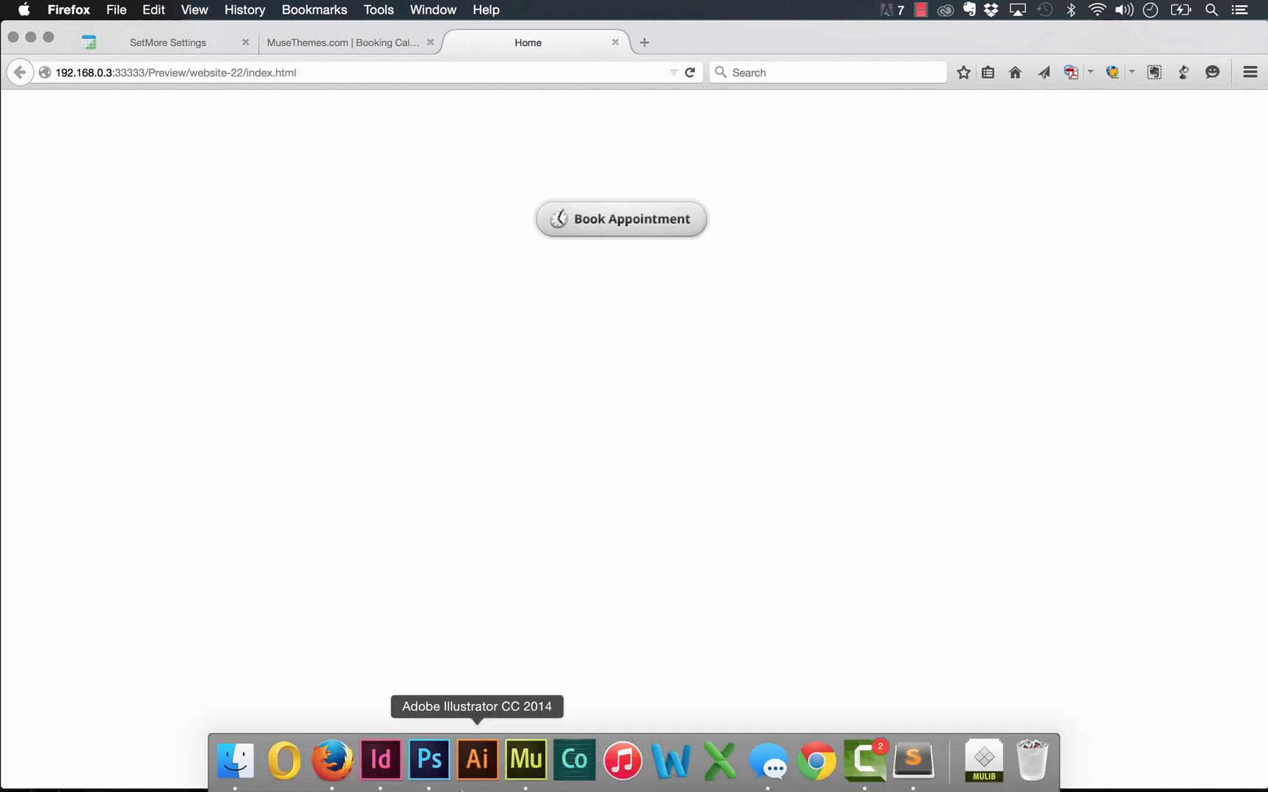
Set the Setmore widget's Embed Style to New Tab in Muse.
{"action": "left_click", "coordinate": [524, 760]}
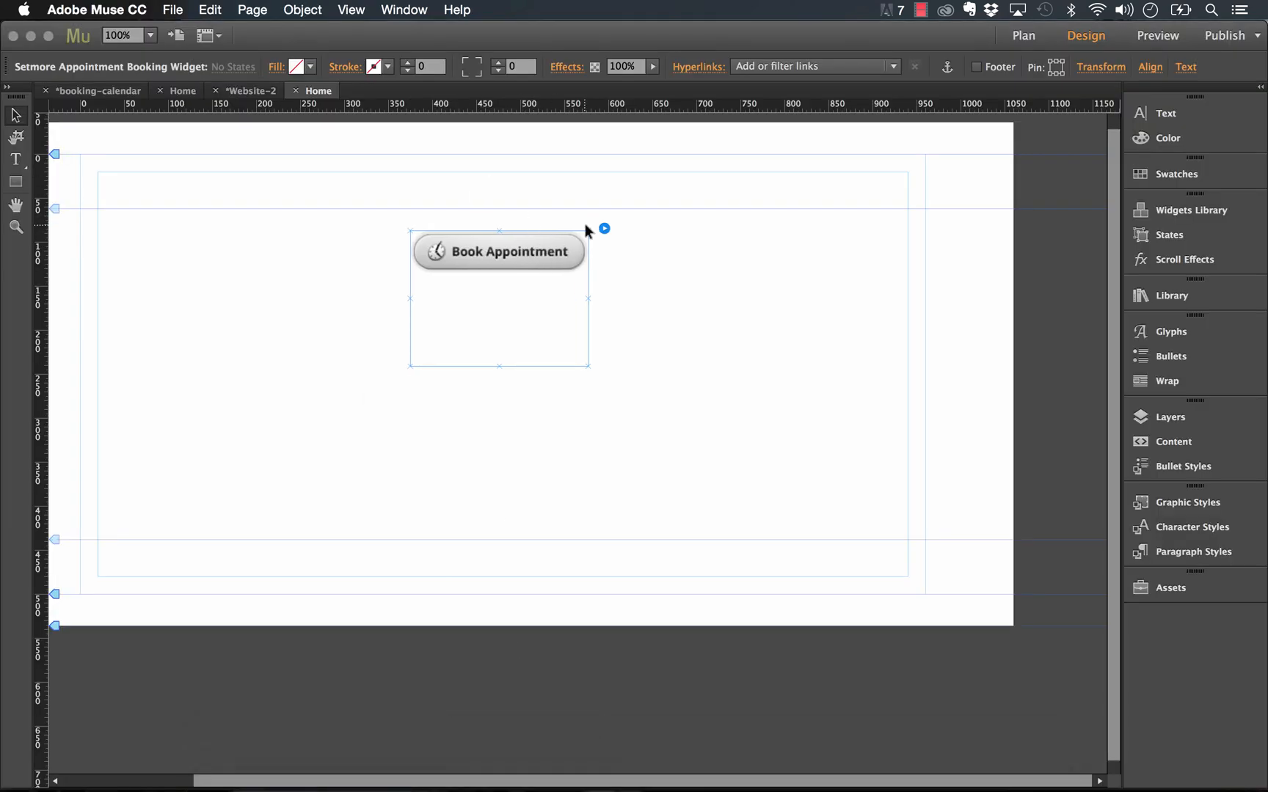
{"action": "mouse_move", "coordinate": [602, 230]}
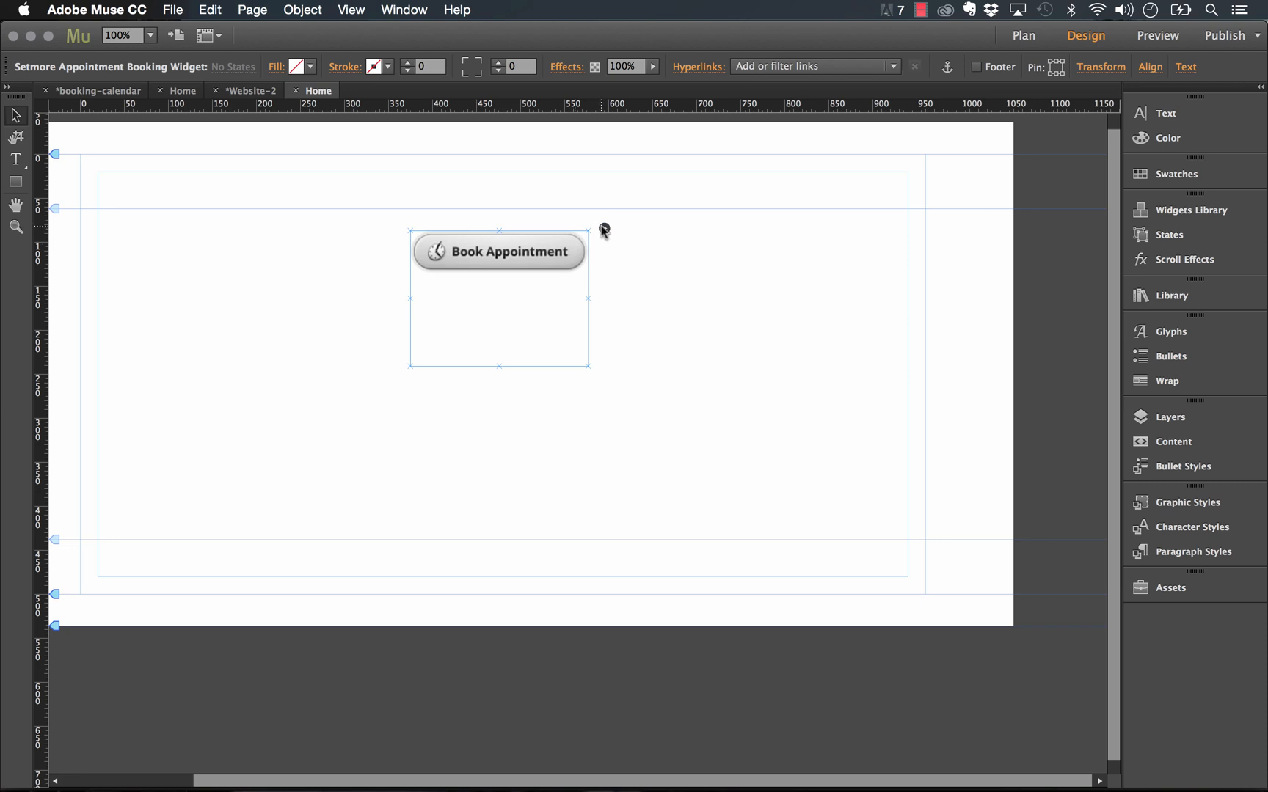
{"action": "left_click", "coordinate": [603, 229]}
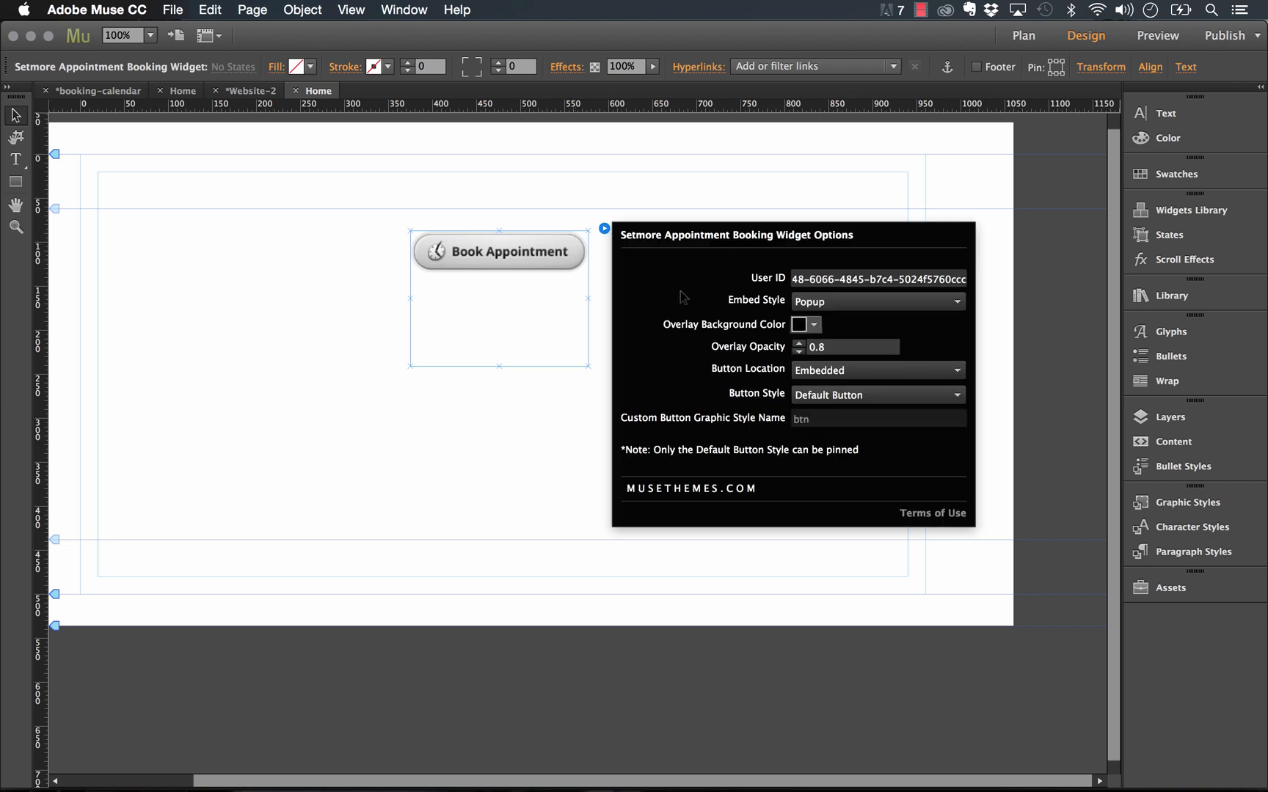
{"action": "mouse_move", "coordinate": [788, 291]}
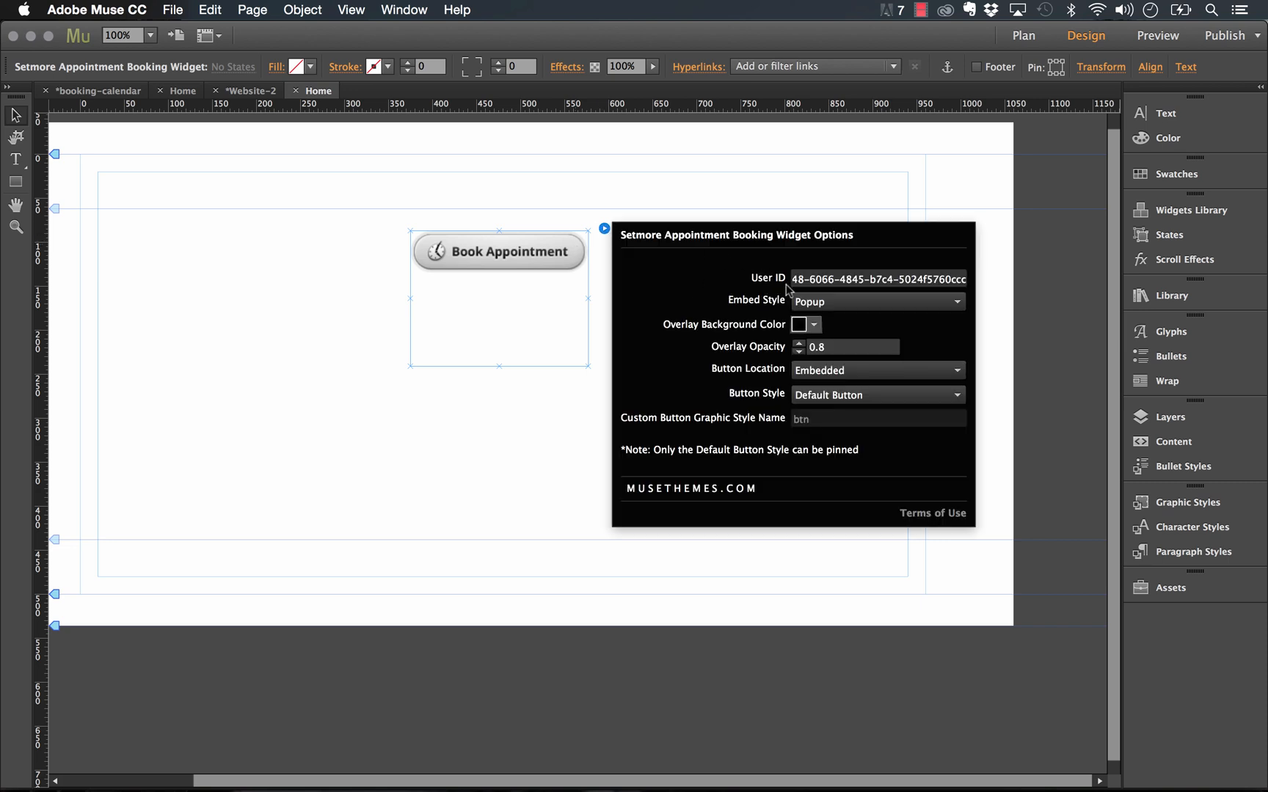
{"action": "mouse_move", "coordinate": [738, 308]}
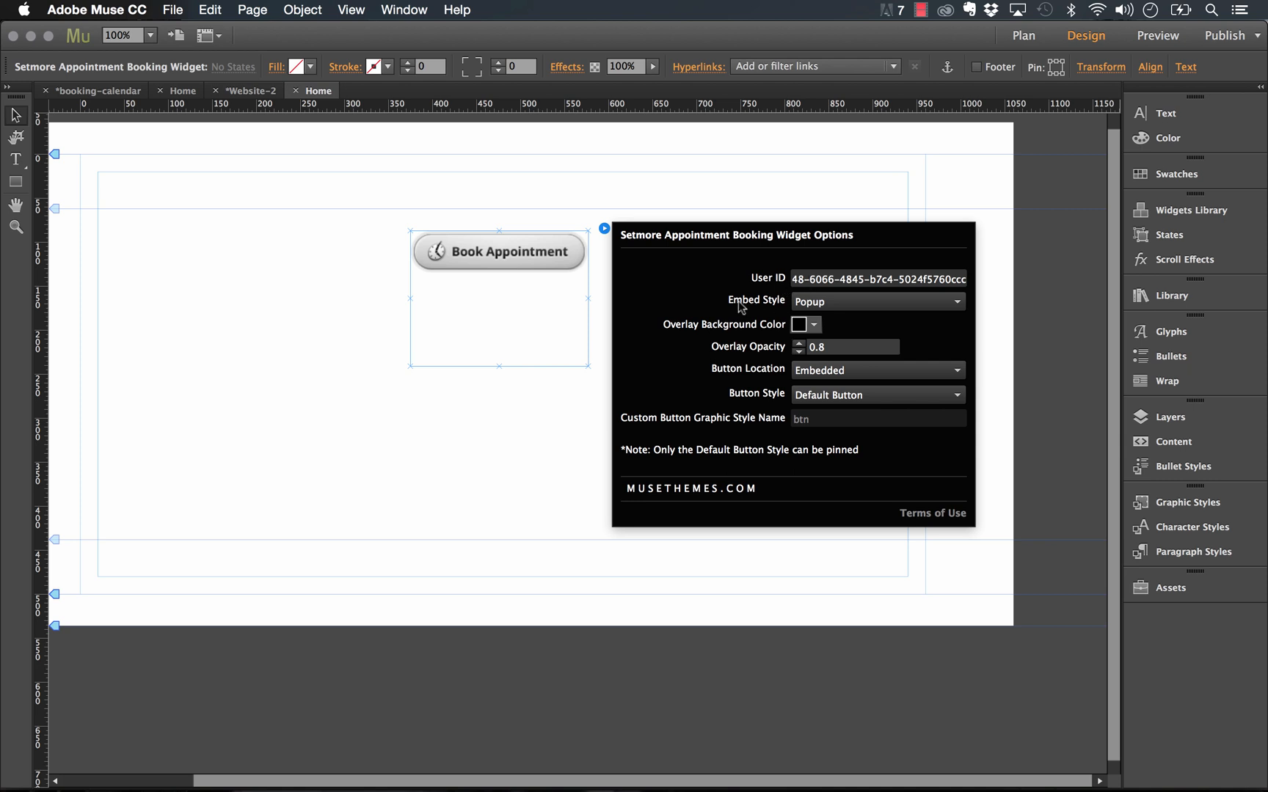
{"action": "mouse_move", "coordinate": [778, 315]}
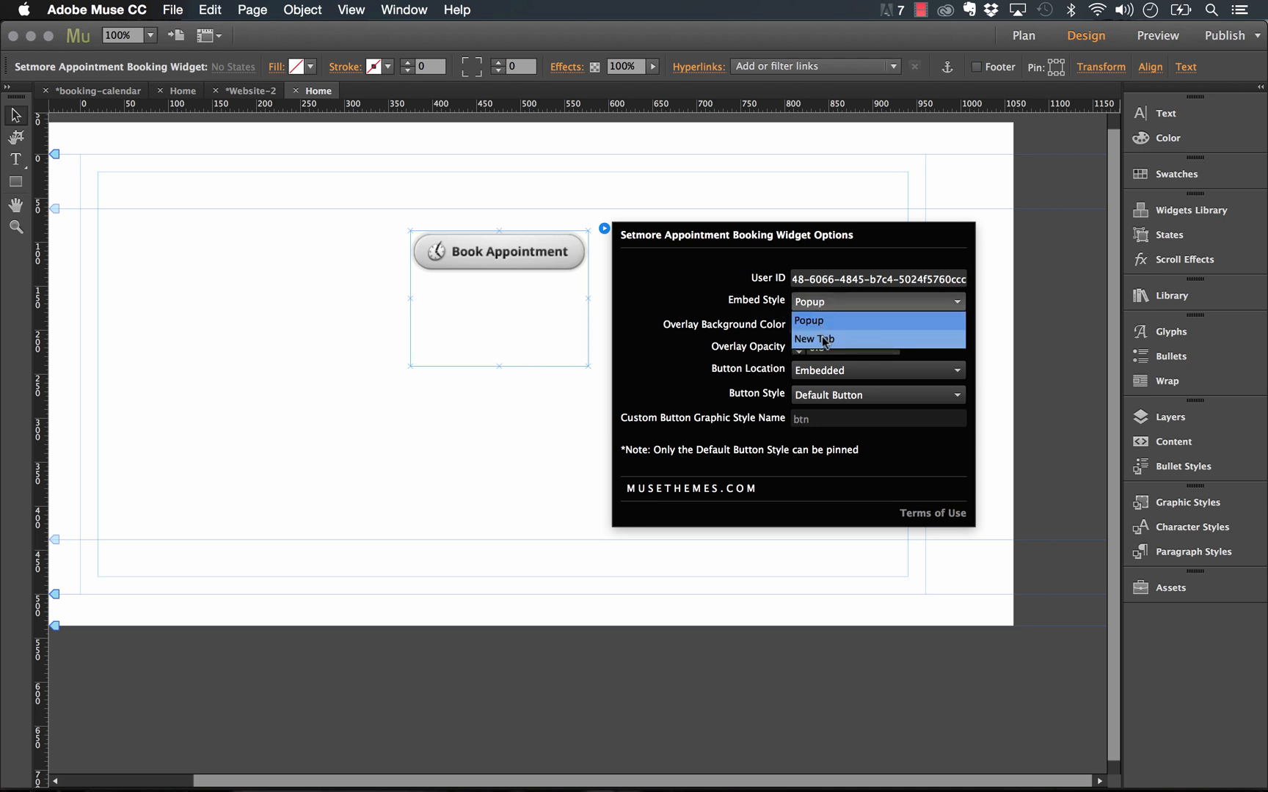
{"action": "left_click", "coordinate": [814, 339]}
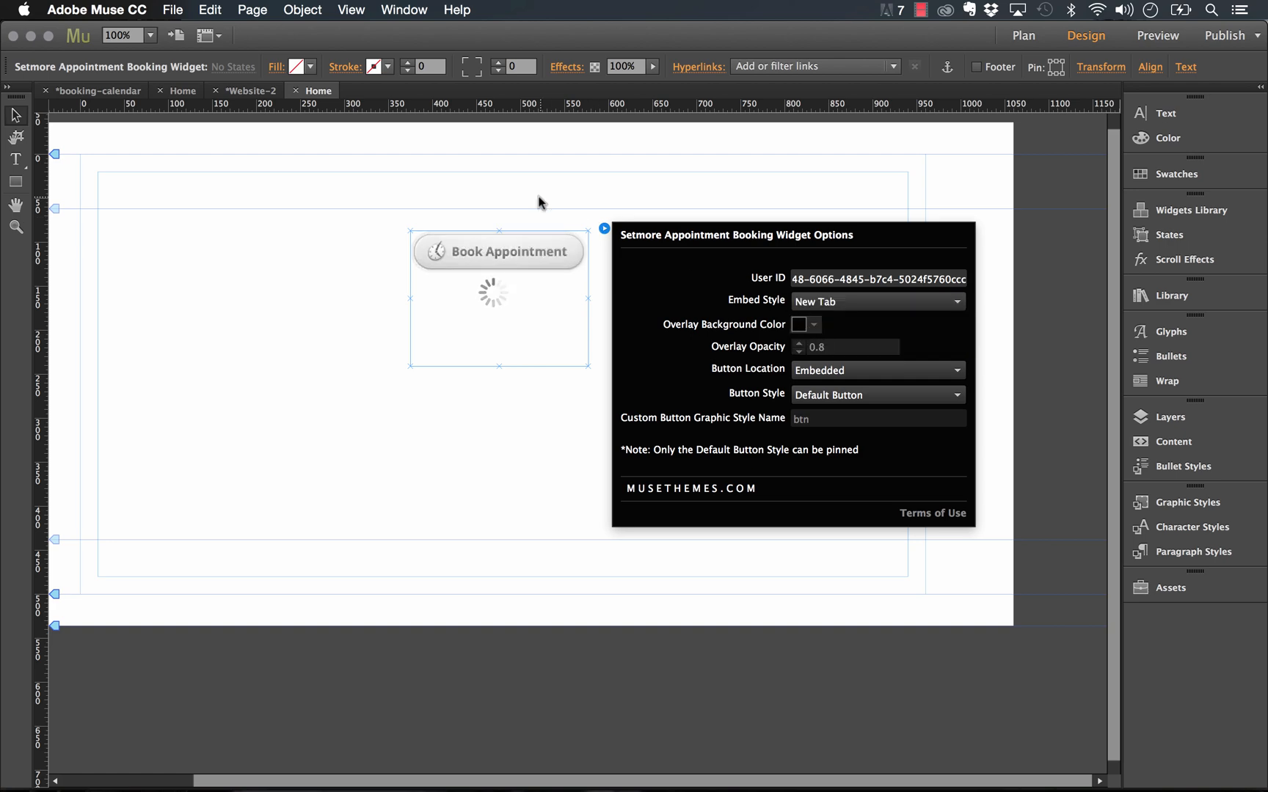
{"action": "left_click", "coordinate": [173, 9]}
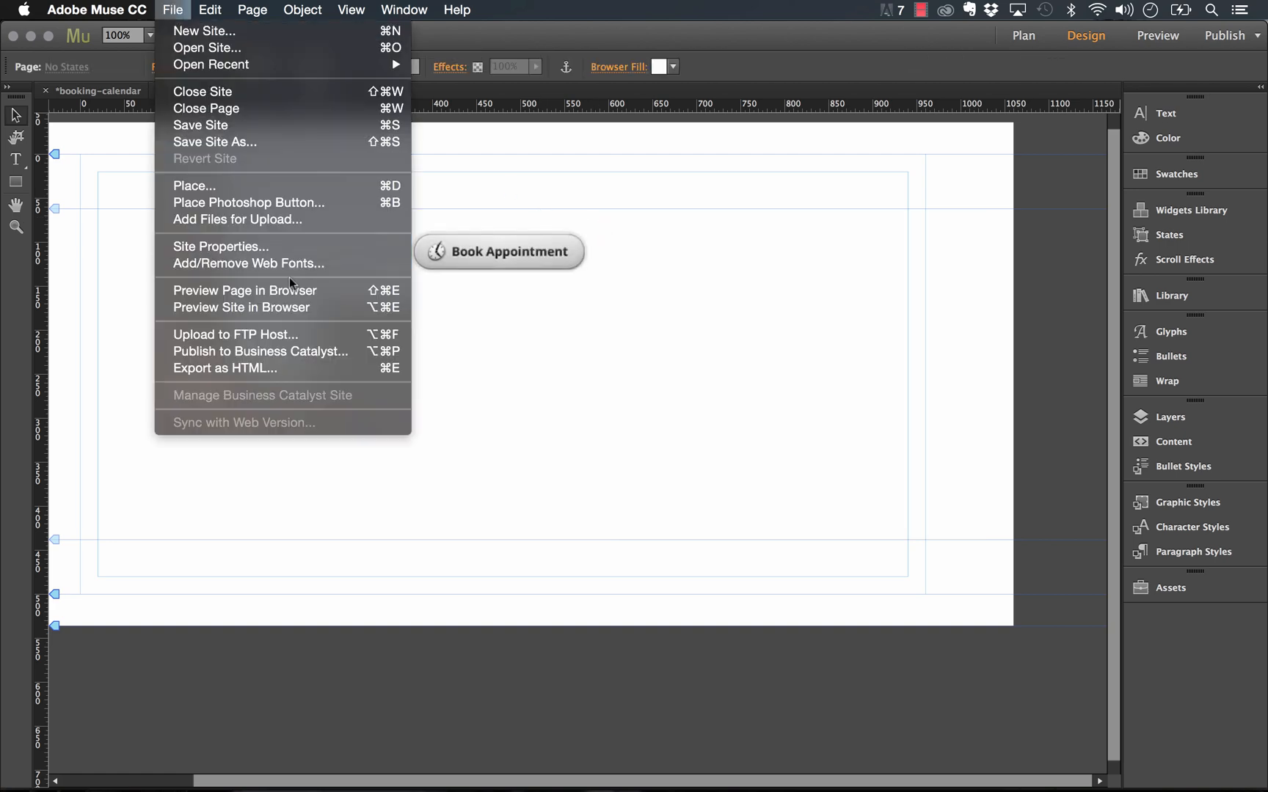
Preview the page in Firefox and open the MuseThemes booking page via Book Appointment.
{"action": "left_click", "coordinate": [246, 290]}
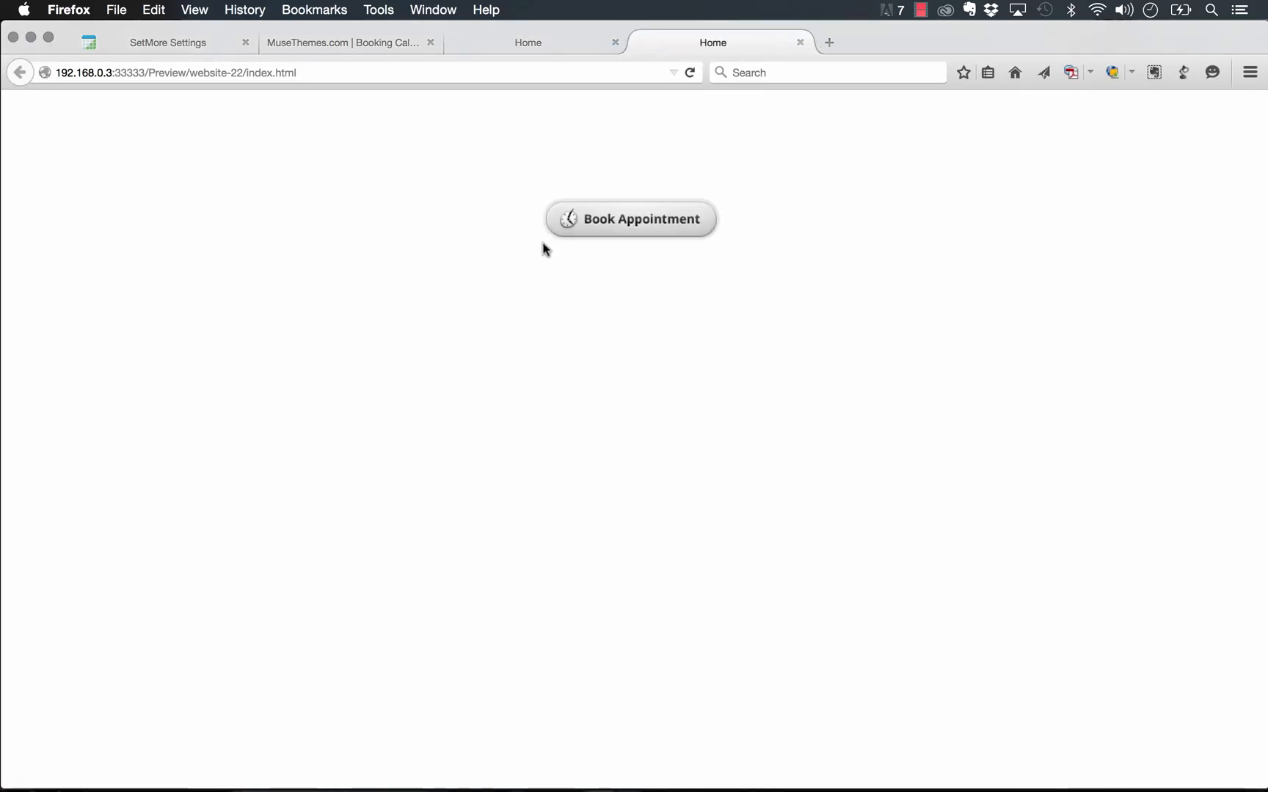
{"action": "left_click", "coordinate": [631, 219]}
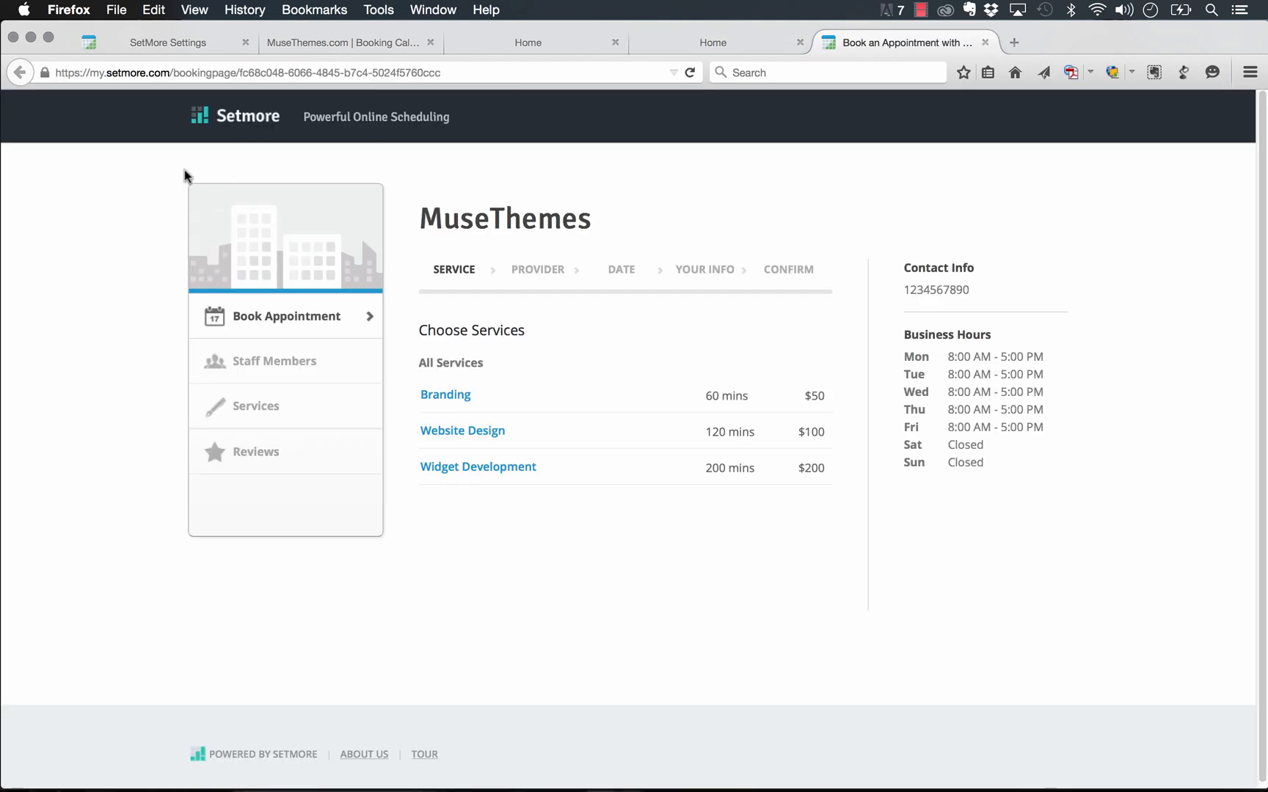
{"action": "mouse_move", "coordinate": [177, 438]}
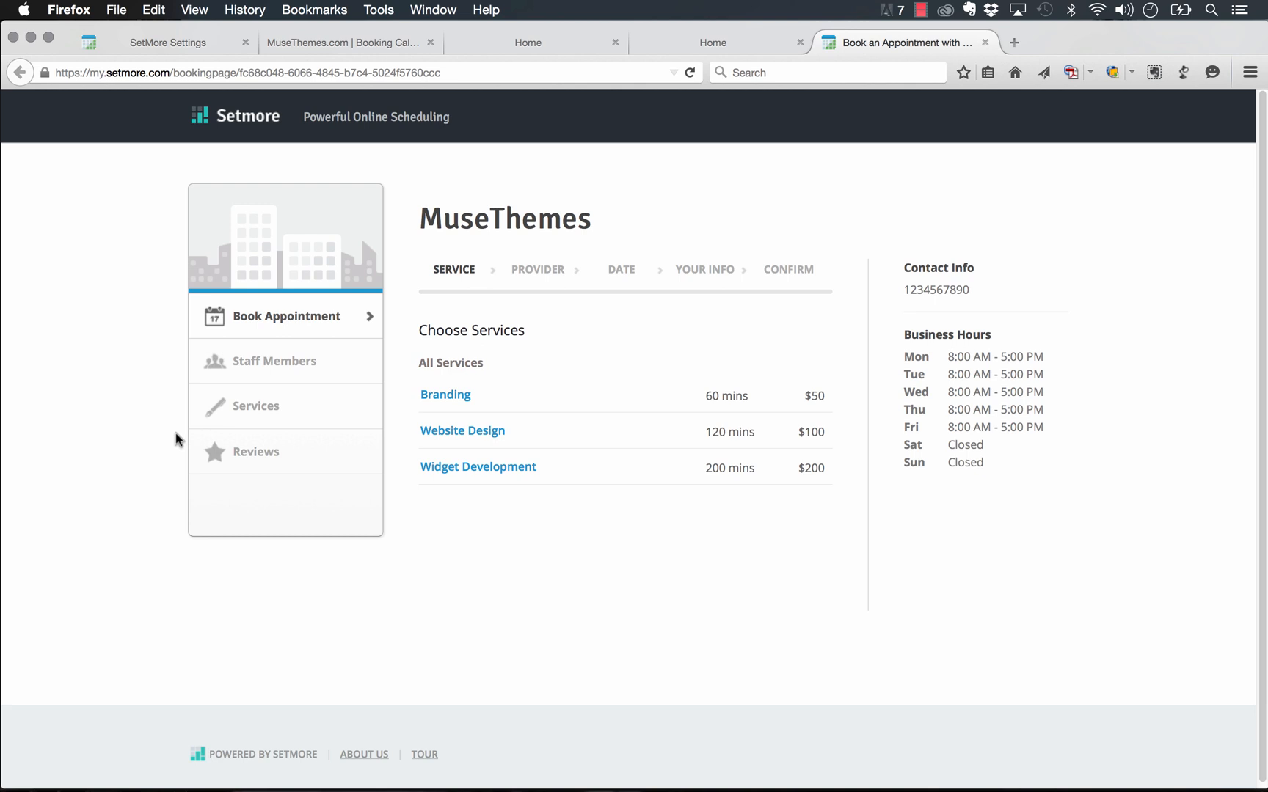
{"action": "mouse_move", "coordinate": [762, 283]}
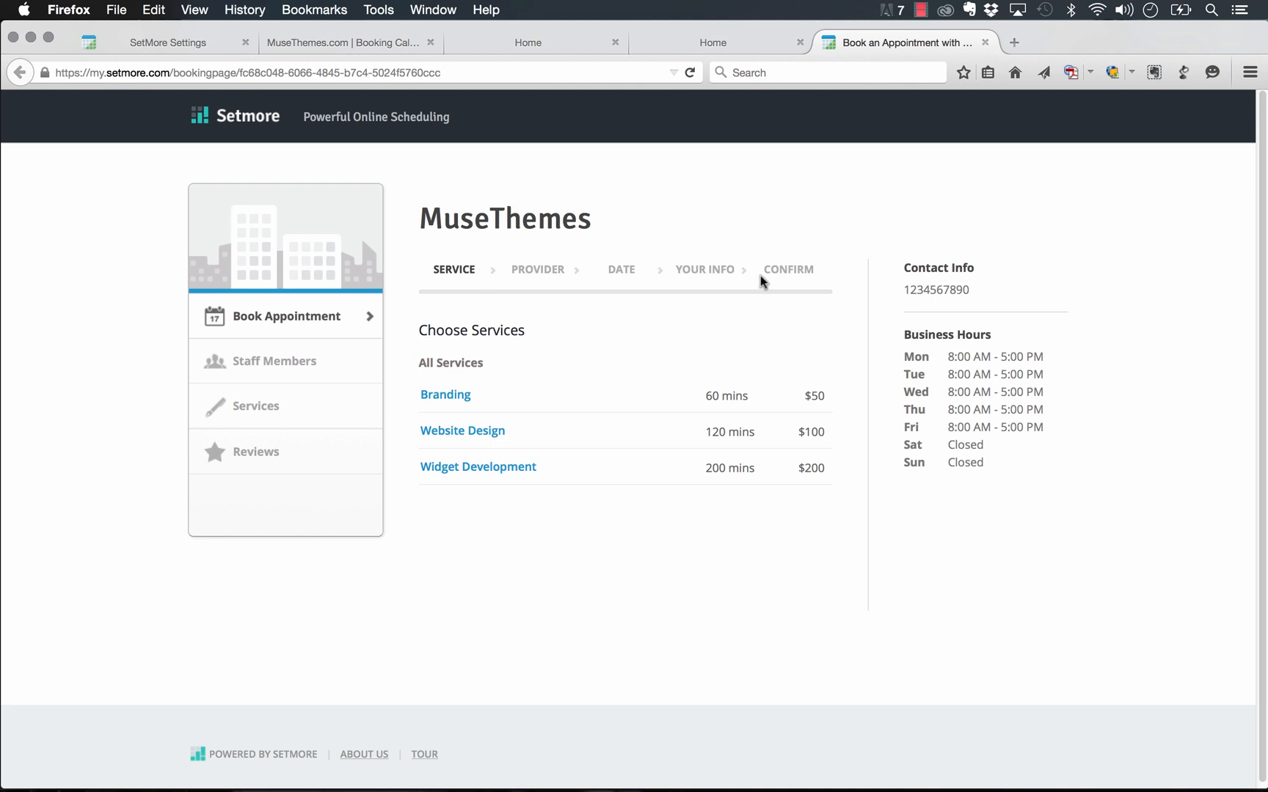
{"action": "mouse_move", "coordinate": [978, 63]}
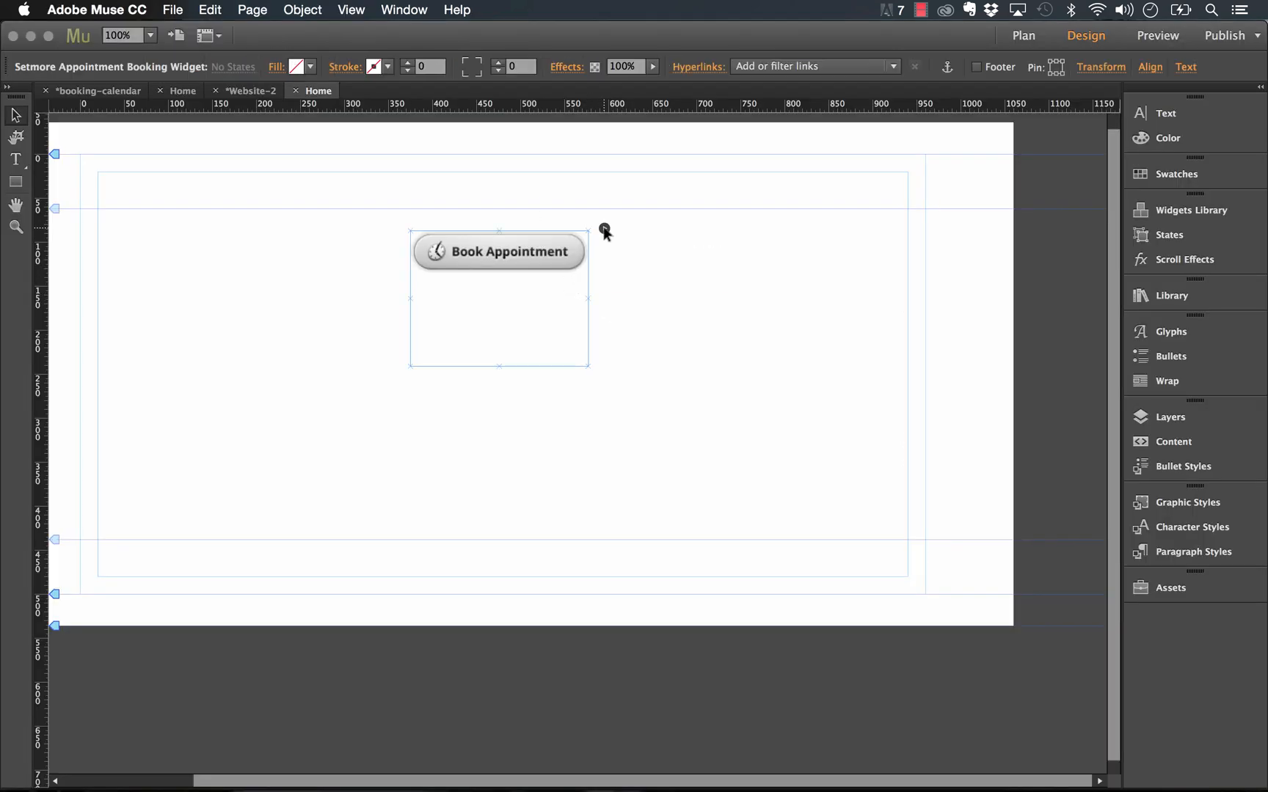
Set the widget to Popup embed with a gray overlay, 0.5 opacity and Pinned button.
{"action": "left_click", "coordinate": [603, 229]}
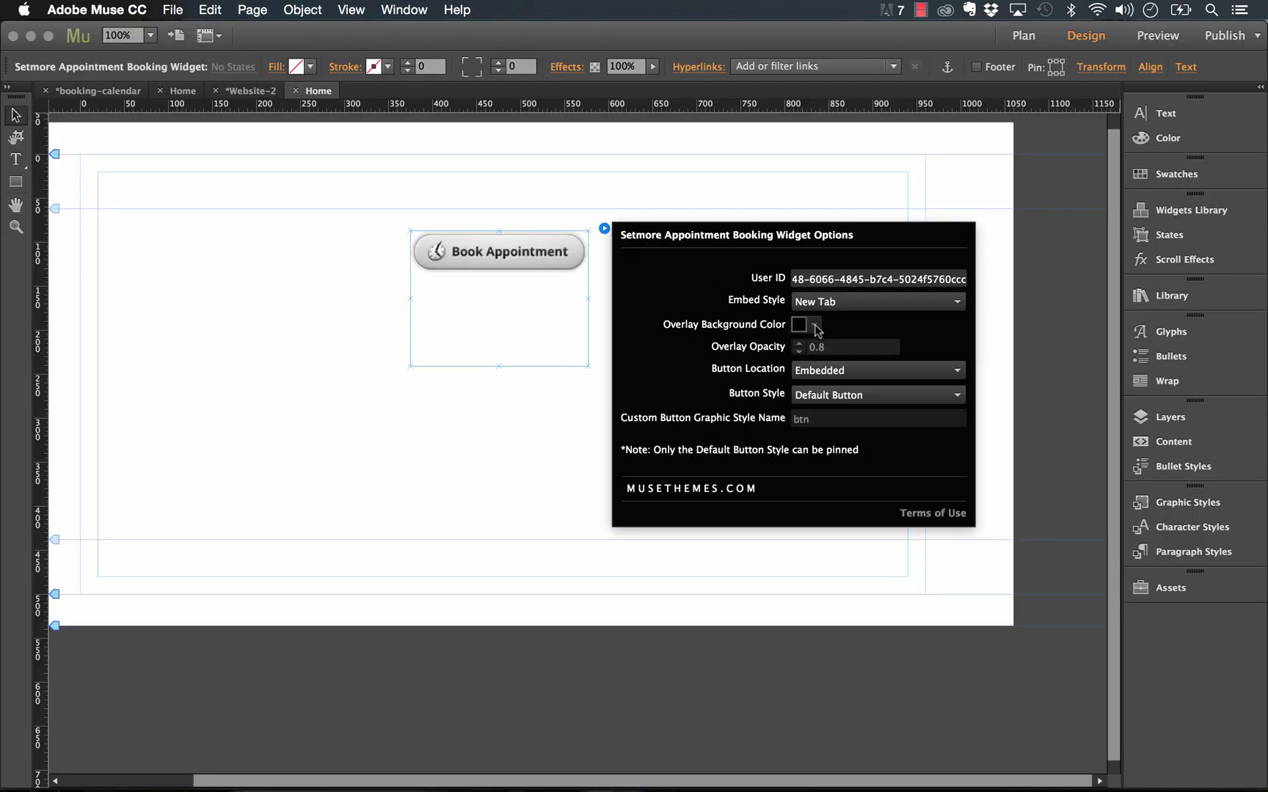
{"action": "left_click", "coordinate": [876, 301]}
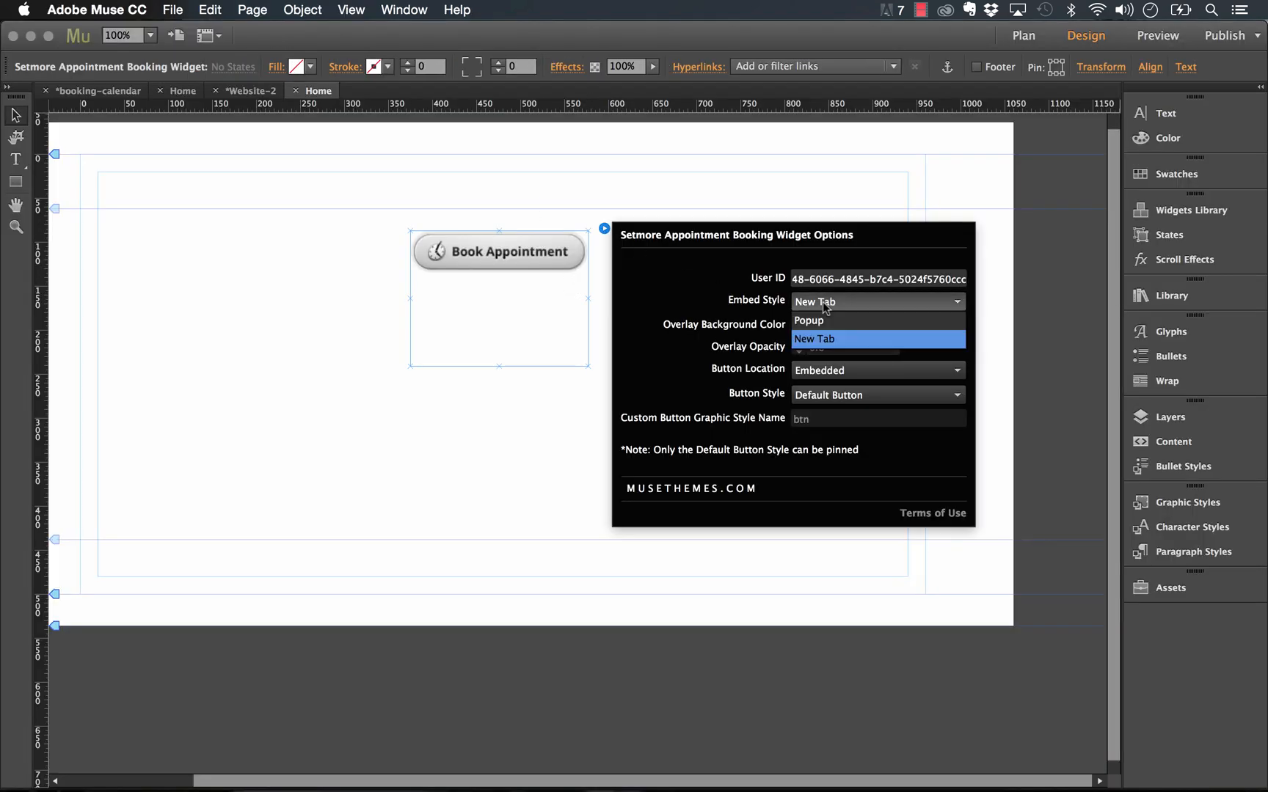
{"action": "left_click", "coordinate": [808, 320]}
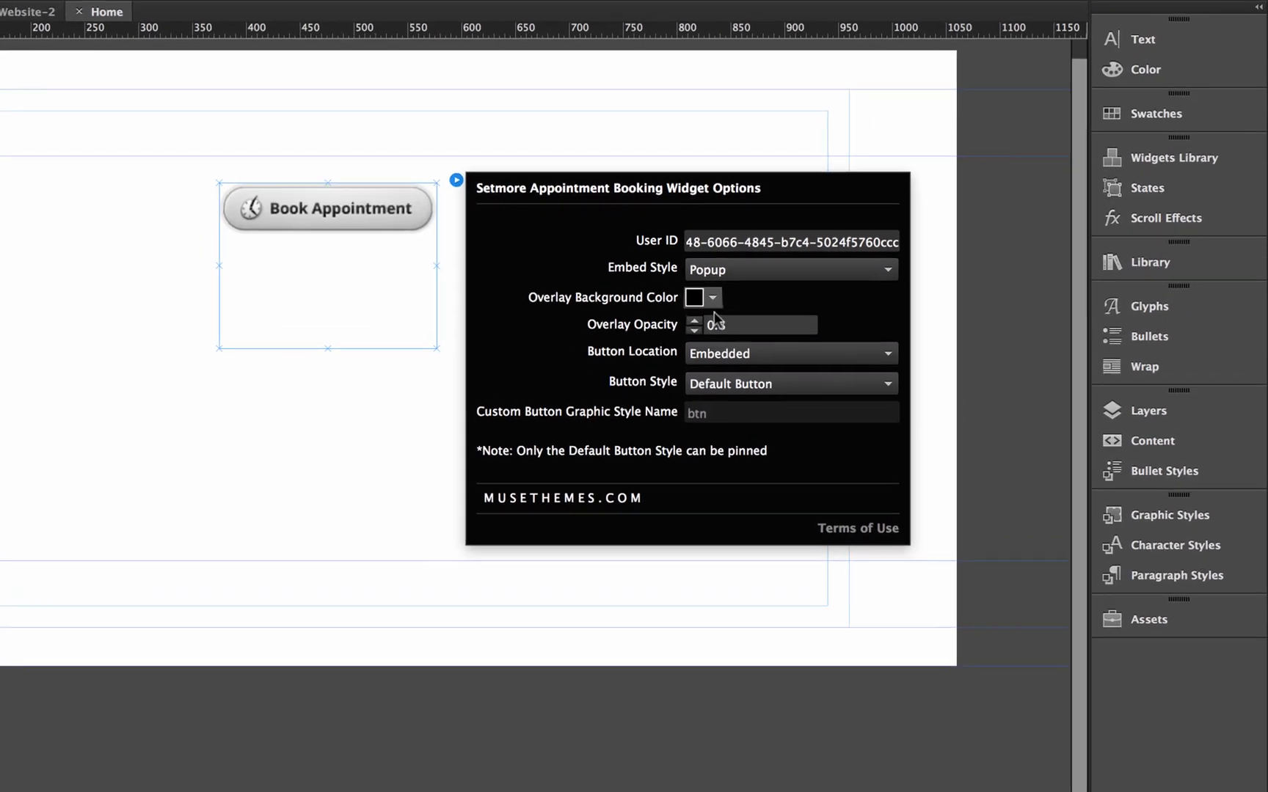
{"action": "left_click", "coordinate": [699, 297]}
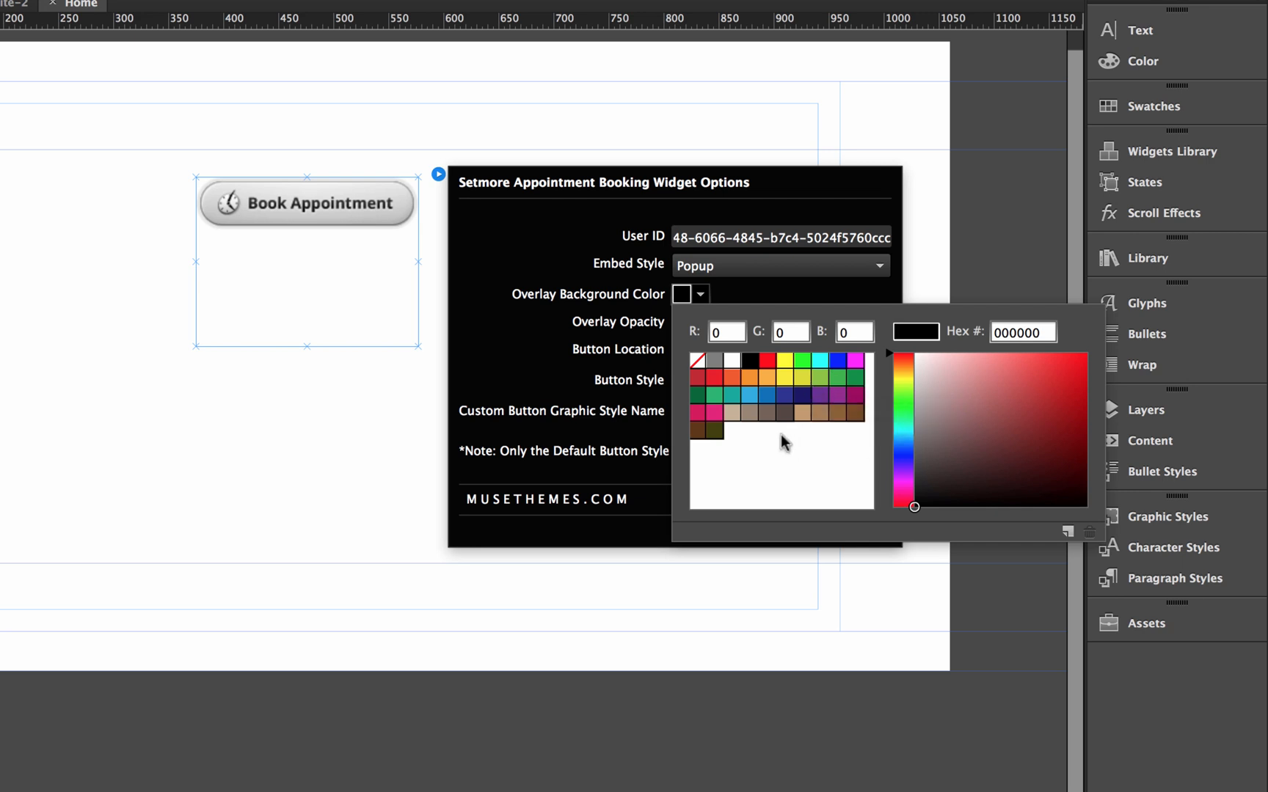
{"action": "mouse_move", "coordinate": [718, 369]}
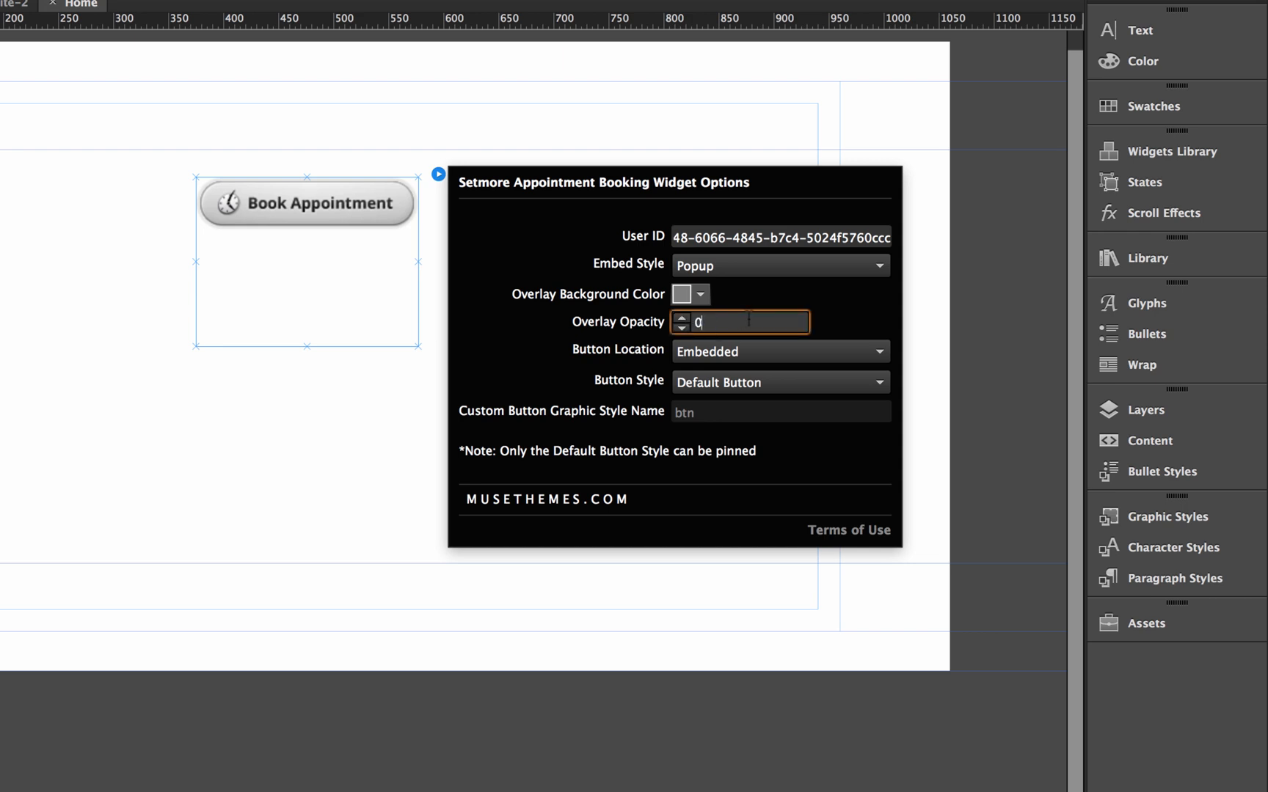
{"action": "type", "text": "0.5"}
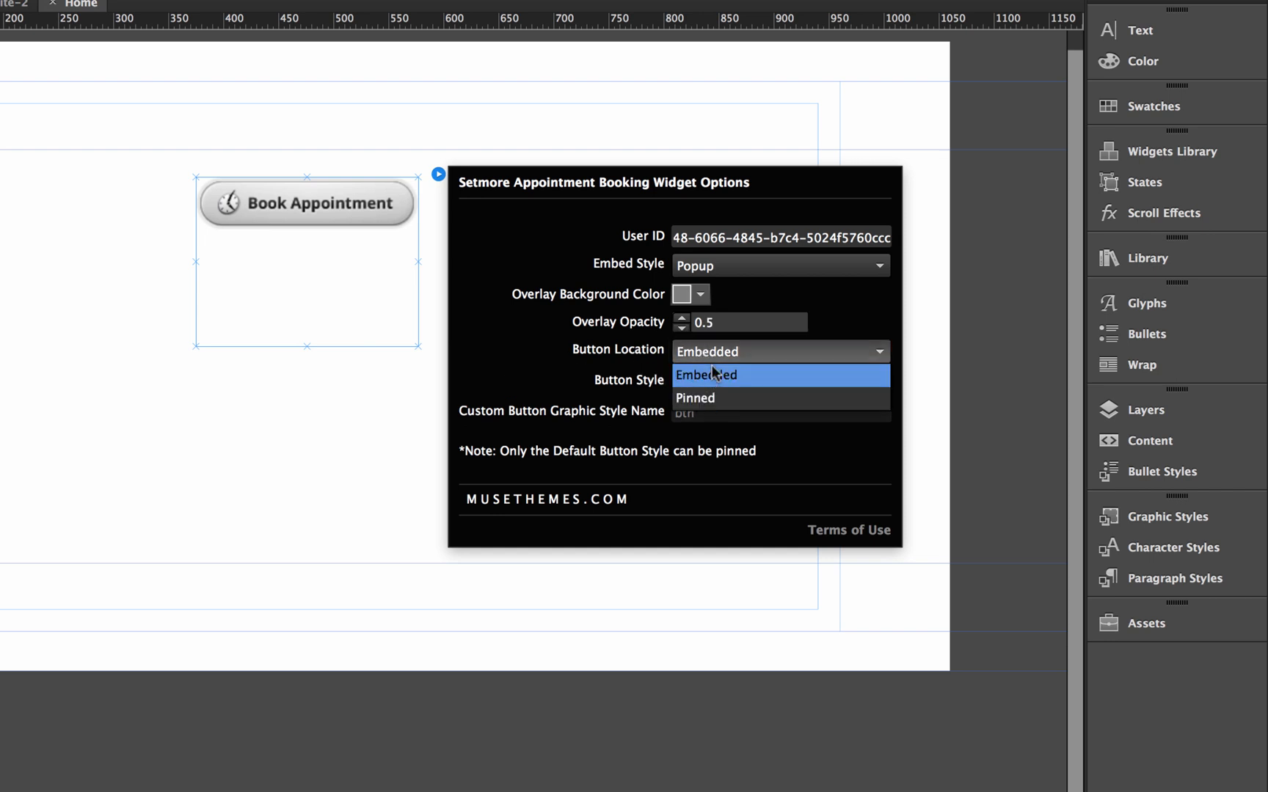
{"action": "left_click", "coordinate": [706, 374]}
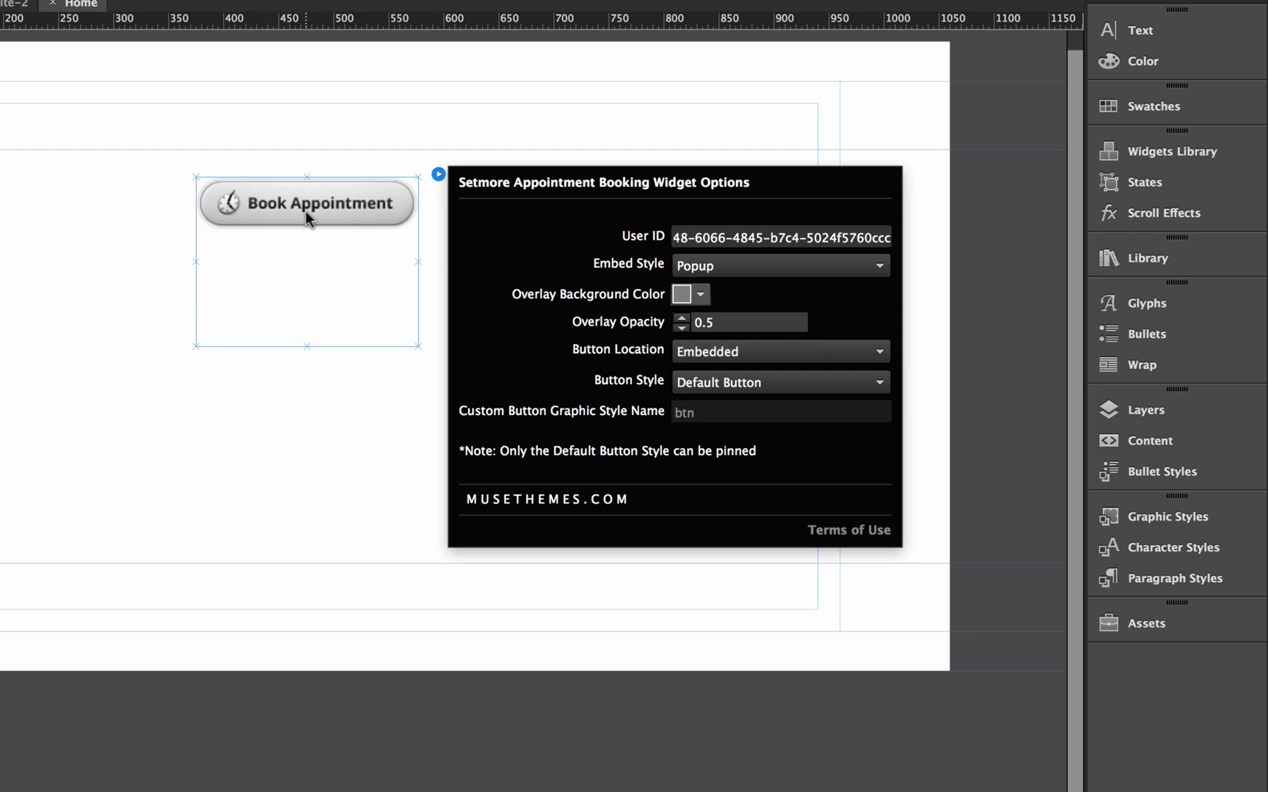
{"action": "mouse_move", "coordinate": [769, 409]}
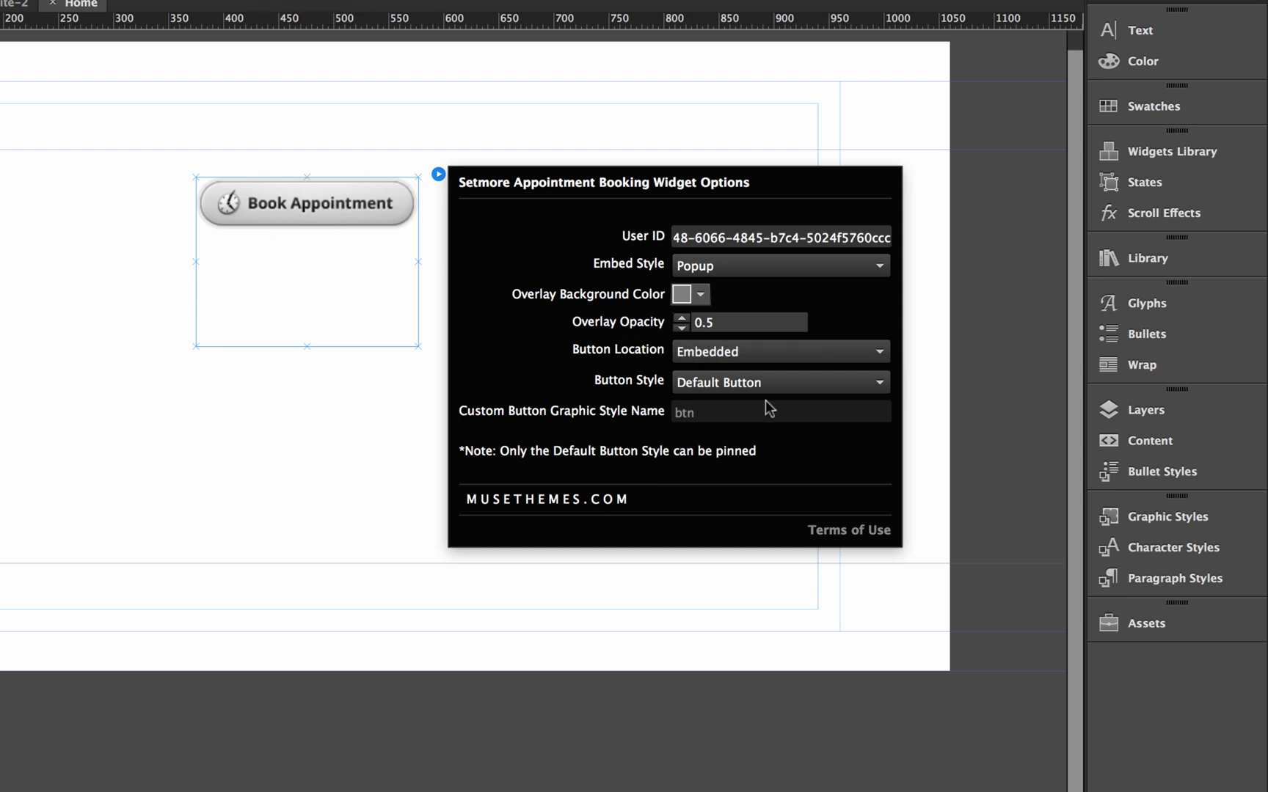
{"action": "left_click", "coordinate": [778, 351]}
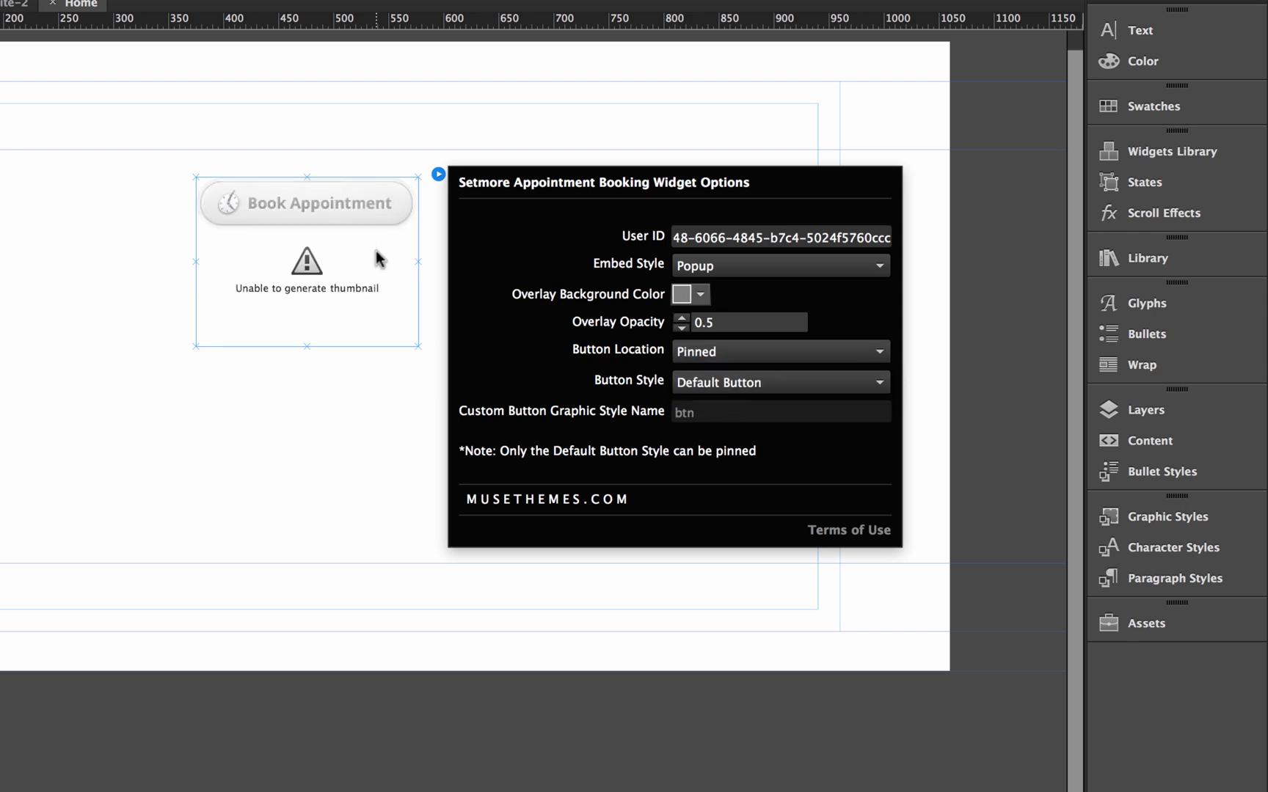
{"action": "mouse_move", "coordinate": [516, 477]}
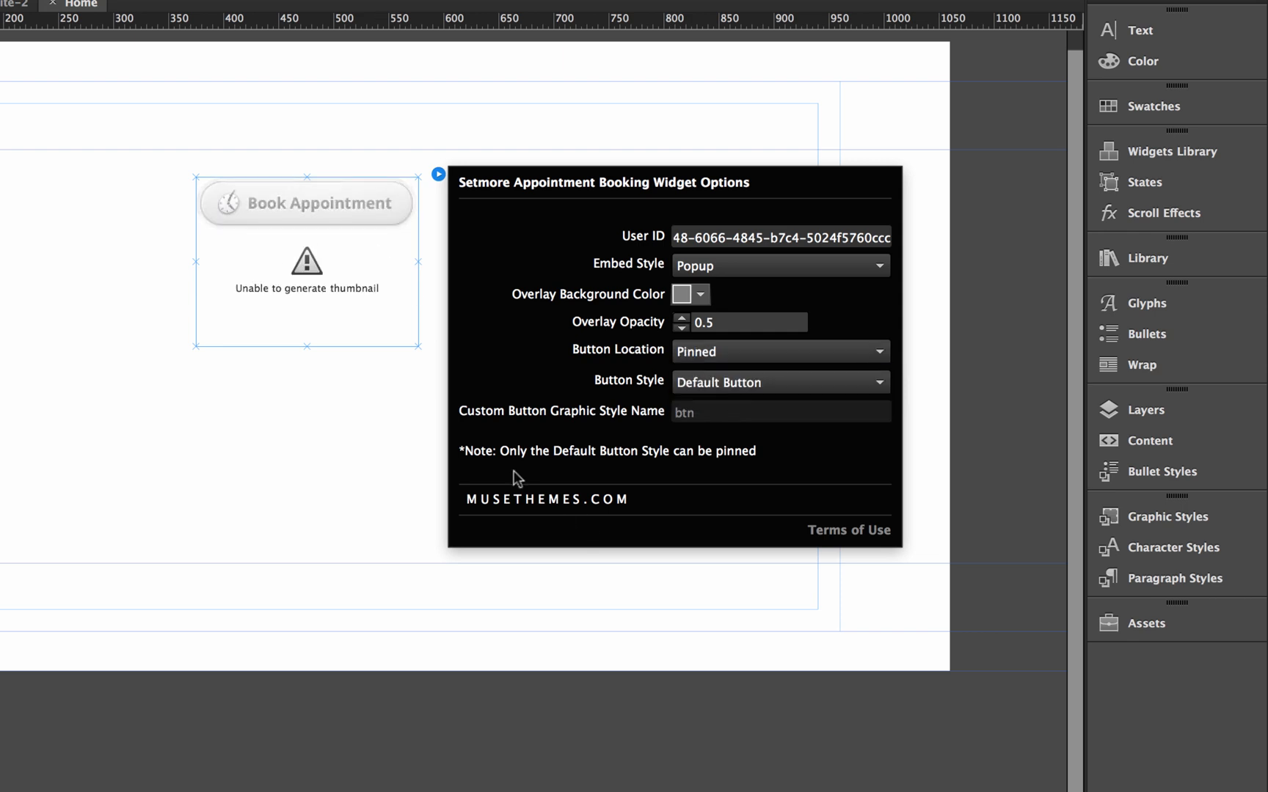
{"action": "mouse_move", "coordinate": [603, 455]}
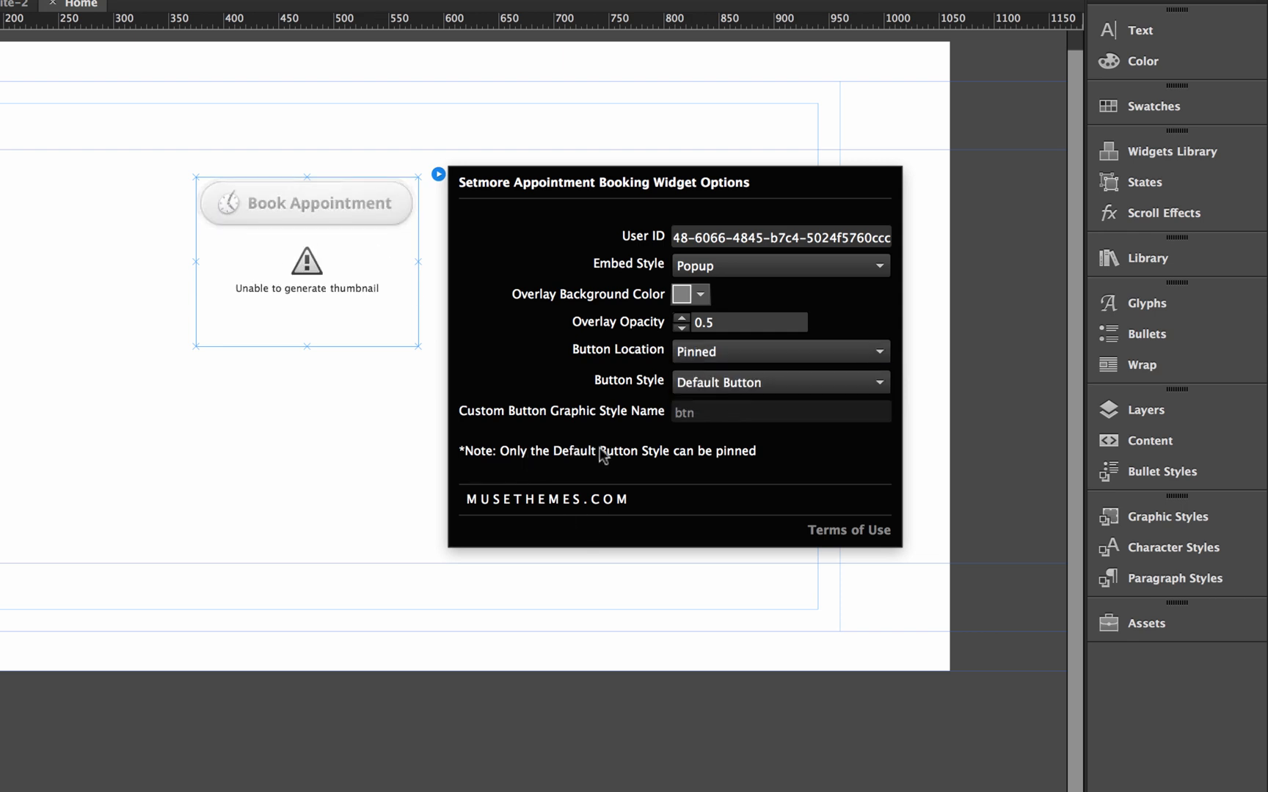
{"action": "mouse_move", "coordinate": [632, 379]}
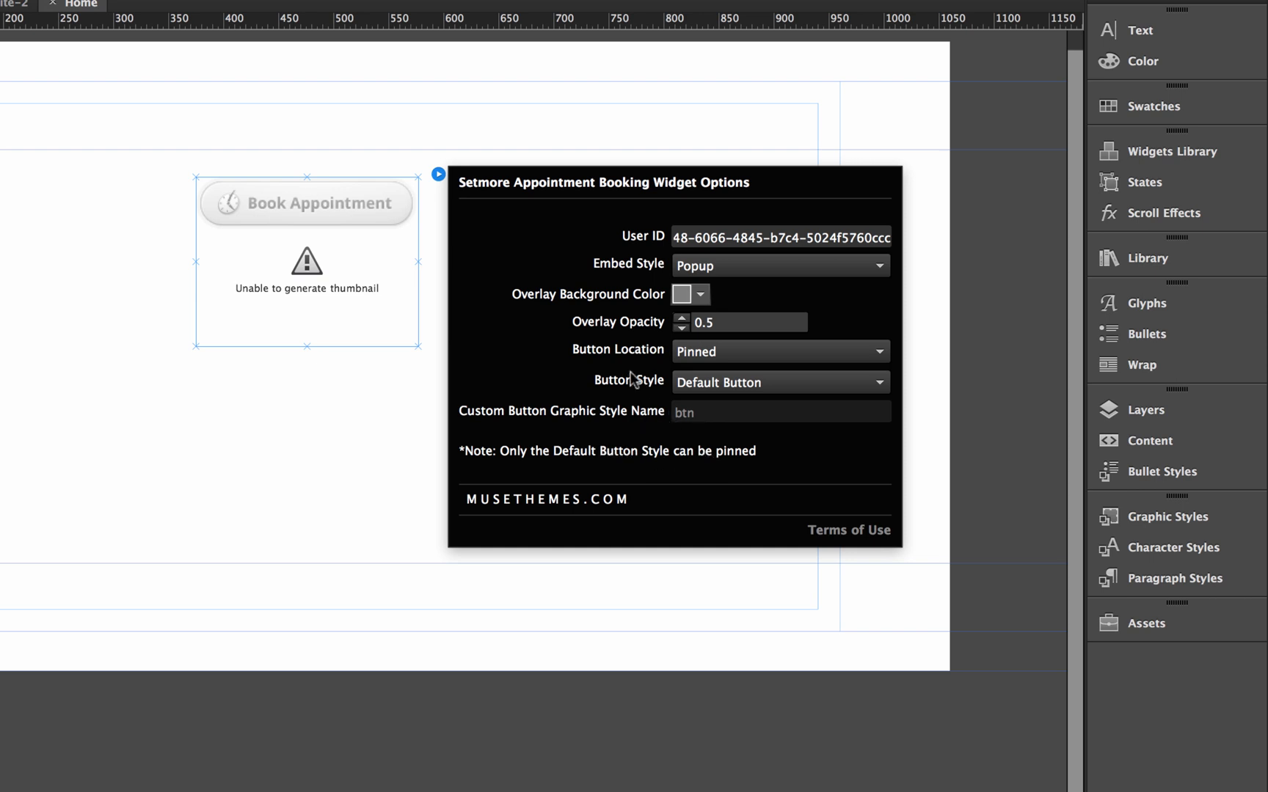
{"action": "mouse_move", "coordinate": [640, 415]}
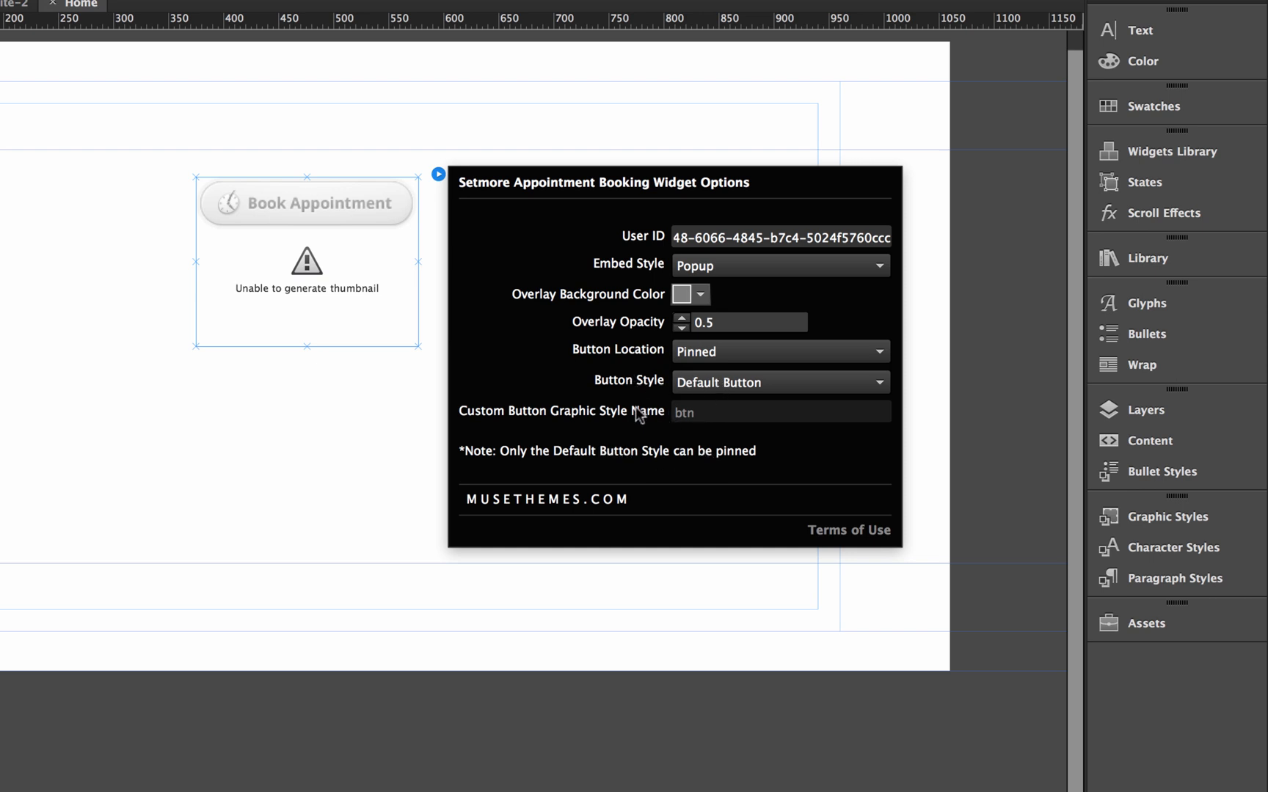
{"action": "mouse_move", "coordinate": [235, 140]}
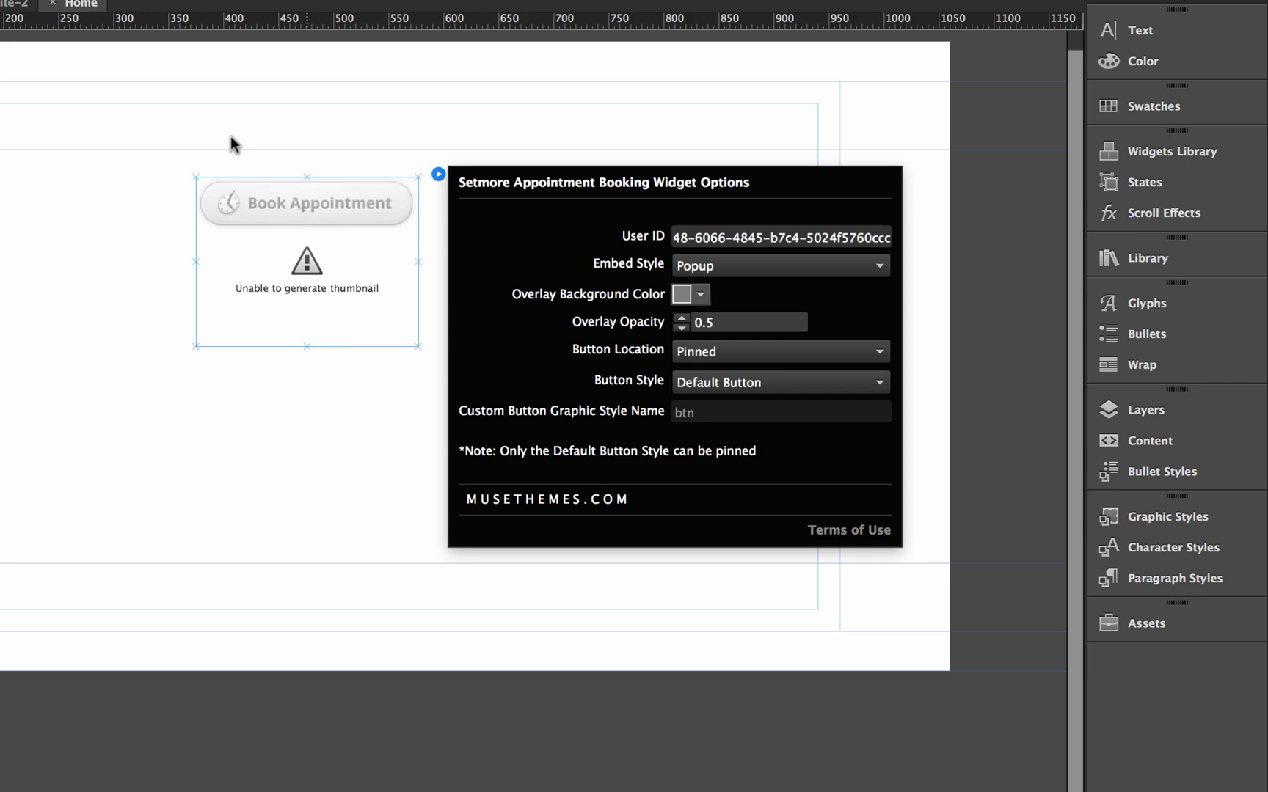
{"action": "left_click", "coordinate": [65, 5]}
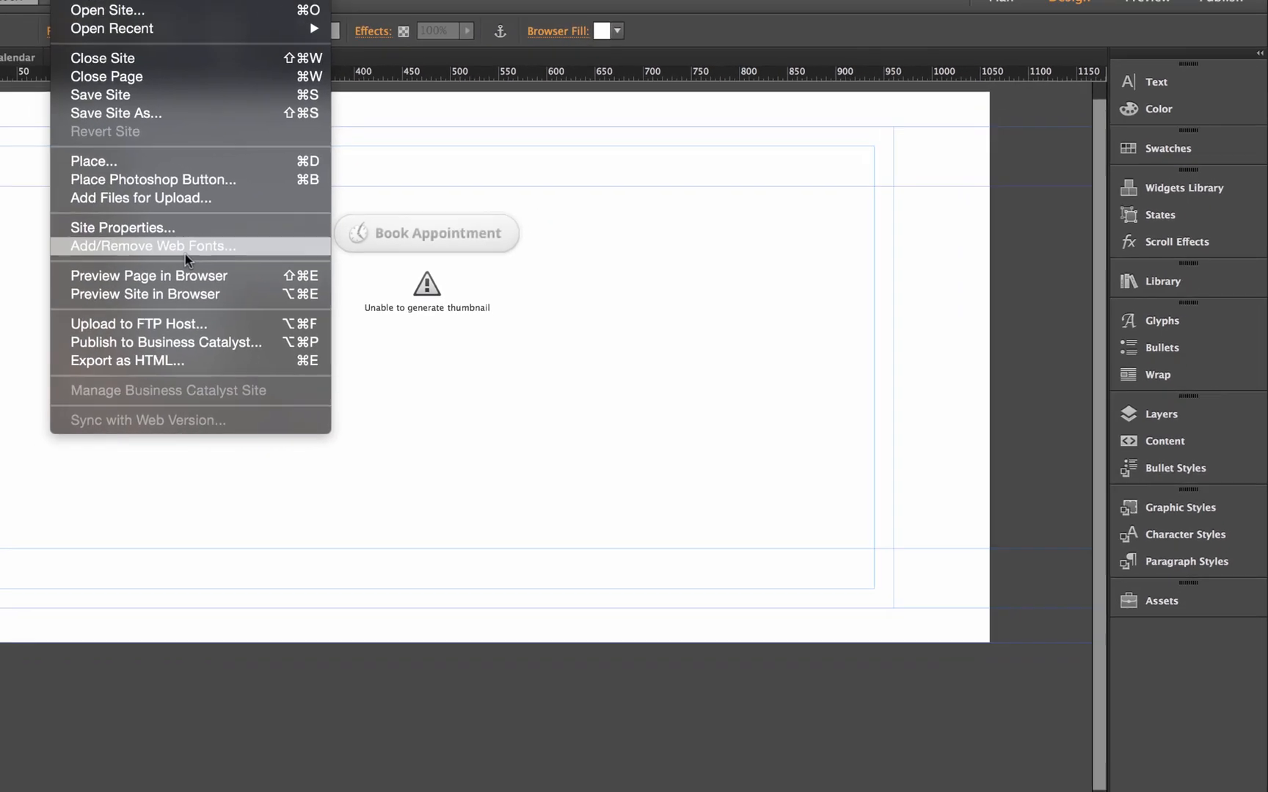
{"action": "left_click", "coordinate": [149, 276]}
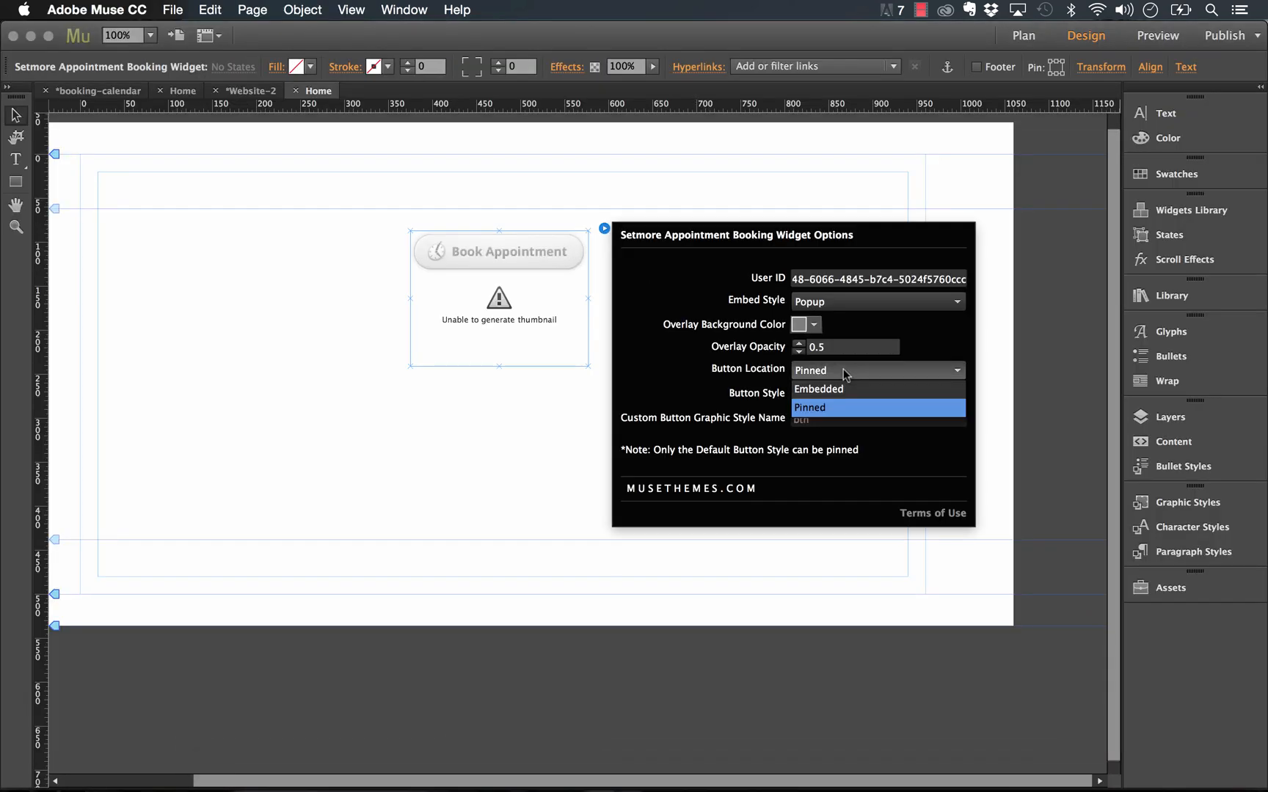
Set the widget's button location to Embedded and its button style to Custom Button.
{"action": "left_click", "coordinate": [818, 389]}
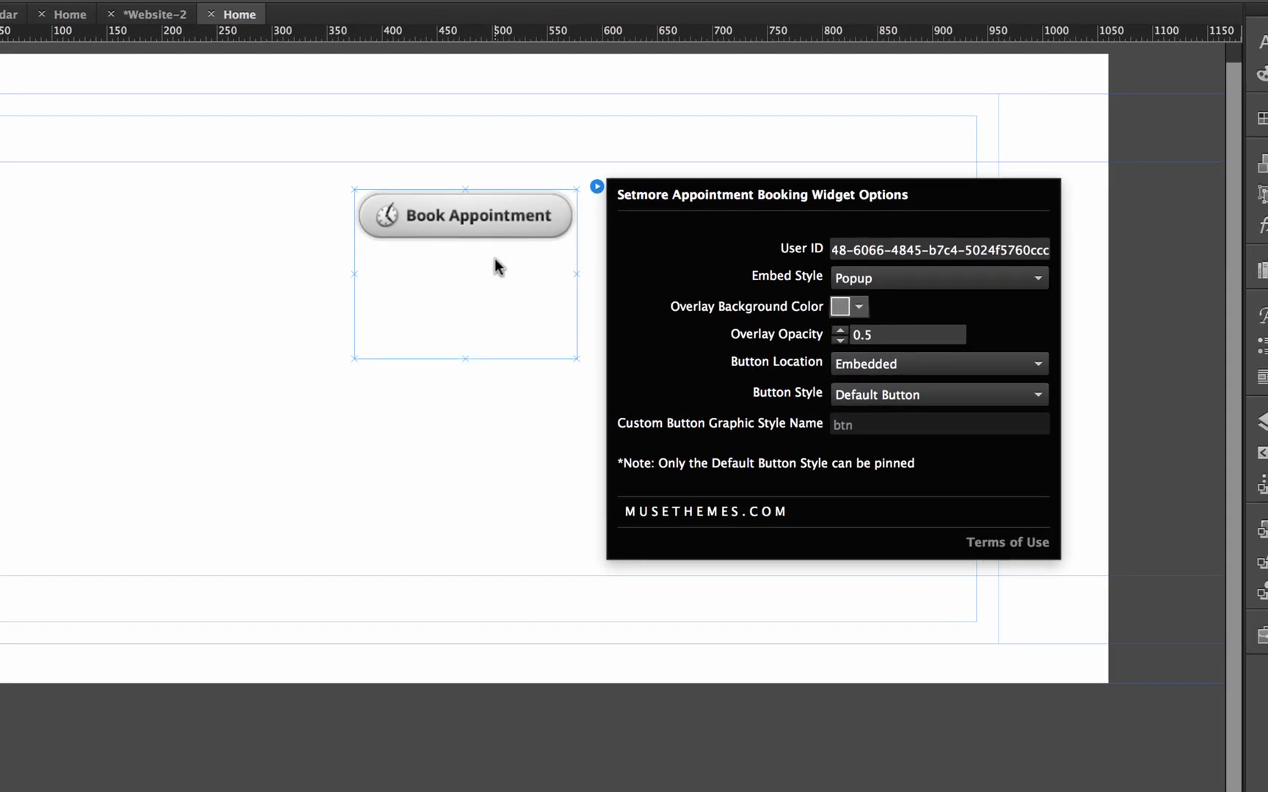
{"action": "mouse_move", "coordinate": [504, 202]}
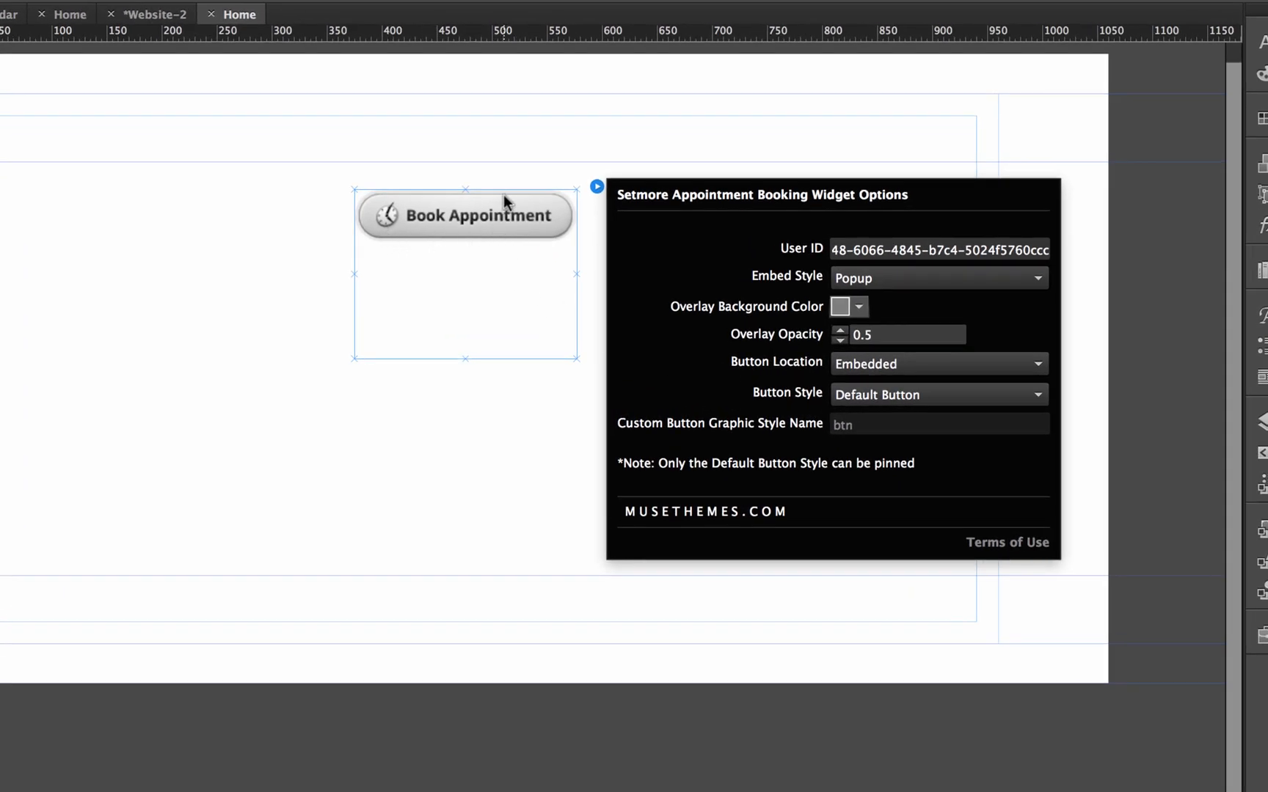
{"action": "mouse_move", "coordinate": [505, 232]}
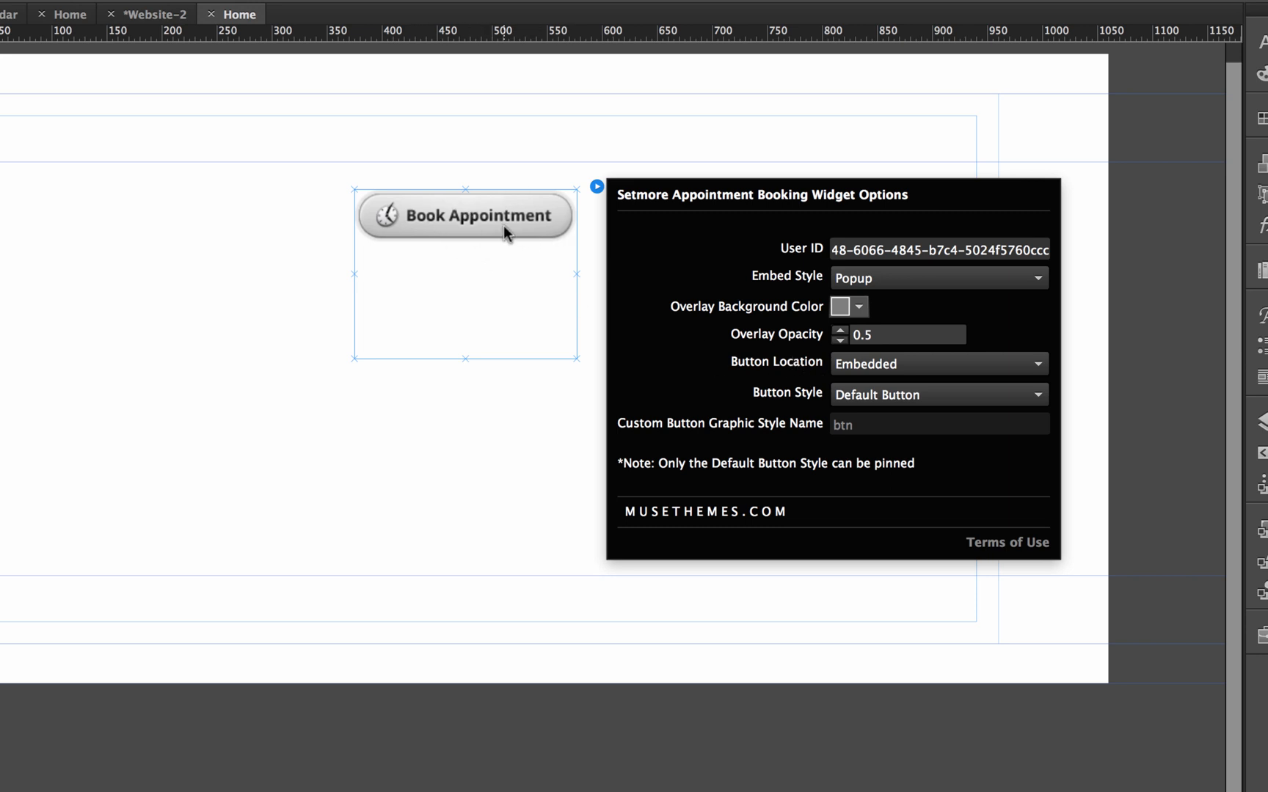
{"action": "mouse_move", "coordinate": [703, 367]}
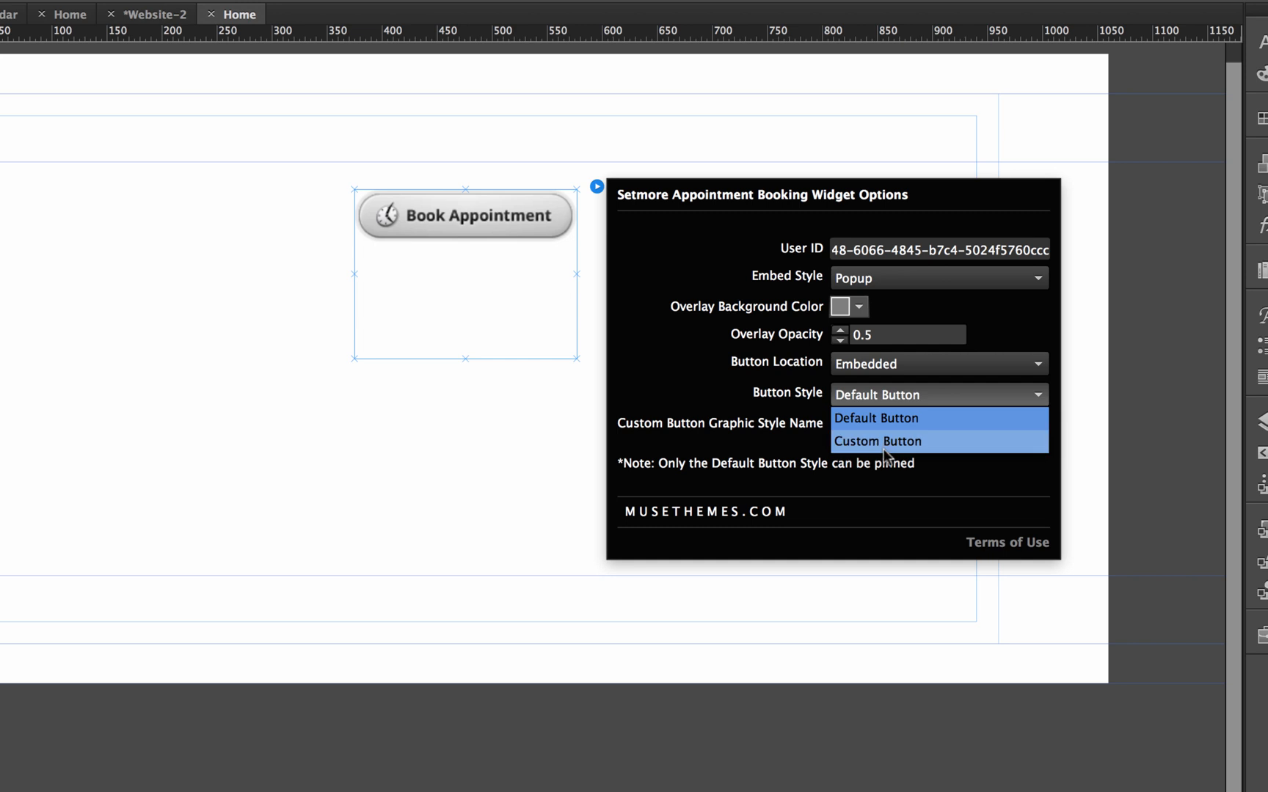
{"action": "left_click", "coordinate": [879, 441]}
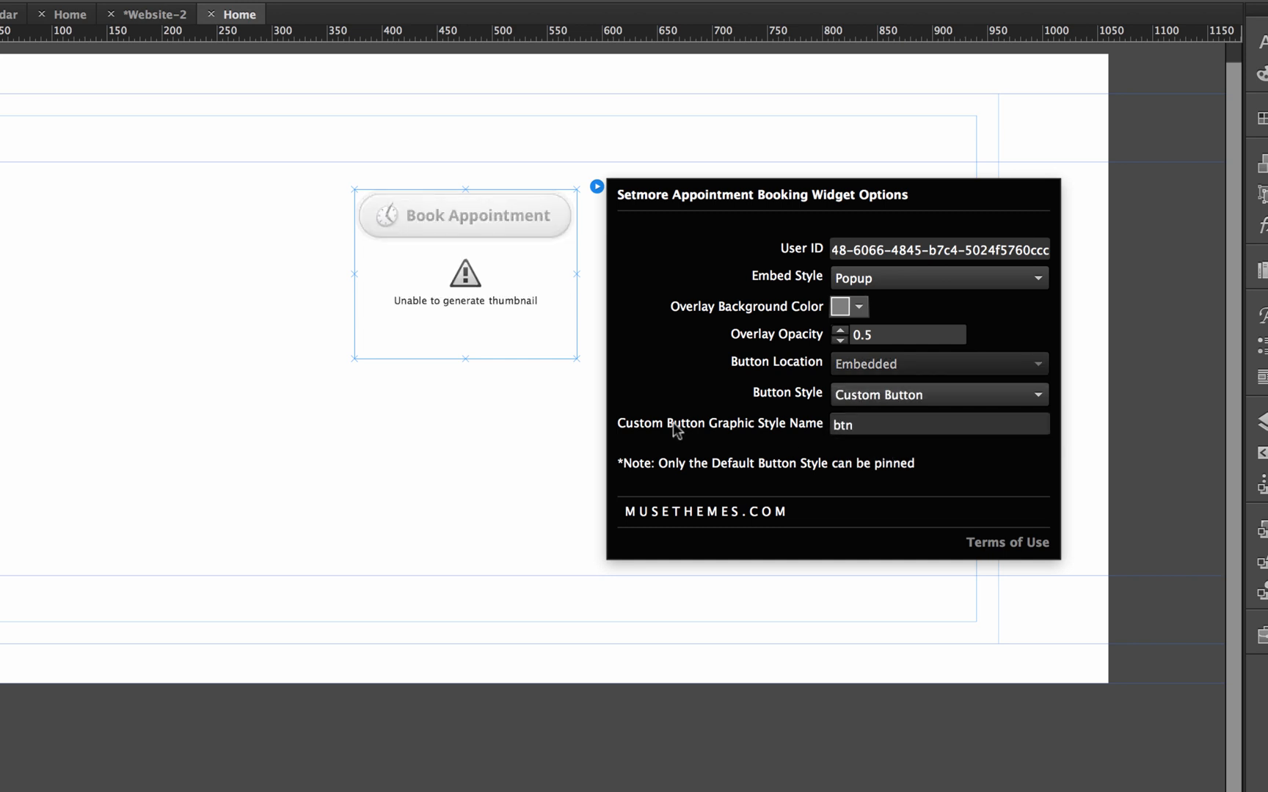
{"action": "mouse_move", "coordinate": [645, 438]}
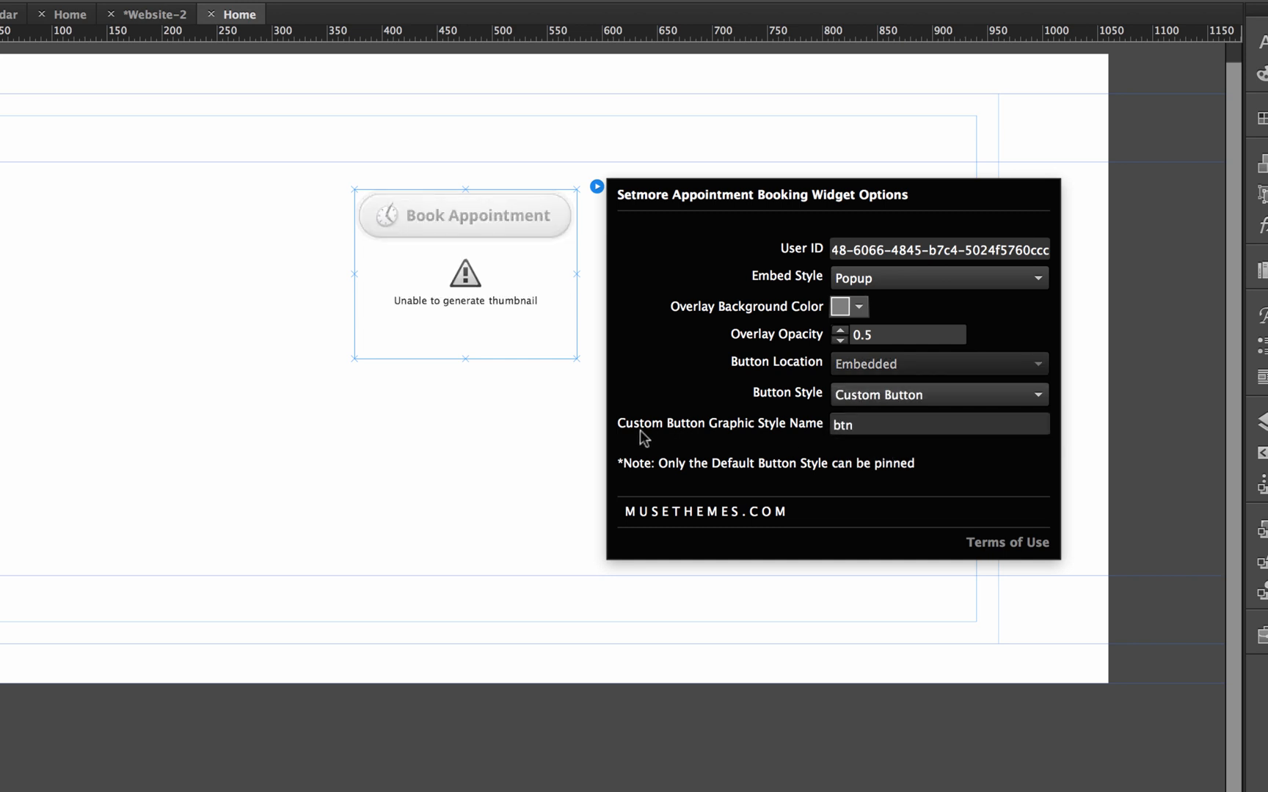
{"action": "mouse_move", "coordinate": [711, 318]}
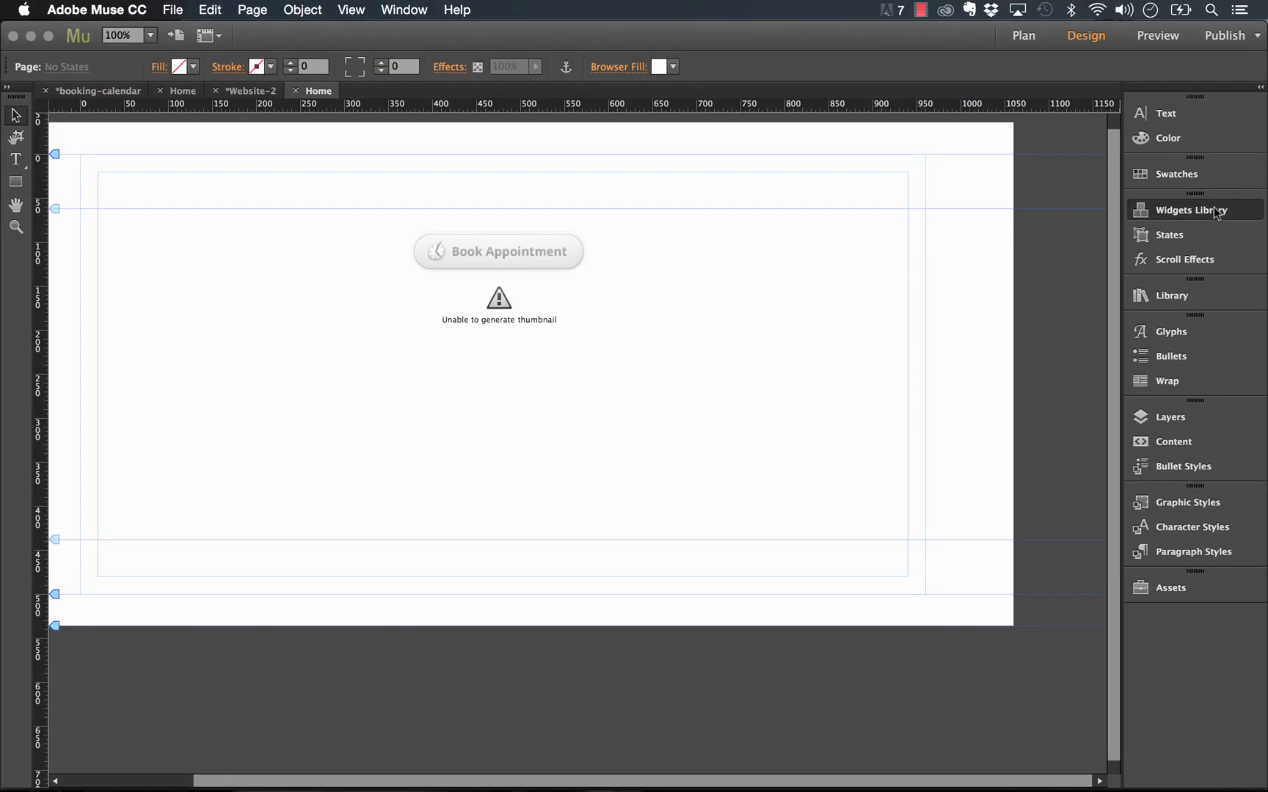
Add a state button labelled BOOK NOW and select its circle icon and text.
{"action": "left_click", "coordinate": [1194, 211]}
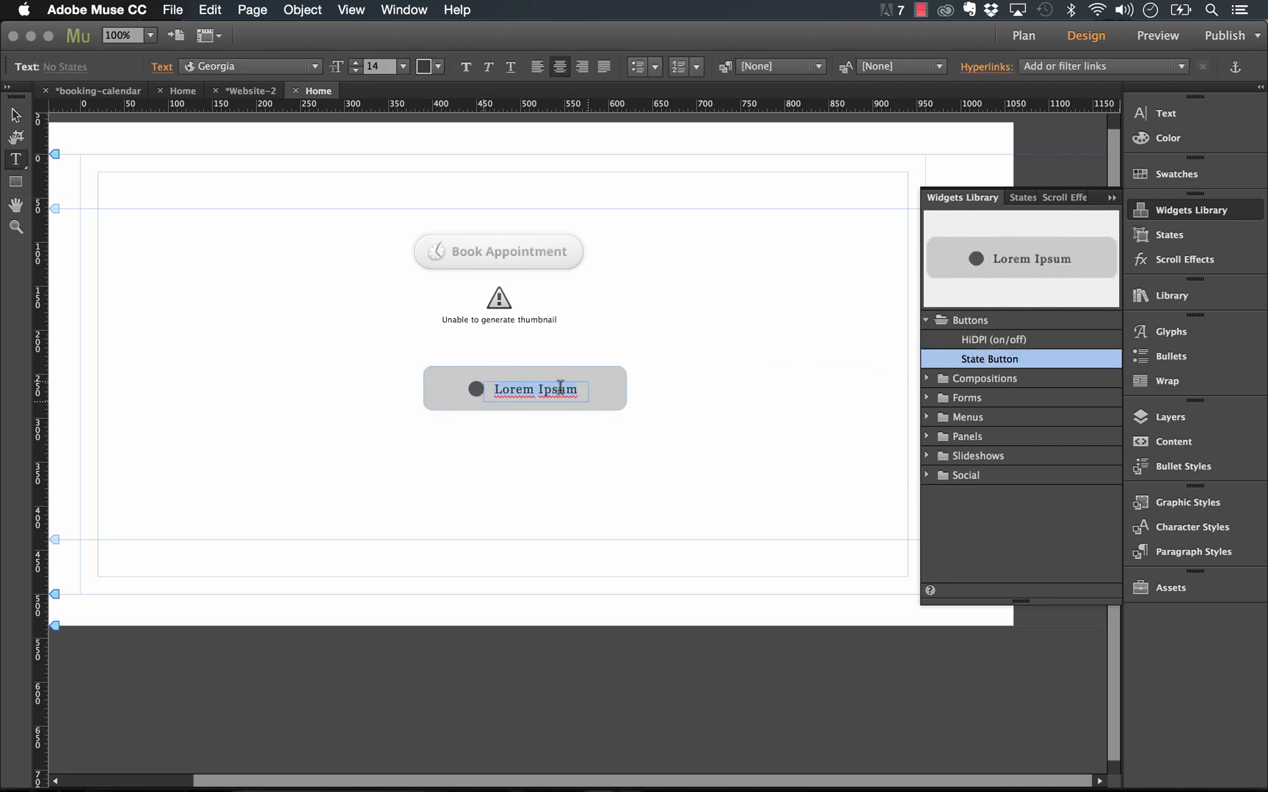
{"action": "type", "text": "BOOK NOW"}
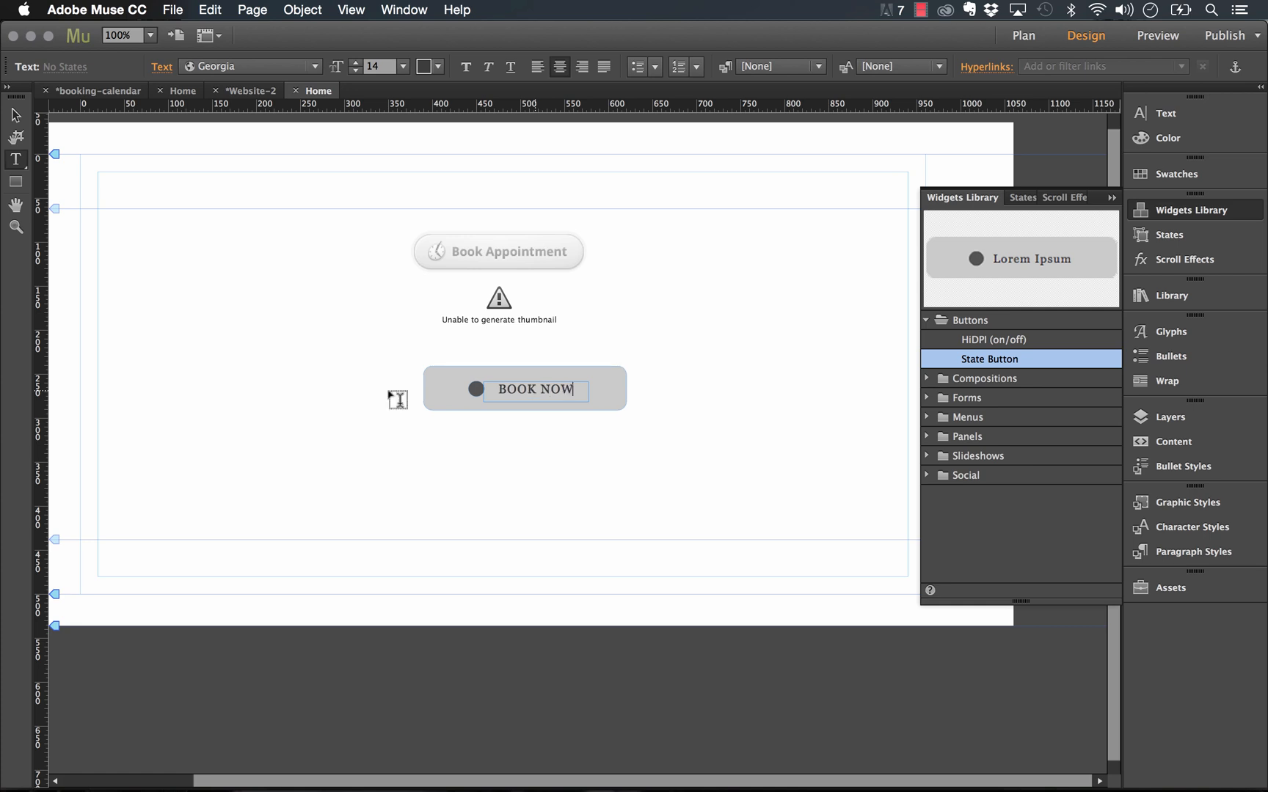
{"action": "left_click", "coordinate": [524, 388]}
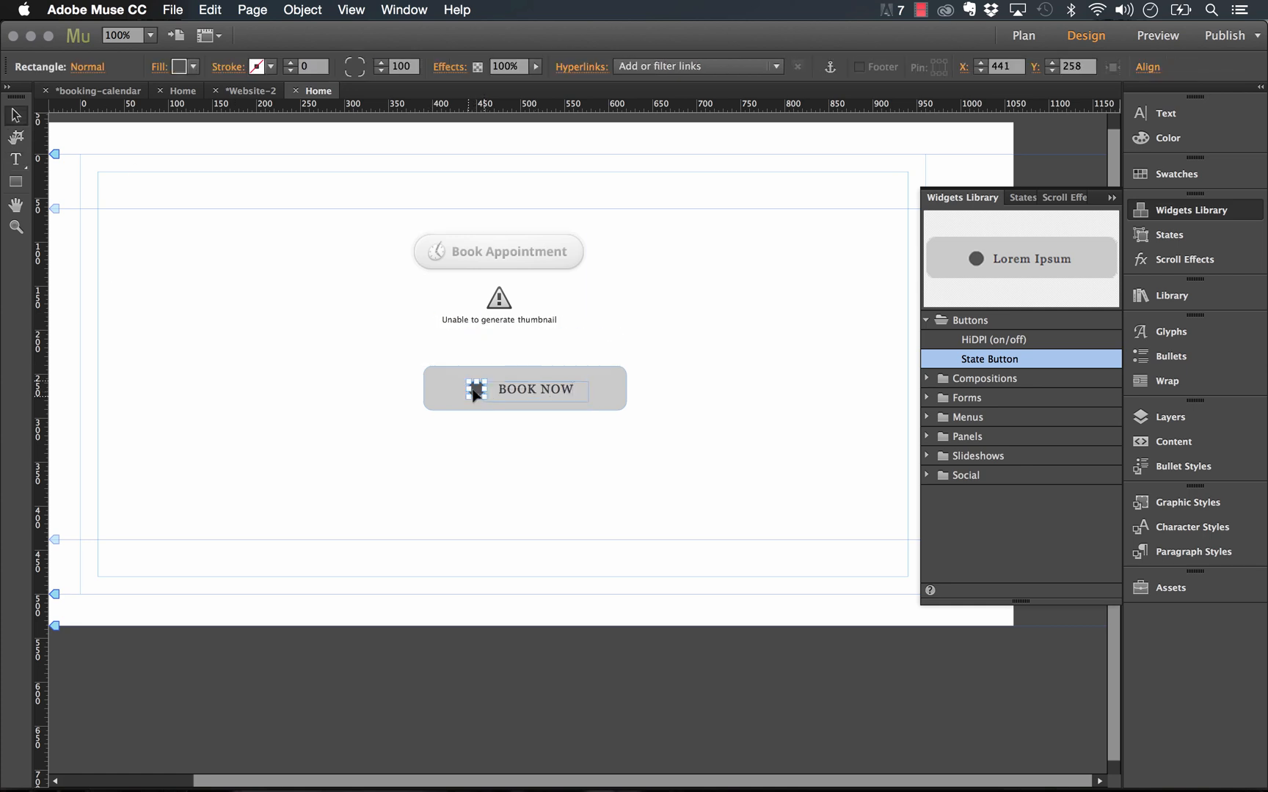
{"action": "double_click", "coordinate": [524, 386]}
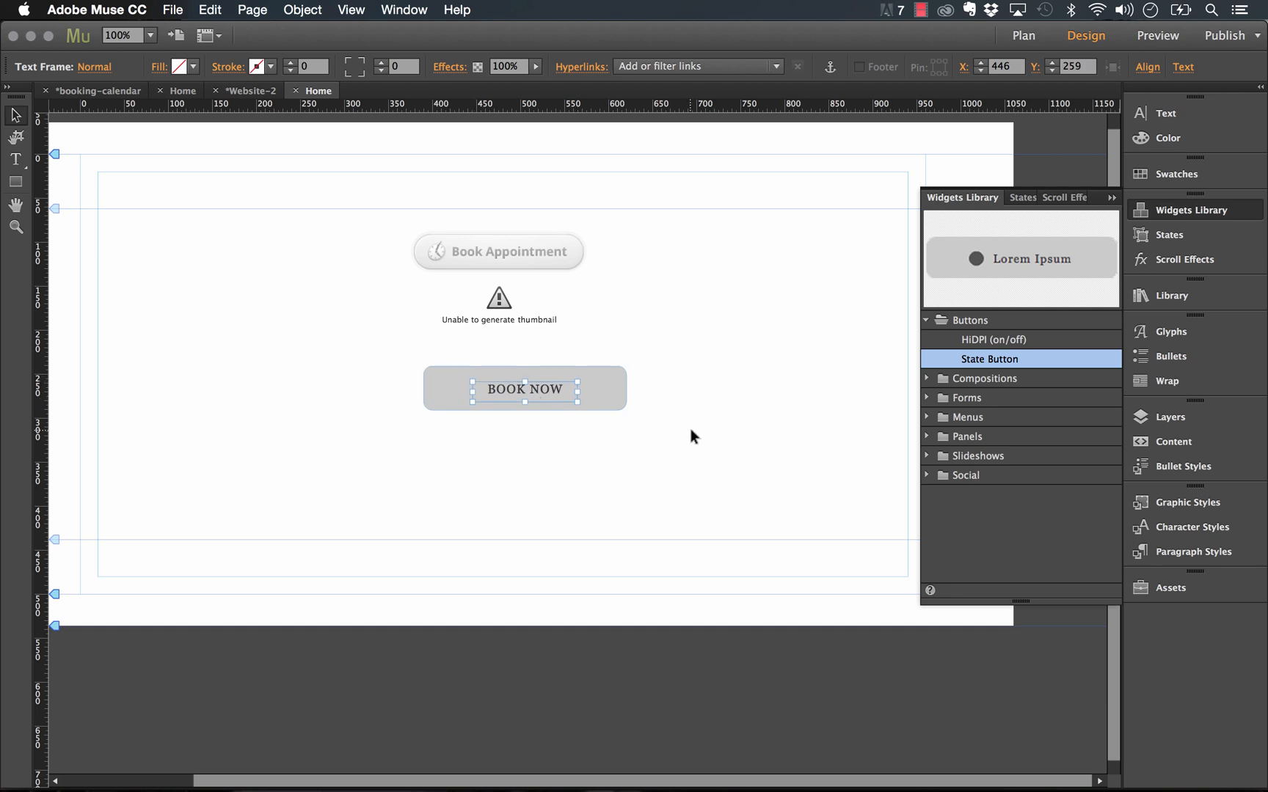
Save the gray button's look as a graphic style named 'appointment'.
{"action": "left_click", "coordinate": [524, 389]}
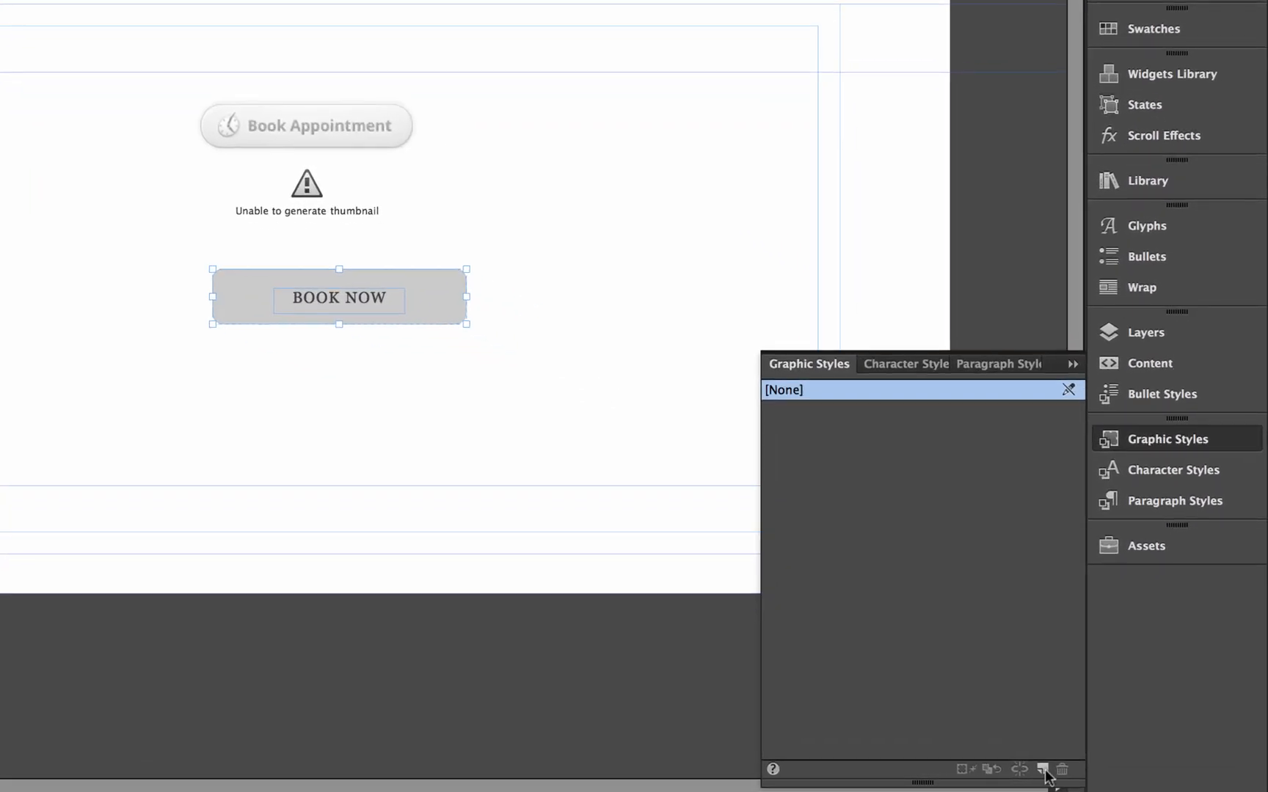
{"action": "left_click", "coordinate": [1044, 769]}
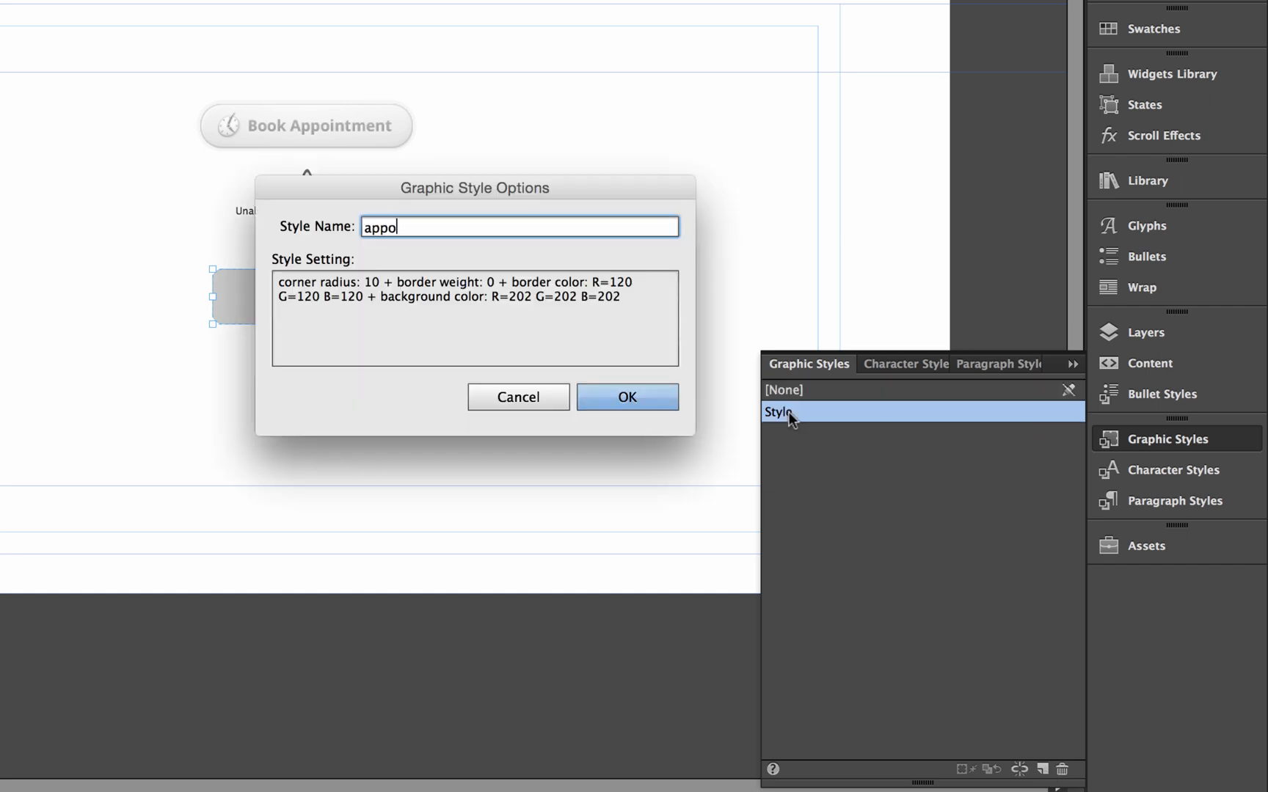
{"action": "type", "text": "intment"}
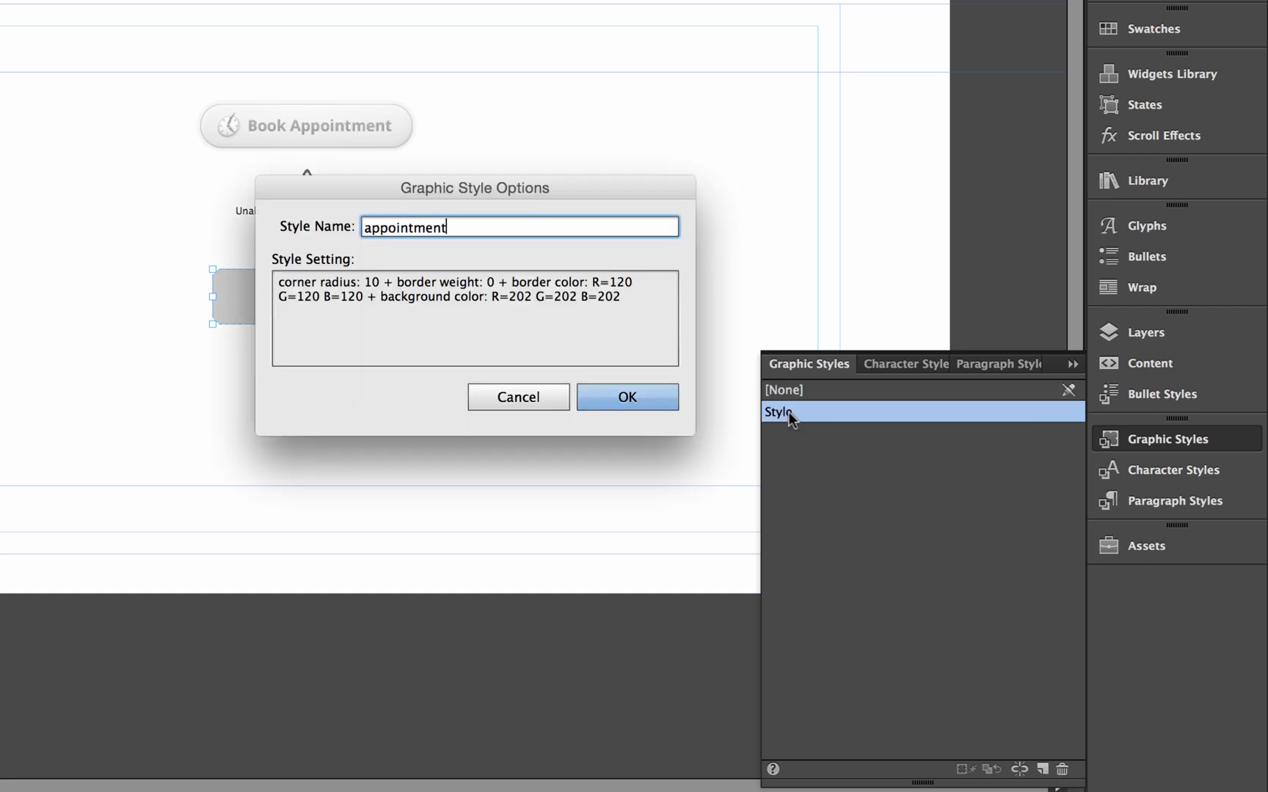
{"action": "left_click", "coordinate": [626, 396]}
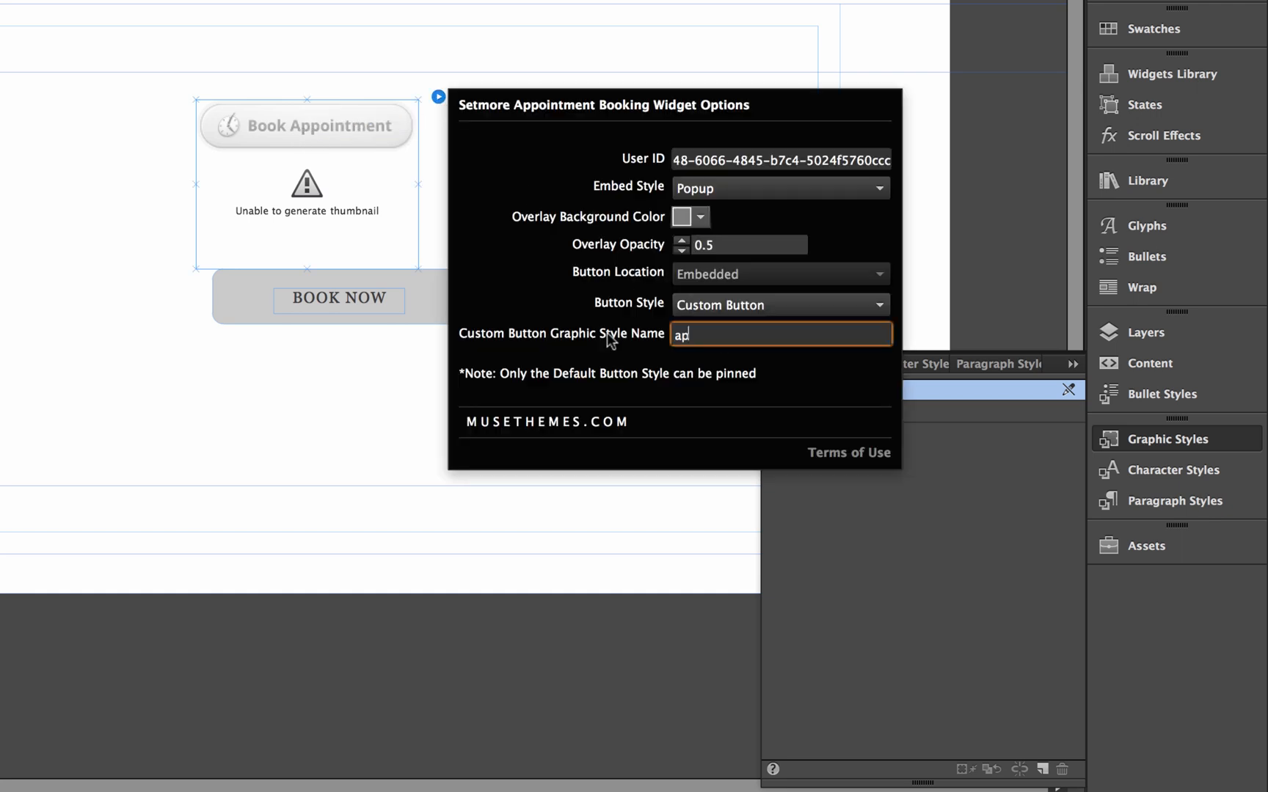
Enter 'appointment' as the custom button style so the widget shows the gray BOOK NOW button.
{"action": "type", "text": "pointment"}
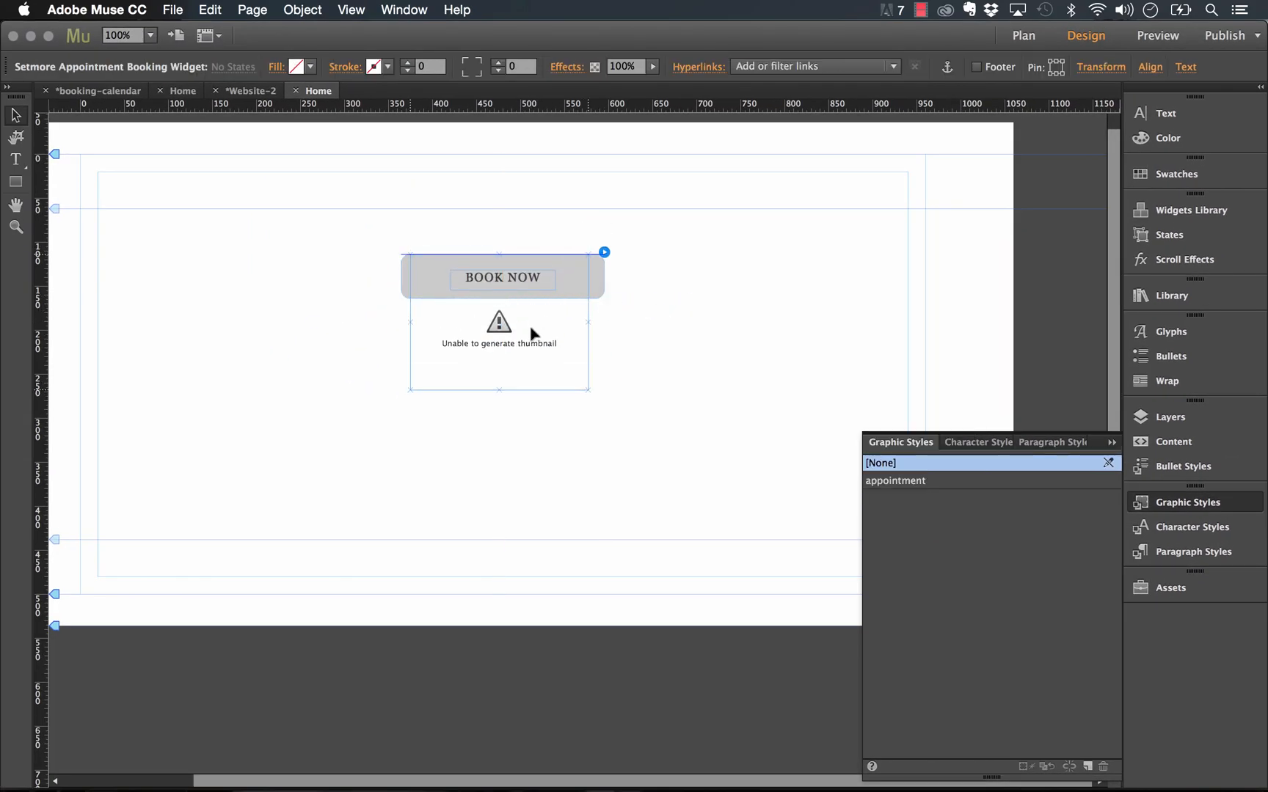
{"action": "mouse_move", "coordinate": [596, 288]}
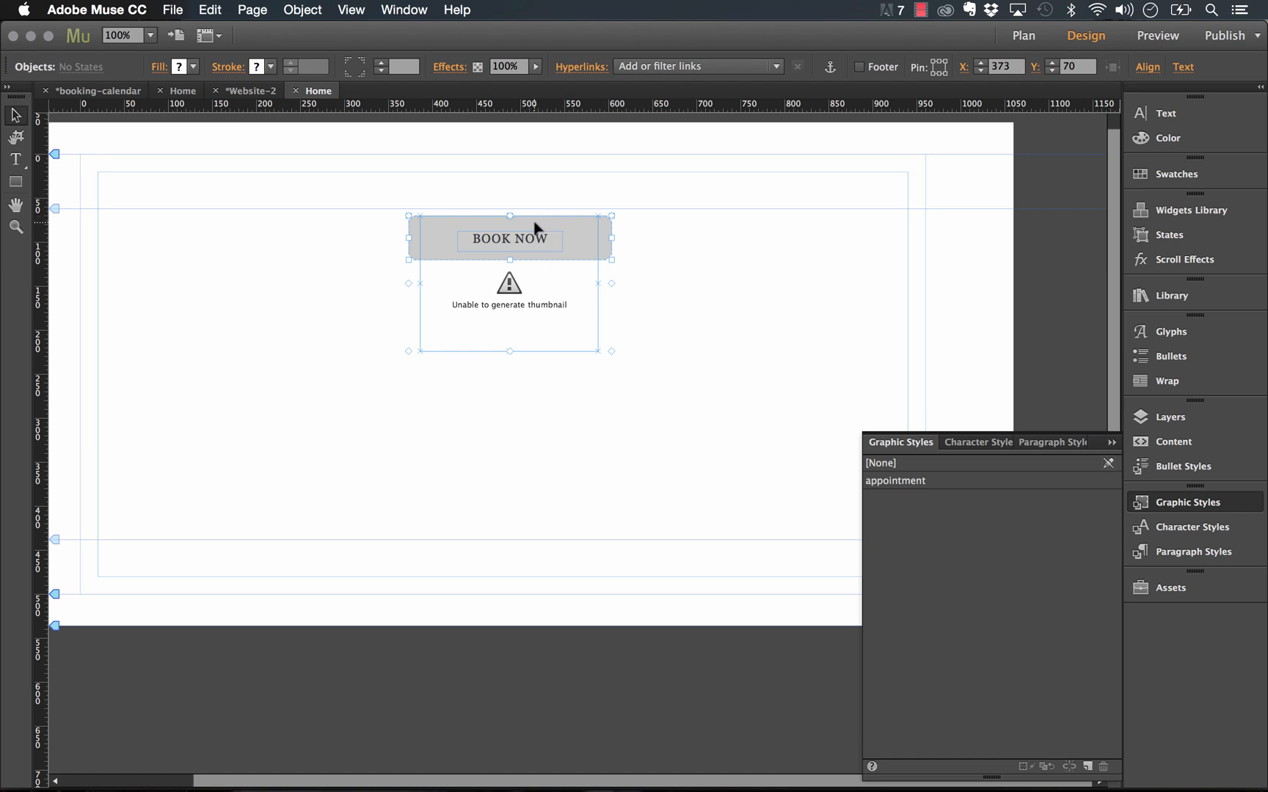
{"action": "left_click", "coordinate": [398, 287]}
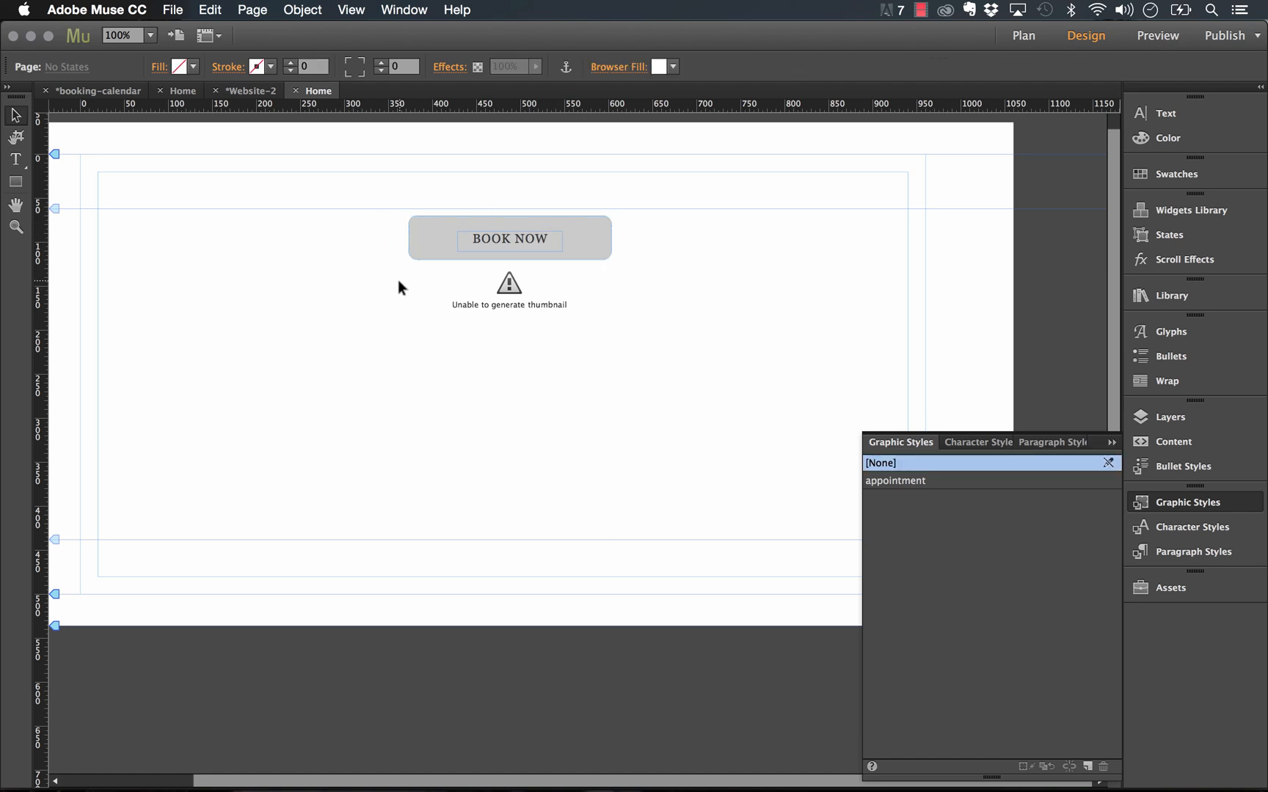
{"action": "left_click", "coordinate": [171, 10]}
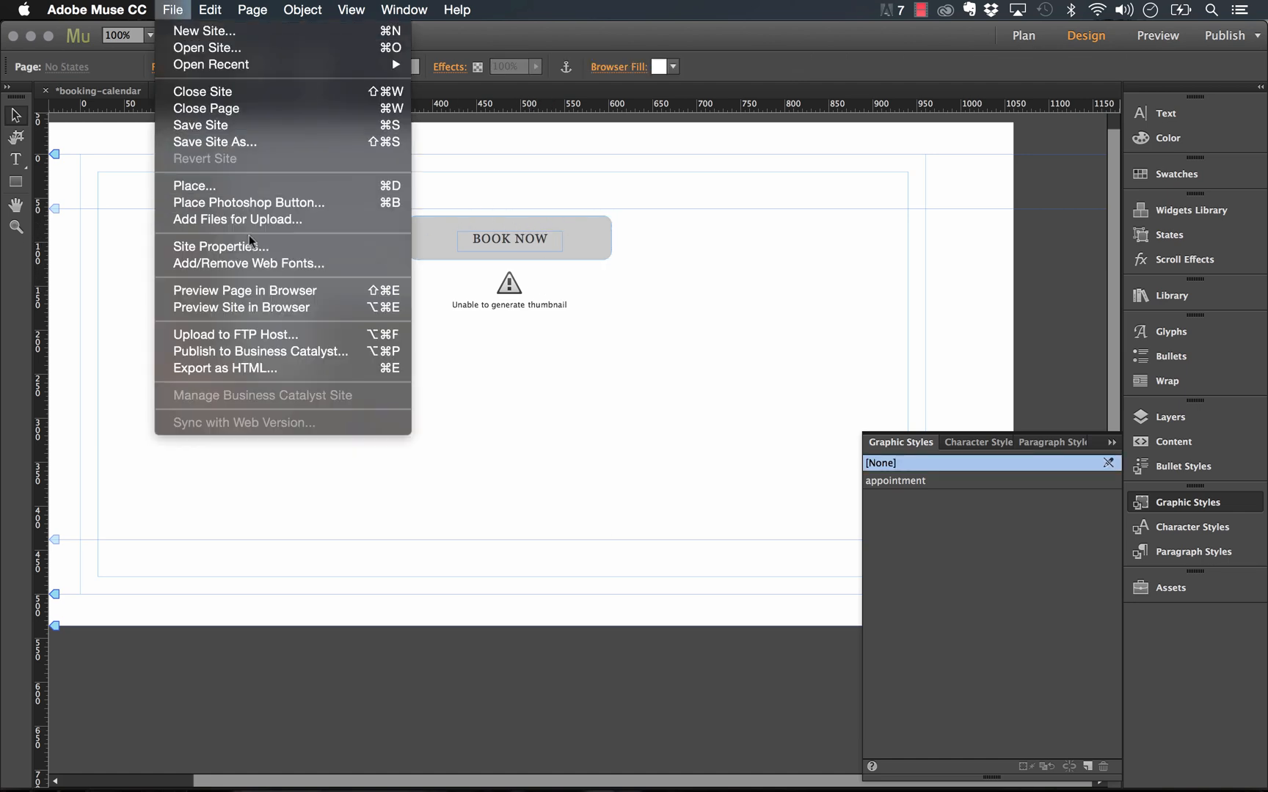
Preview in Firefox, open the MuseThemes booking popup from BOOK NOW, then close it.
{"action": "left_click", "coordinate": [245, 291]}
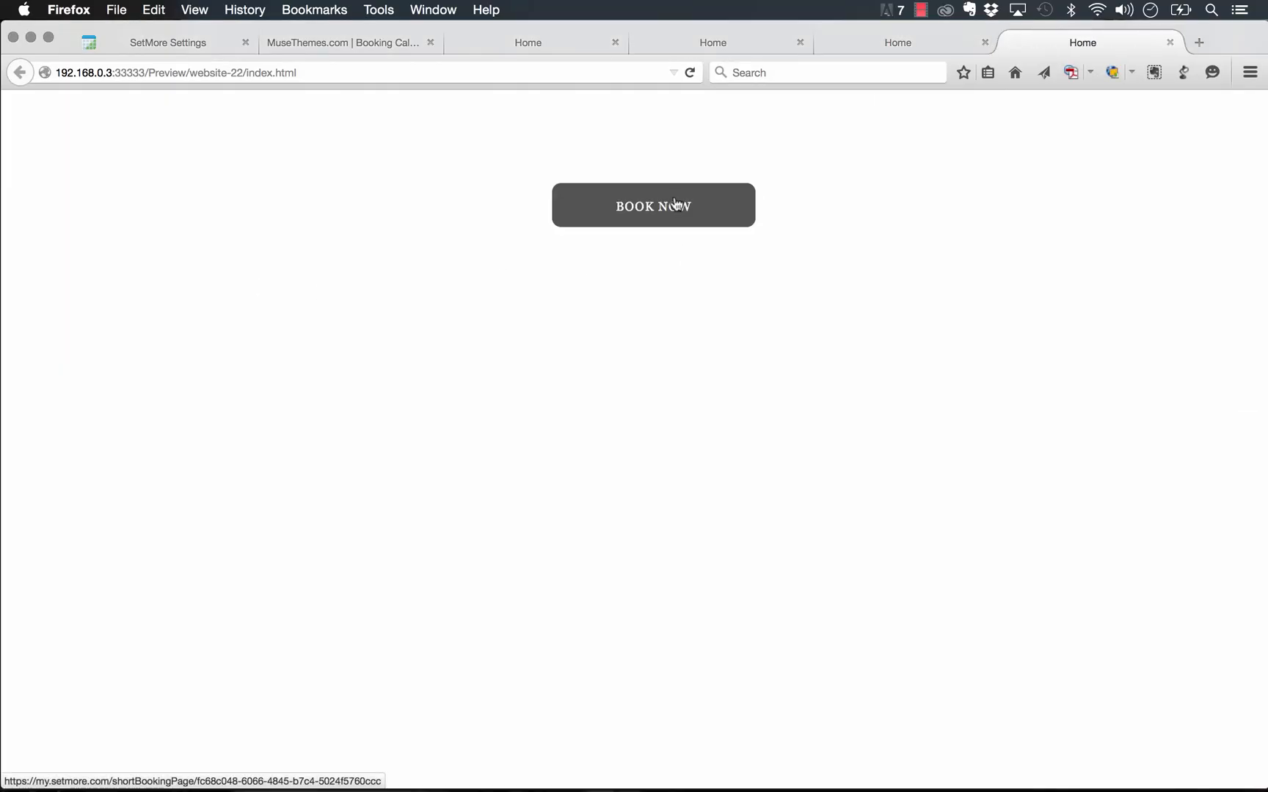
{"action": "left_click", "coordinate": [653, 205]}
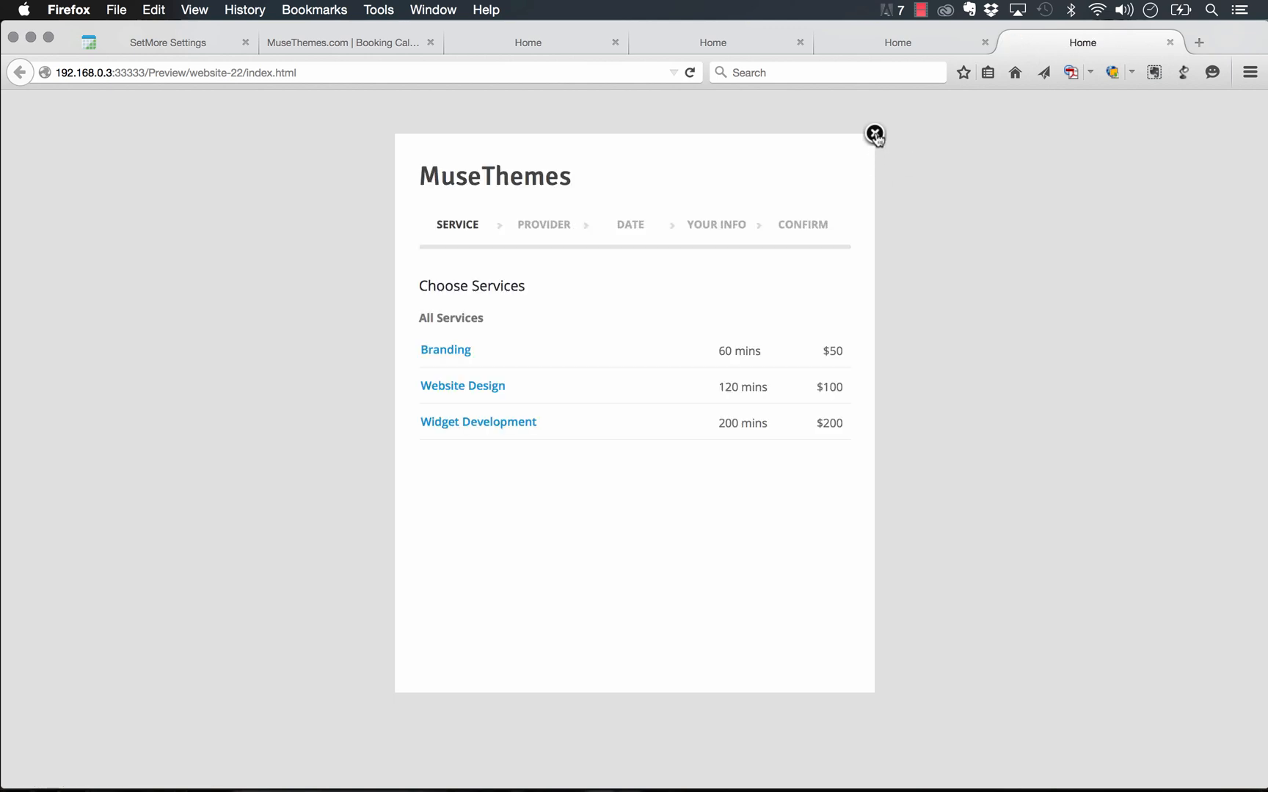
{"action": "left_click", "coordinate": [874, 133]}
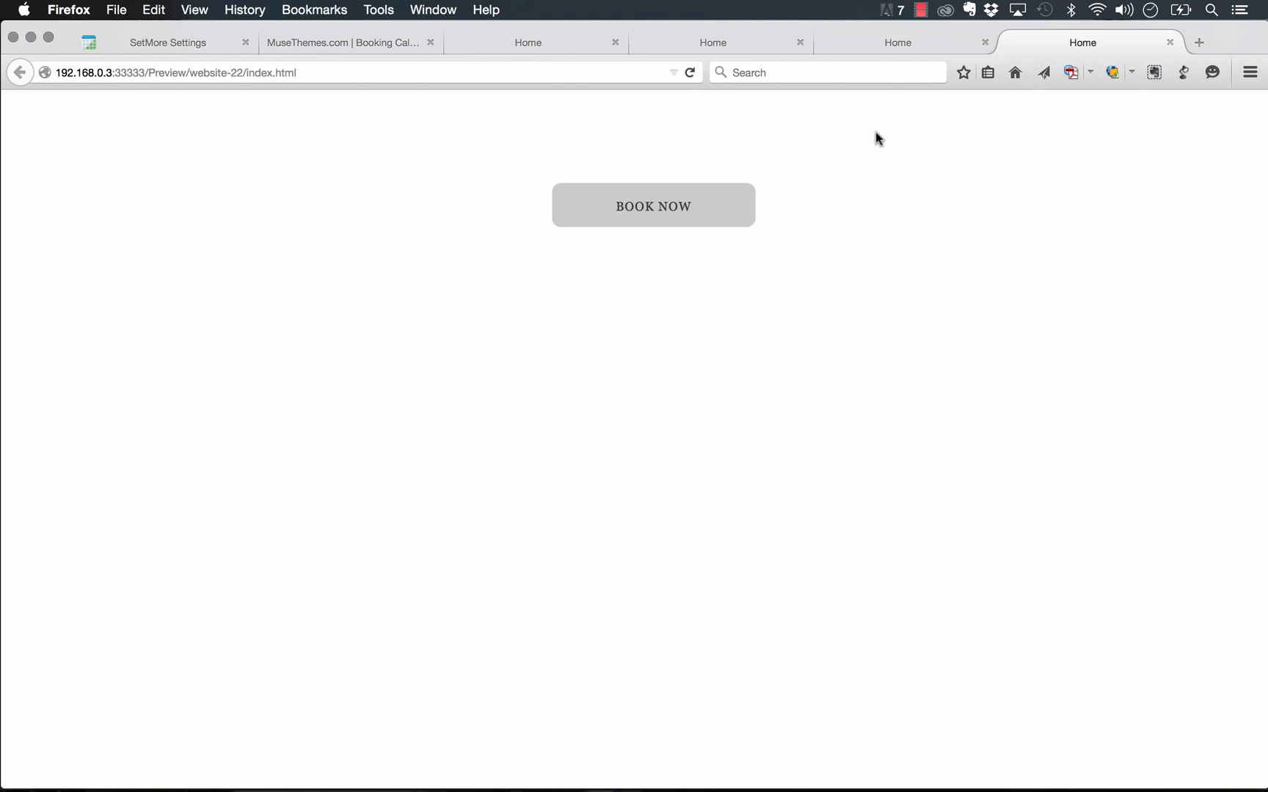
{"action": "mouse_move", "coordinate": [367, 113]}
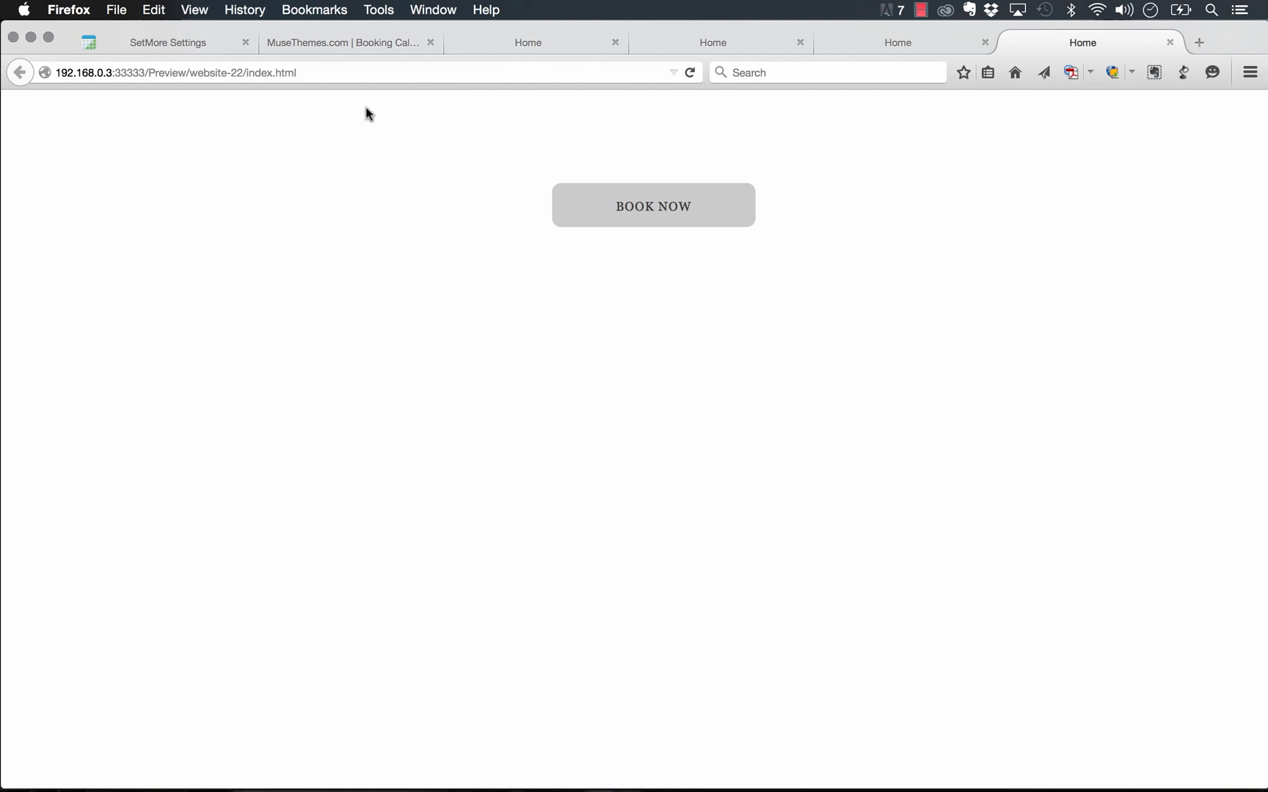
{"action": "left_click", "coordinate": [168, 41]}
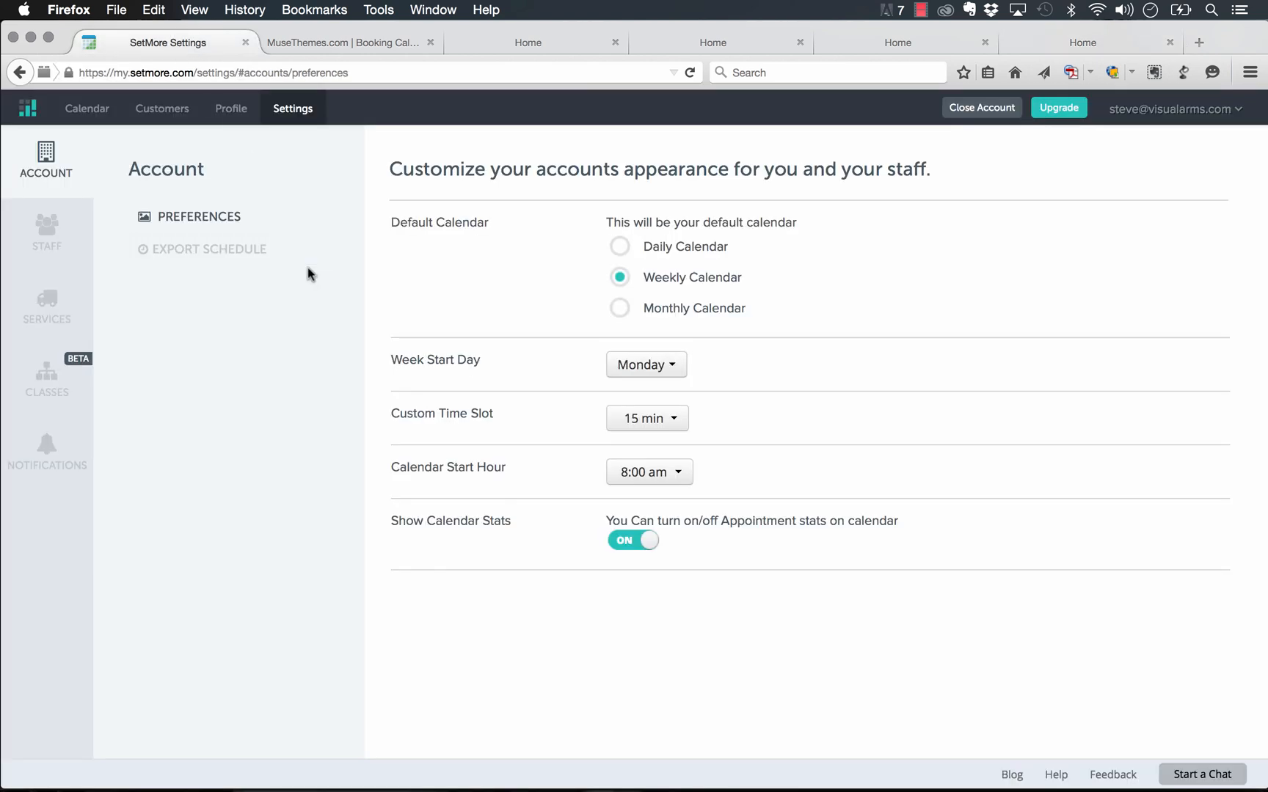
{"action": "mouse_move", "coordinate": [214, 368]}
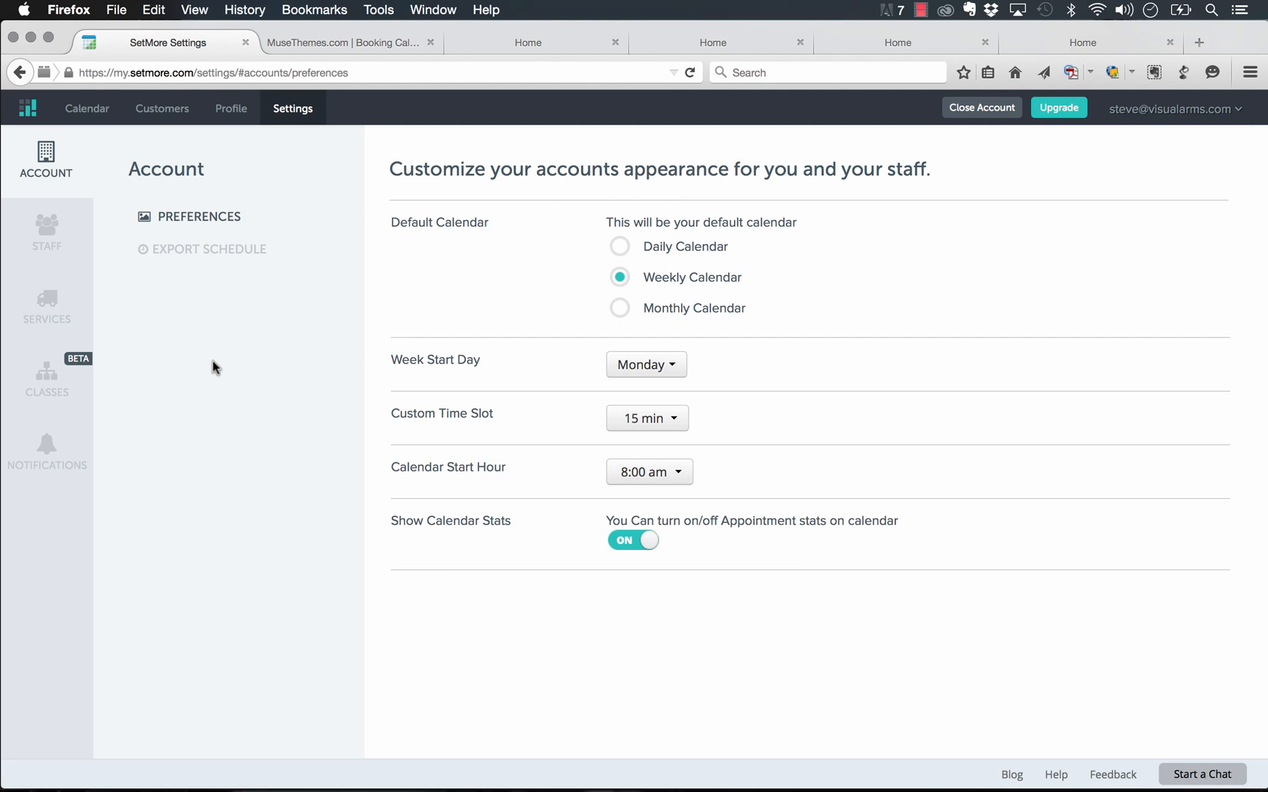
{"action": "left_click", "coordinate": [86, 109]}
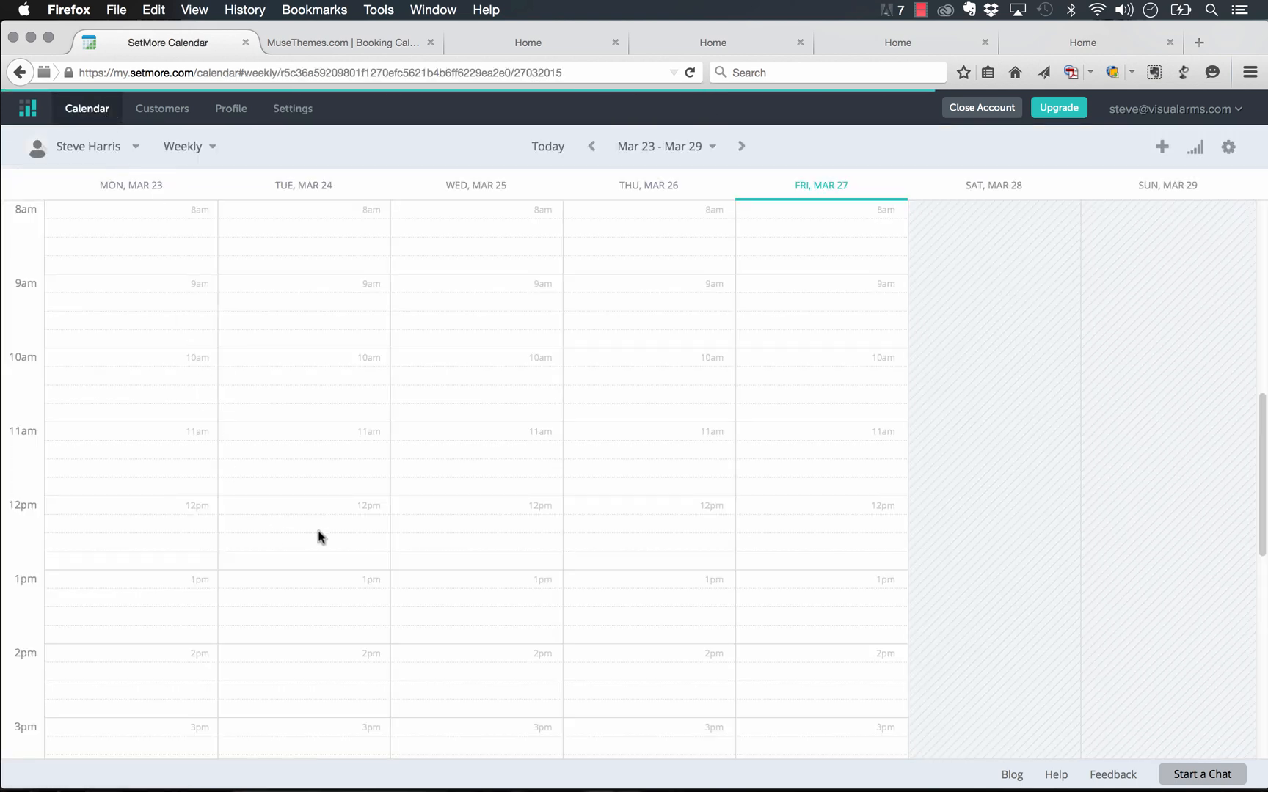
{"action": "left_click", "coordinate": [135, 146]}
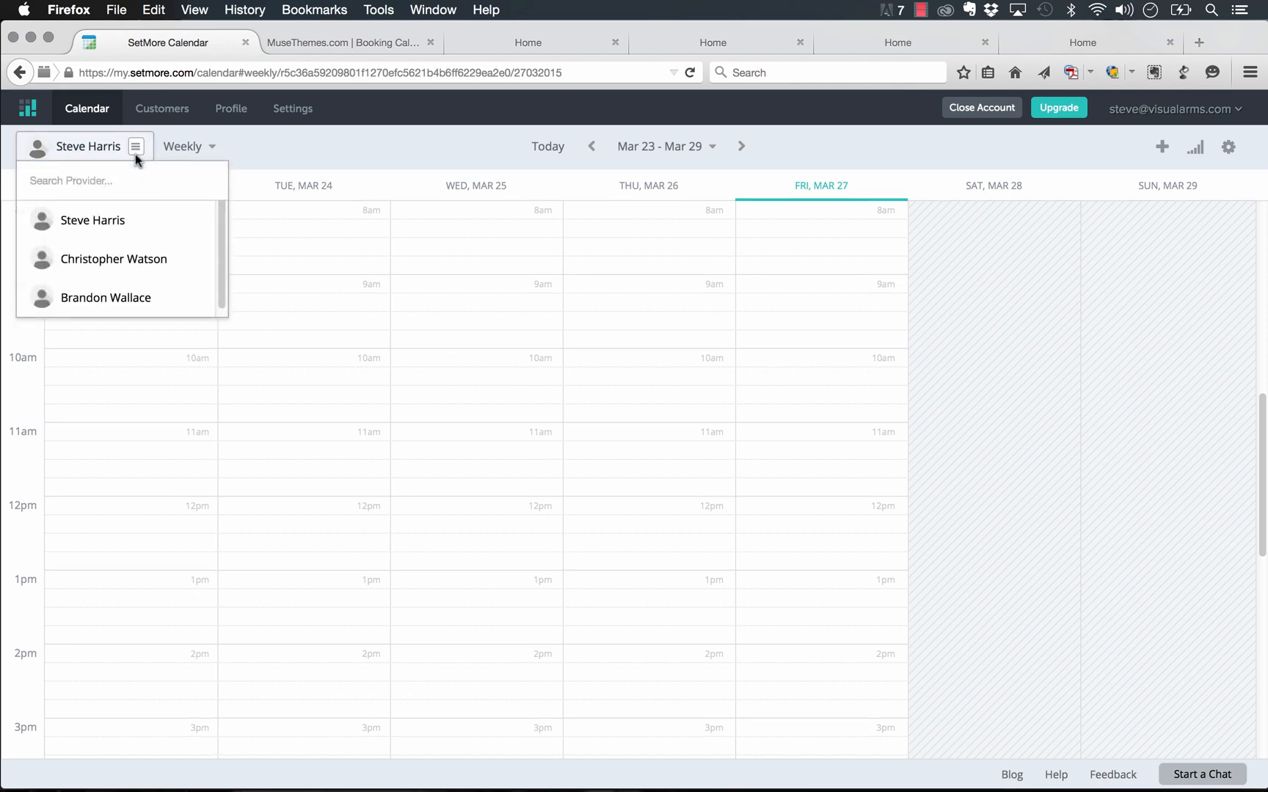
{"action": "mouse_move", "coordinate": [348, 137]}
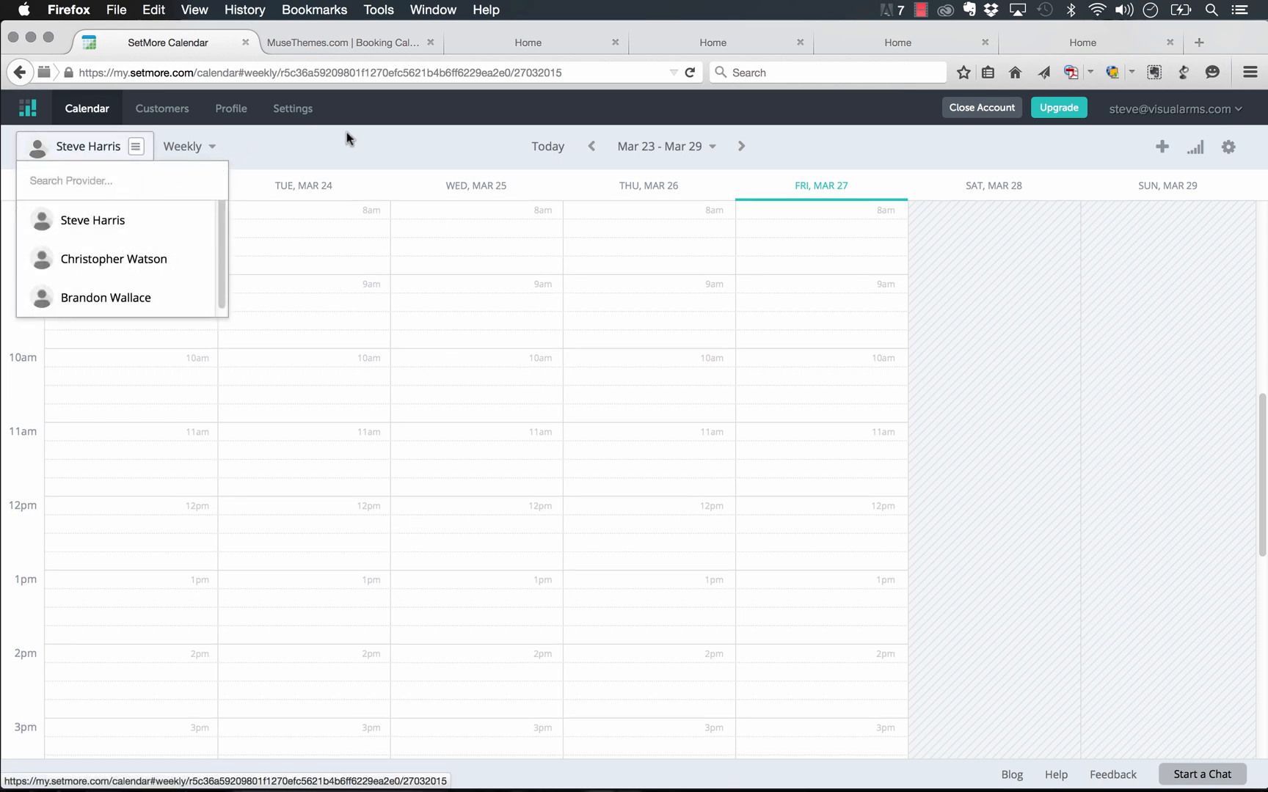
{"action": "left_click", "coordinate": [349, 151]}
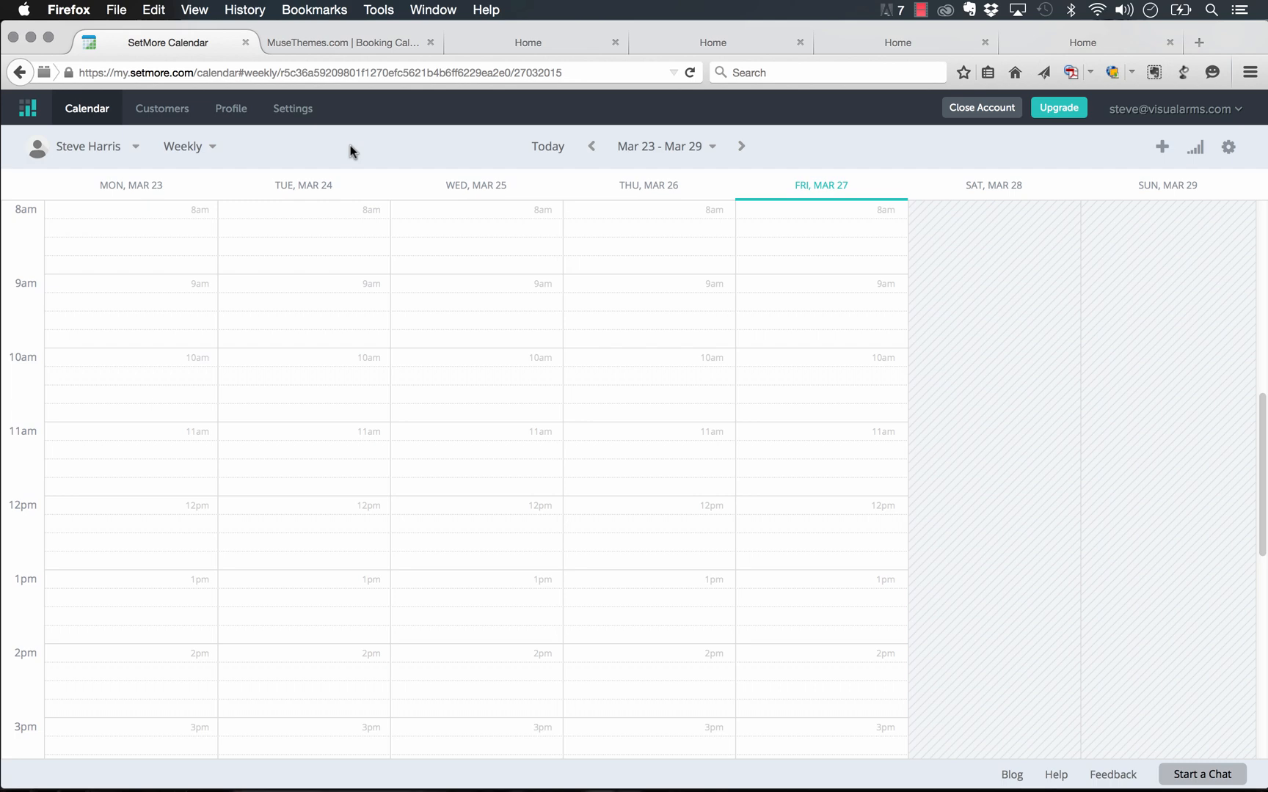